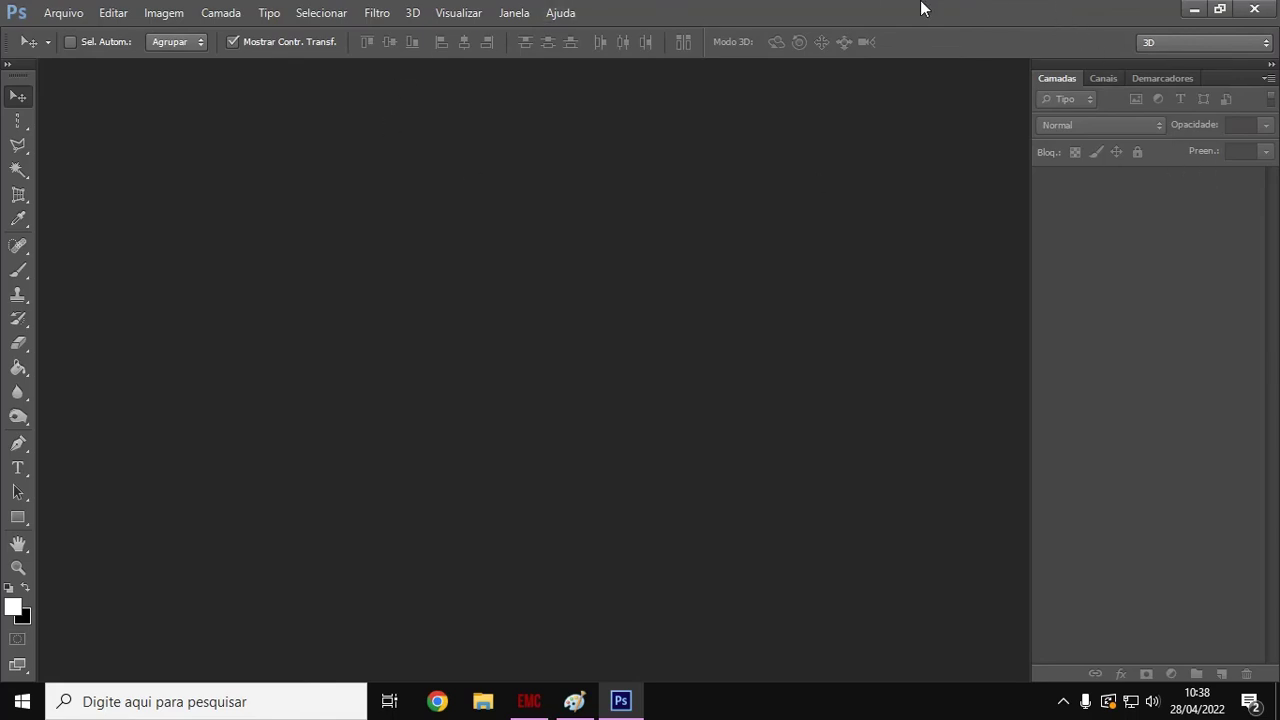
mouse_move(1230, 316)
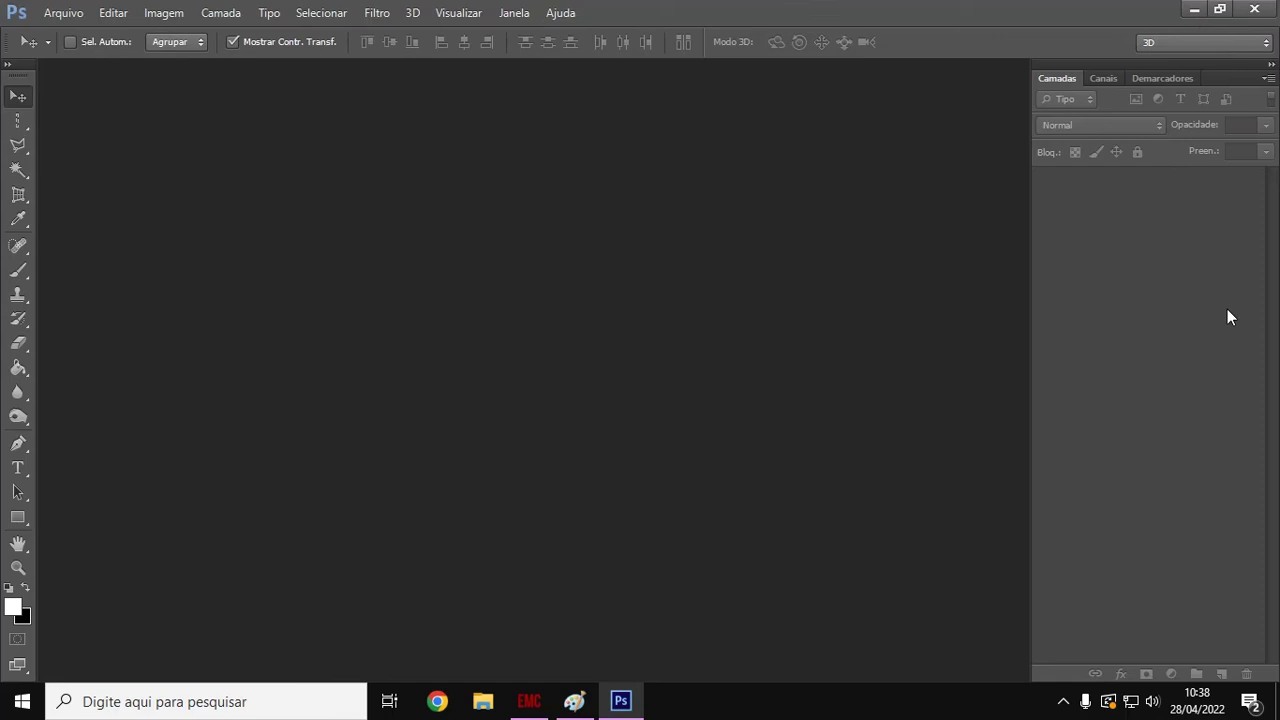
mouse_move(1173, 456)
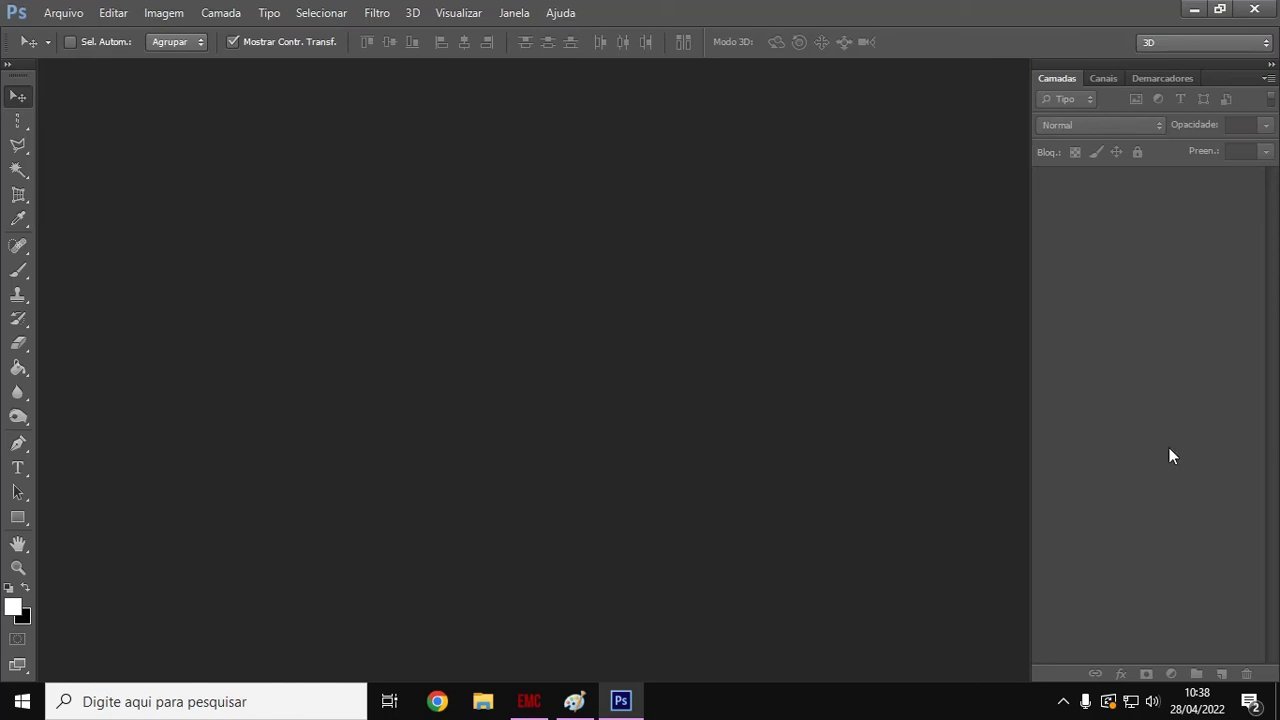
mouse_move(1173, 290)
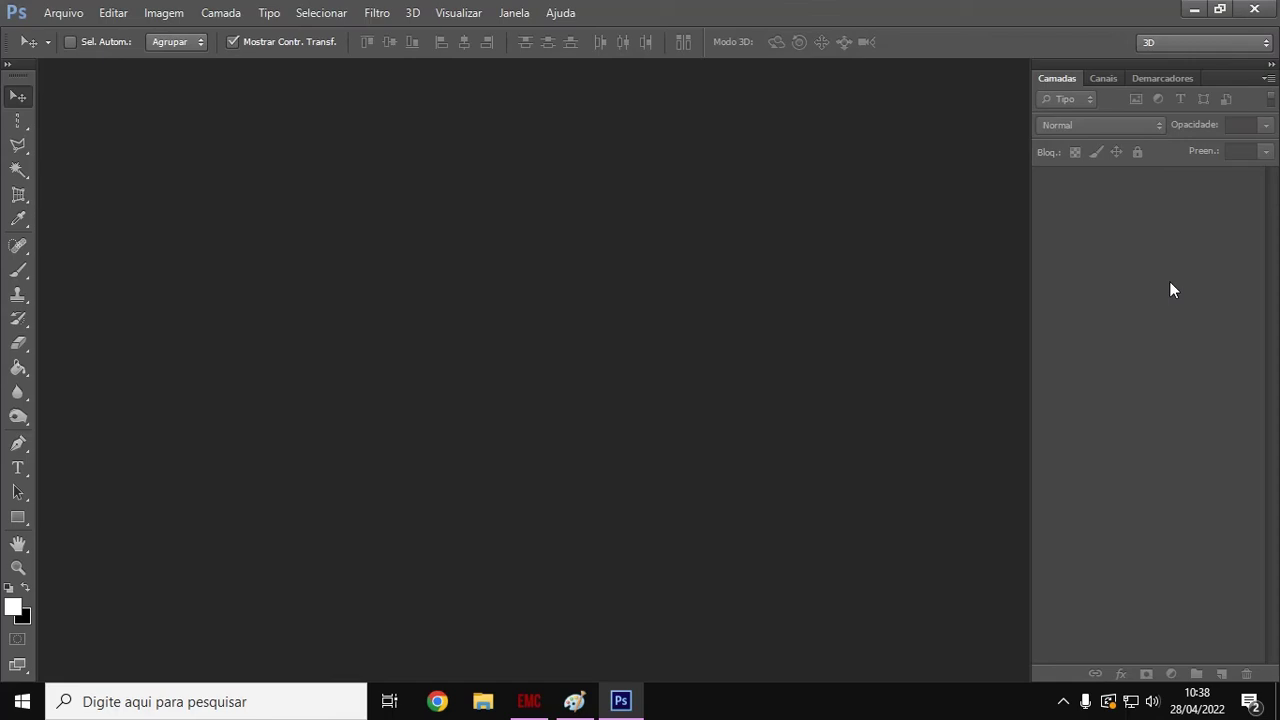
mouse_move(1188, 333)
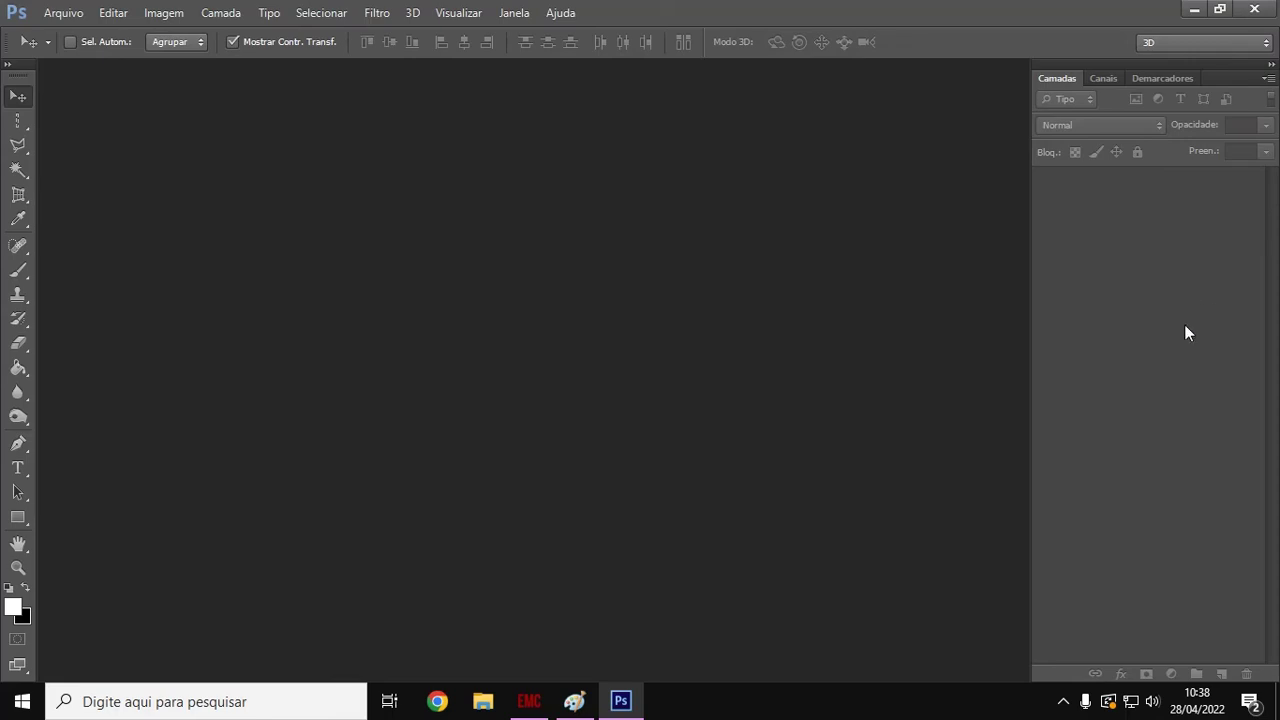
mouse_move(1098, 7)
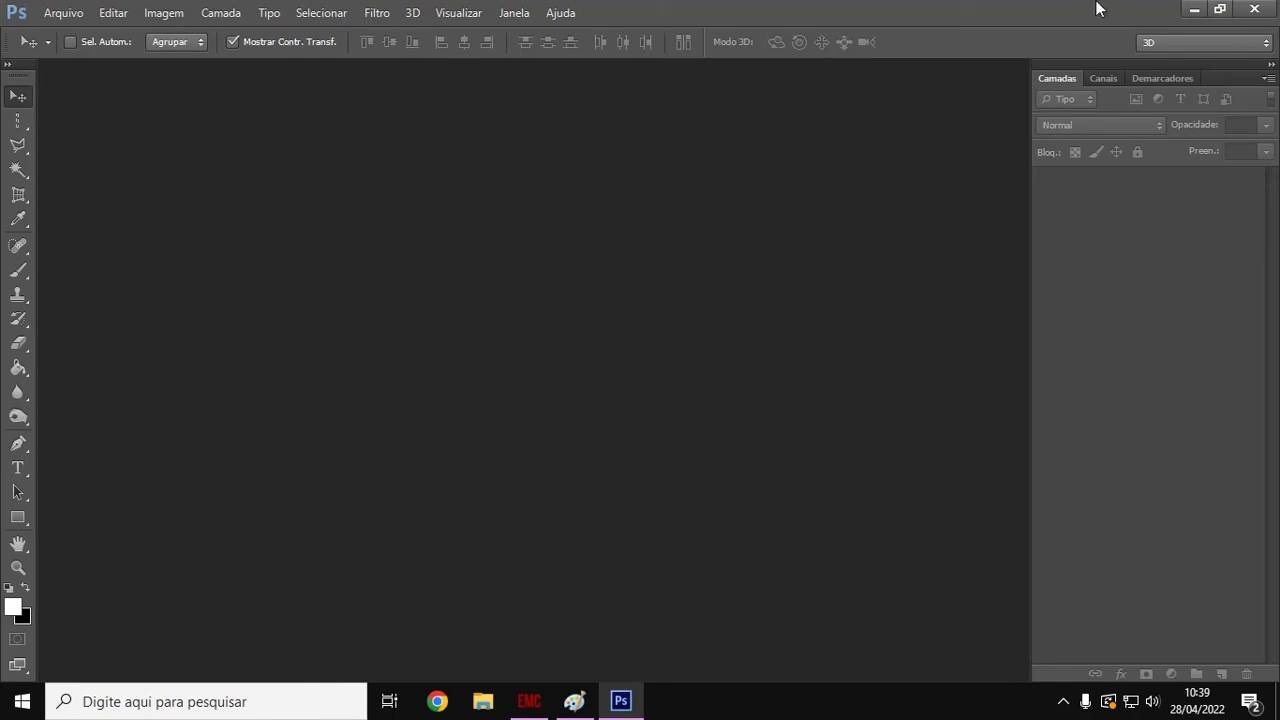
mouse_move(1028, 16)
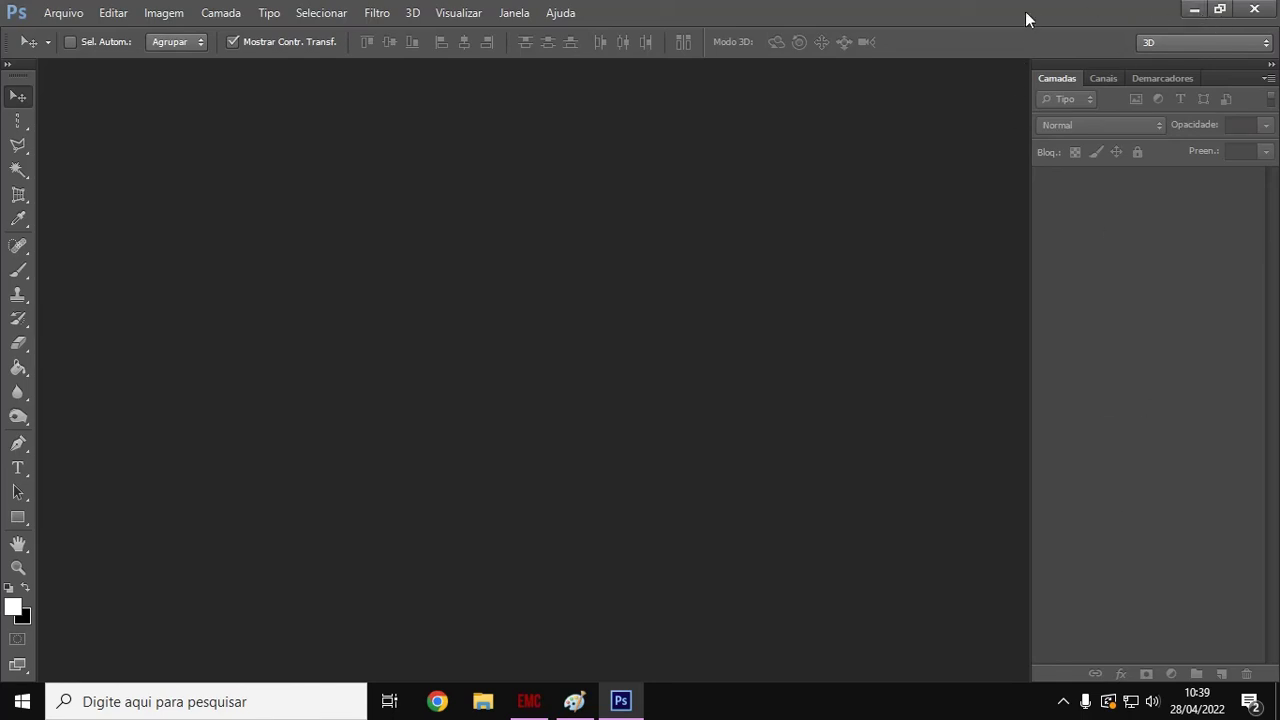
mouse_move(1086, 11)
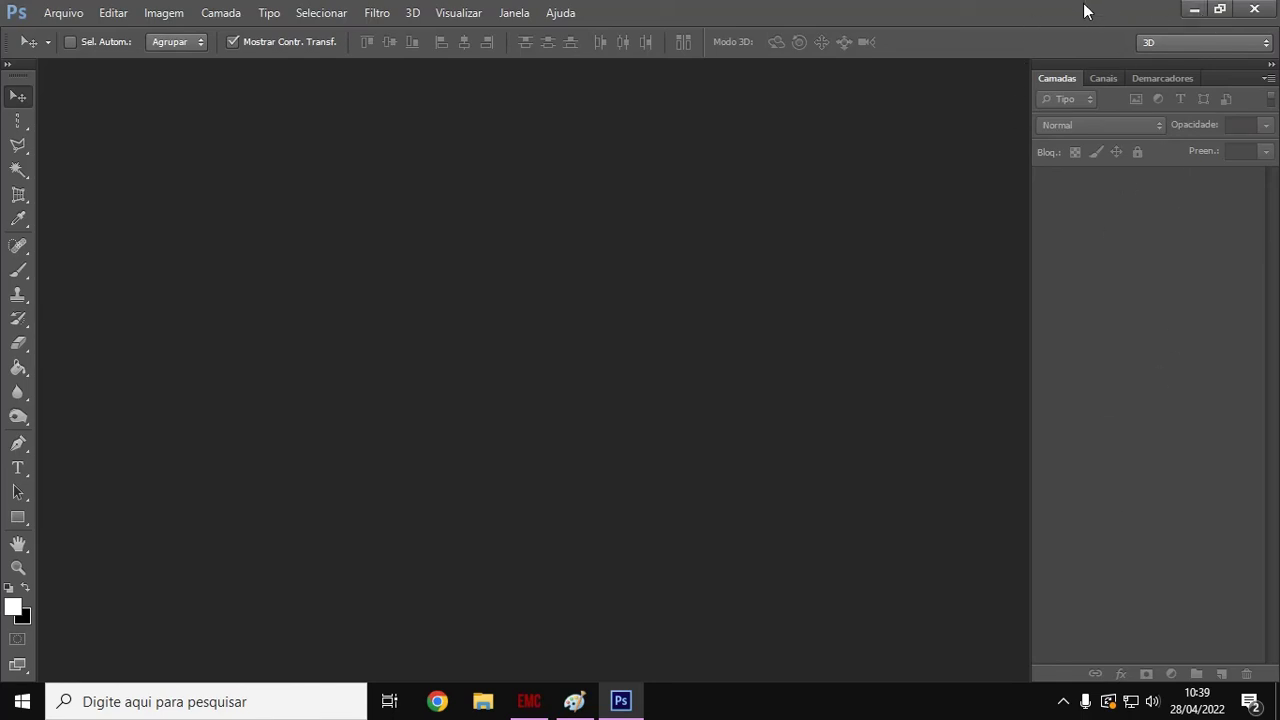
mouse_move(1189, 319)
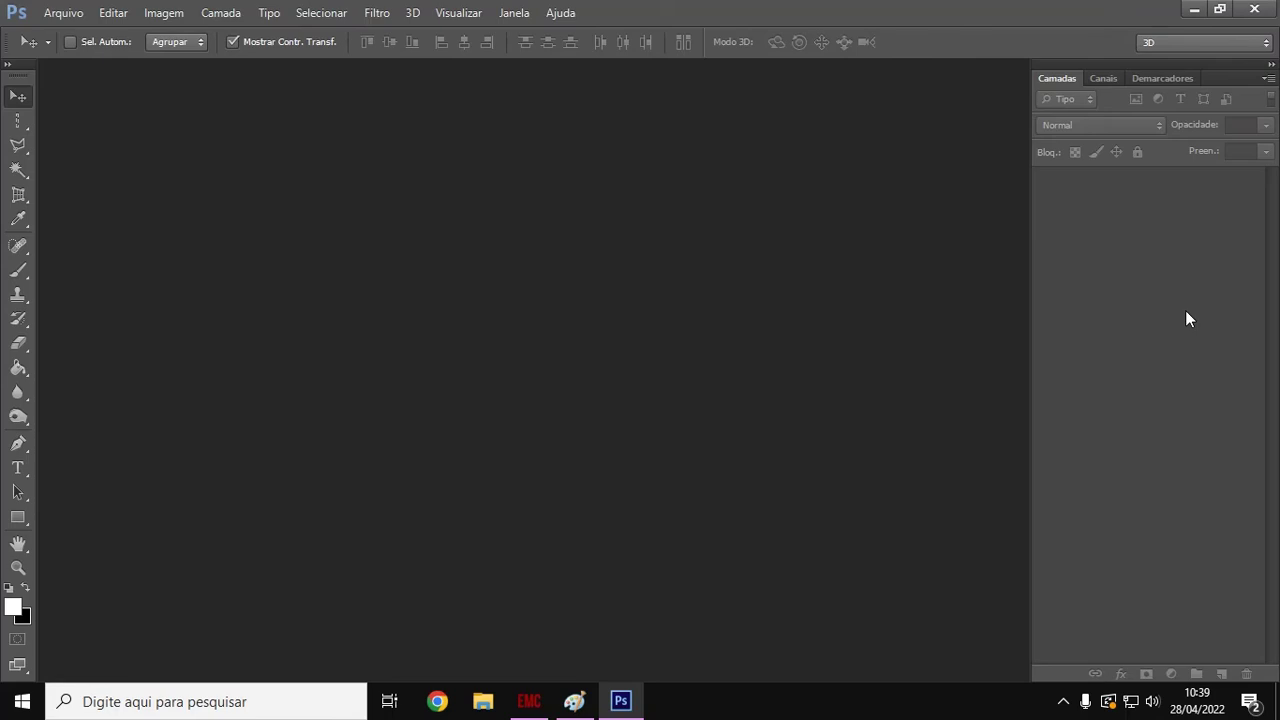
mouse_move(1220, 278)
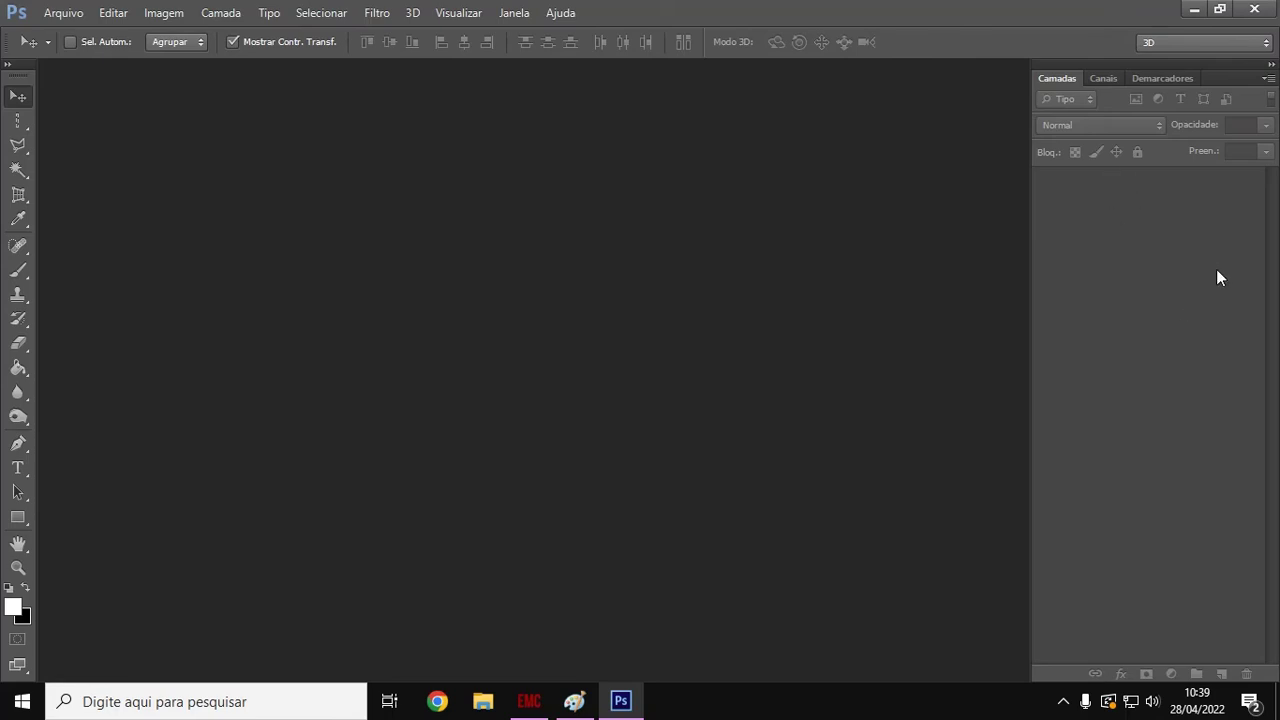
mouse_move(1180, 296)
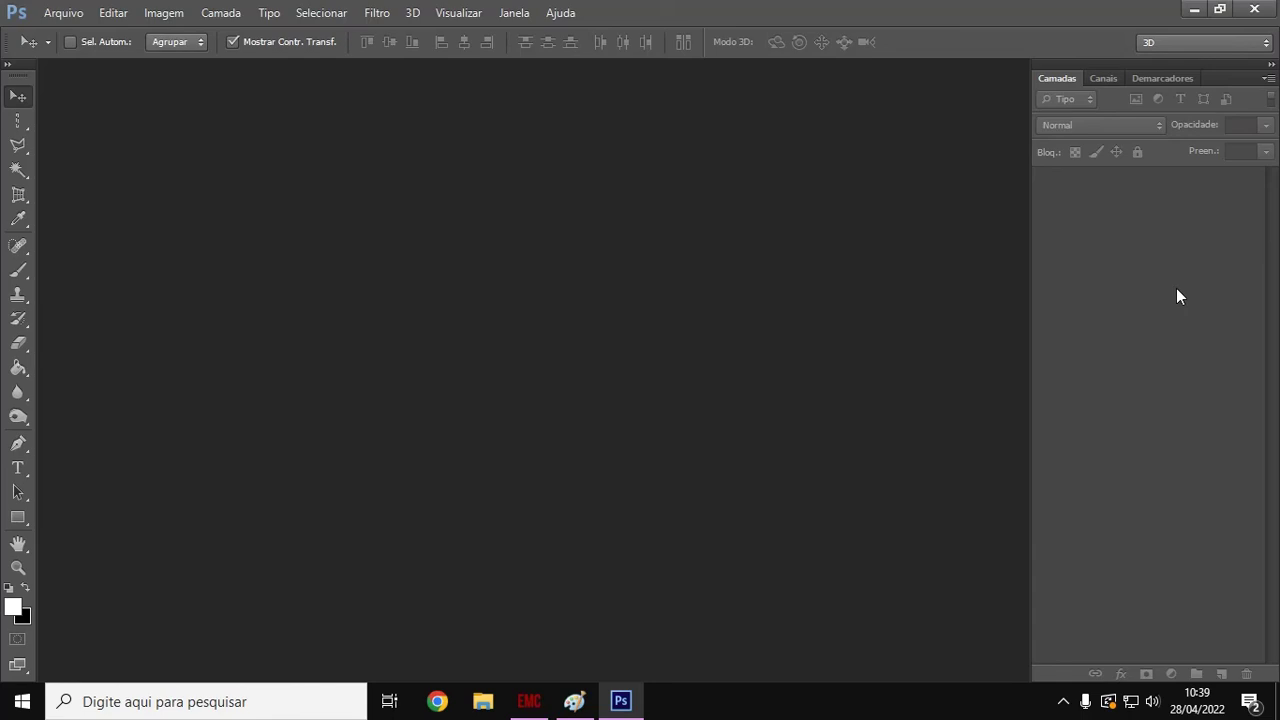
mouse_move(1158, 328)
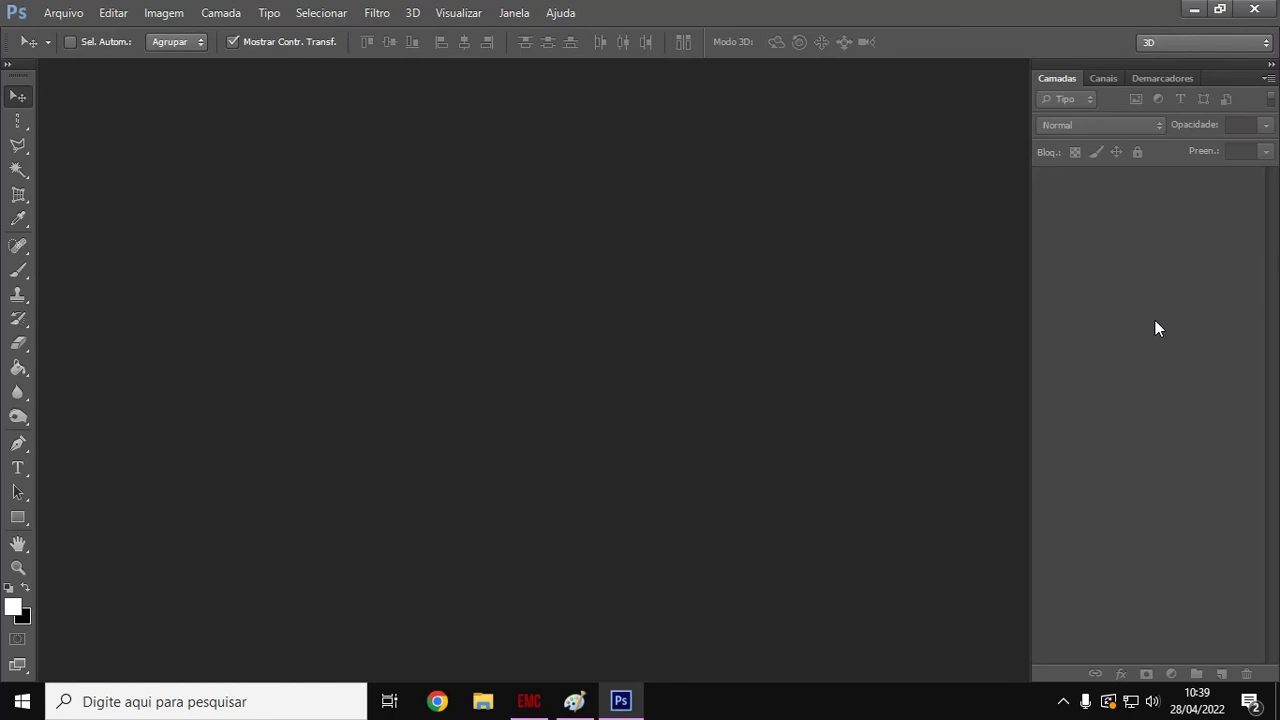
mouse_move(1071, 330)
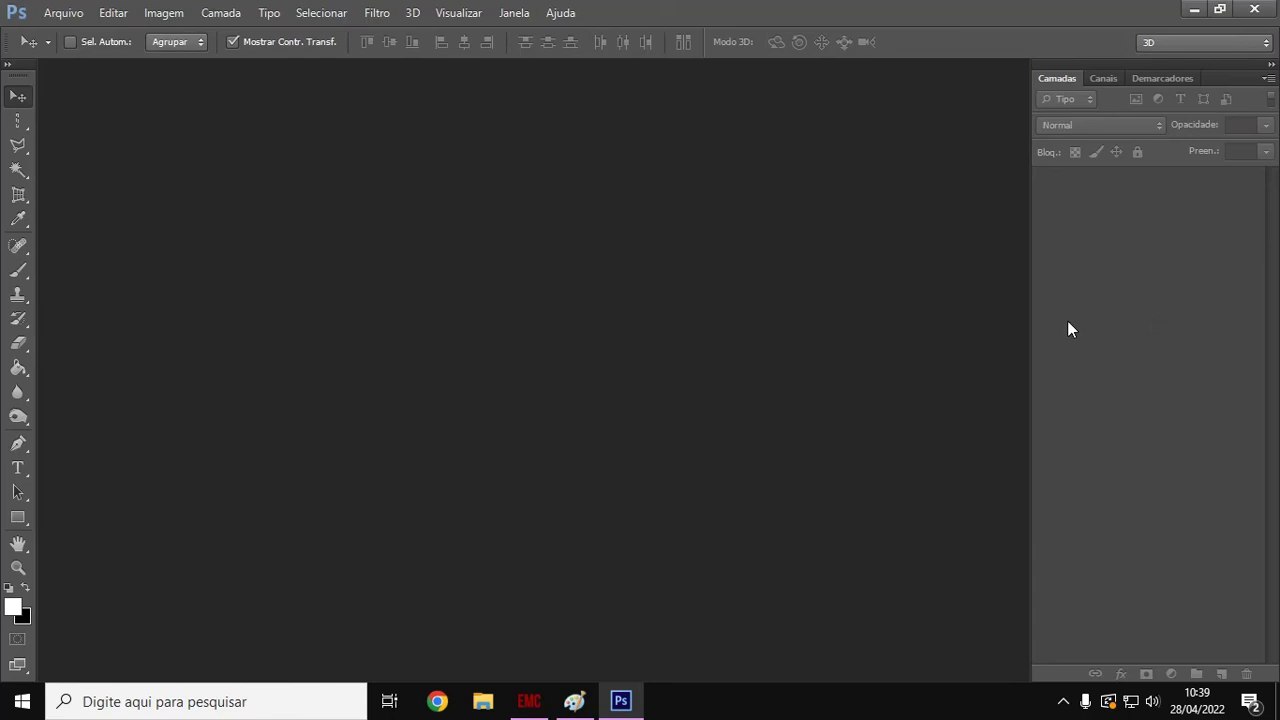
mouse_move(1150, 392)
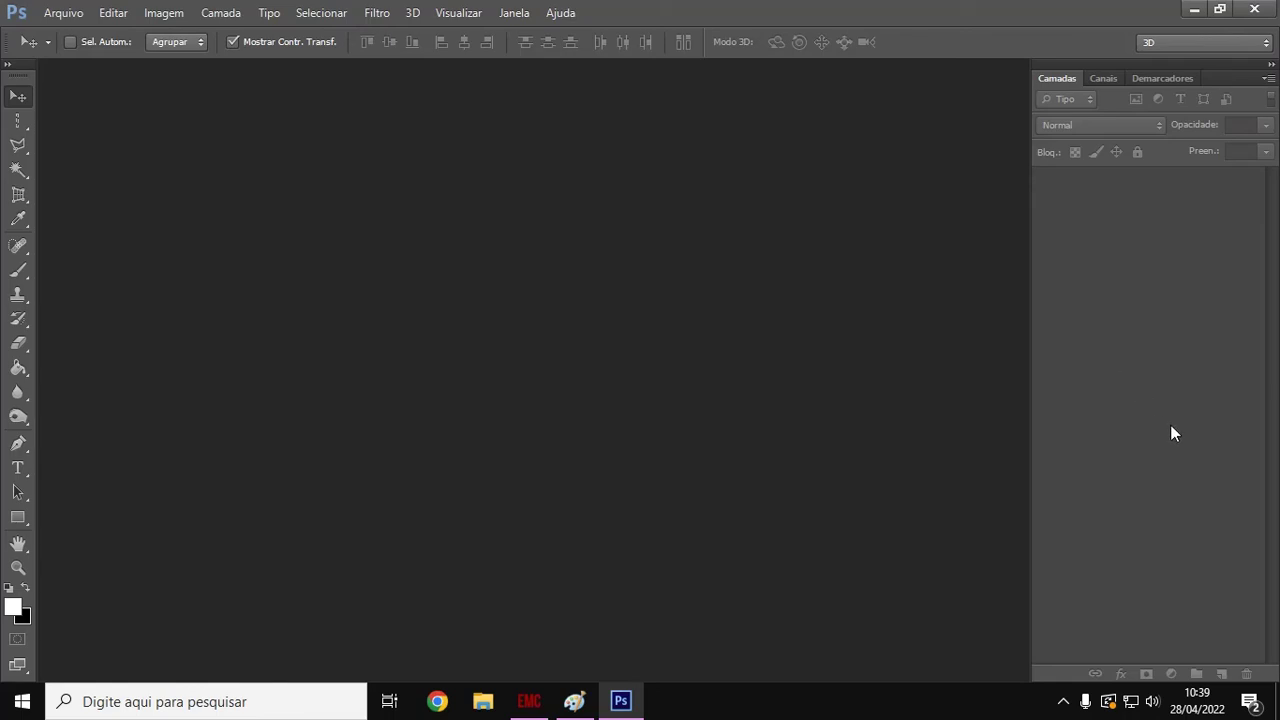
mouse_move(766, 119)
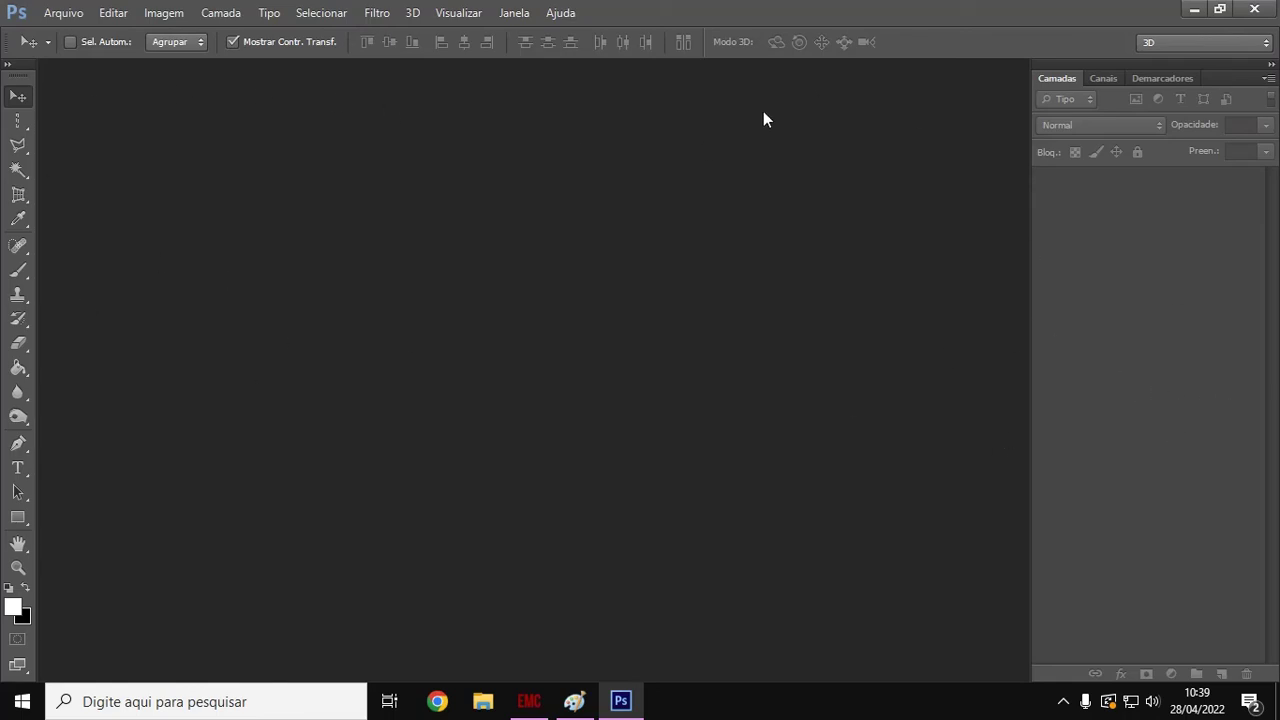
mouse_move(1275, 393)
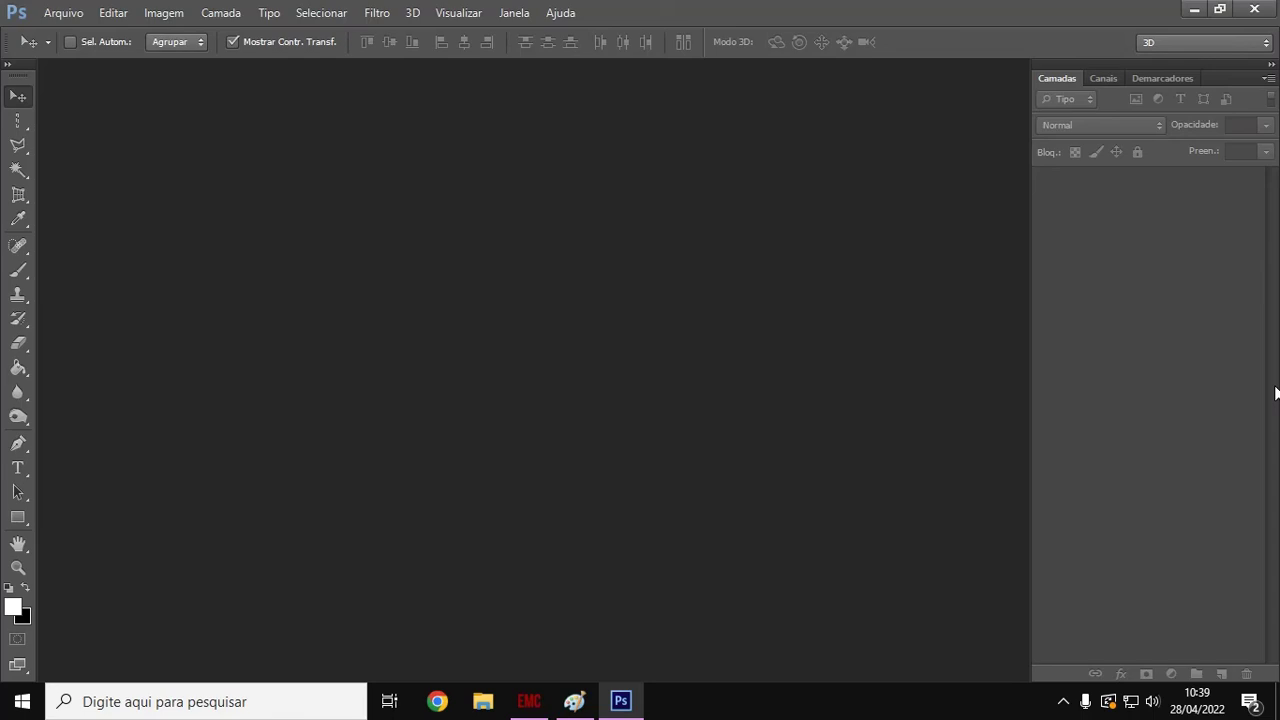
mouse_move(1200, 319)
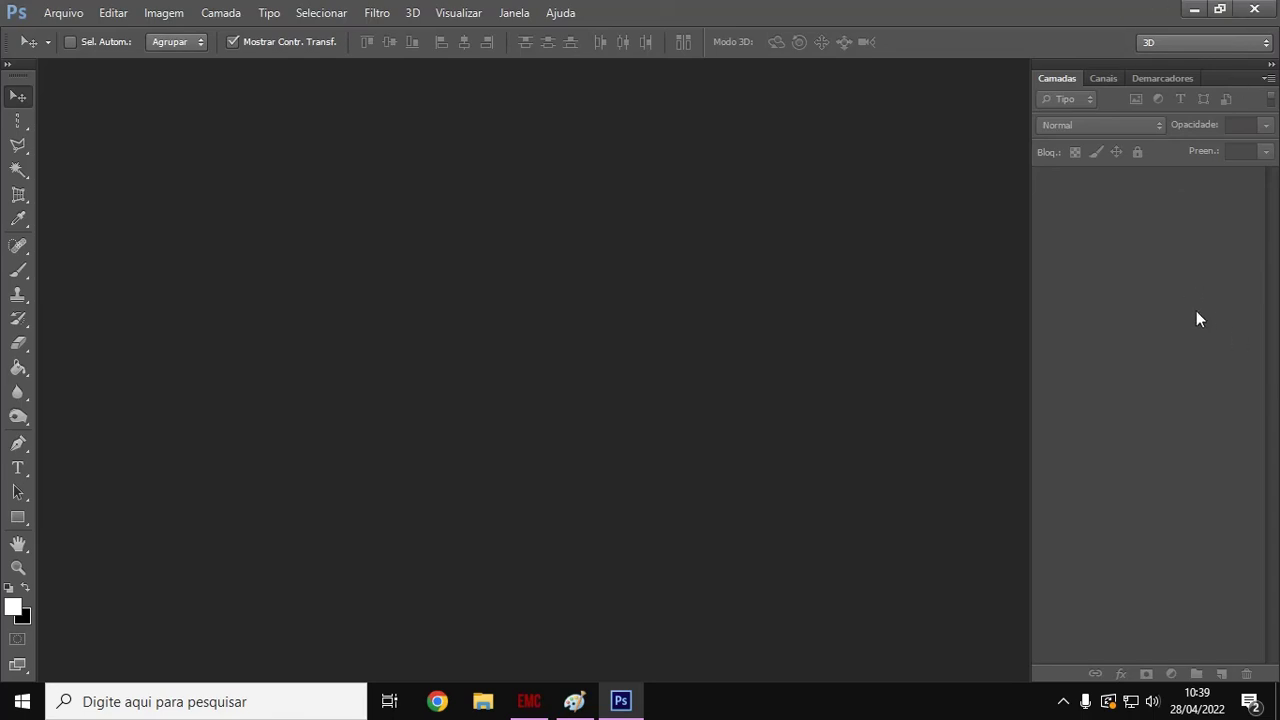
mouse_move(1004, 290)
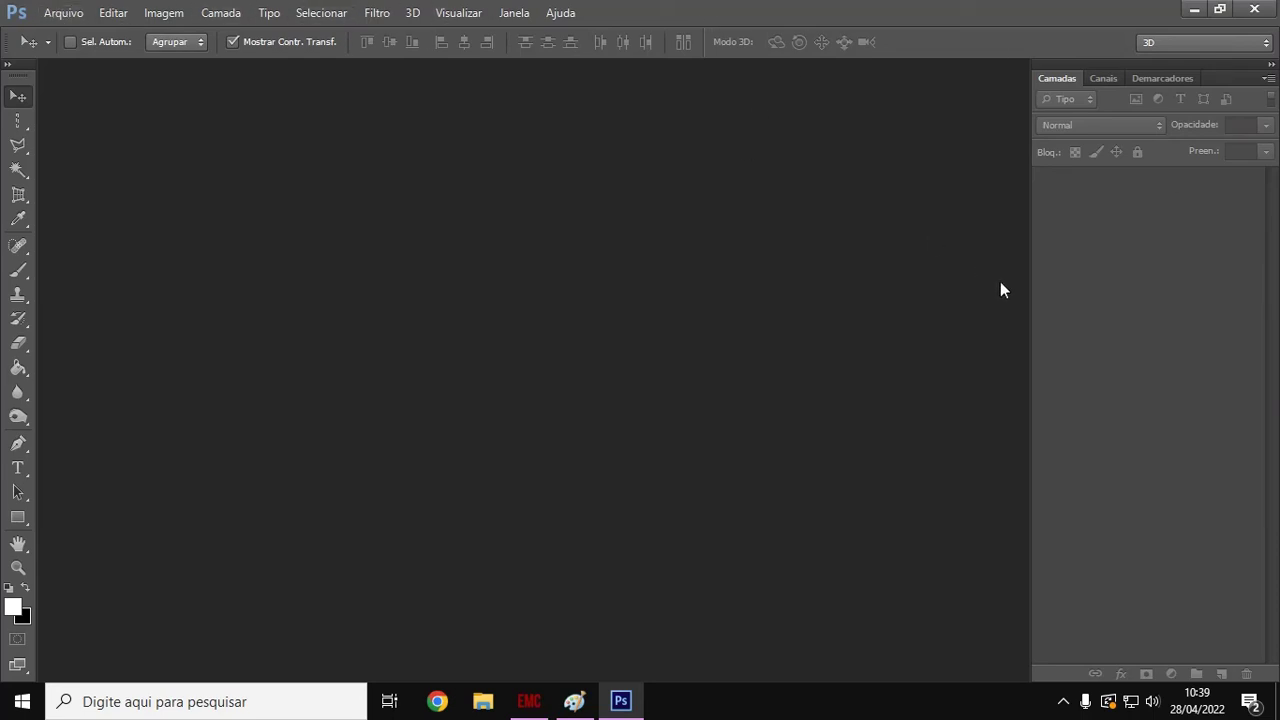
mouse_move(1227, 224)
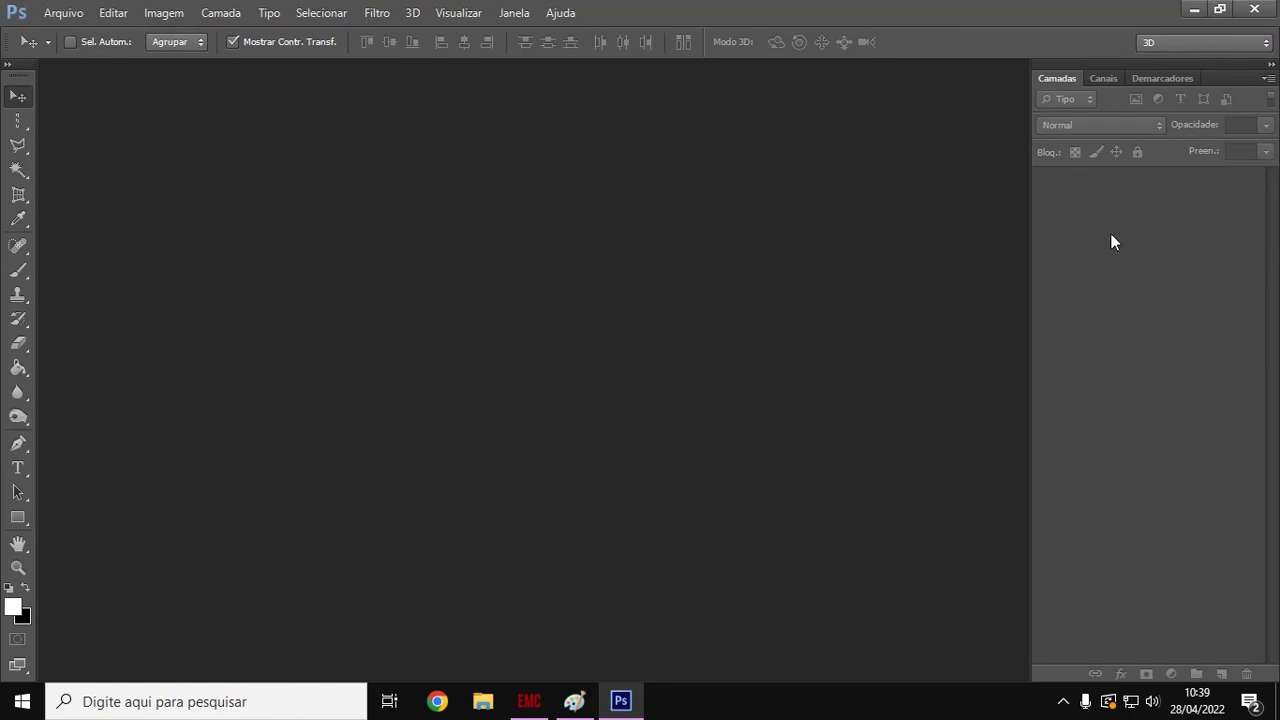
mouse_move(280, 9)
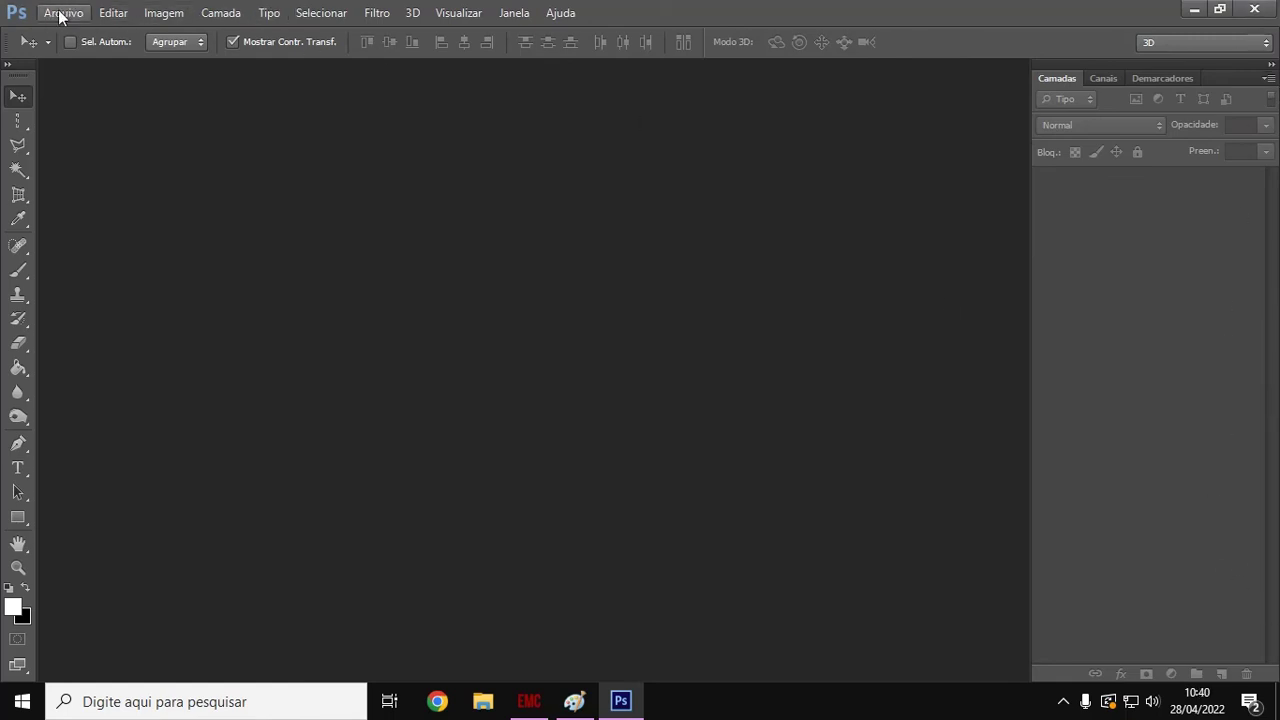
- Open template.png from the desktop, discarding its embedded colour profile
left_click(64, 14)
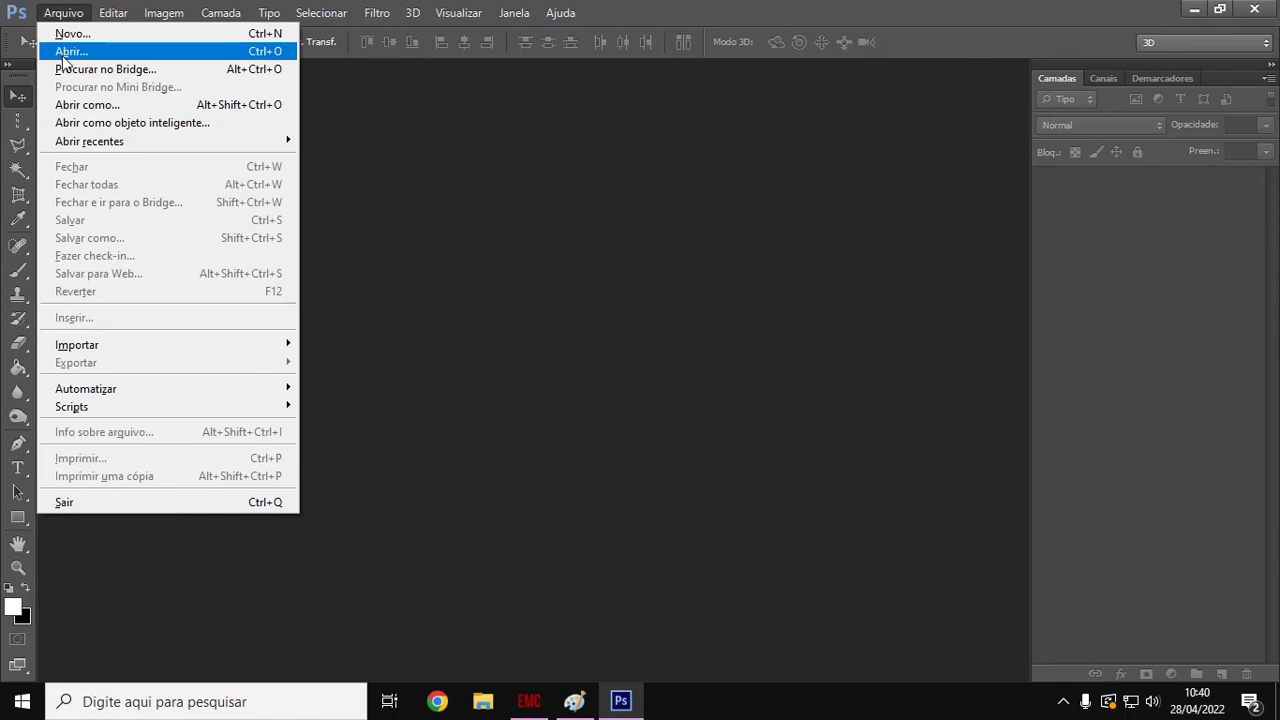
left_click(77, 46)
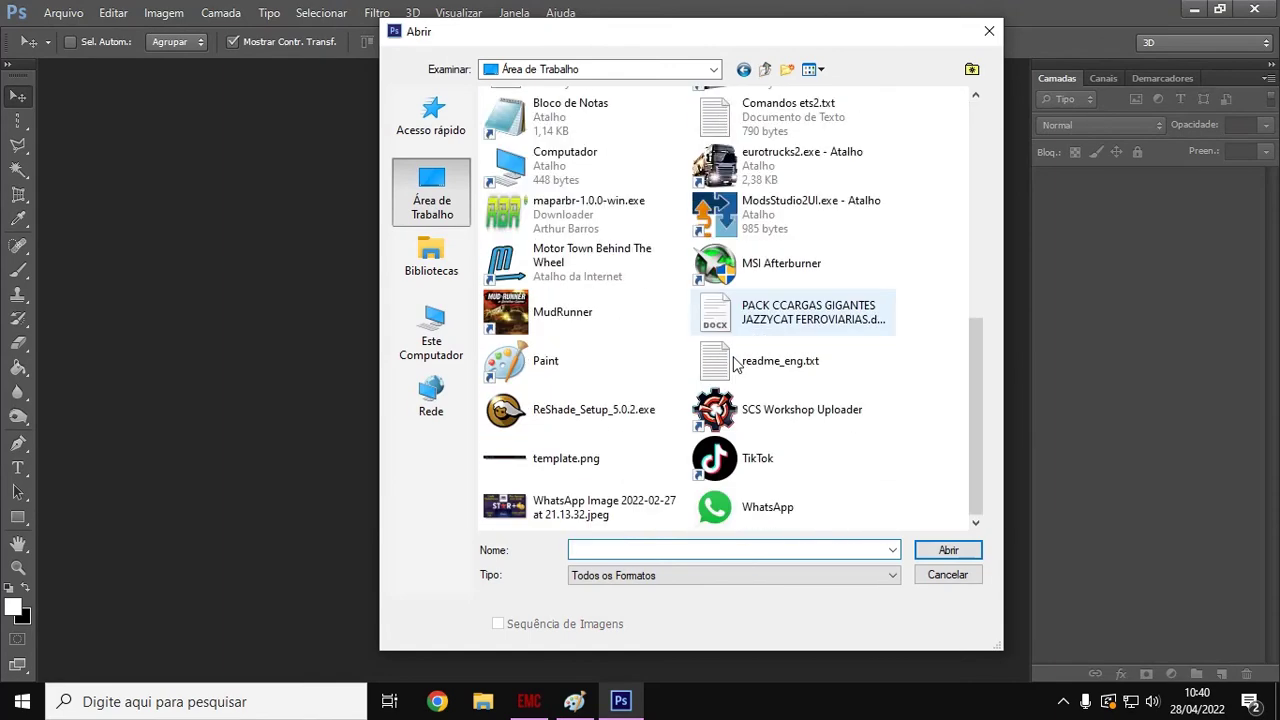
left_click(566, 458)
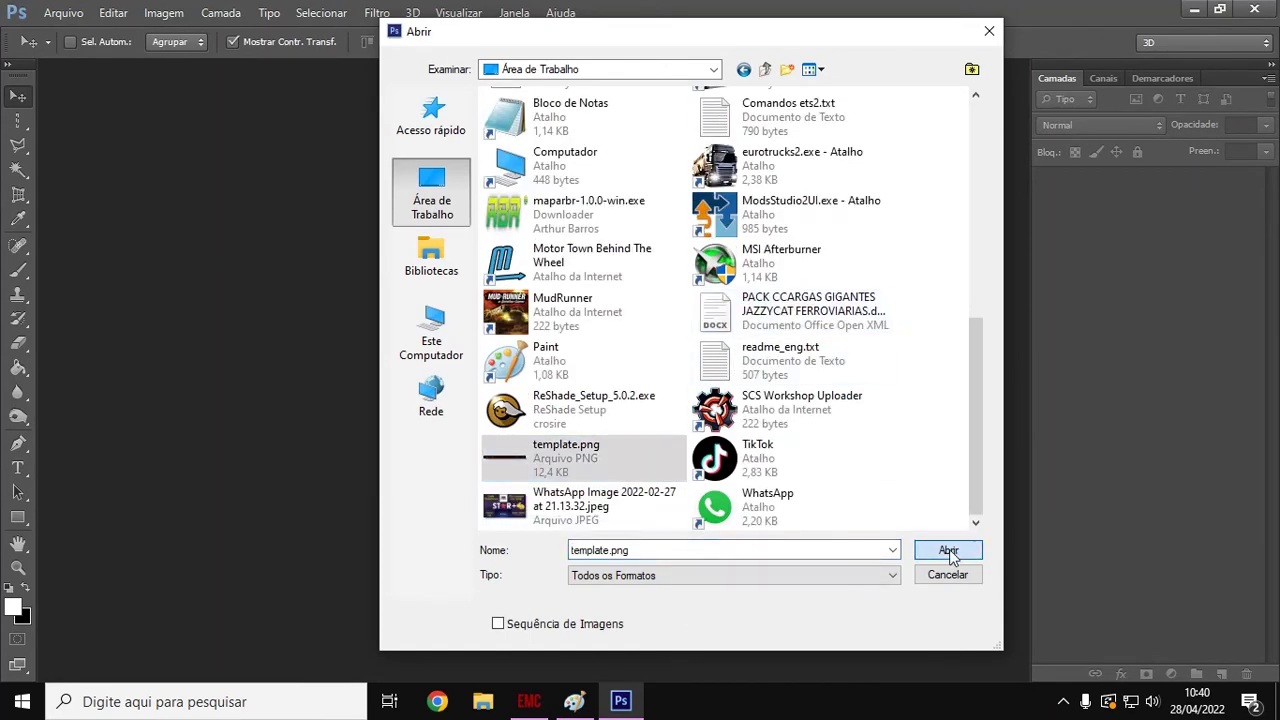
left_click(948, 549)
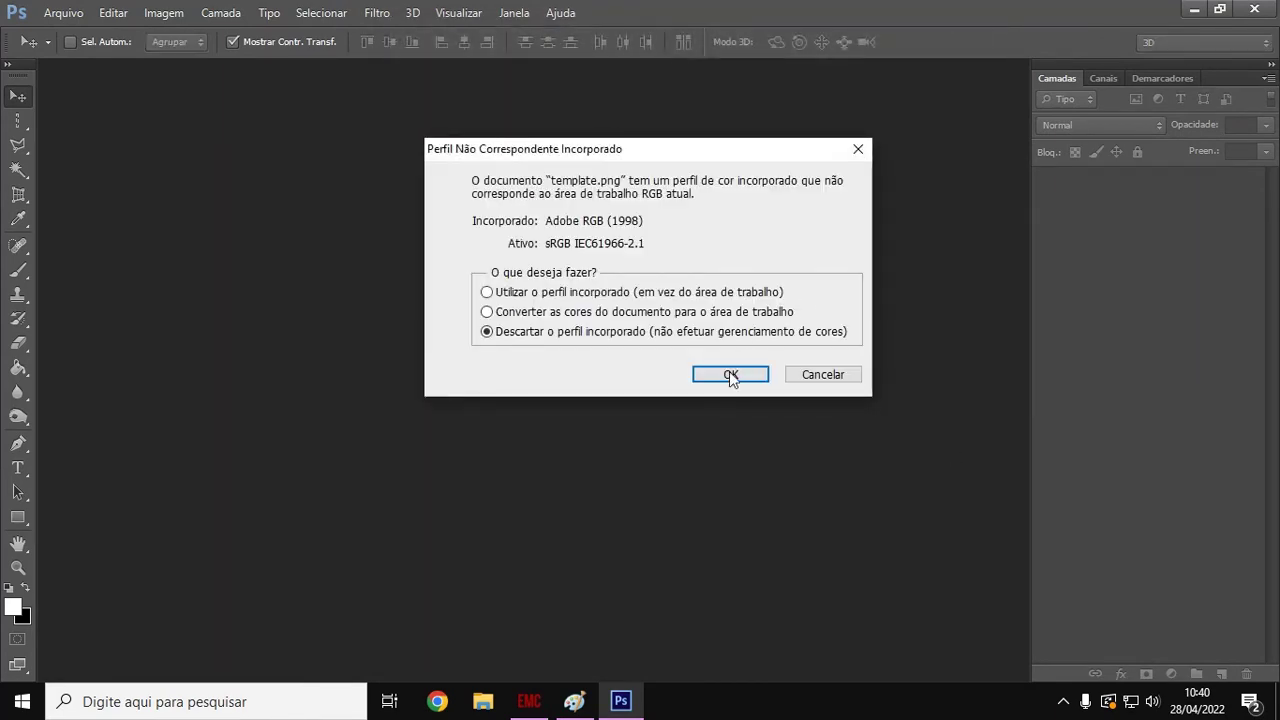
left_click(730, 374)
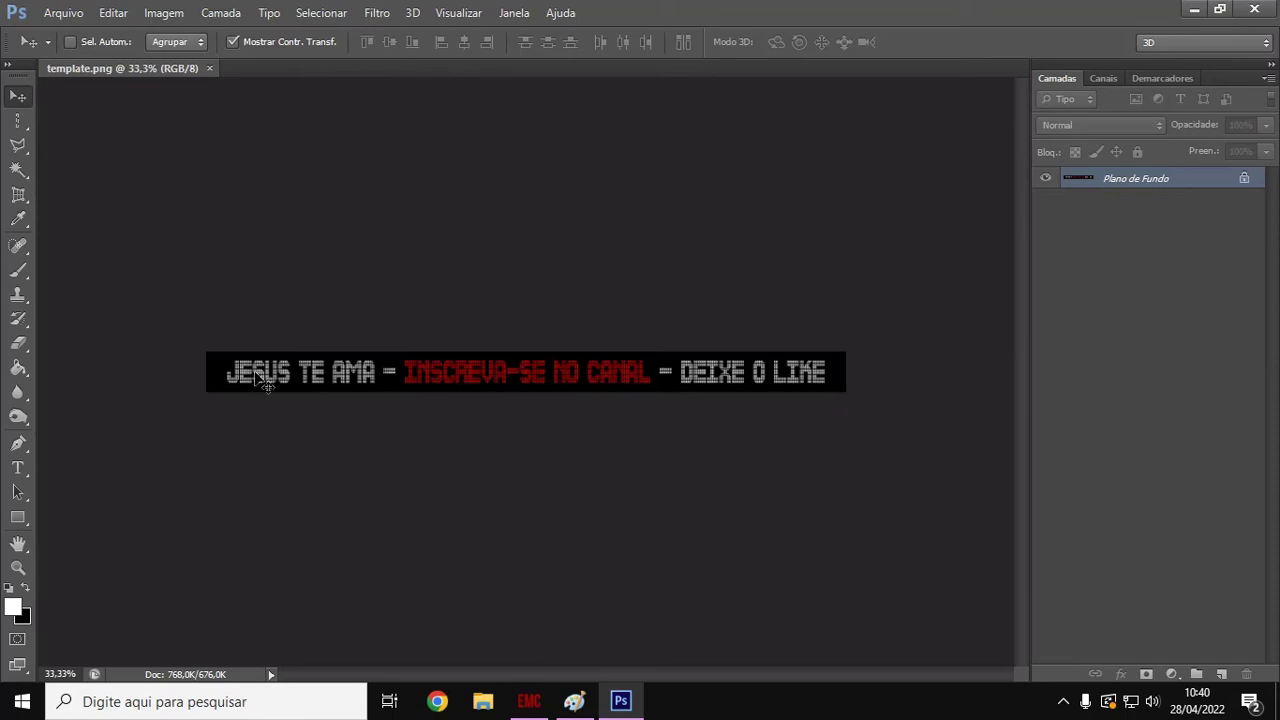
mouse_move(829, 243)
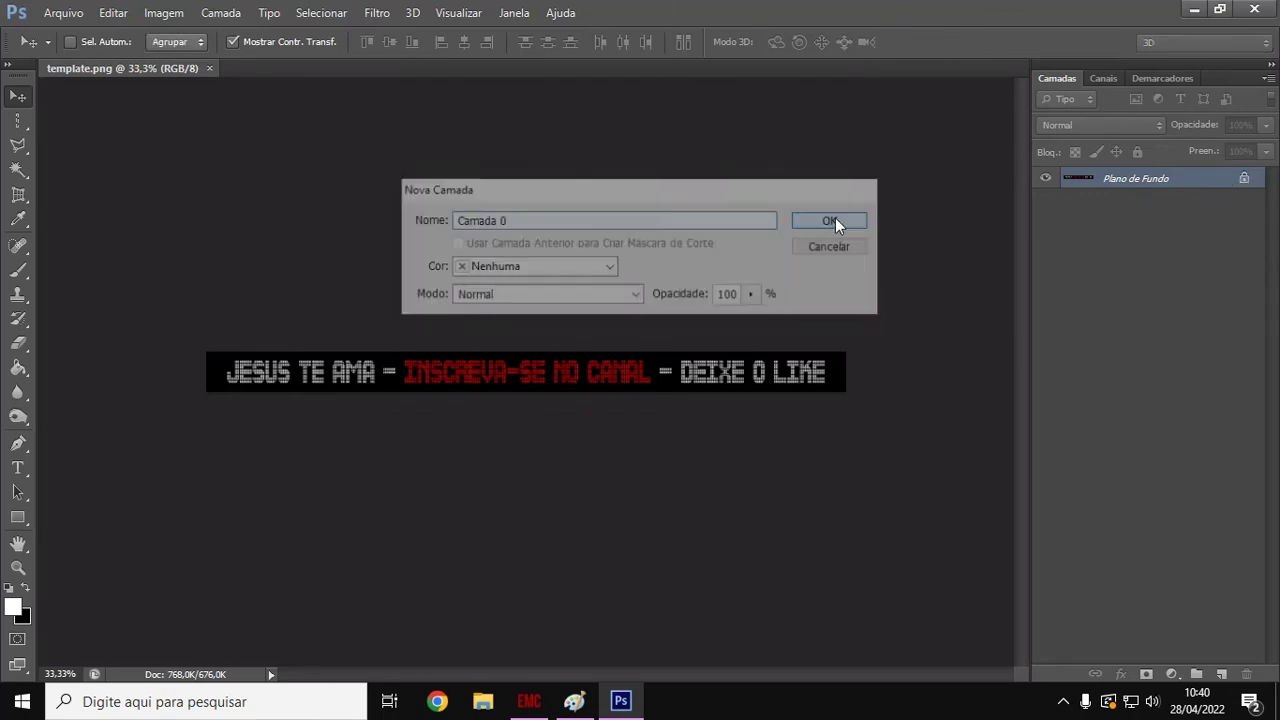
left_click(829, 220)
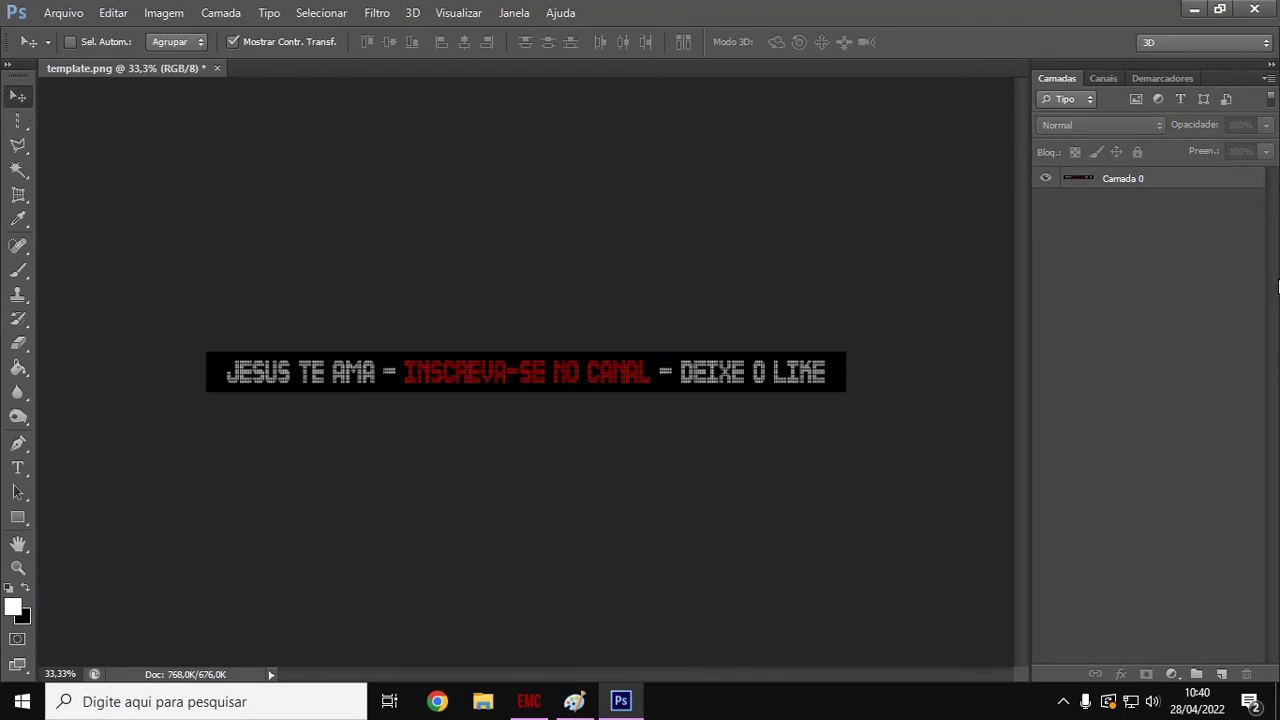
mouse_move(636, 16)
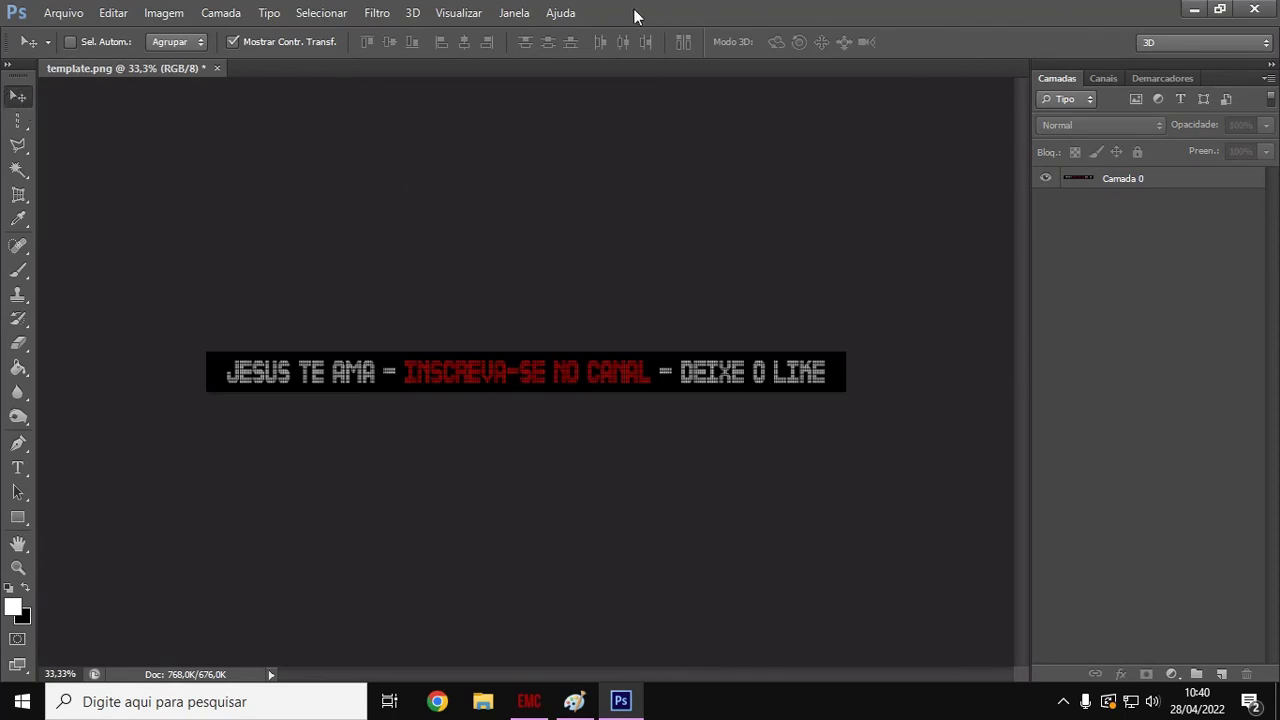
mouse_move(1172, 262)
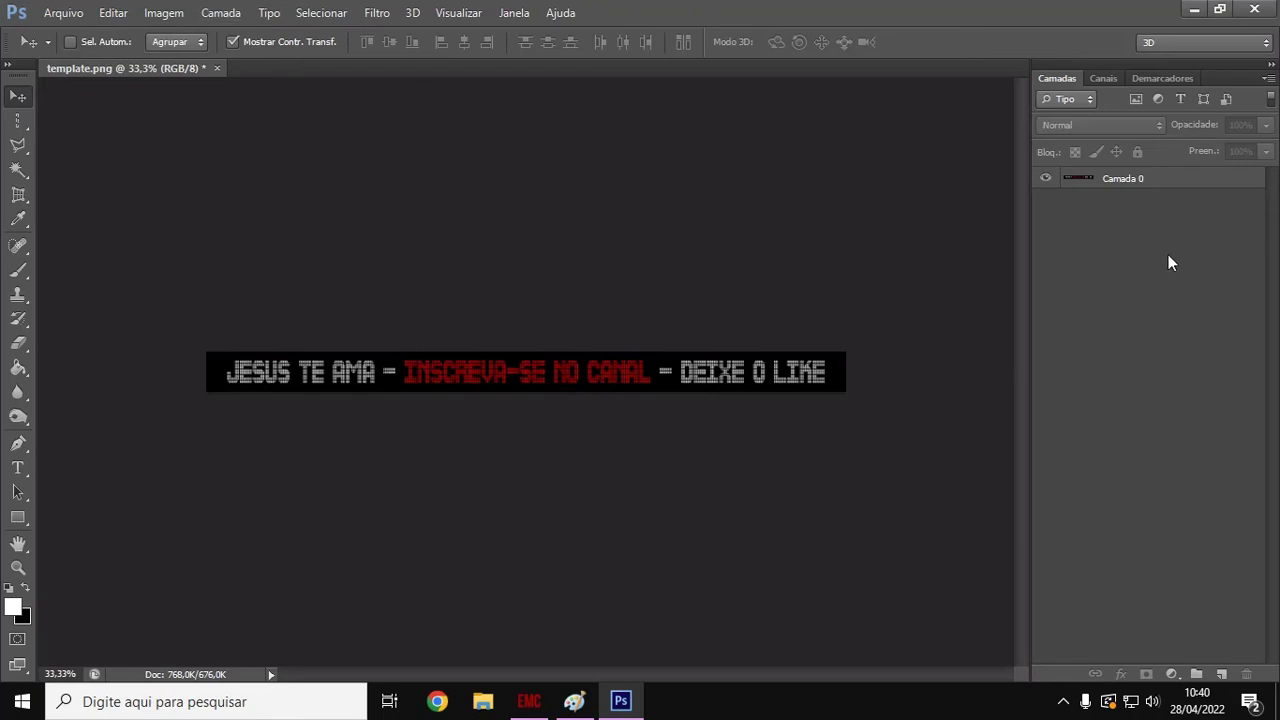
mouse_move(796, 340)
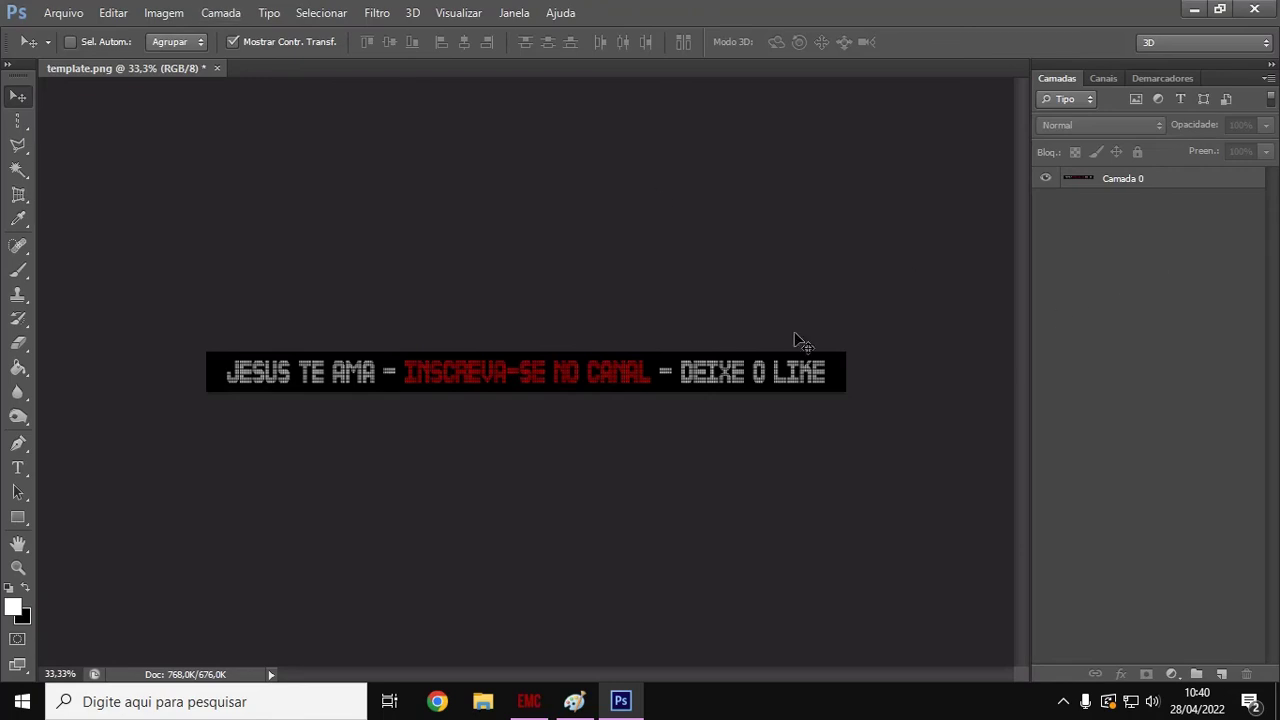
mouse_move(337, 392)
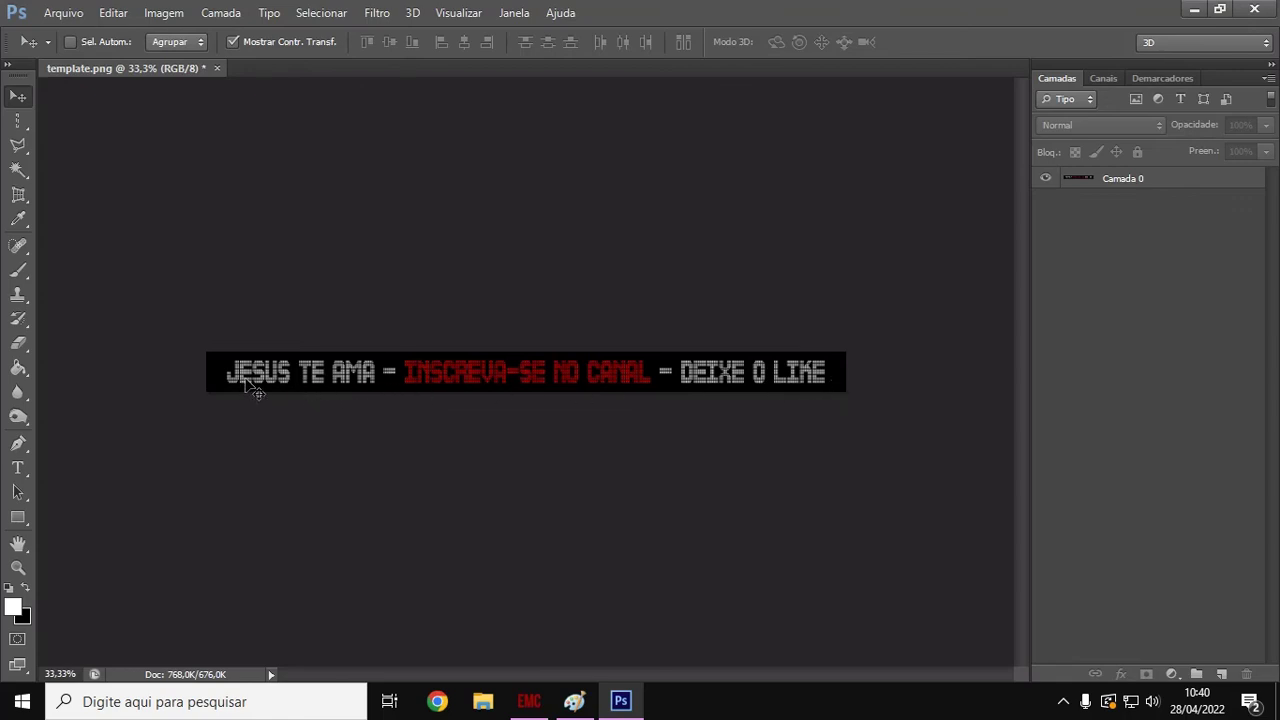
mouse_move(1199, 299)
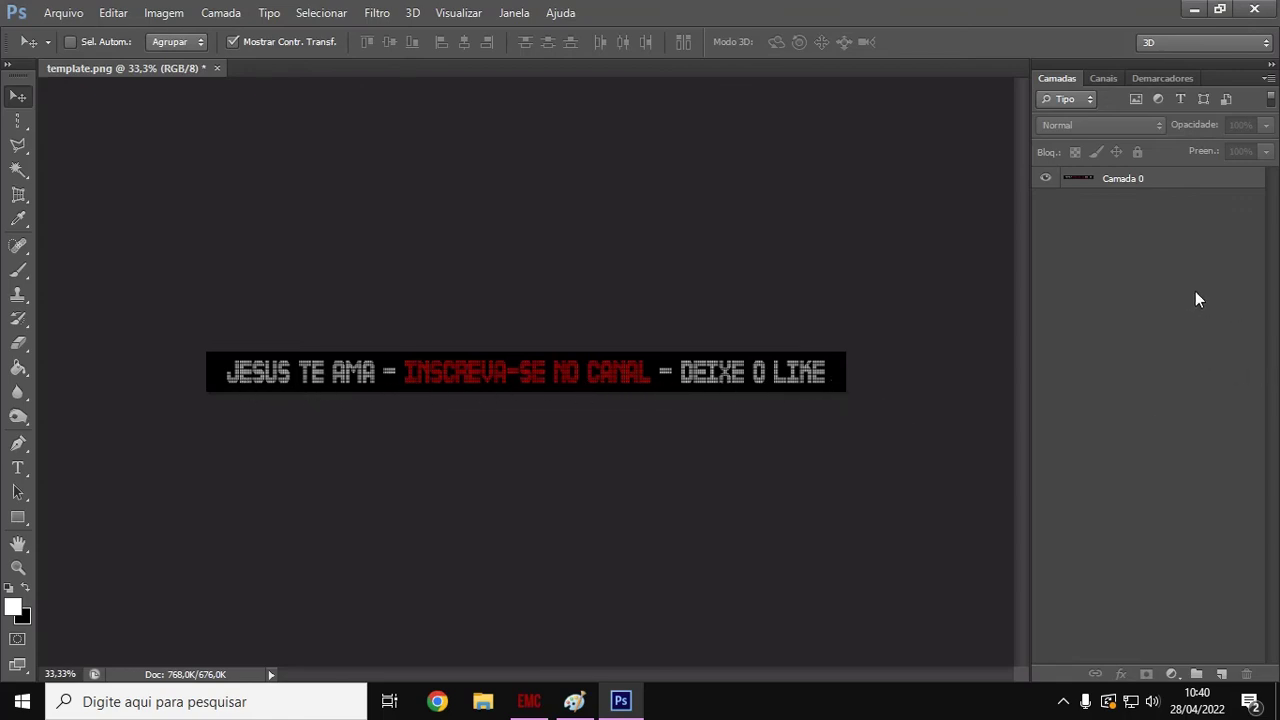
mouse_move(1156, 344)
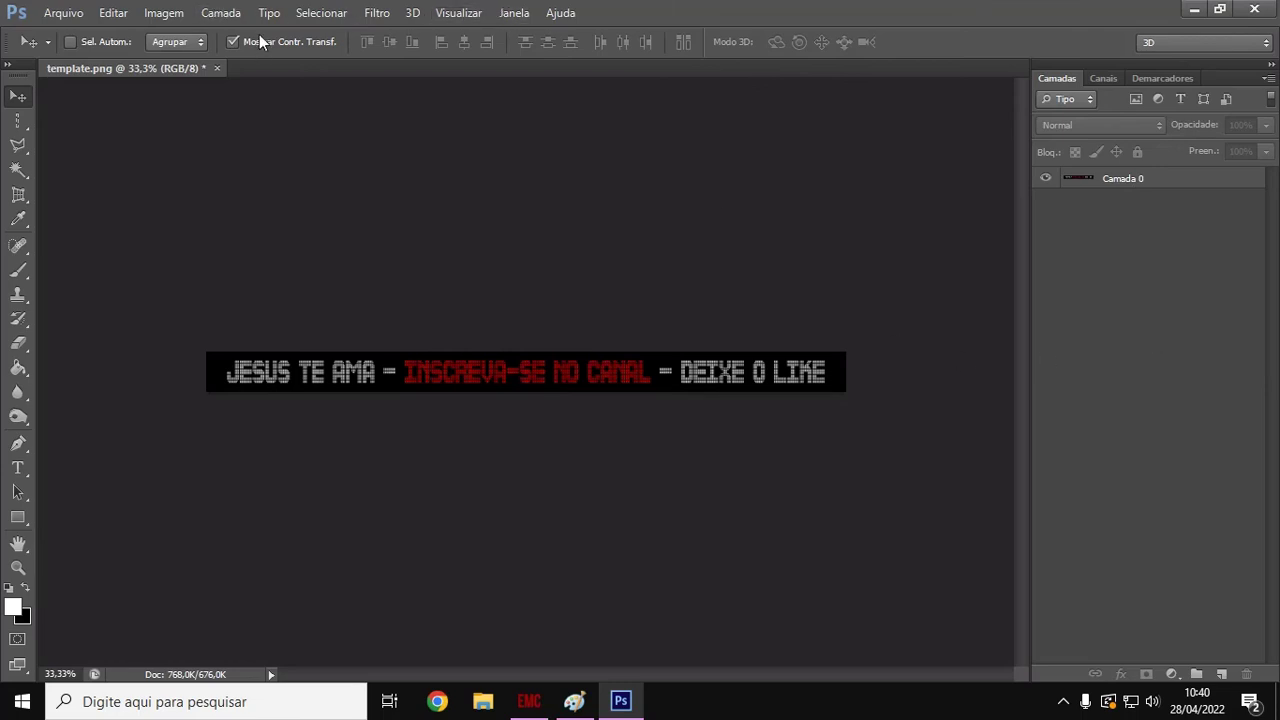
mouse_move(115, 20)
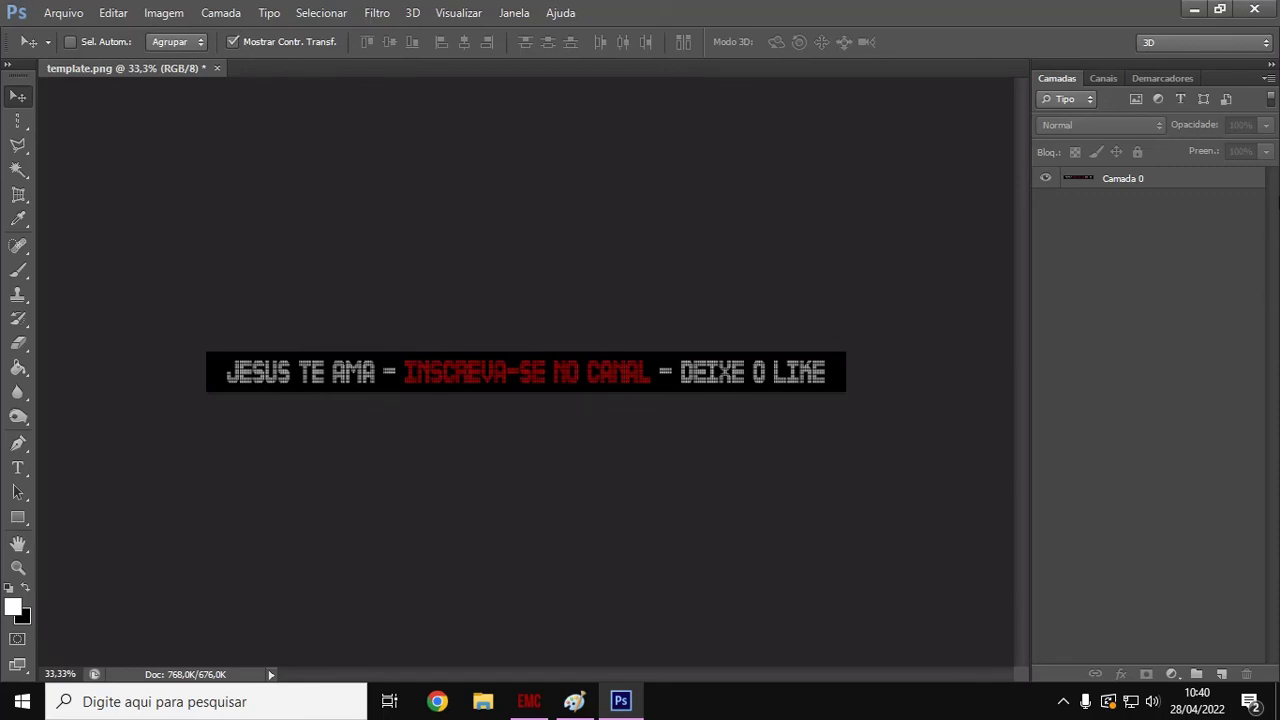
mouse_move(295, 390)
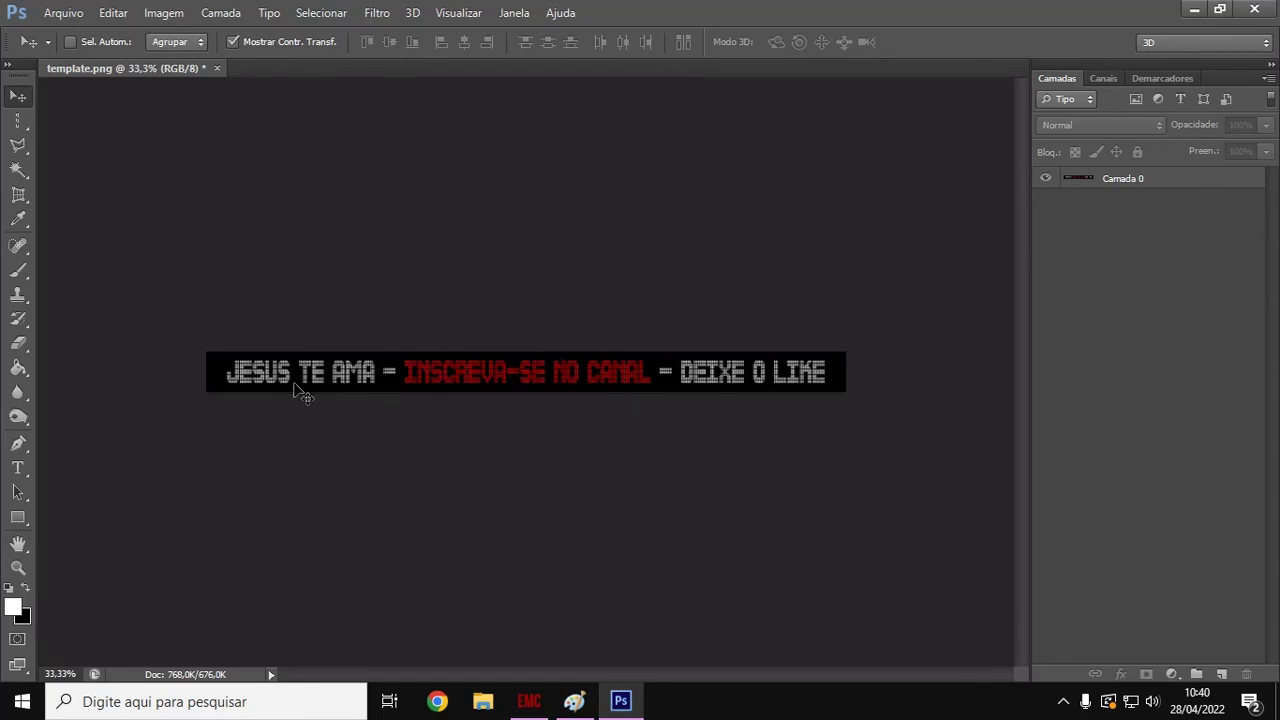
mouse_move(1113, 381)
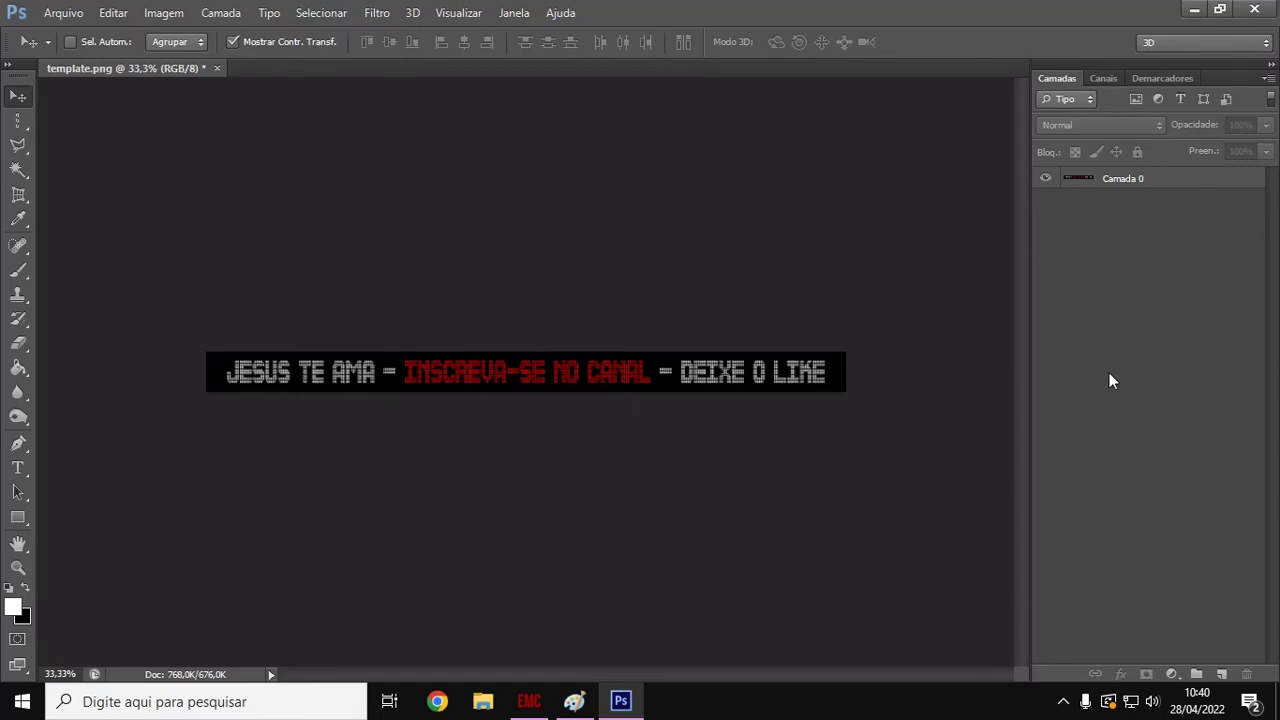
mouse_move(1174, 380)
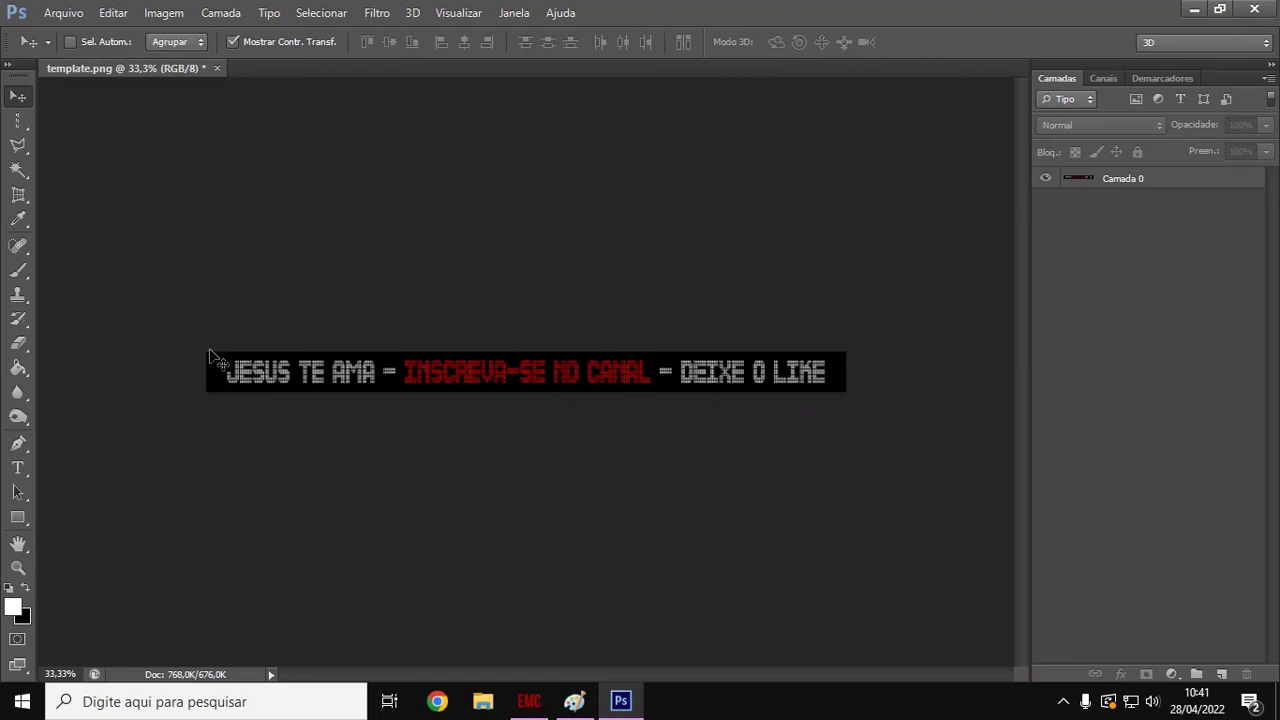
mouse_move(565, 403)
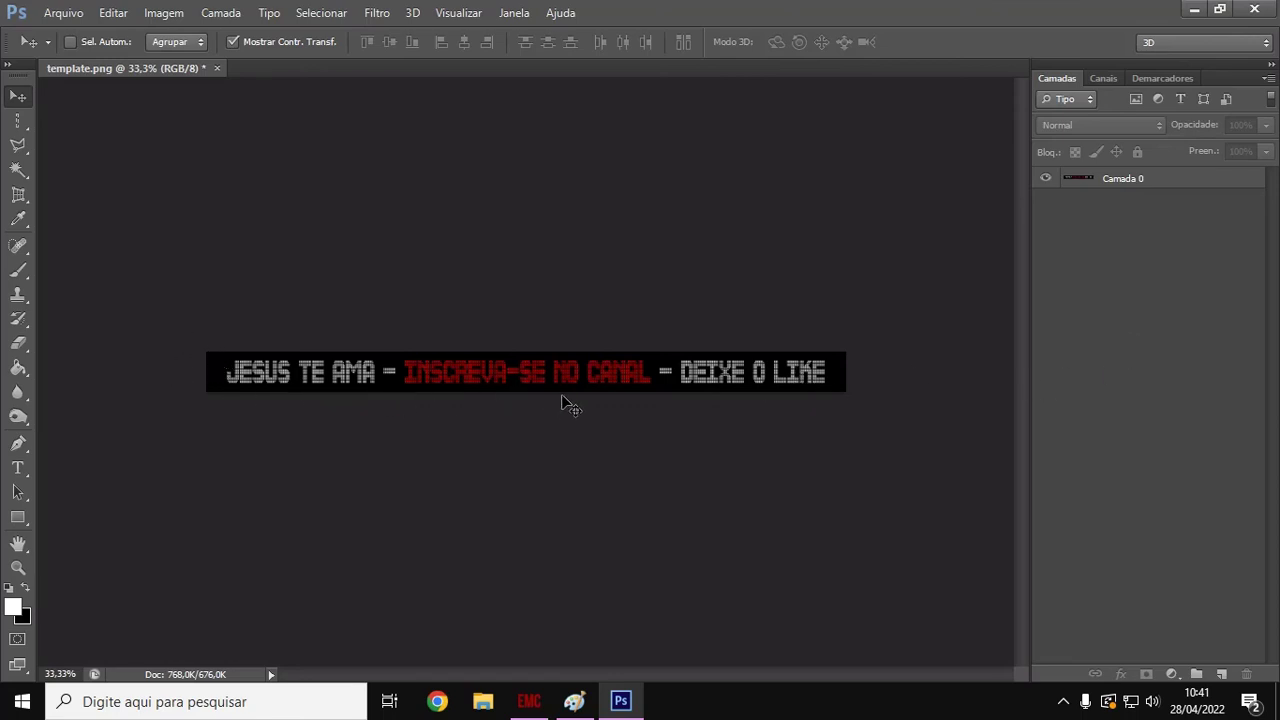
mouse_move(262, 355)
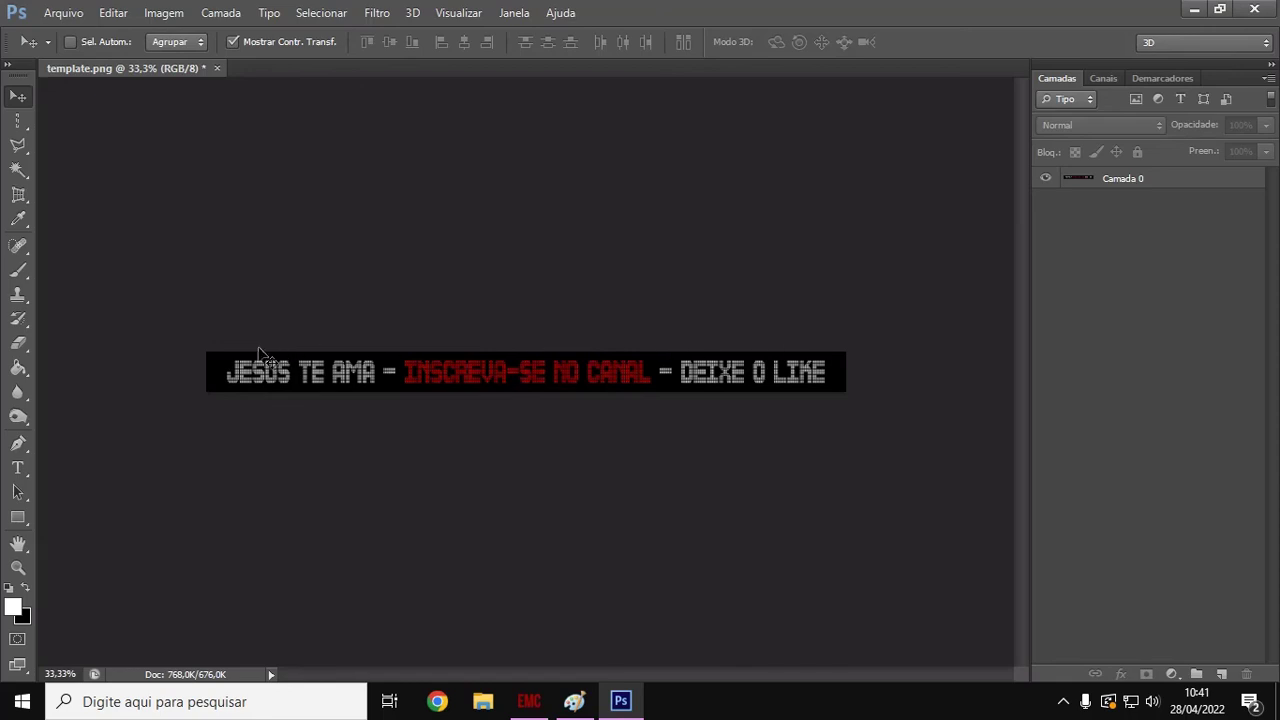
mouse_move(842, 357)
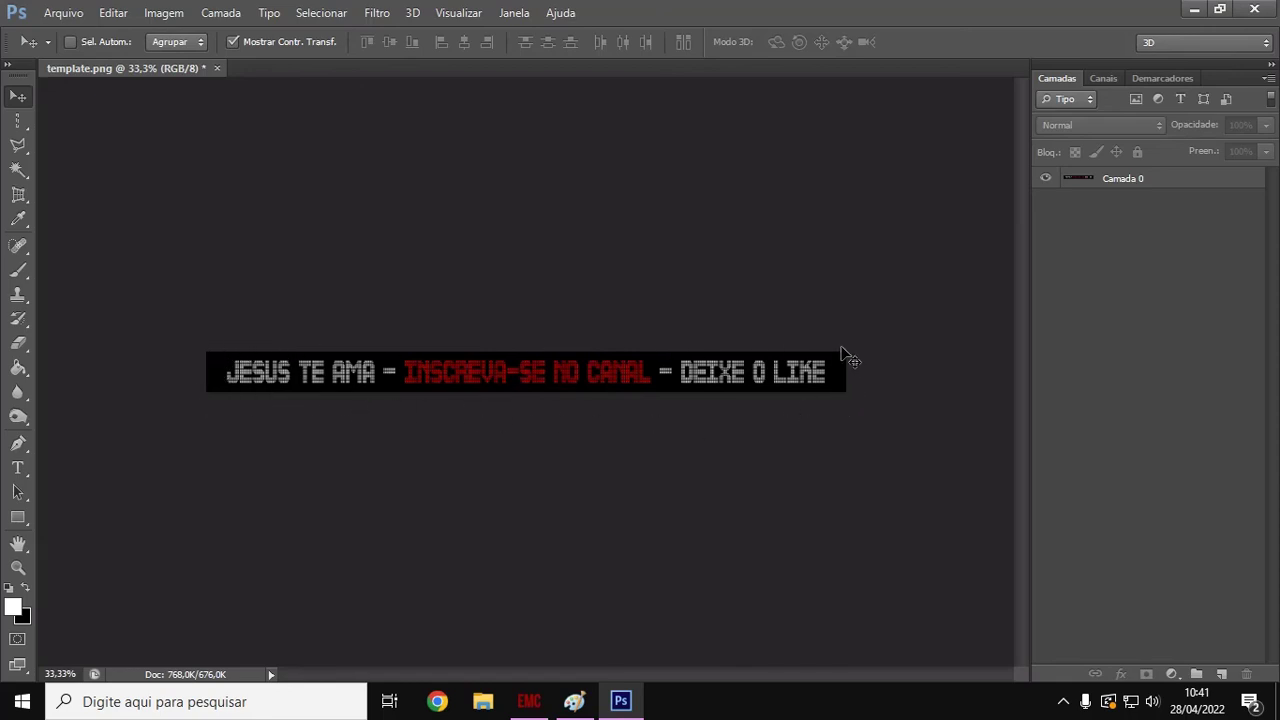
mouse_move(855, 380)
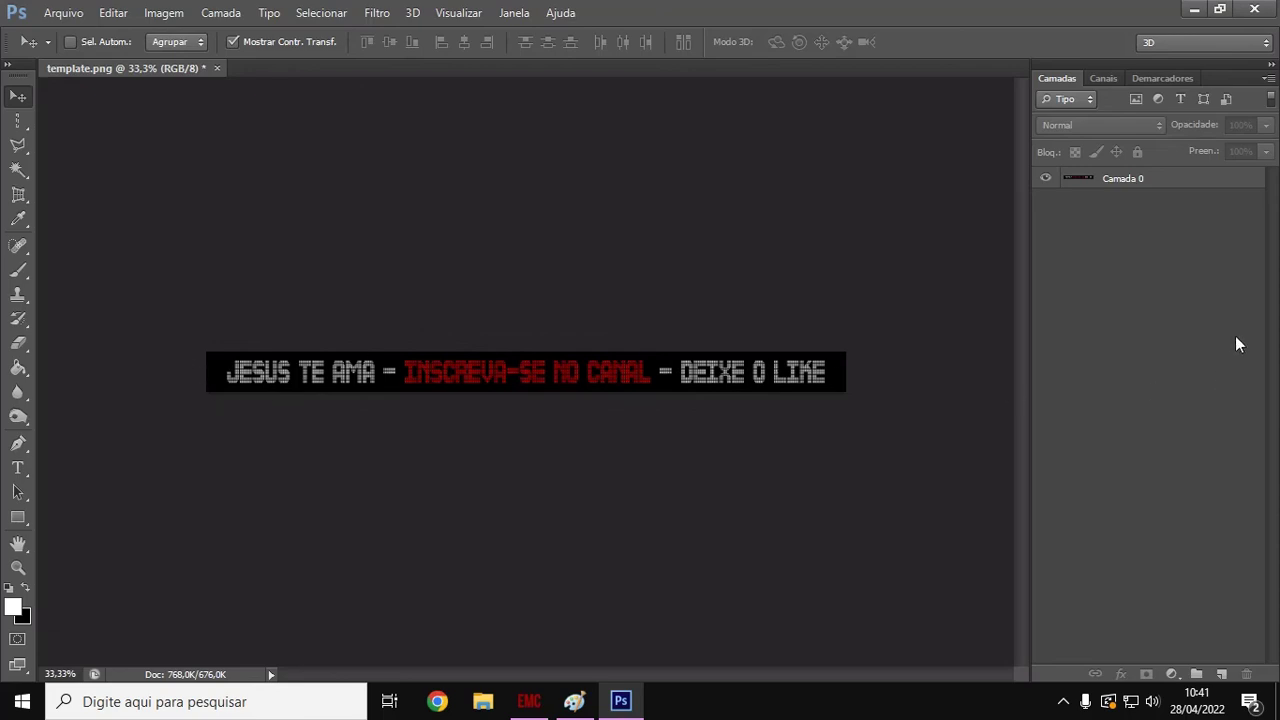
mouse_move(1235, 313)
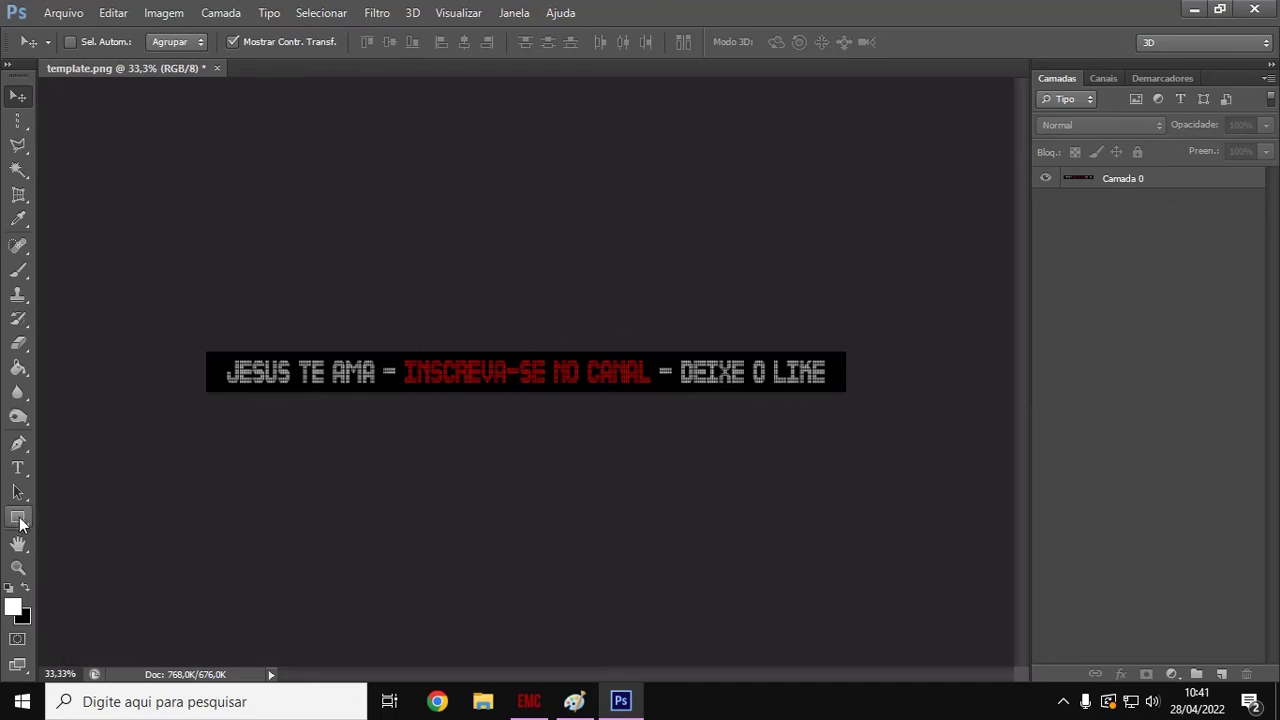
mouse_move(13, 608)
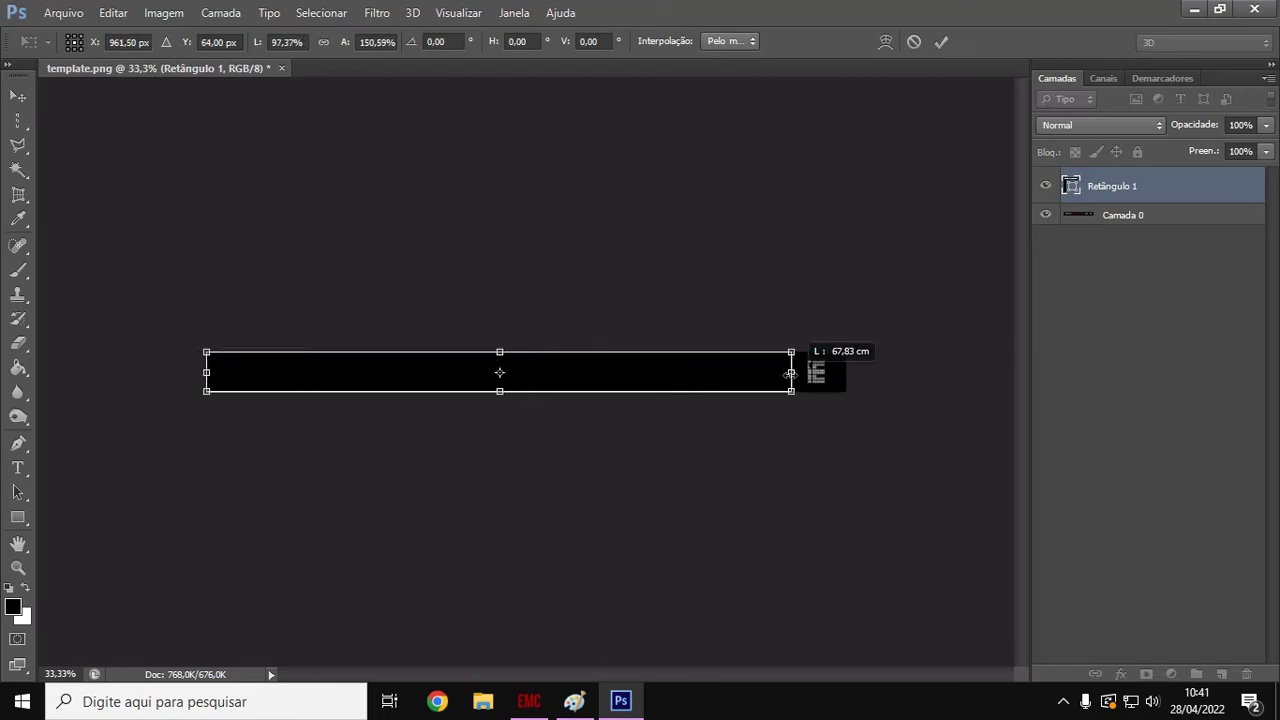
- Stretch the black rectangle across the full banner width and apply the transform
left_click_drag(790, 373, 845, 373)
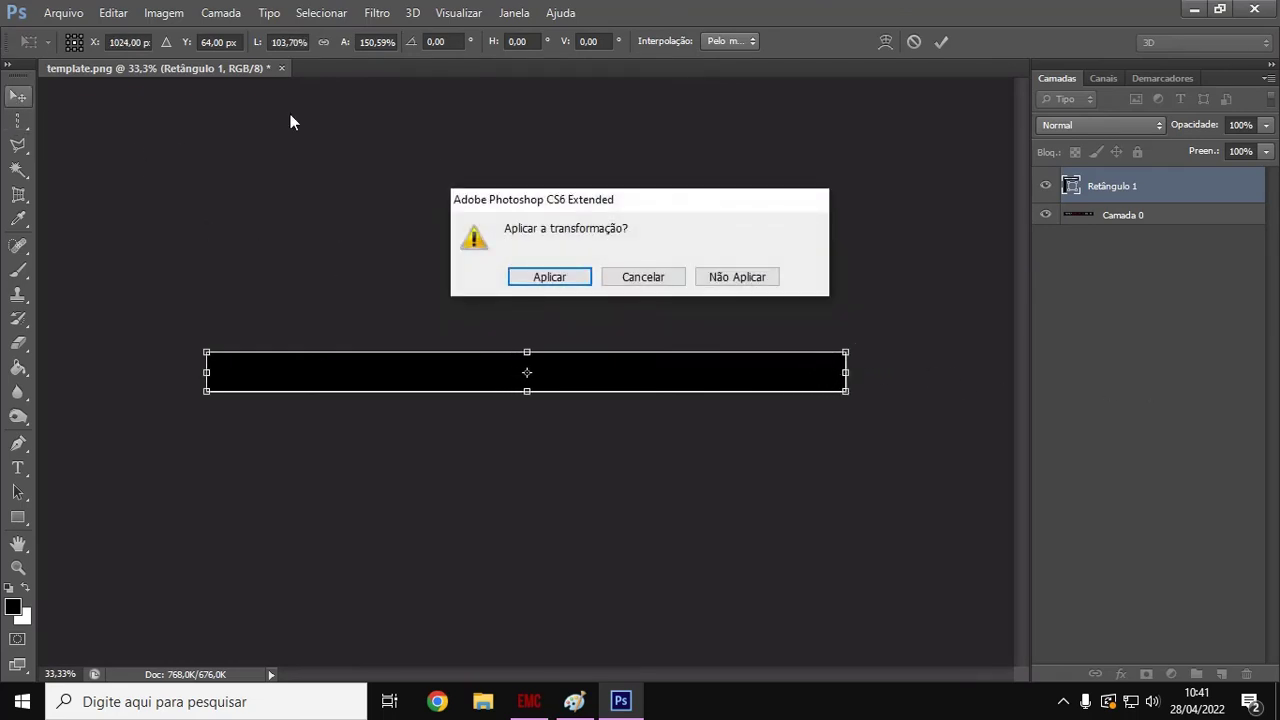
left_click(549, 277)
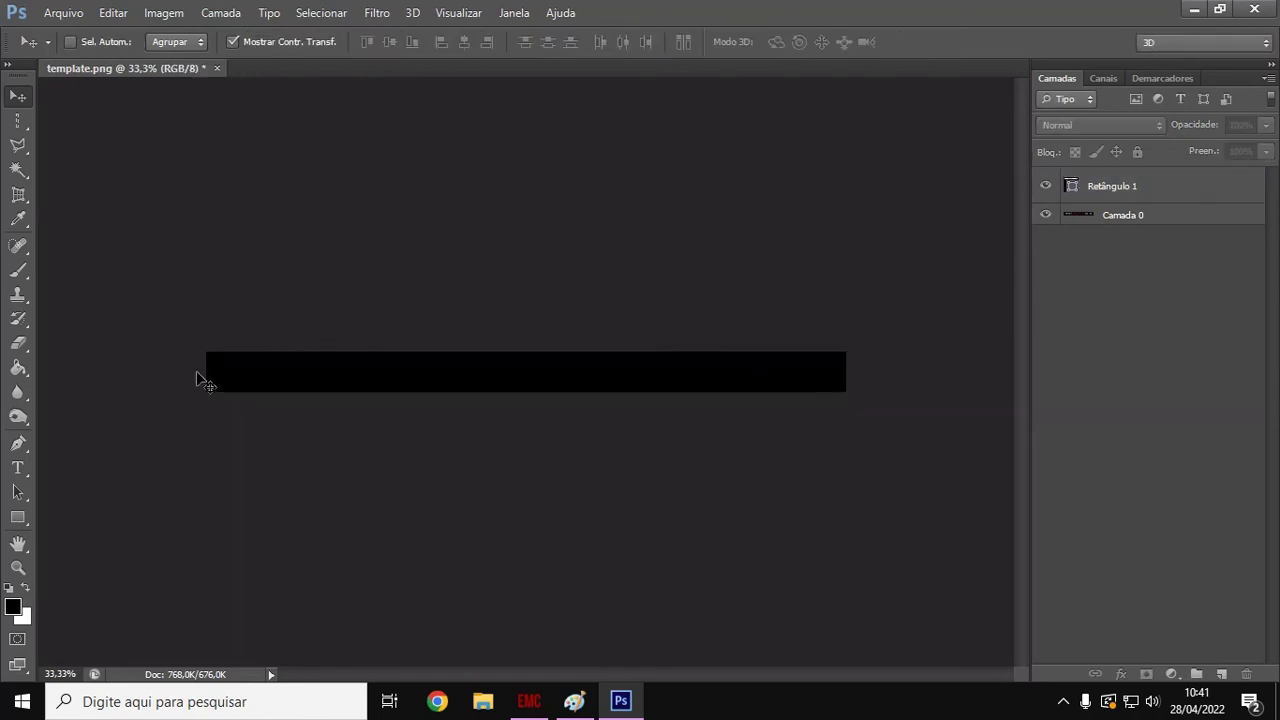
mouse_move(1106, 414)
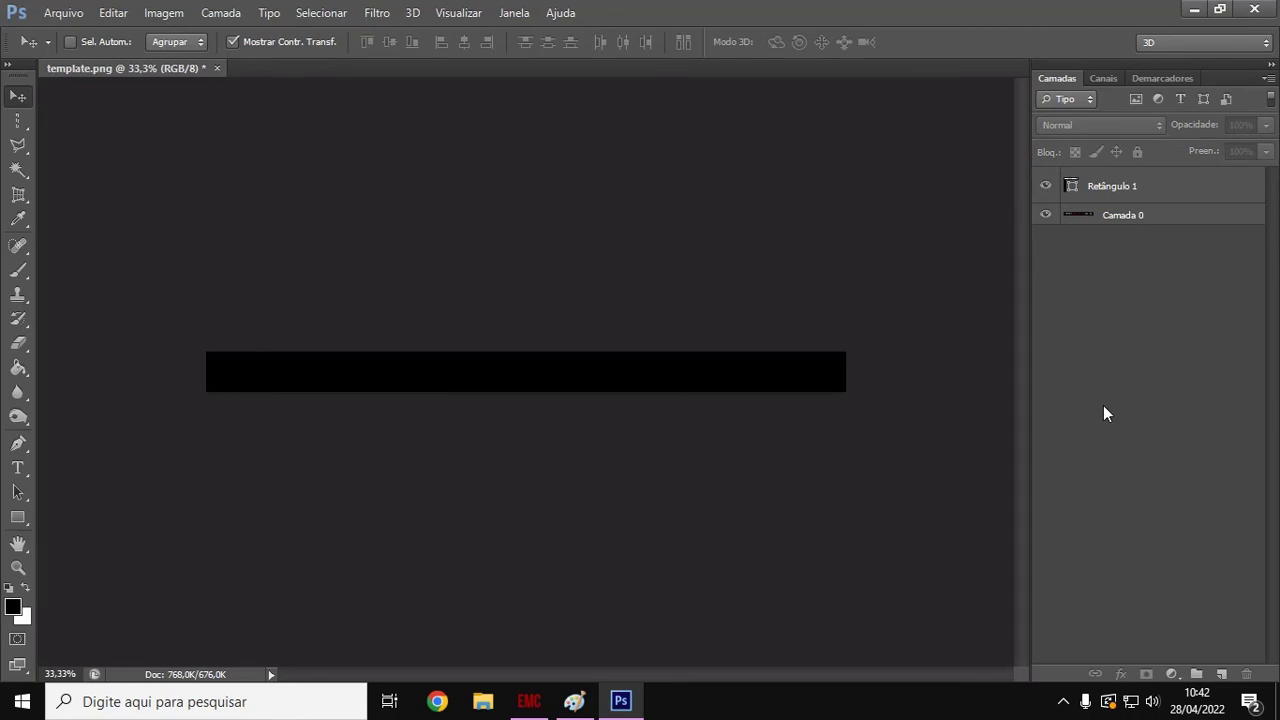
mouse_move(972, 345)
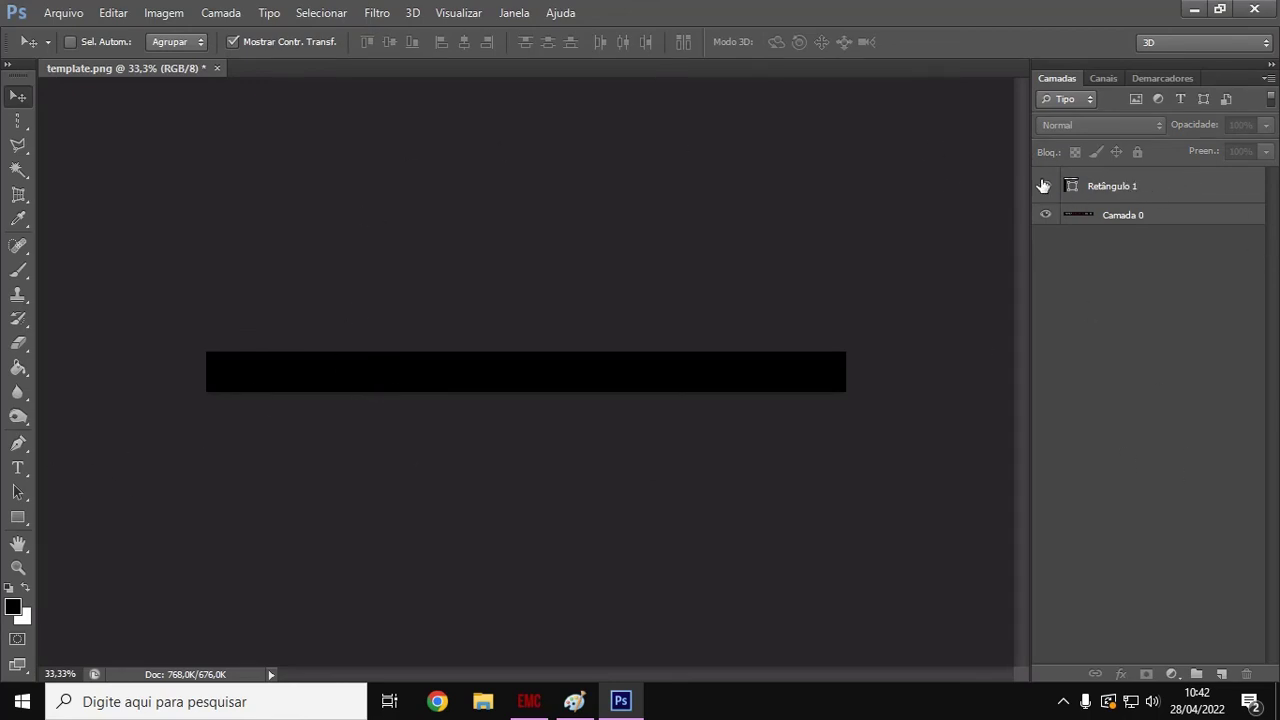
- Toggle layer visibility to check the black bar hides the old banner text
left_click(1044, 185)
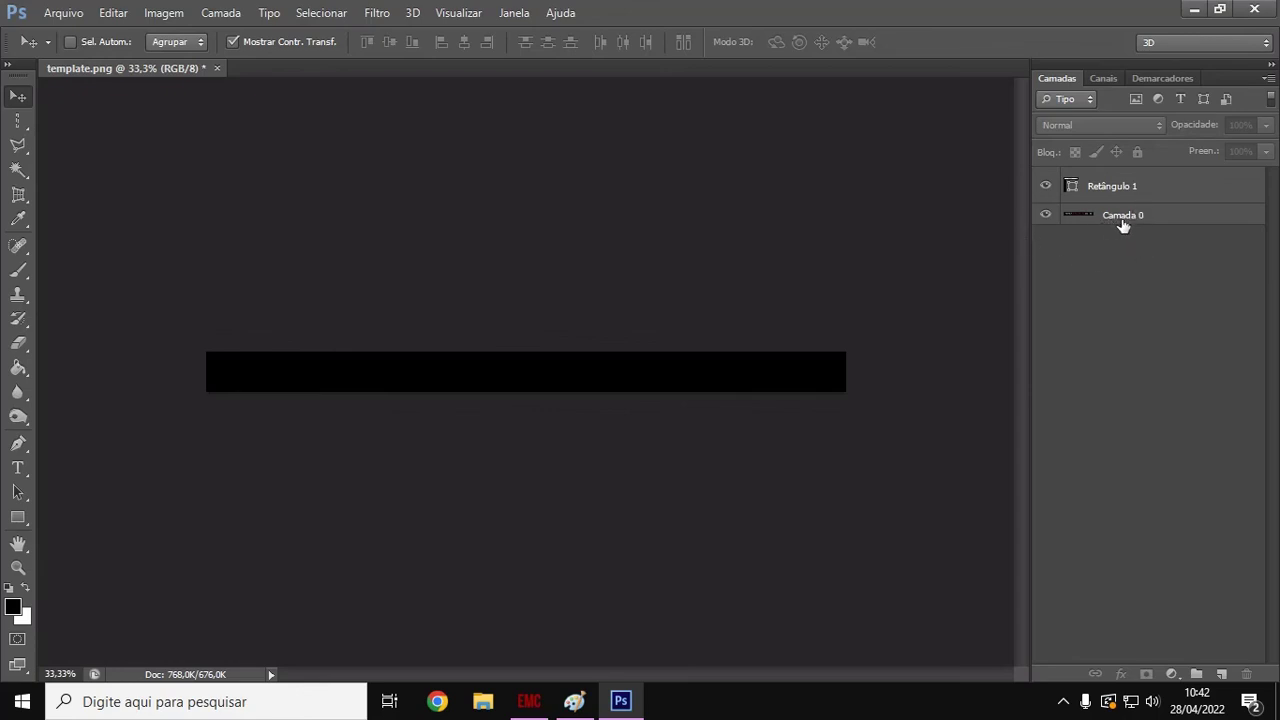
left_click(1045, 186)
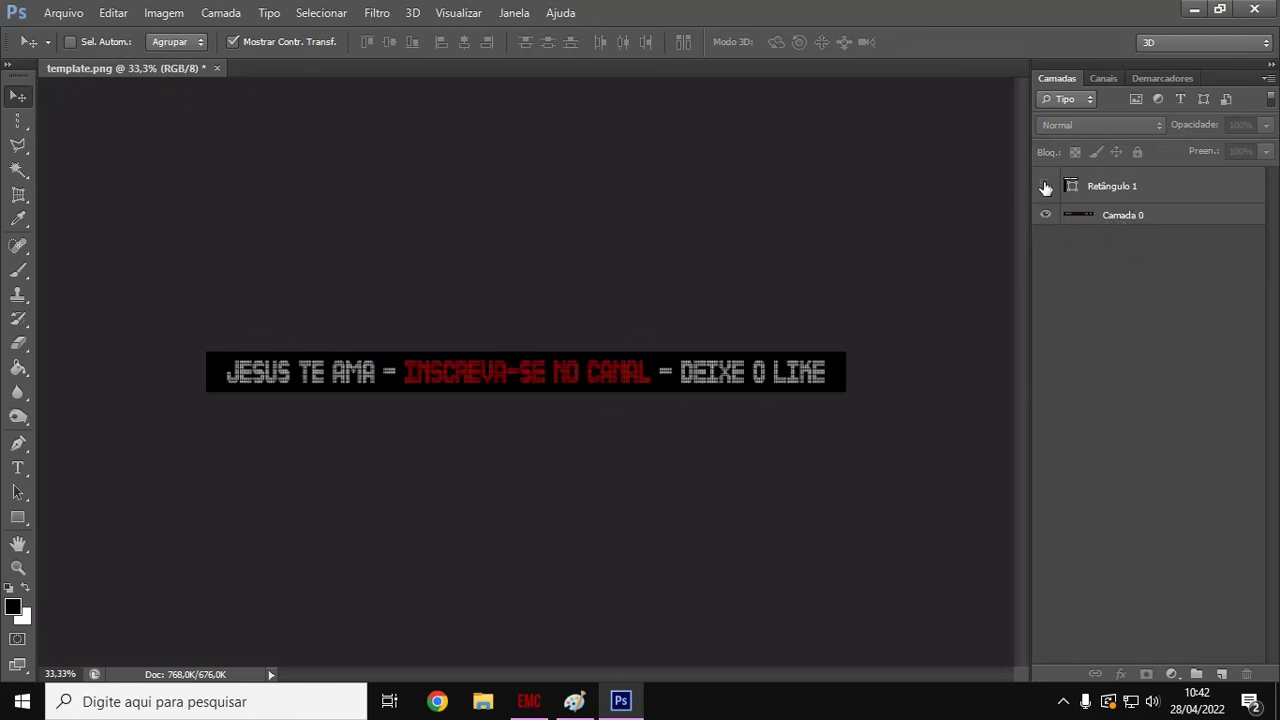
left_click(1045, 214)
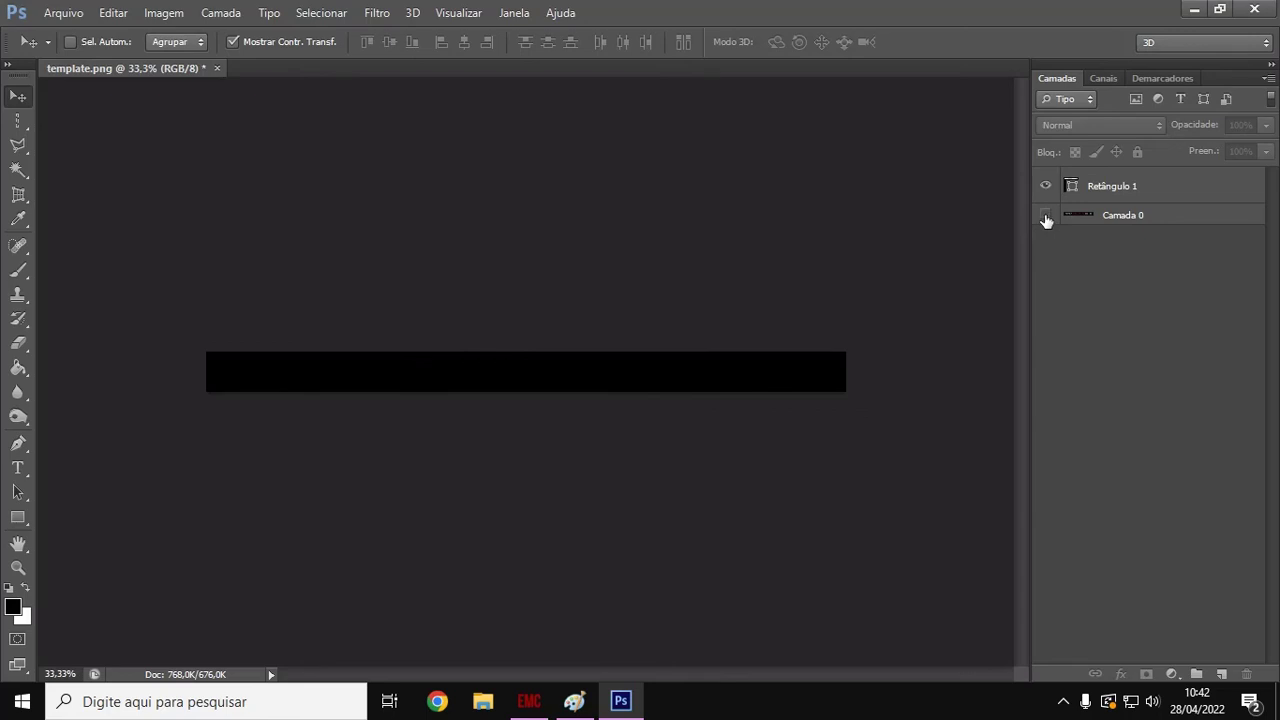
left_click(1045, 215)
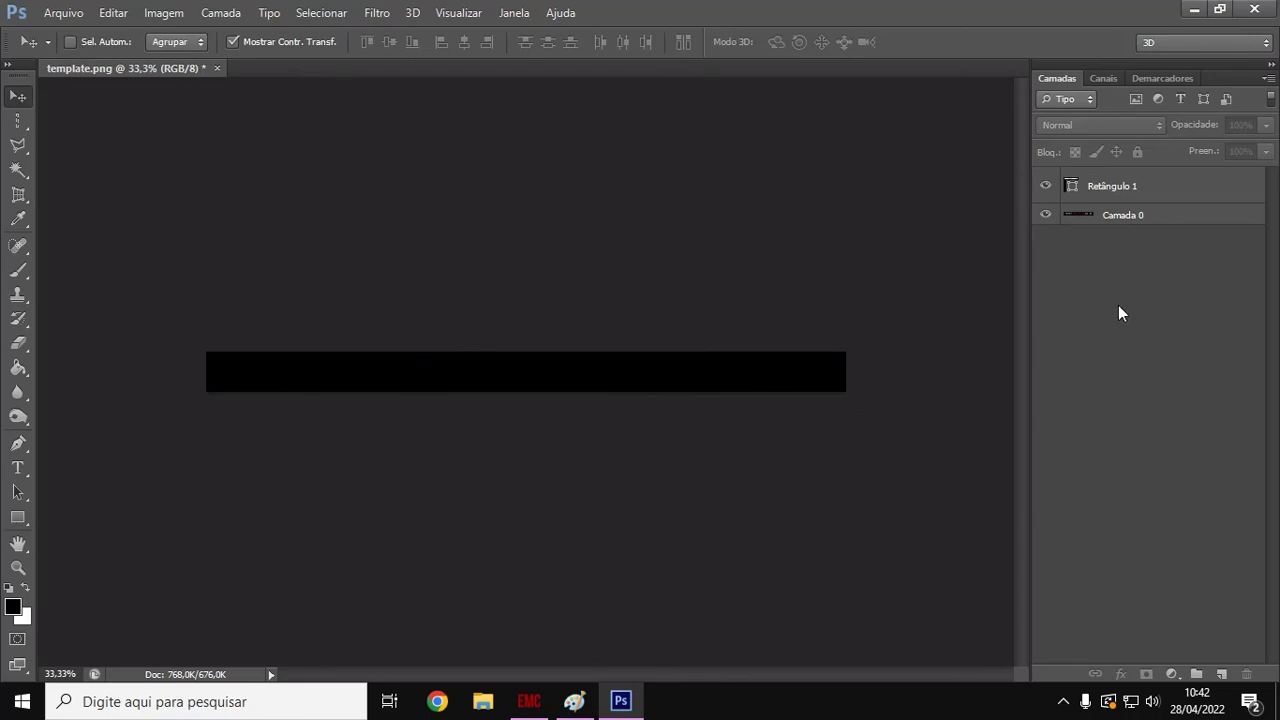
mouse_move(358, 686)
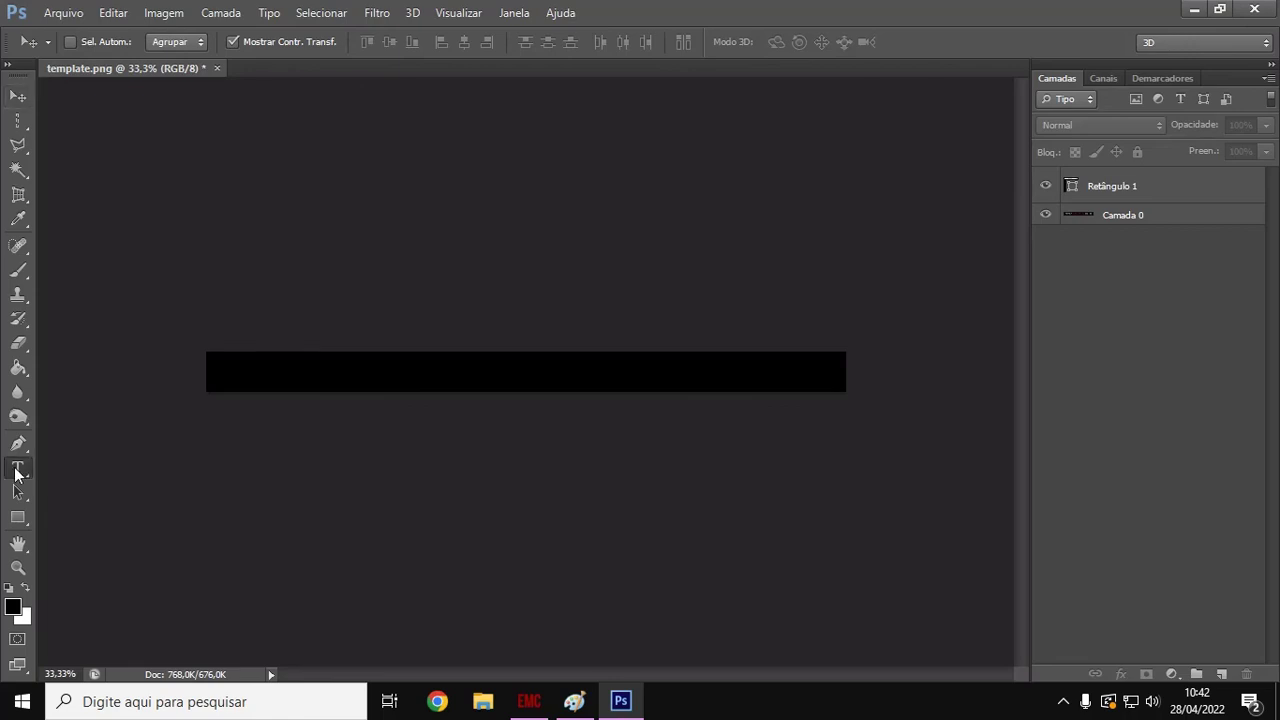
- Switch to the Horizontal Type tool and choose The Led Display St font
left_click(18, 468)
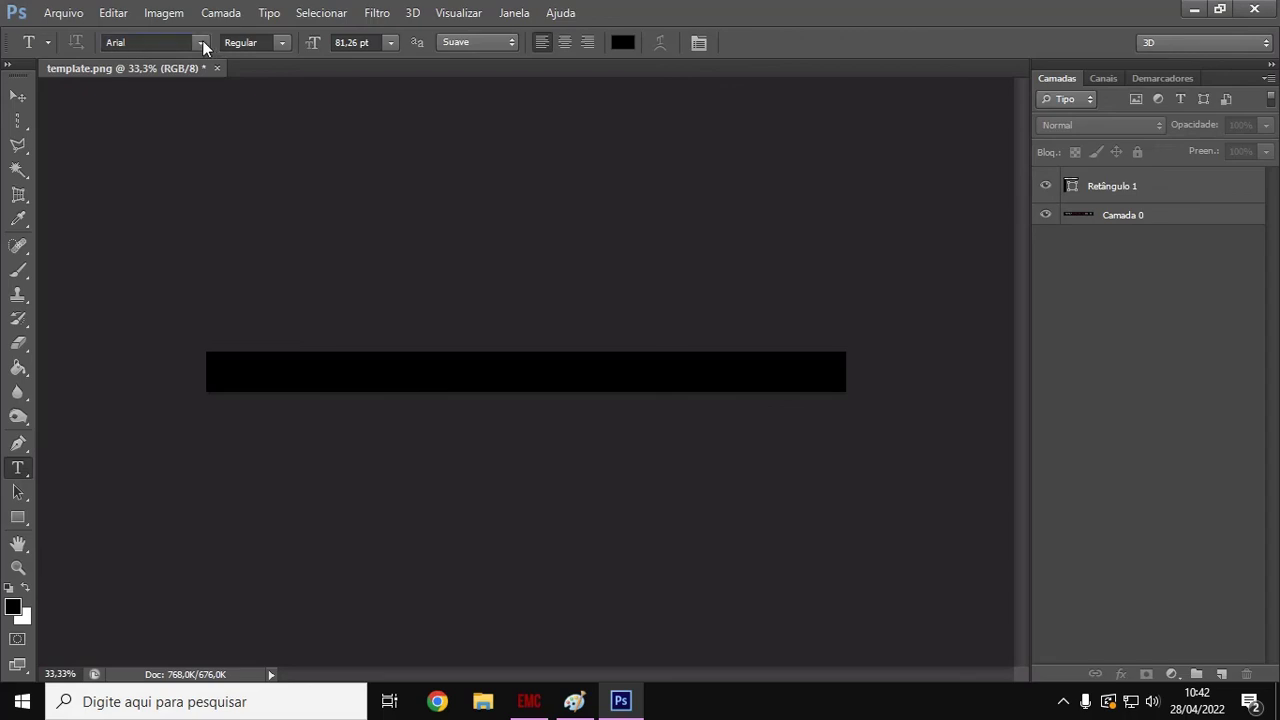
left_click(206, 43)
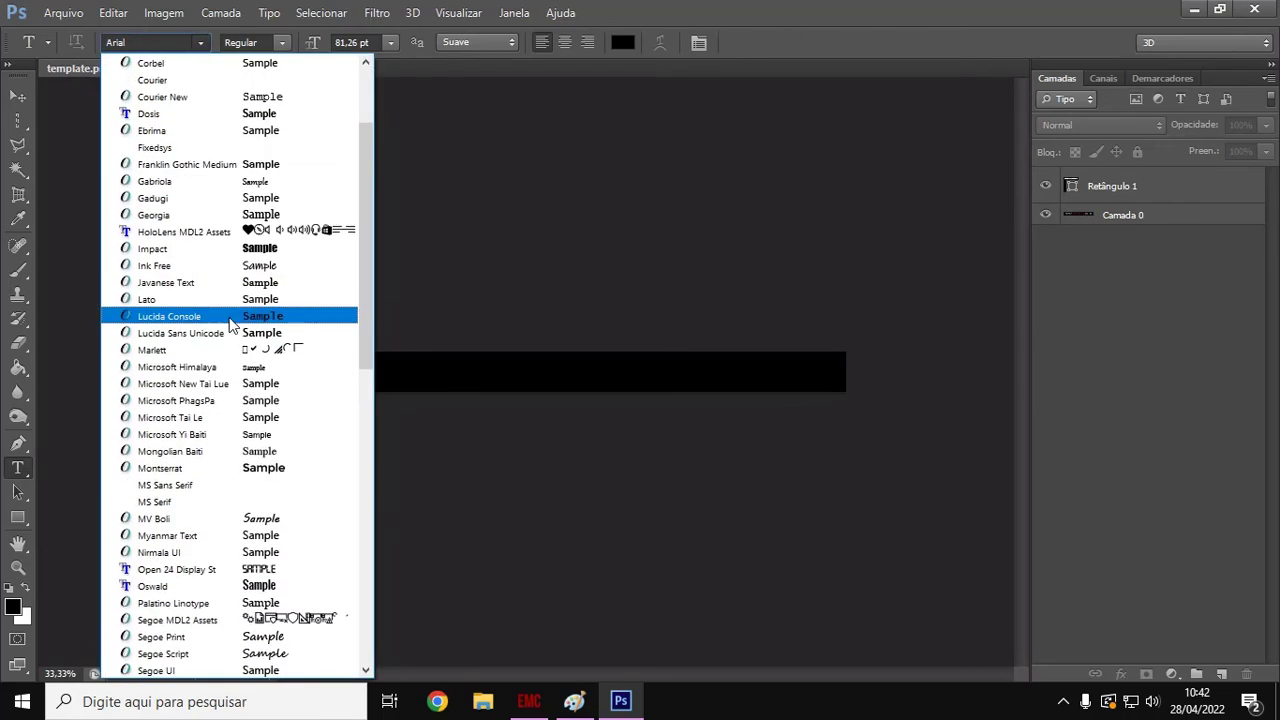
scroll("down", 3)
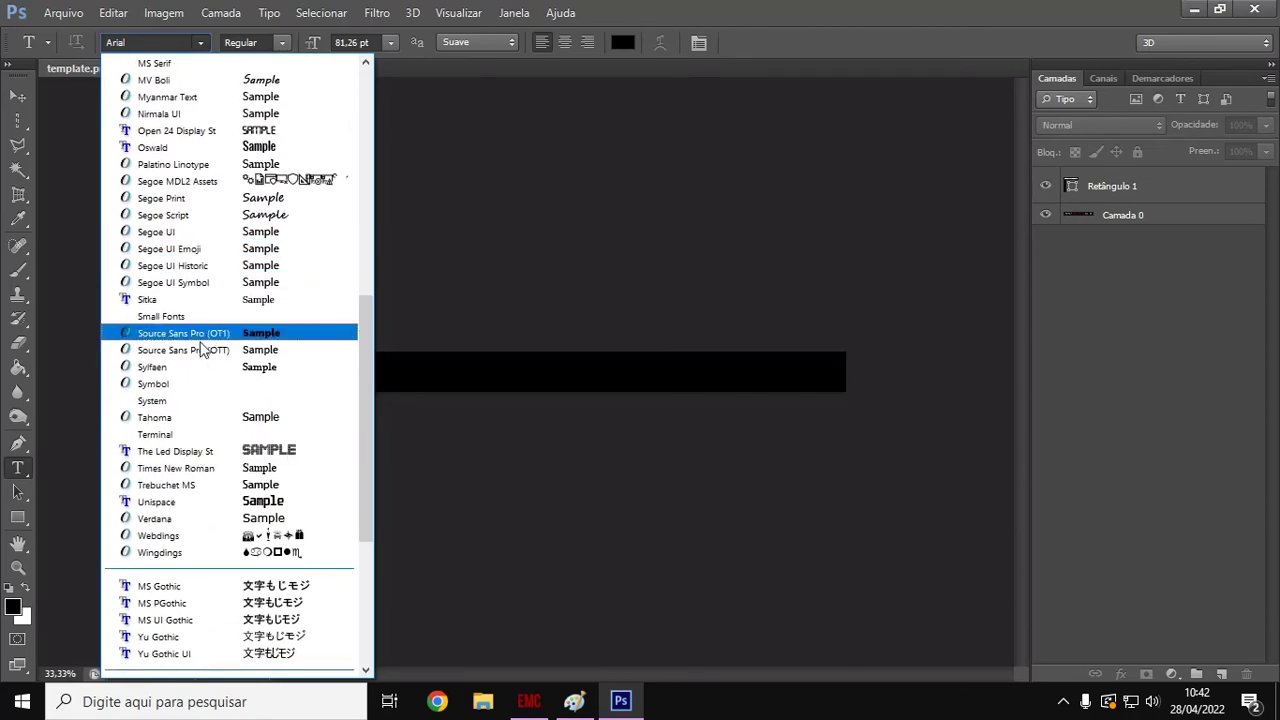
scroll("down", 3)
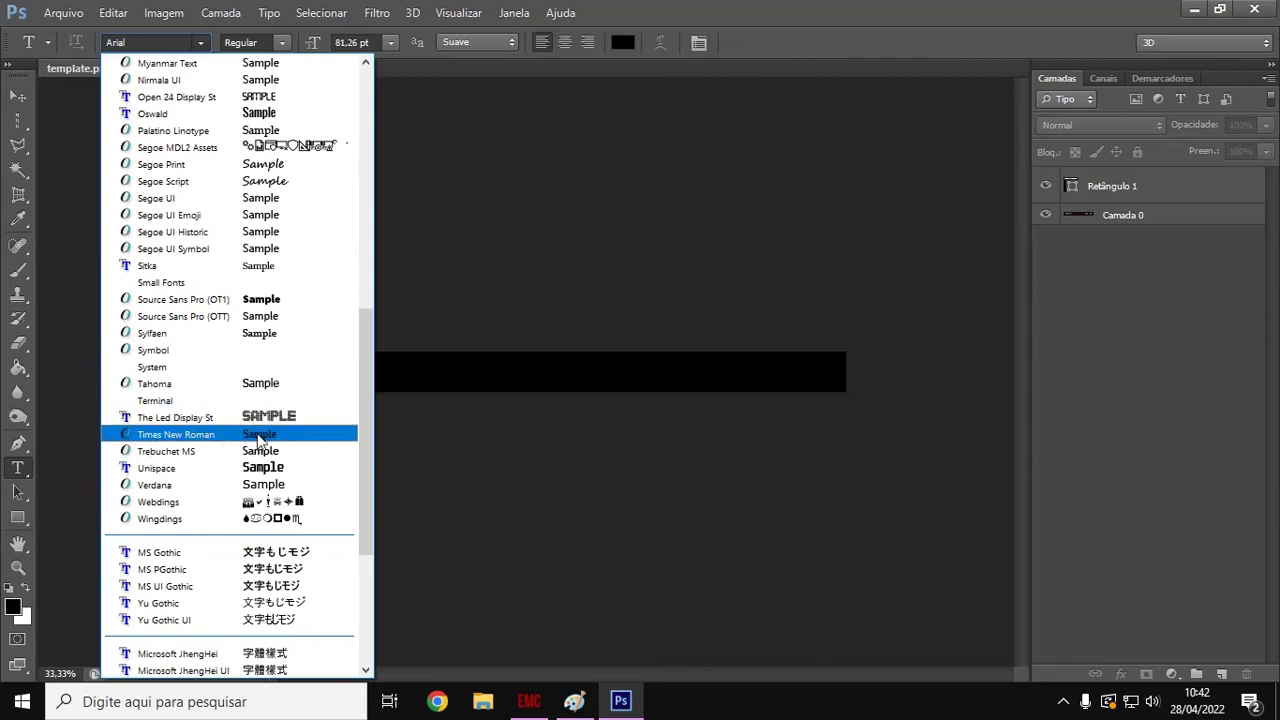
mouse_move(303, 420)
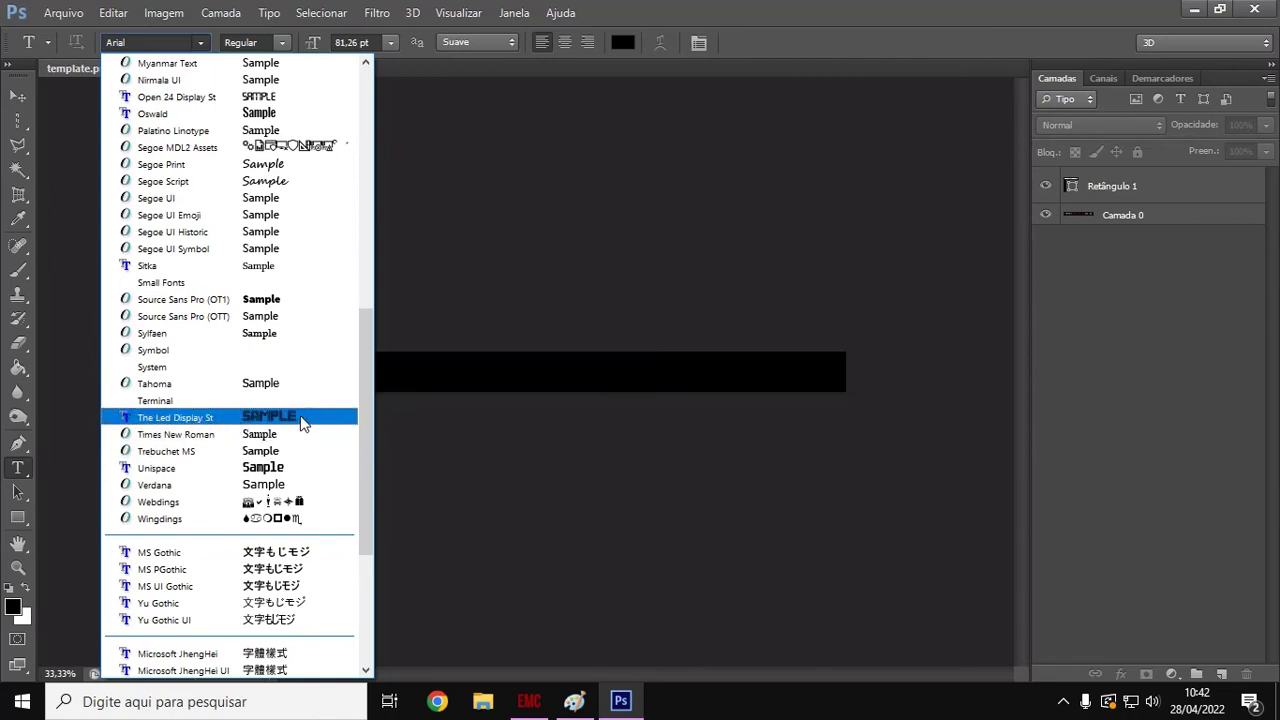
mouse_move(250, 349)
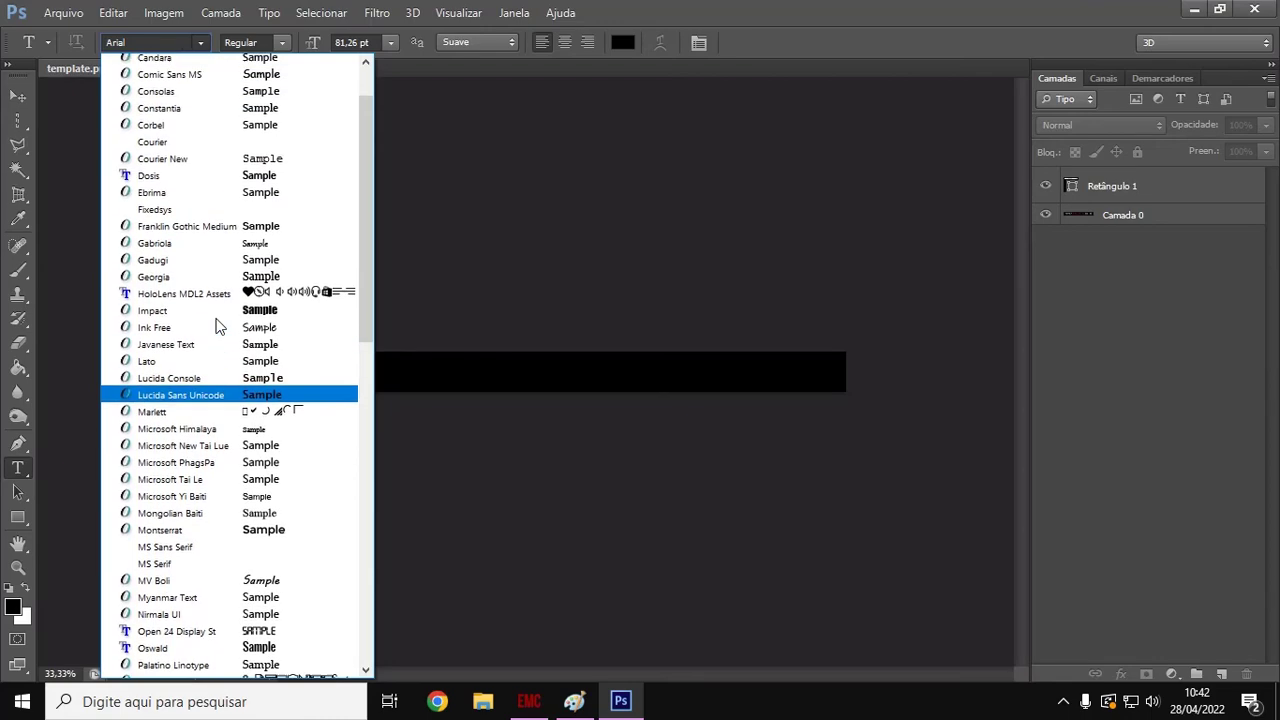
scroll("down", 3)
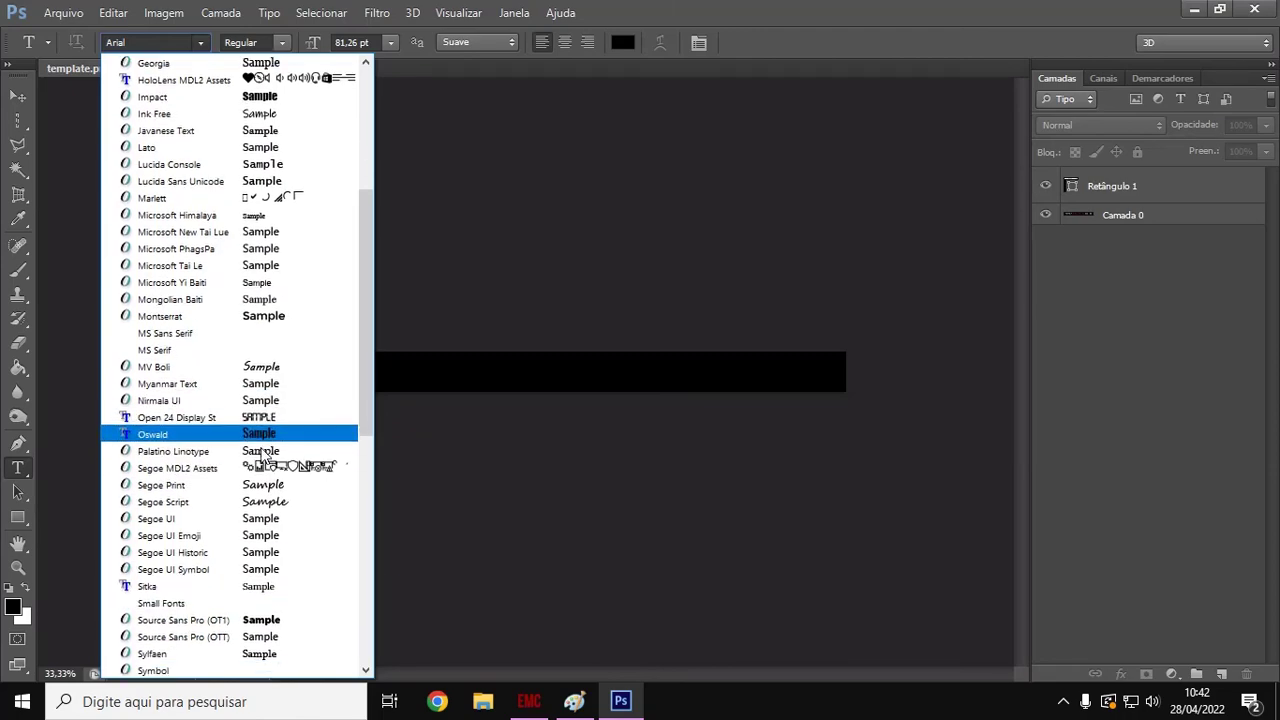
scroll("down", 3)
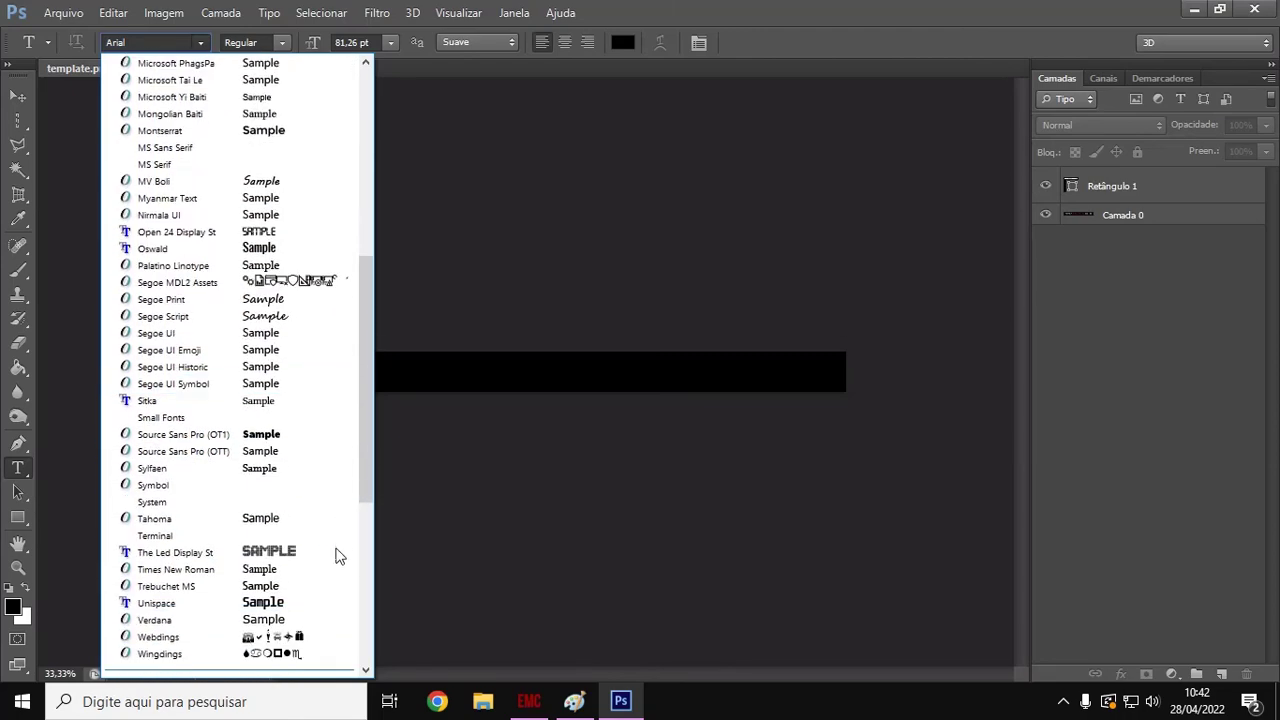
left_click(175, 552)
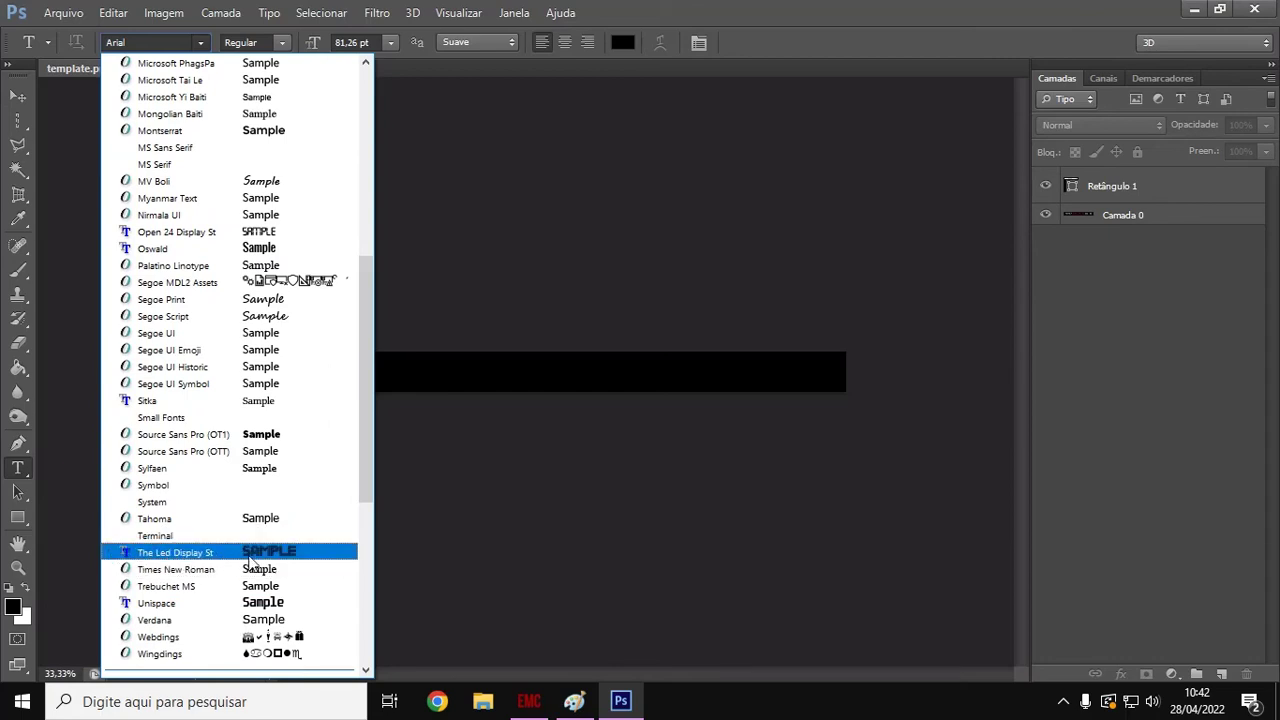
left_click(175, 552)
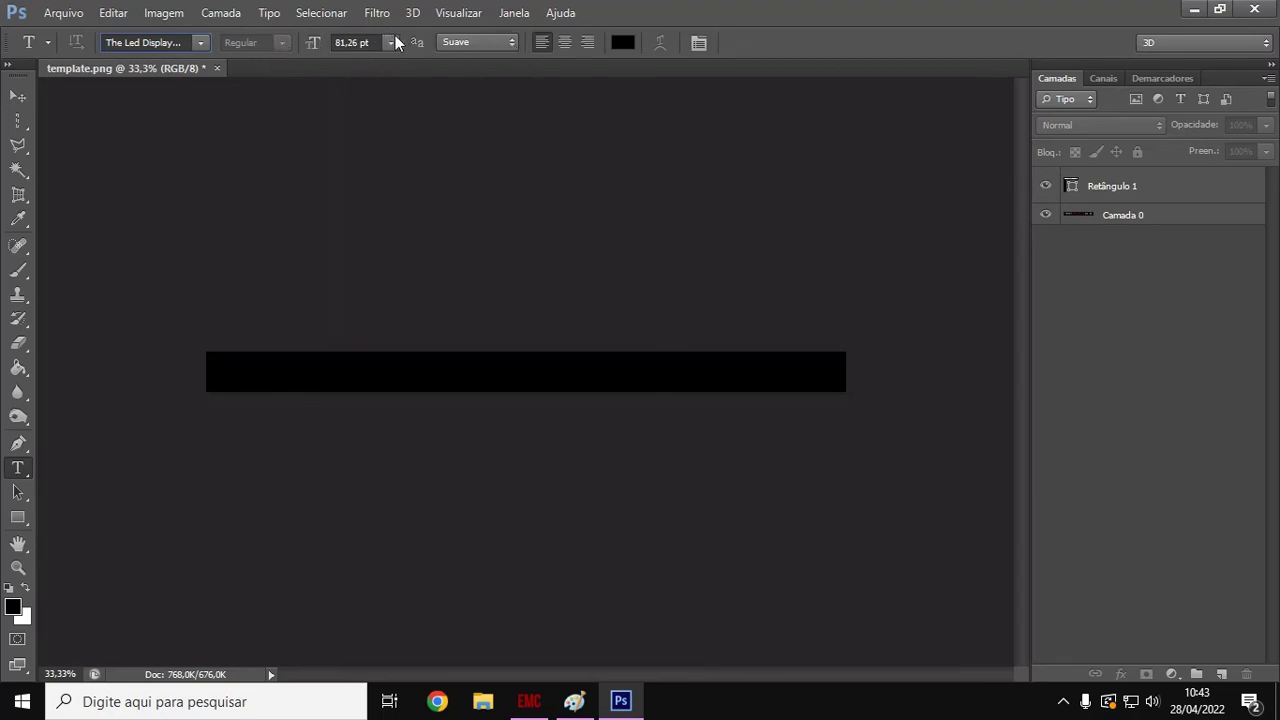
- Set the type size to 72 pt and the text colour to bright red (fe0000)
left_click(389, 42)
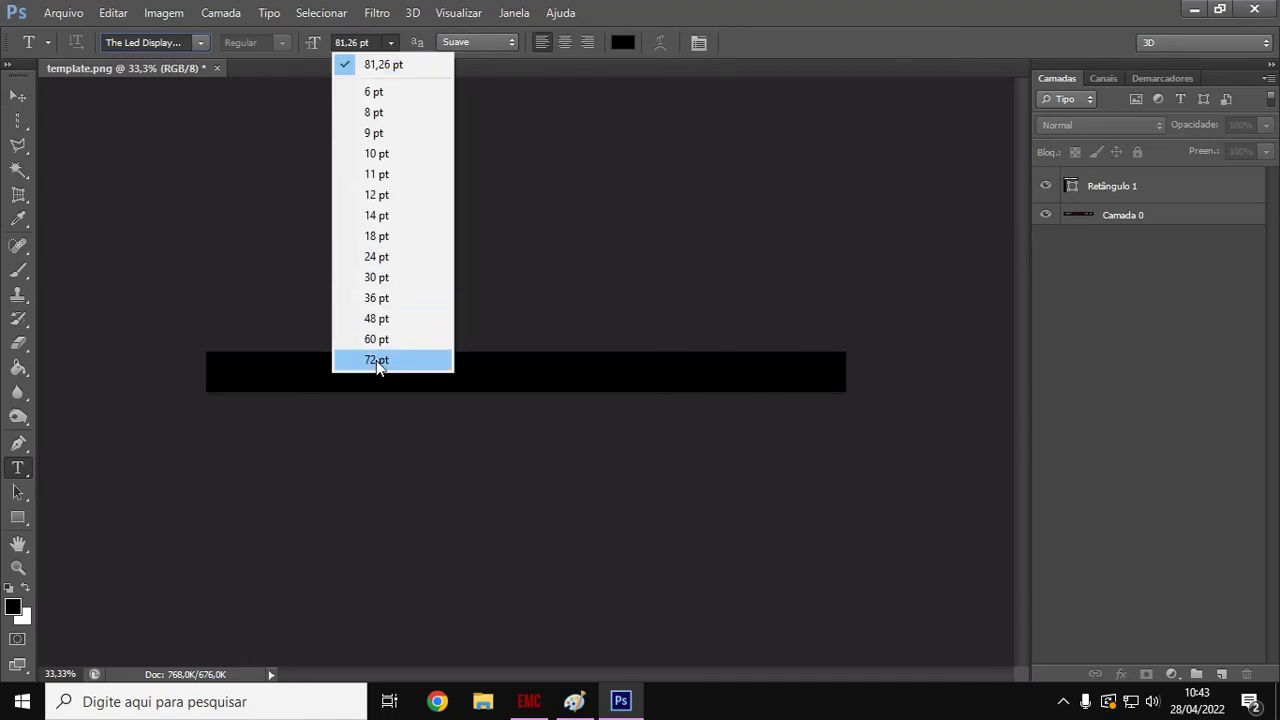
left_click(376, 359)
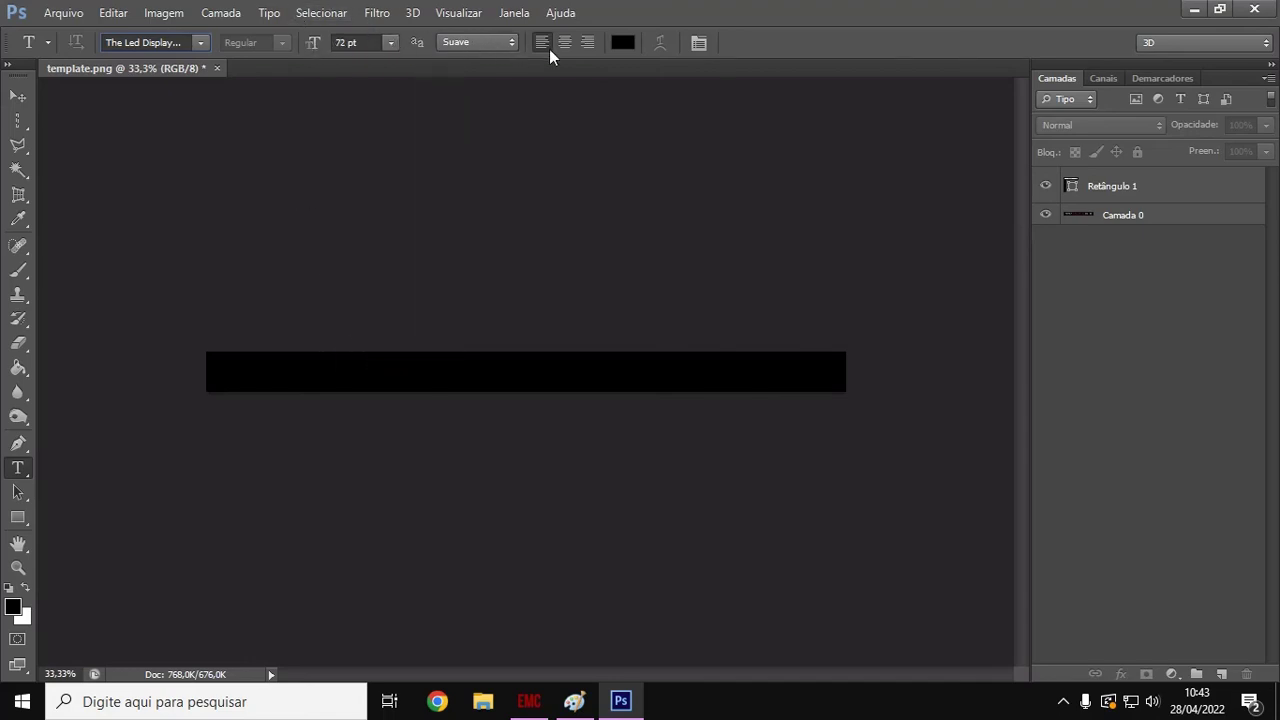
left_click(624, 42)
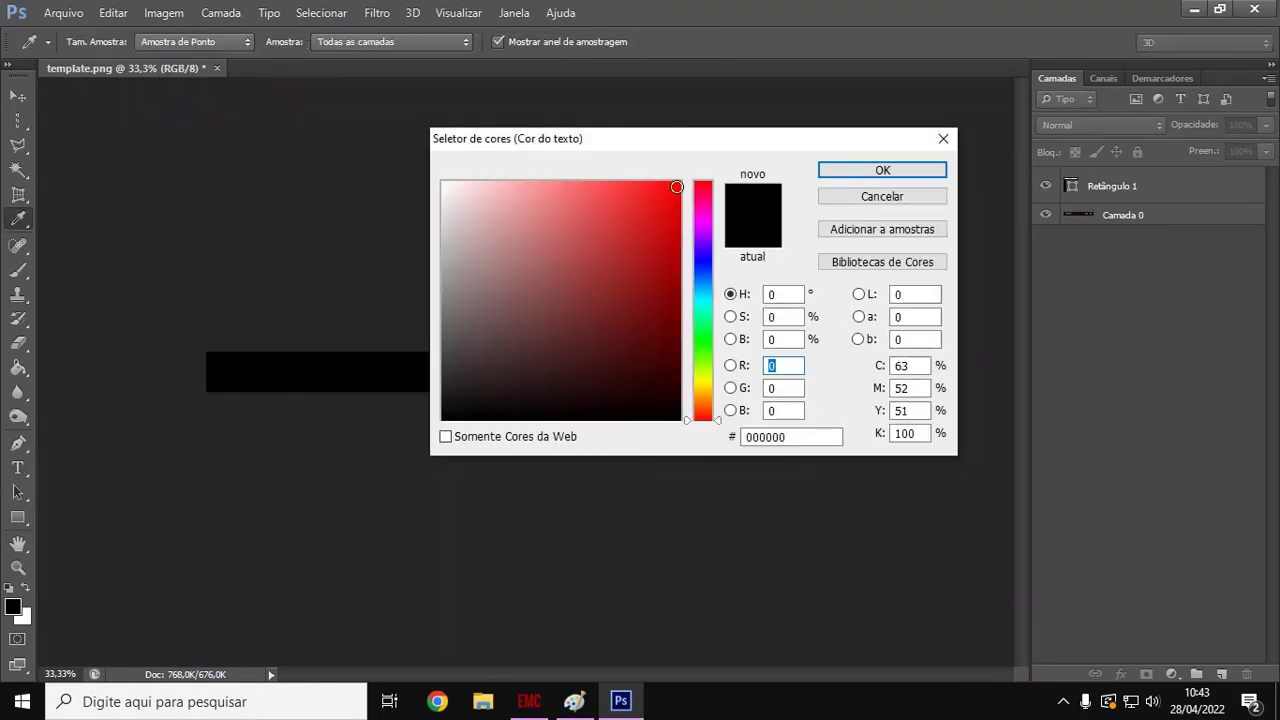
left_click(682, 183)
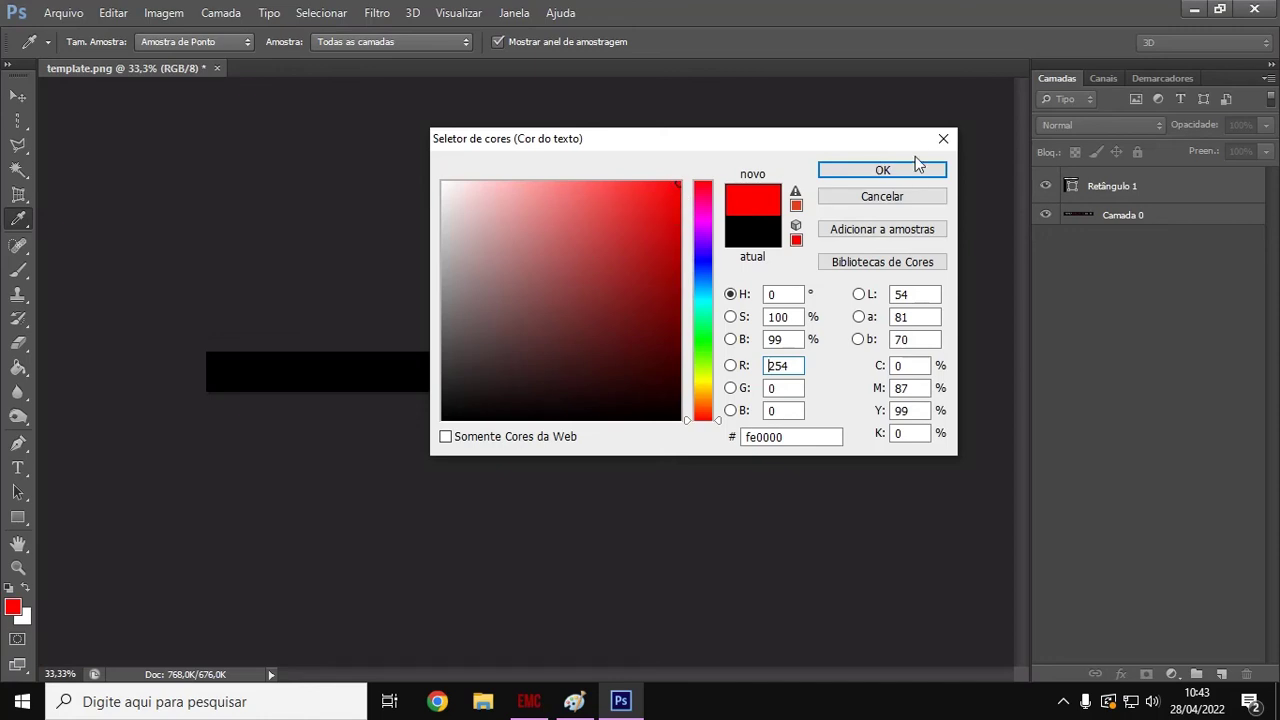
left_click(882, 169)
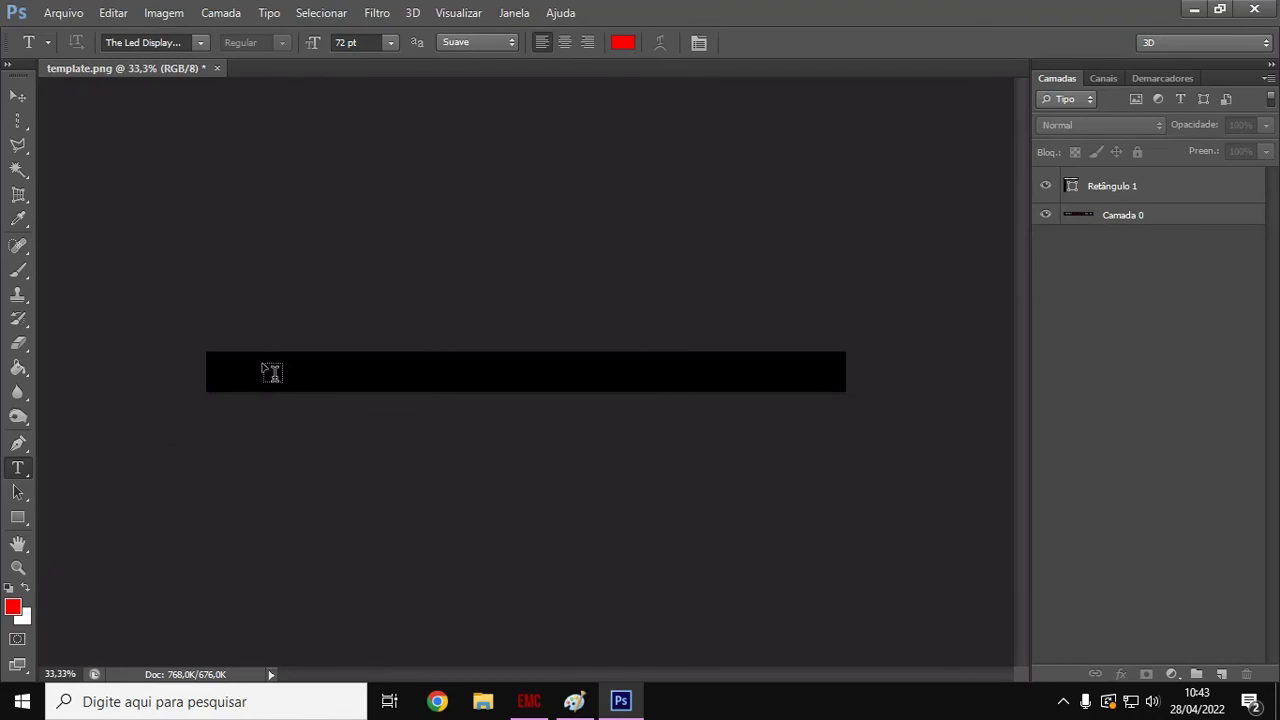
mouse_move(371, 373)
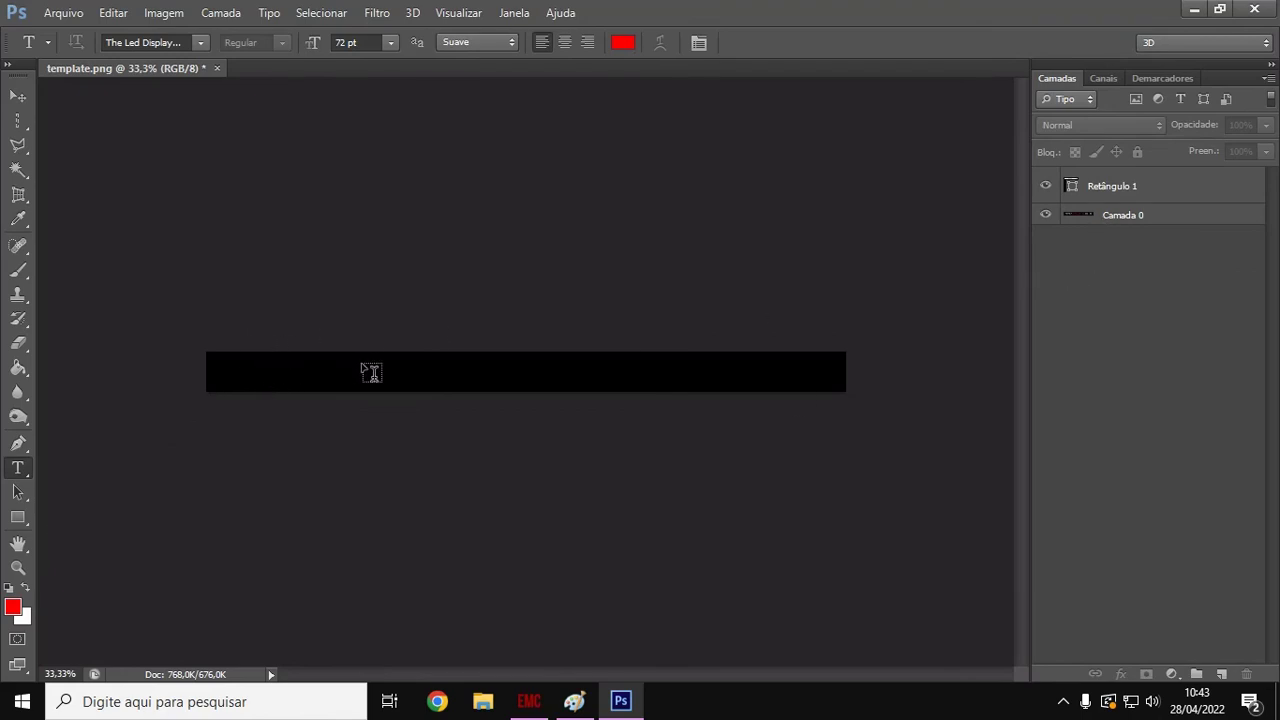
- Type CANAL RCAOEXTREMO in red LED font on the black bar and commit it
left_click(362, 365)
type("CH")
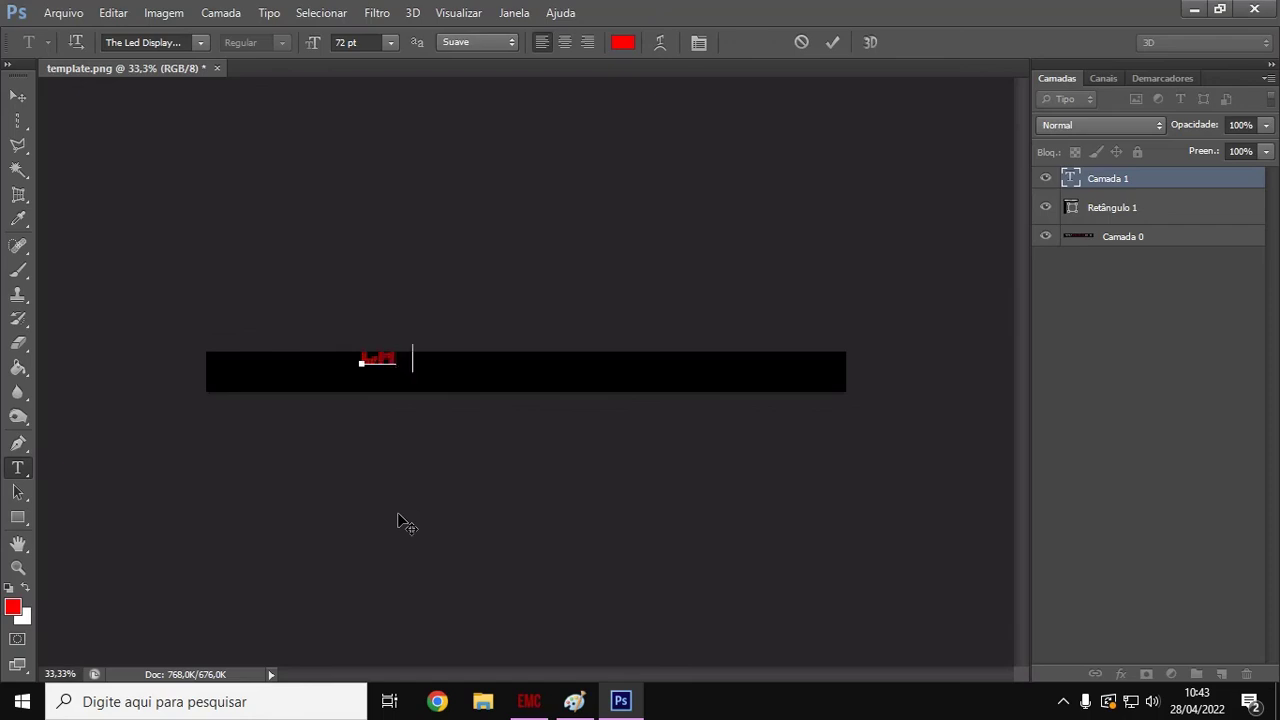
type("text")
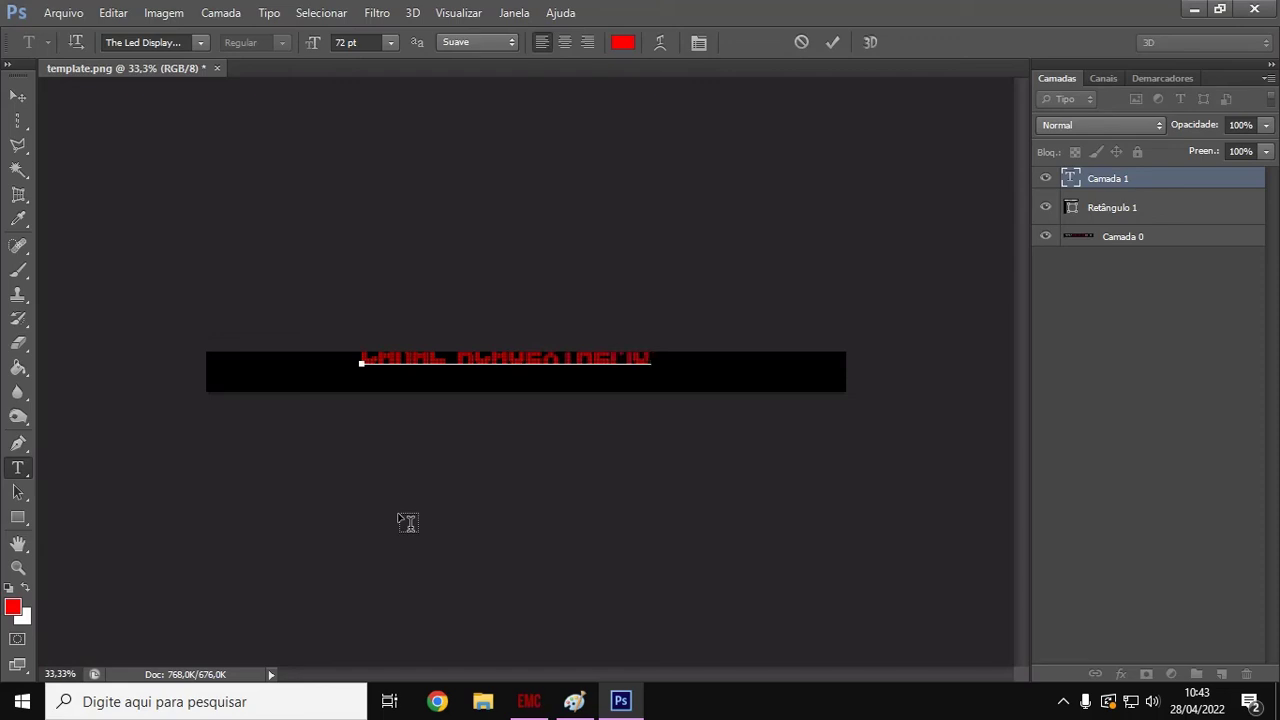
mouse_move(207, 142)
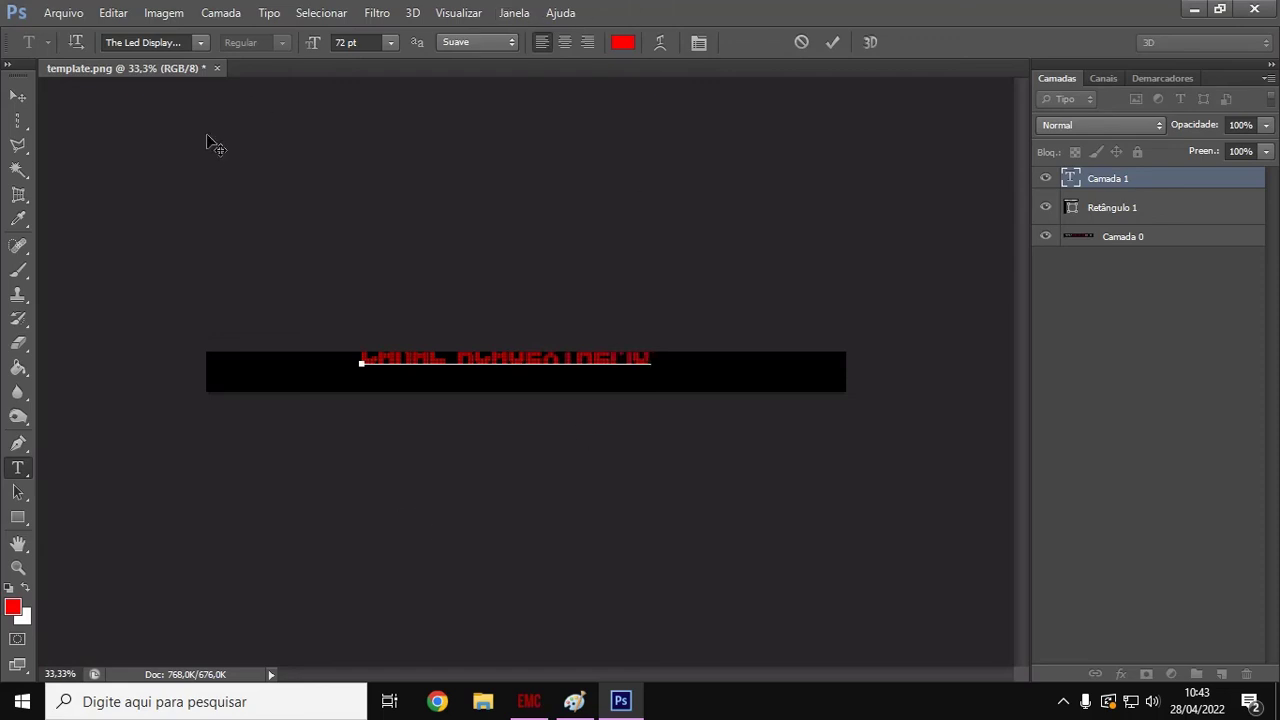
left_click(14, 98)
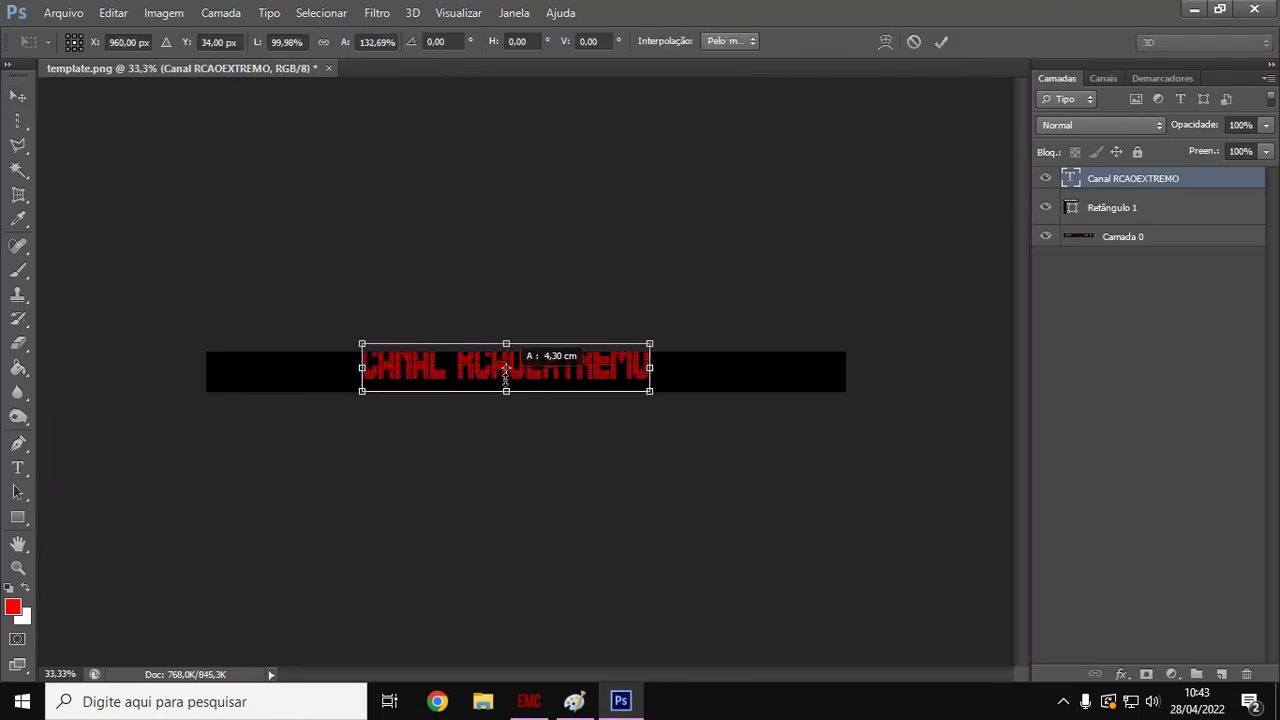
- Stretch the text taller and move it to fit inside the black bar
left_click_drag(505, 390, 505, 375)
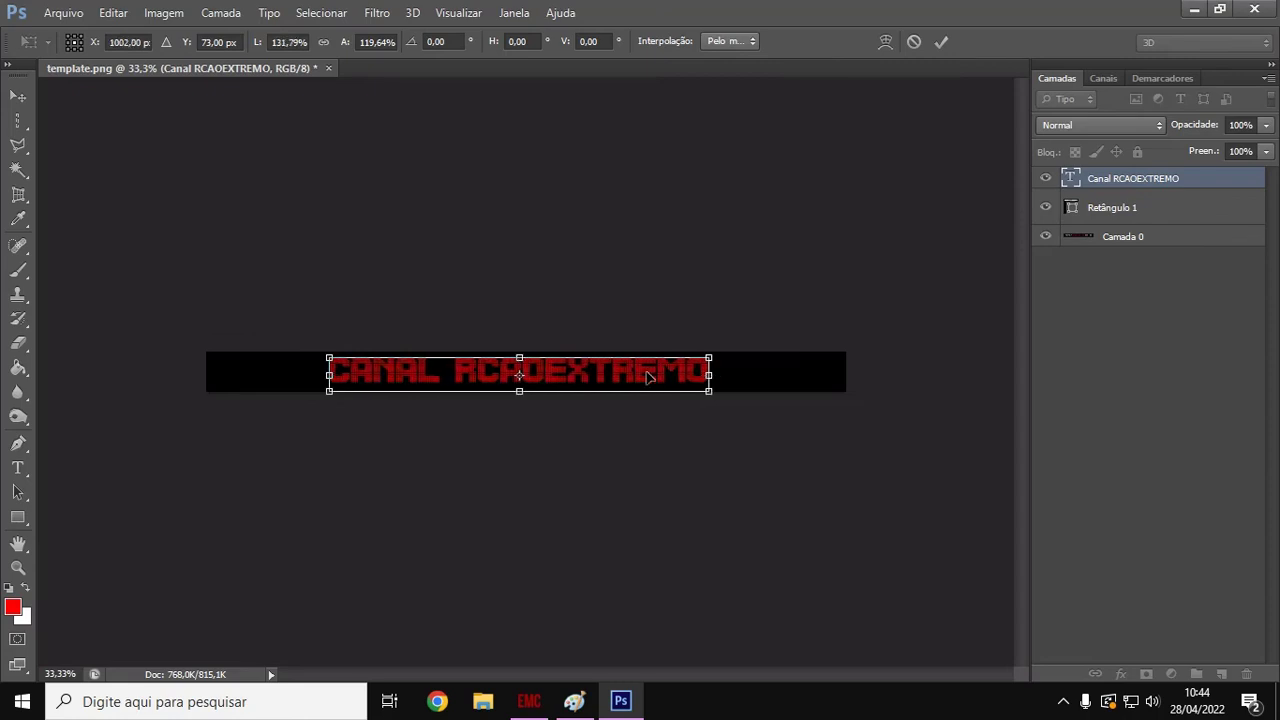
mouse_move(714, 288)
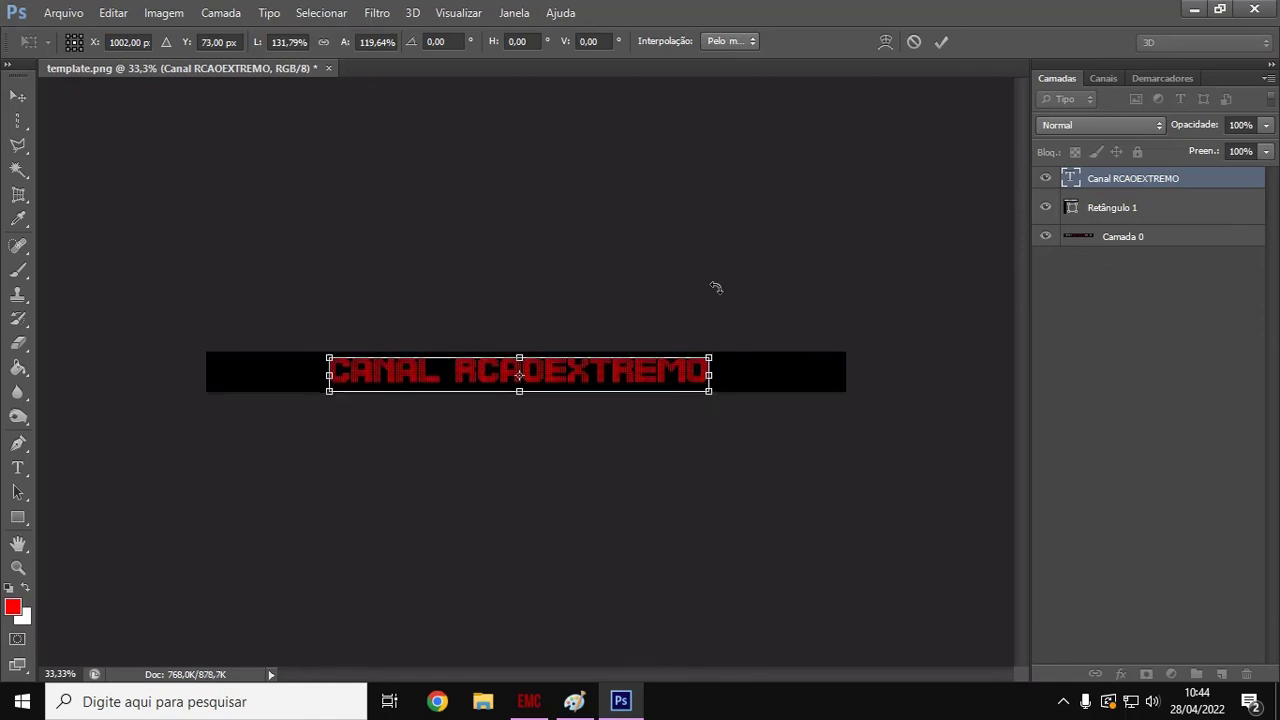
left_click_drag(519, 374, 522, 378)
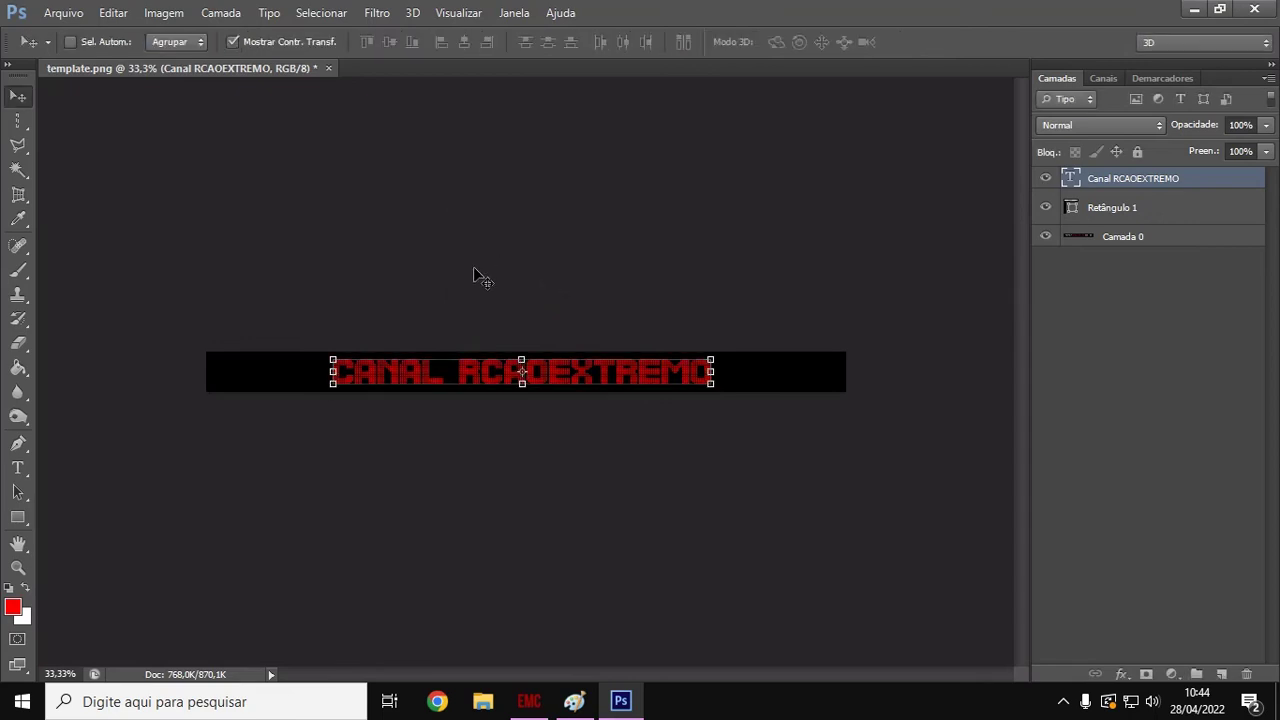
mouse_move(398, 386)
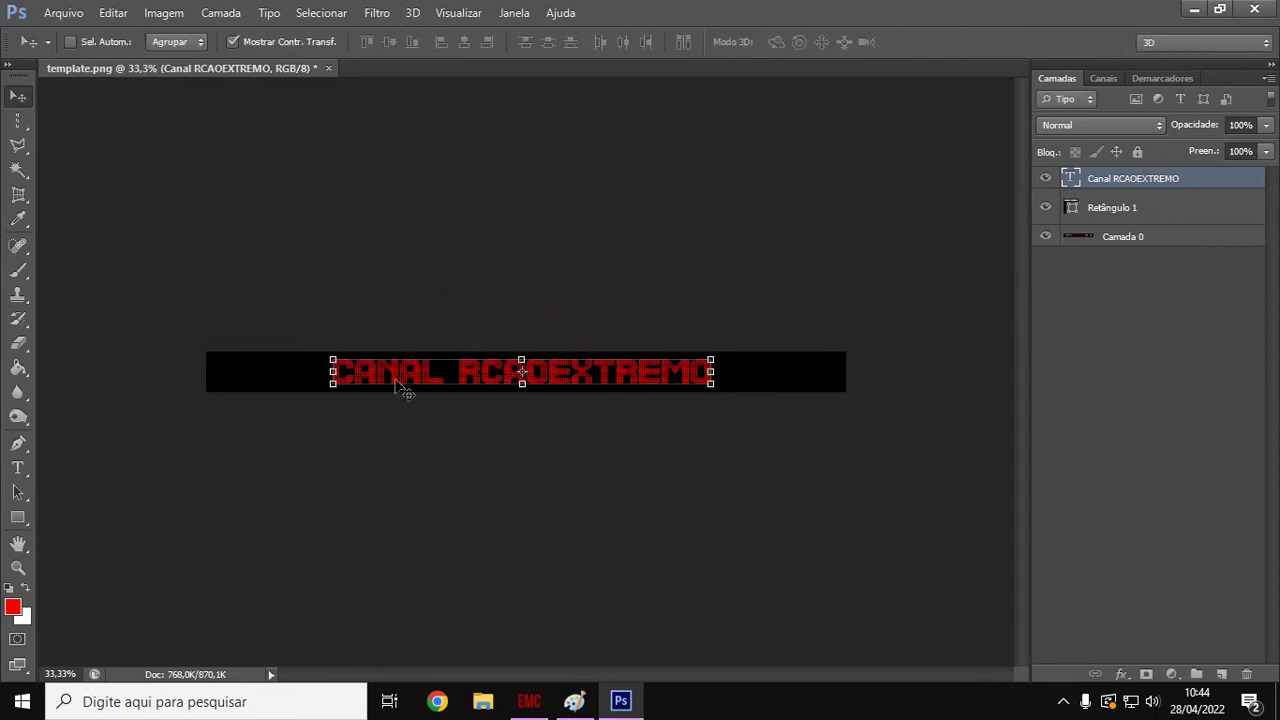
mouse_move(532, 395)
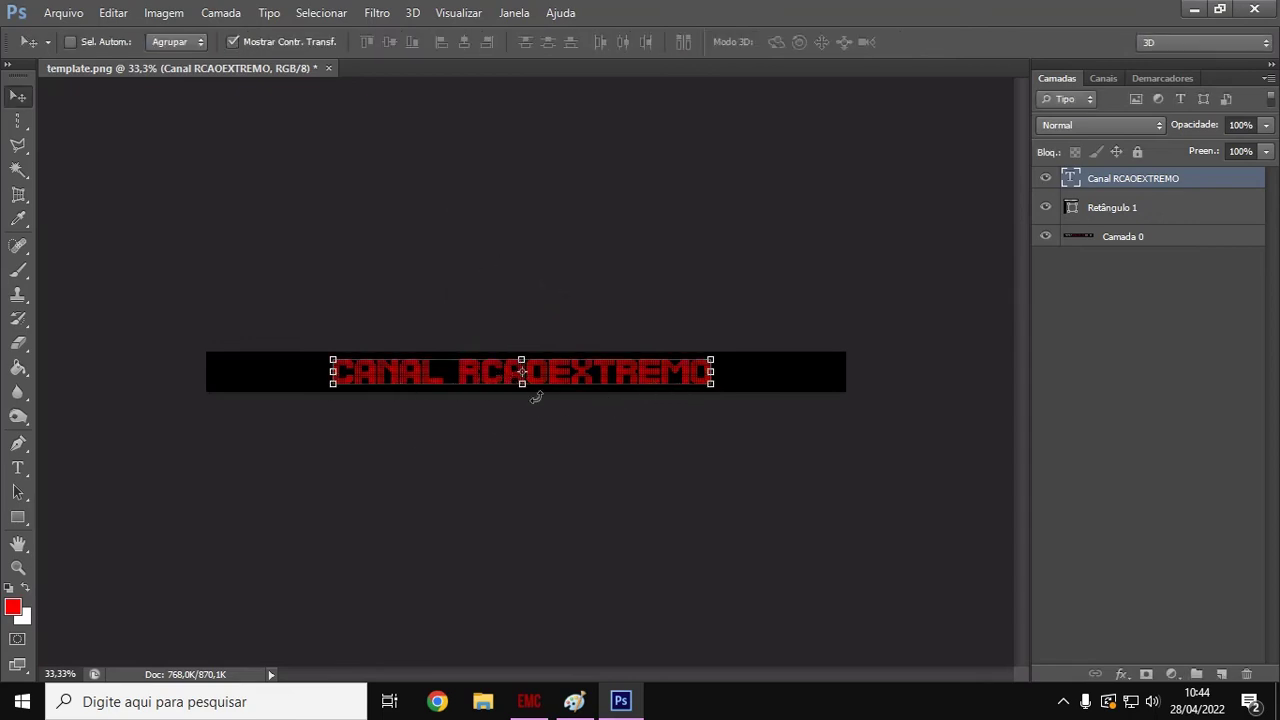
mouse_move(678, 388)
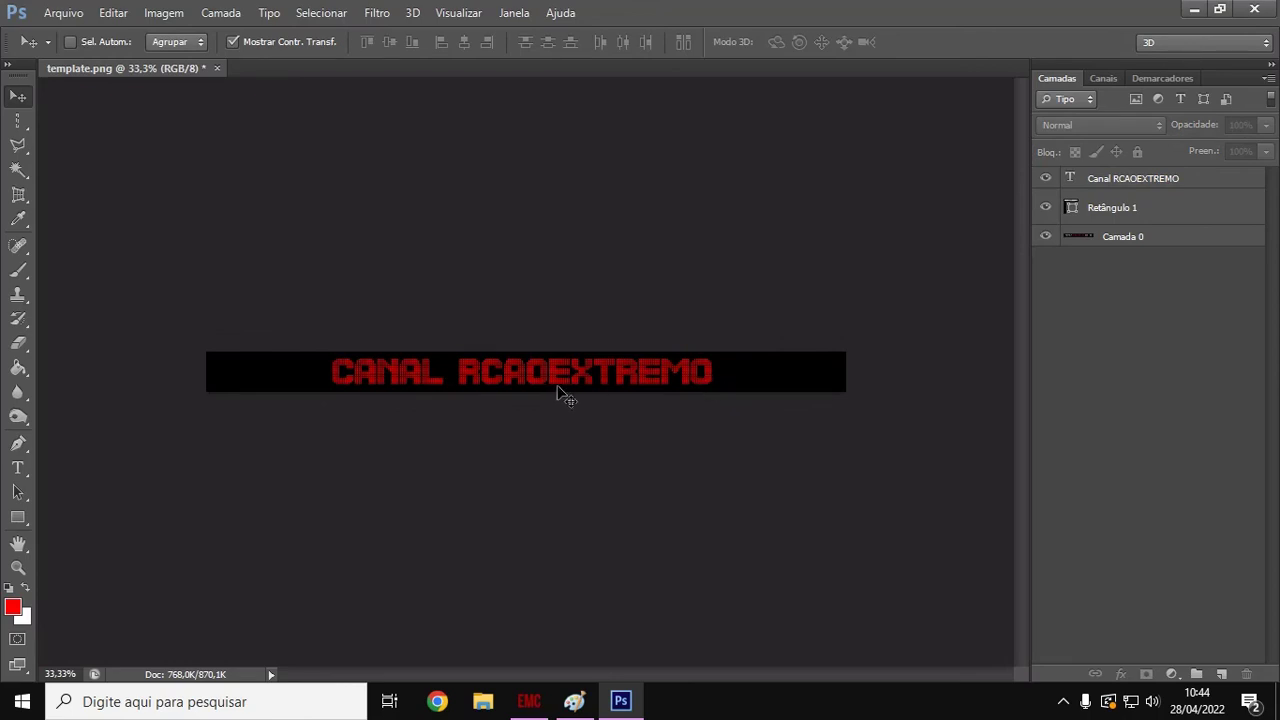
- Dismiss the Move warning, select the text layer and rename it Canal RC AO EXTREMO
left_click(590, 385)
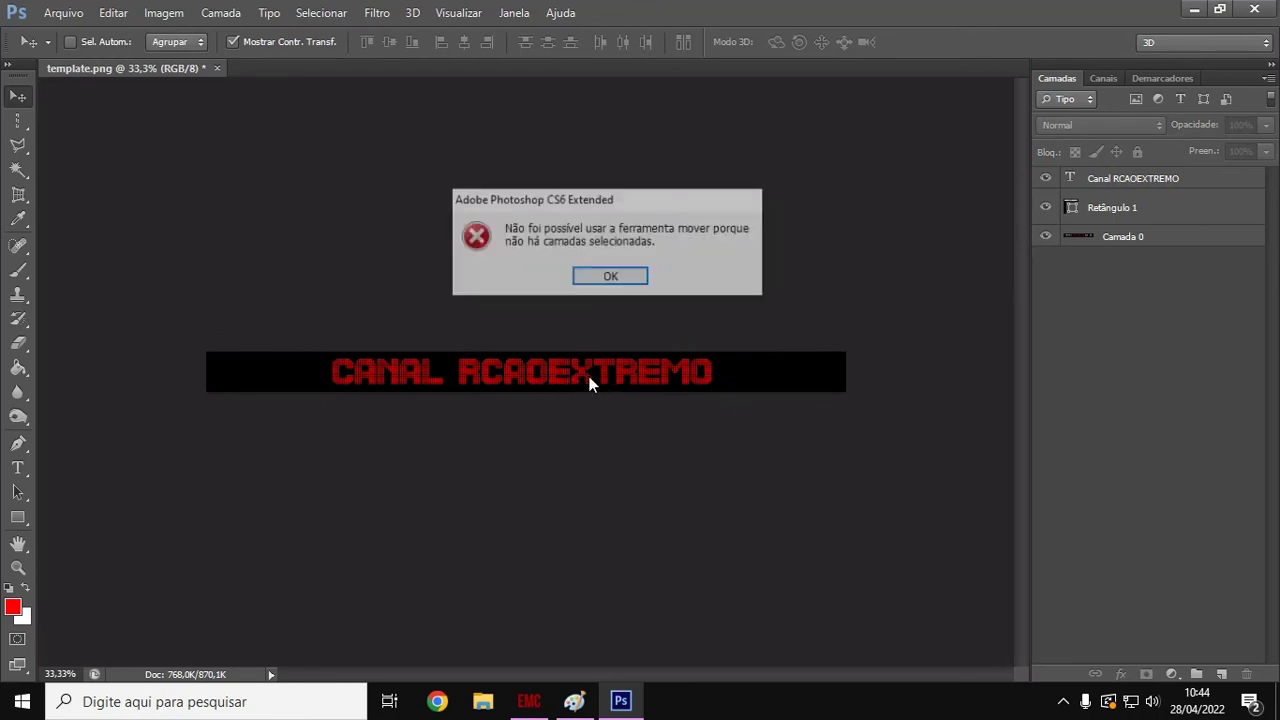
left_click(610, 276)
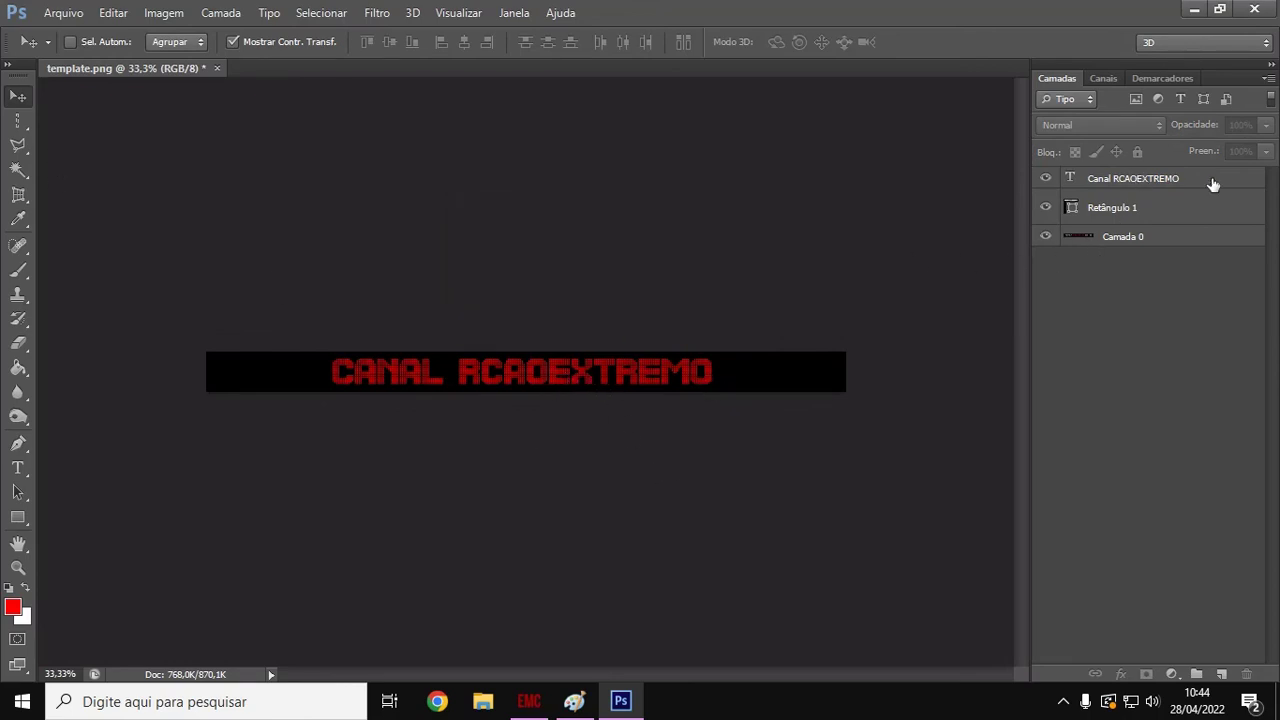
left_click(1148, 178)
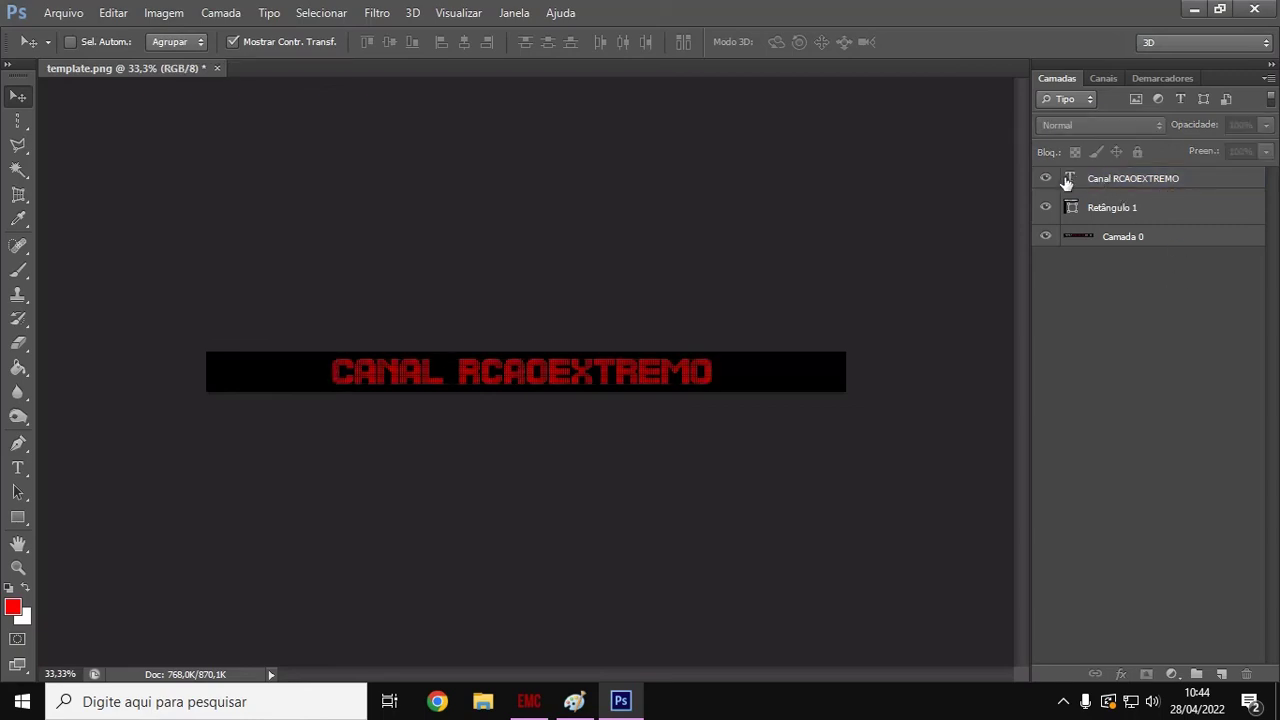
left_click(1132, 178)
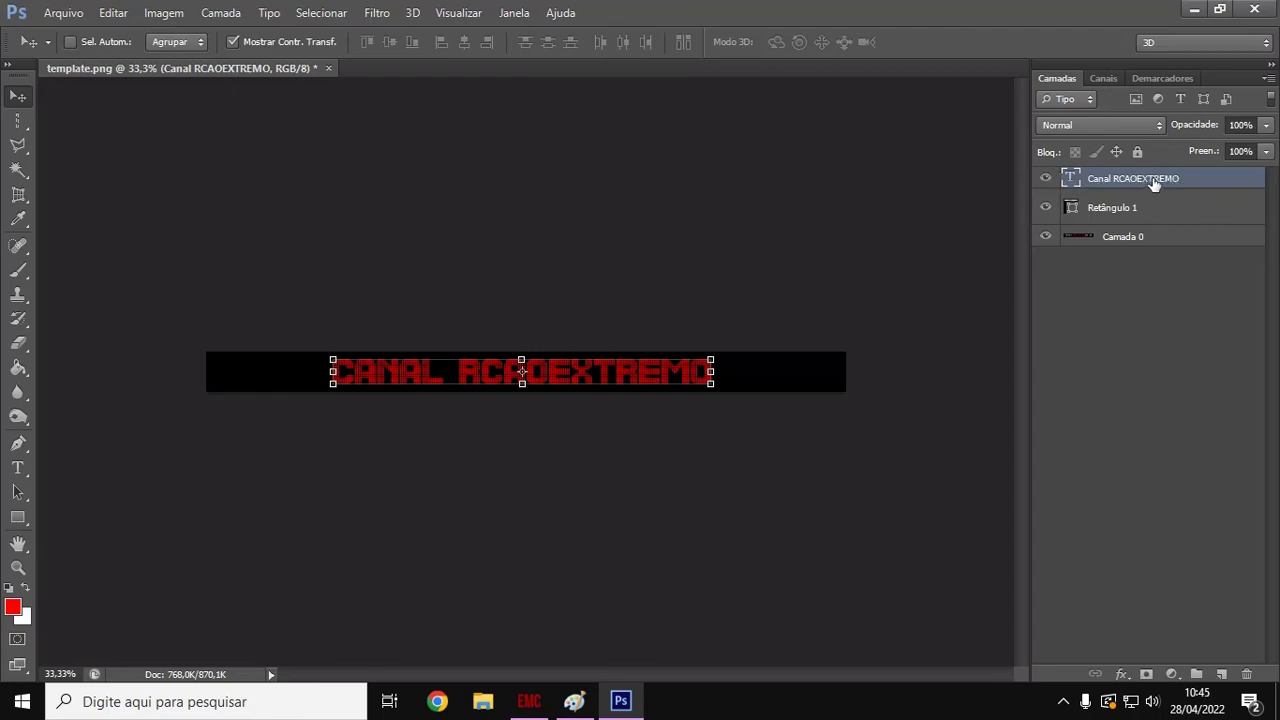
double_click(1133, 178)
type(" AO ")
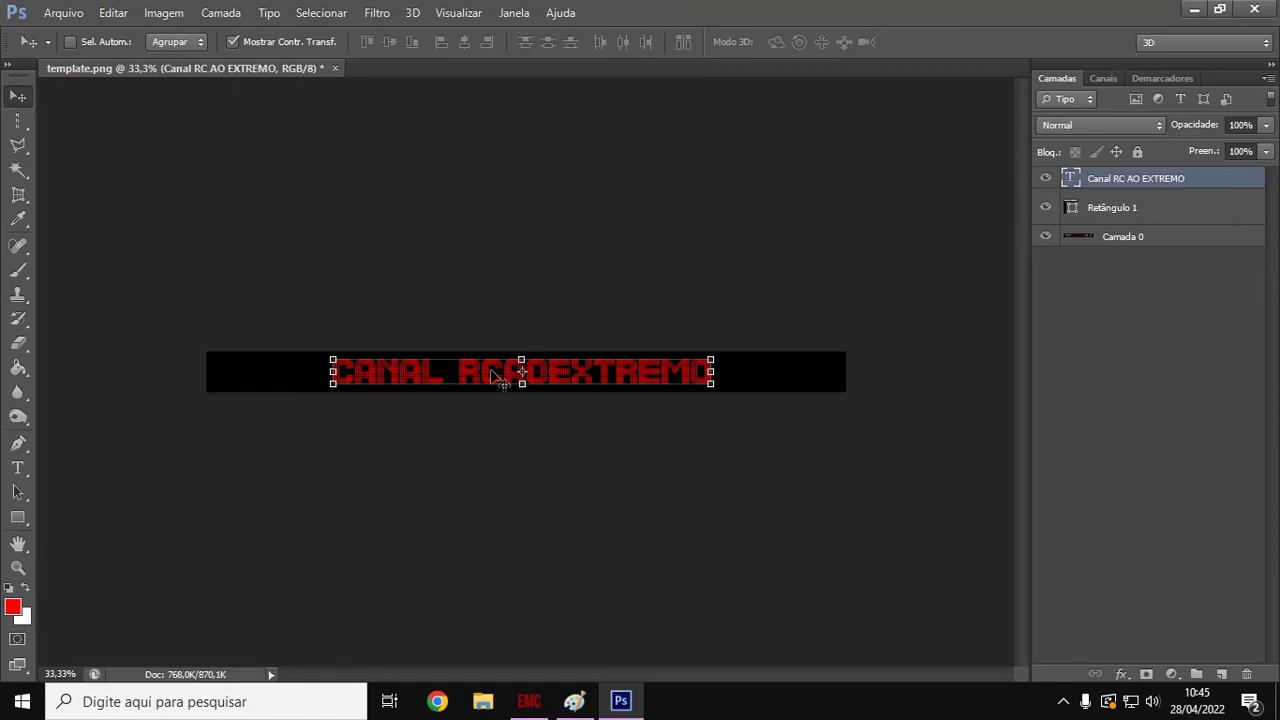
mouse_move(1186, 194)
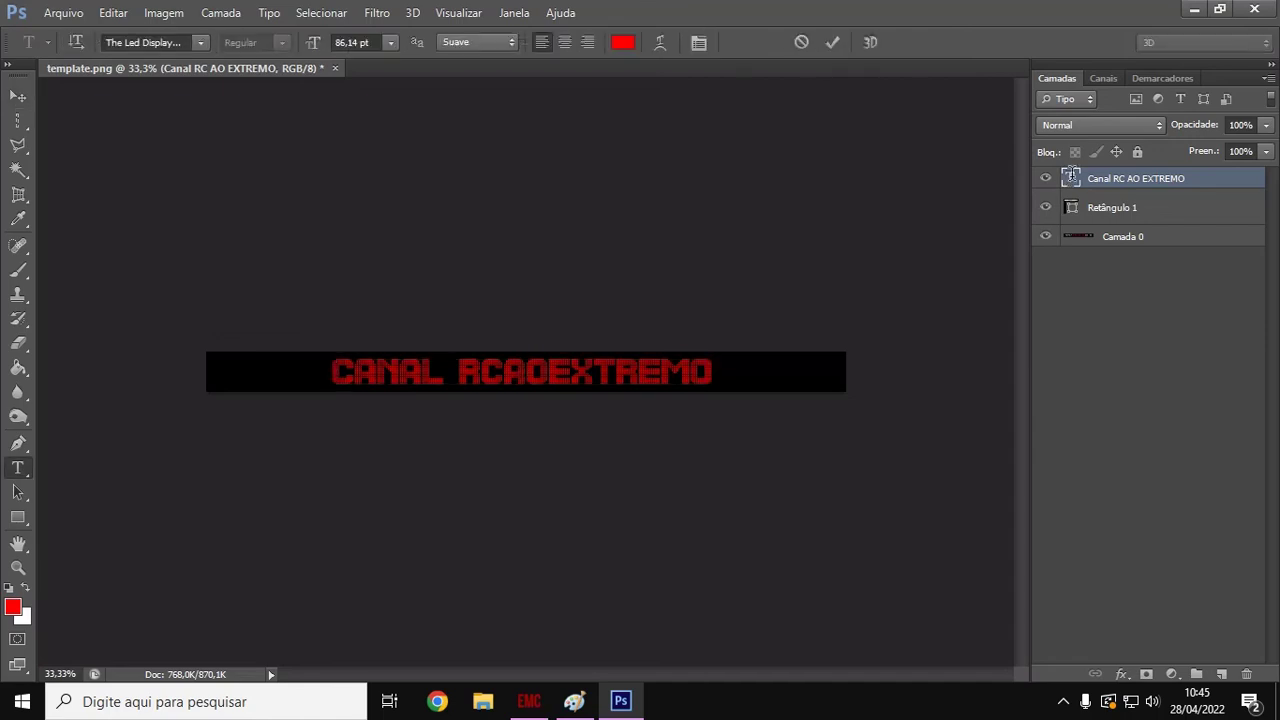
- Edit the lettering to read CANAL RC AO EXTREMO with spaces, commit and dismiss the warning
triple_click(522, 374)
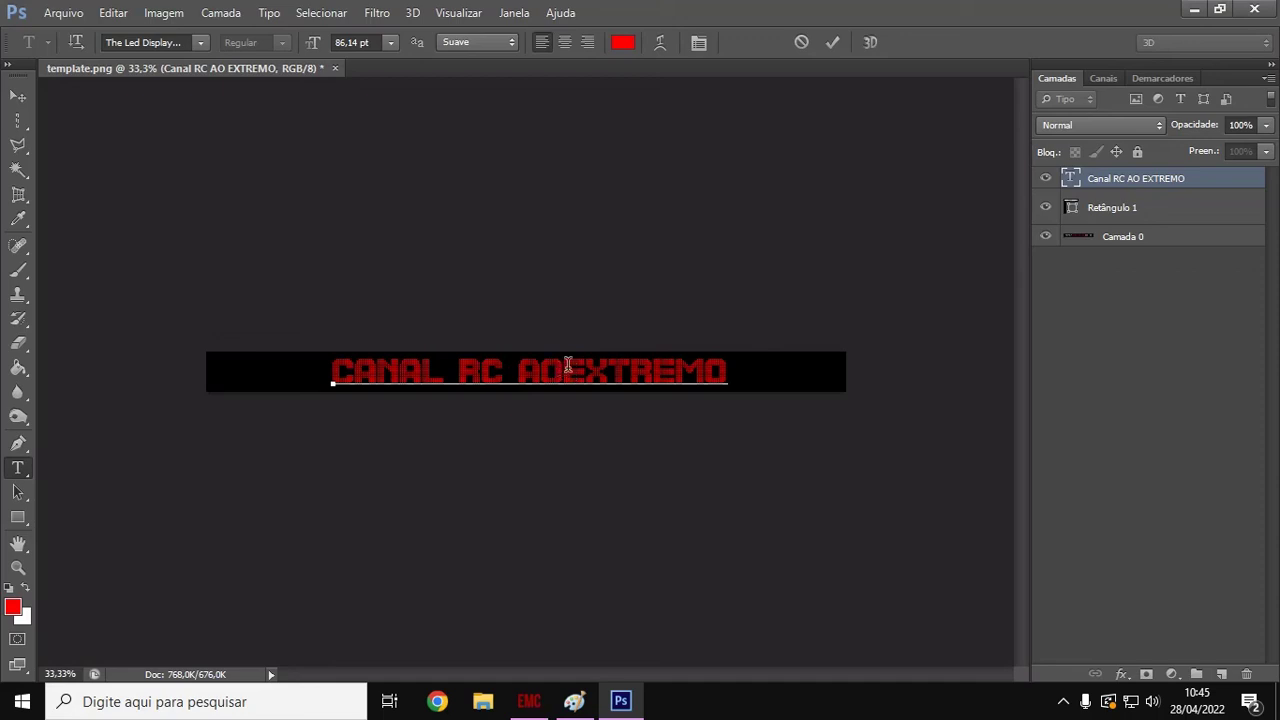
type("\" \"")
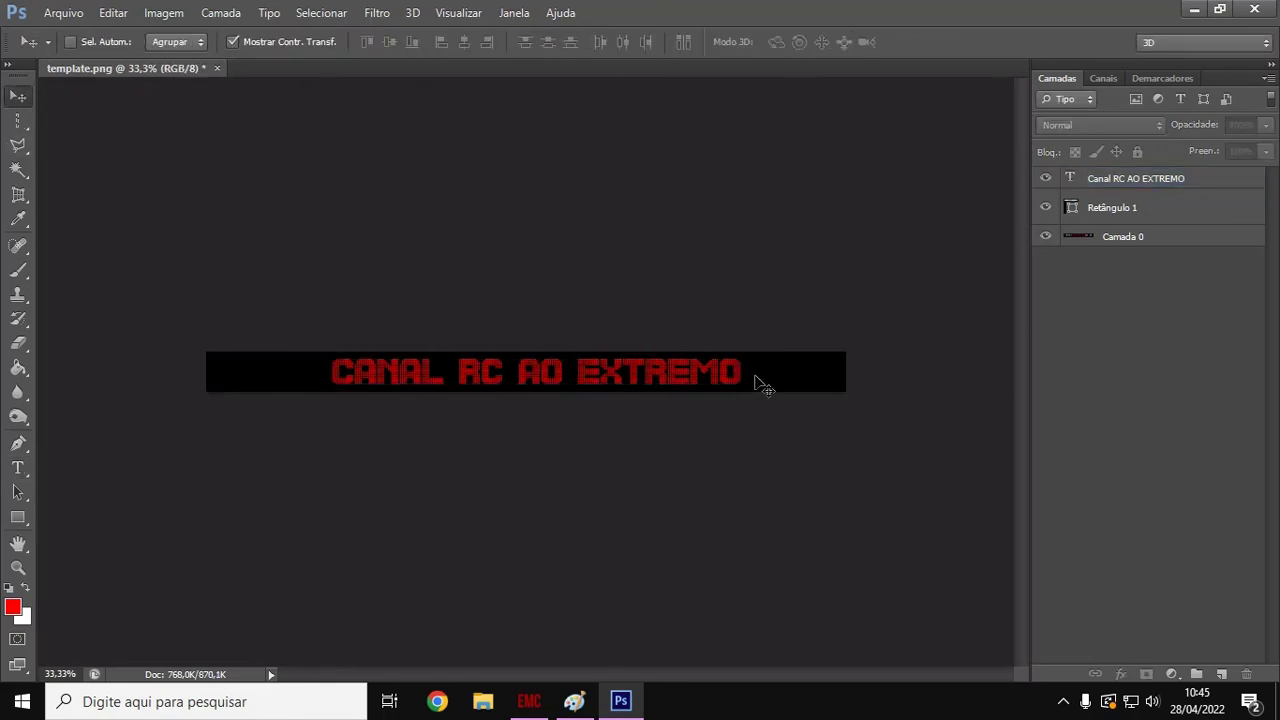
left_click(755, 384)
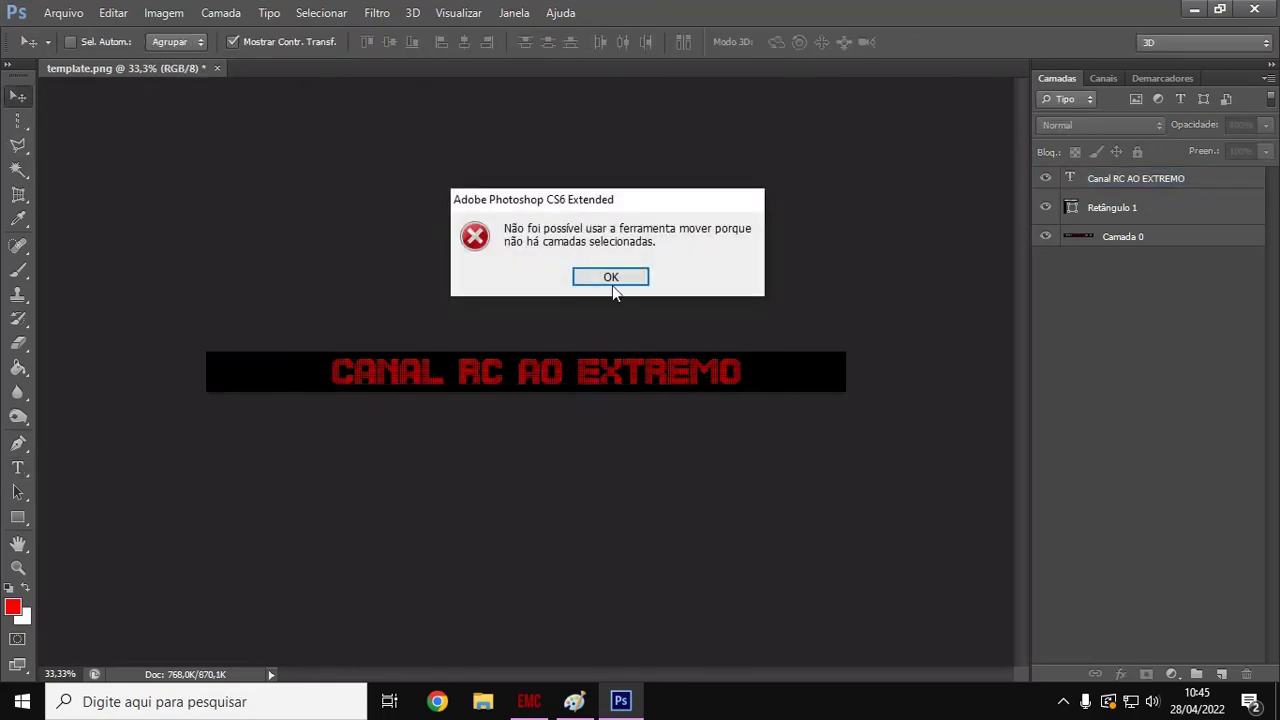
left_click(610, 276)
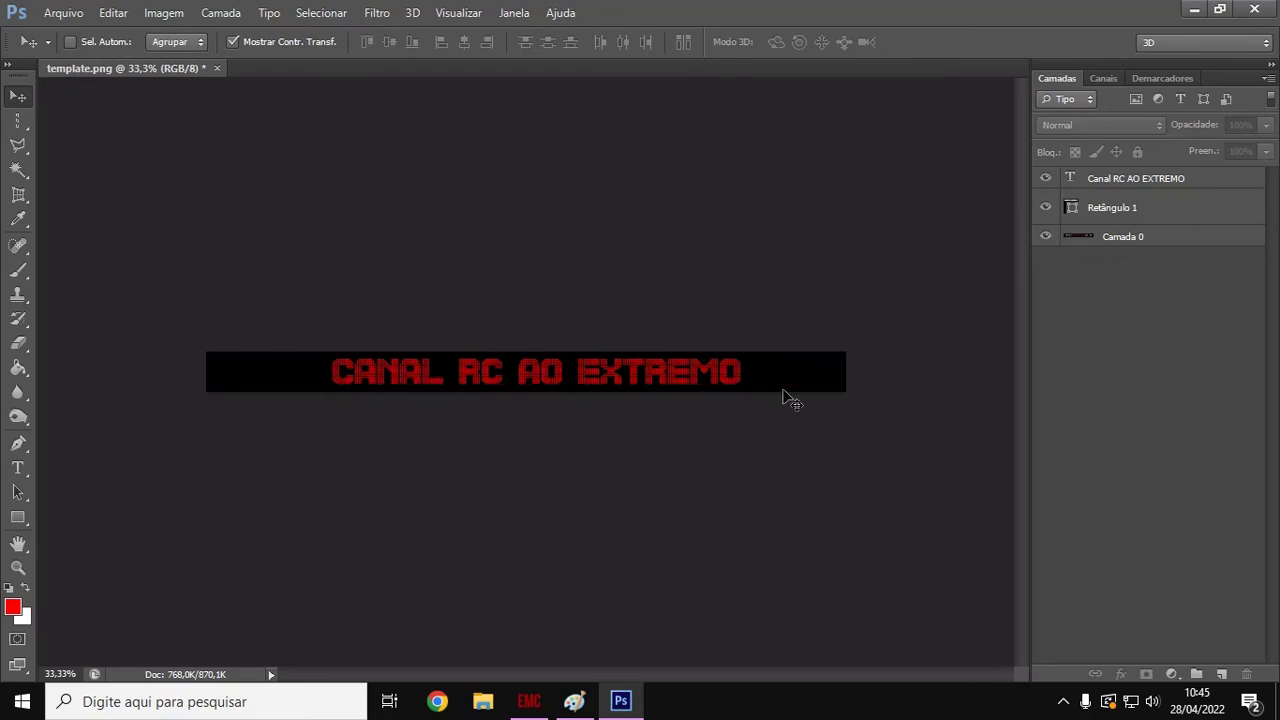
mouse_move(1114, 316)
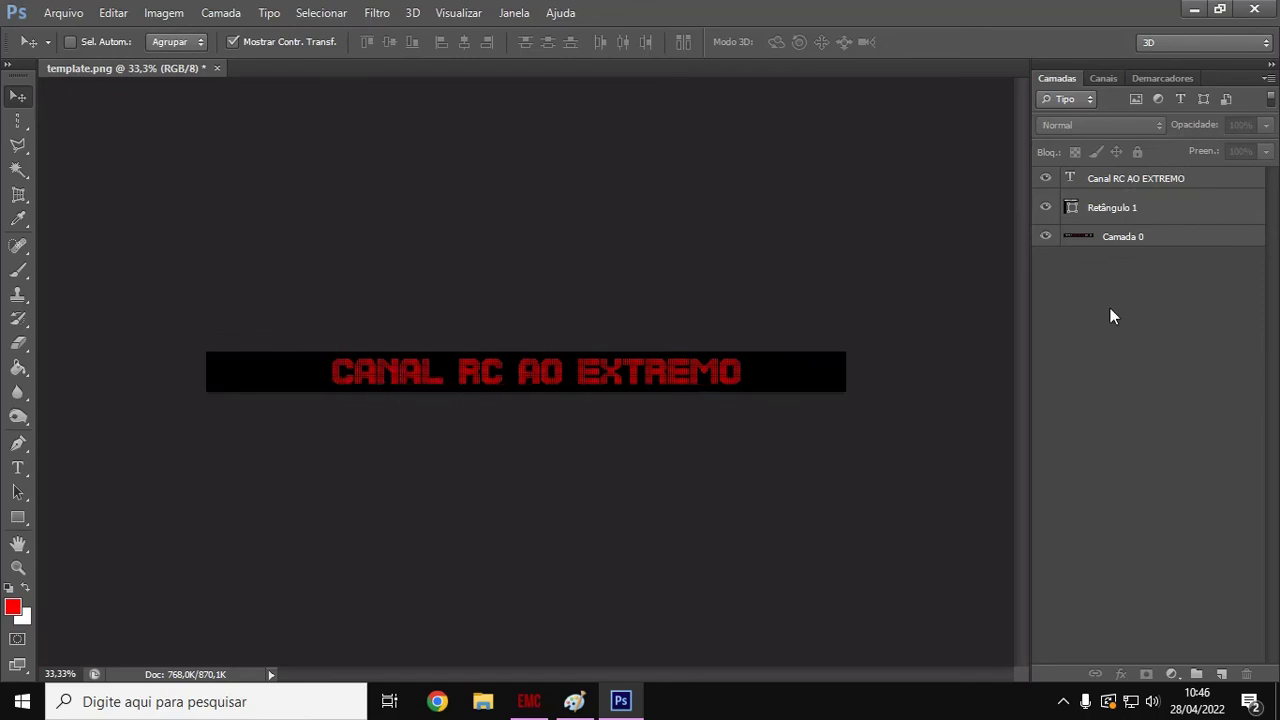
mouse_move(25, 42)
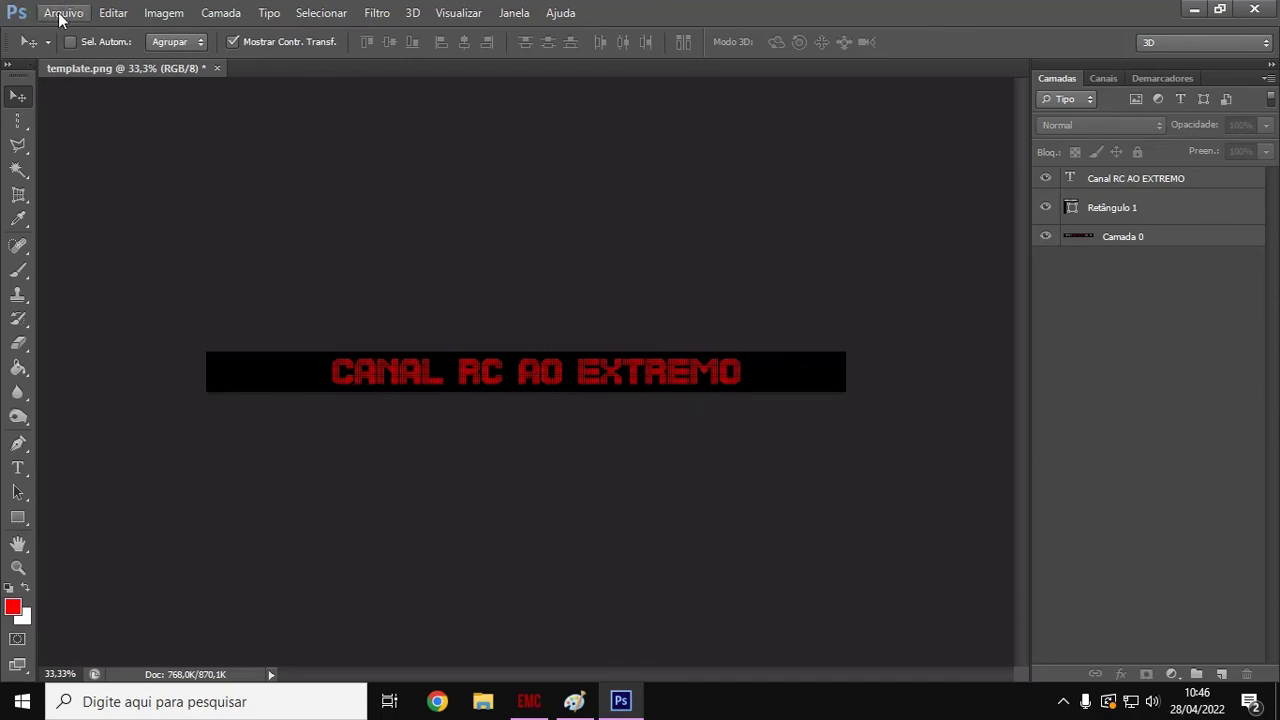
- Start saving the image under a new name via Save As
left_click(63, 13)
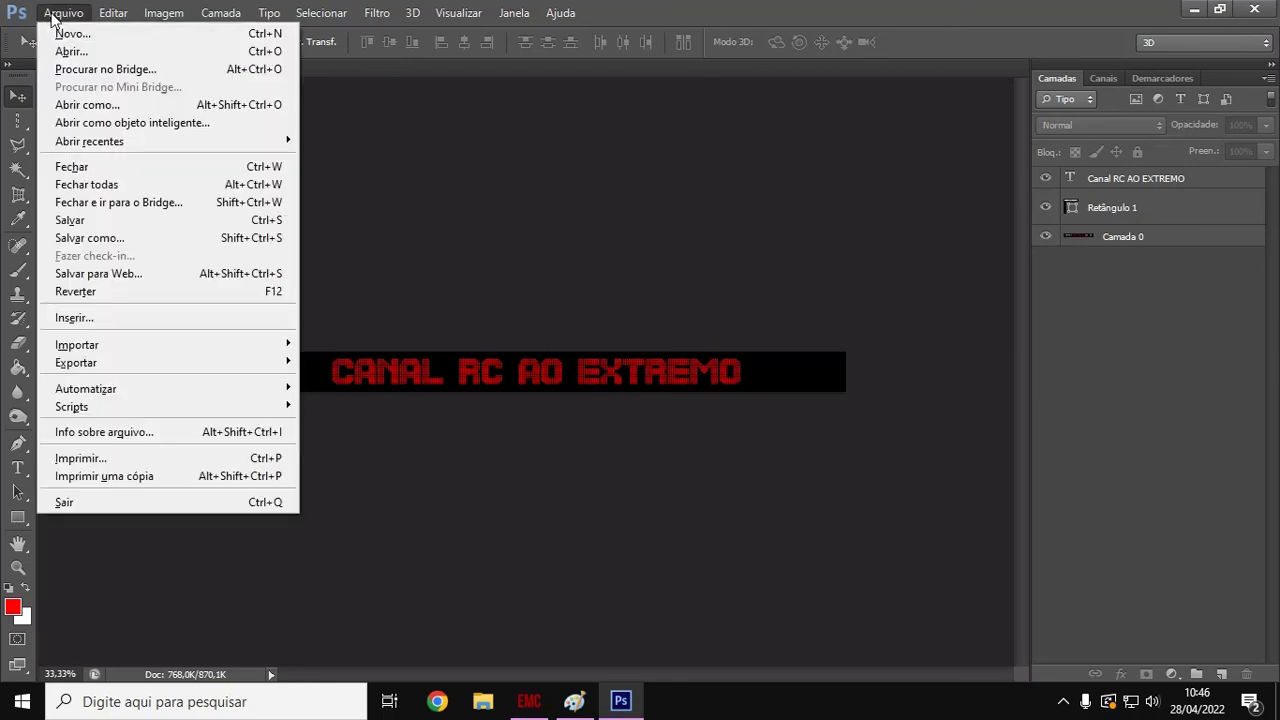
left_click(268, 13)
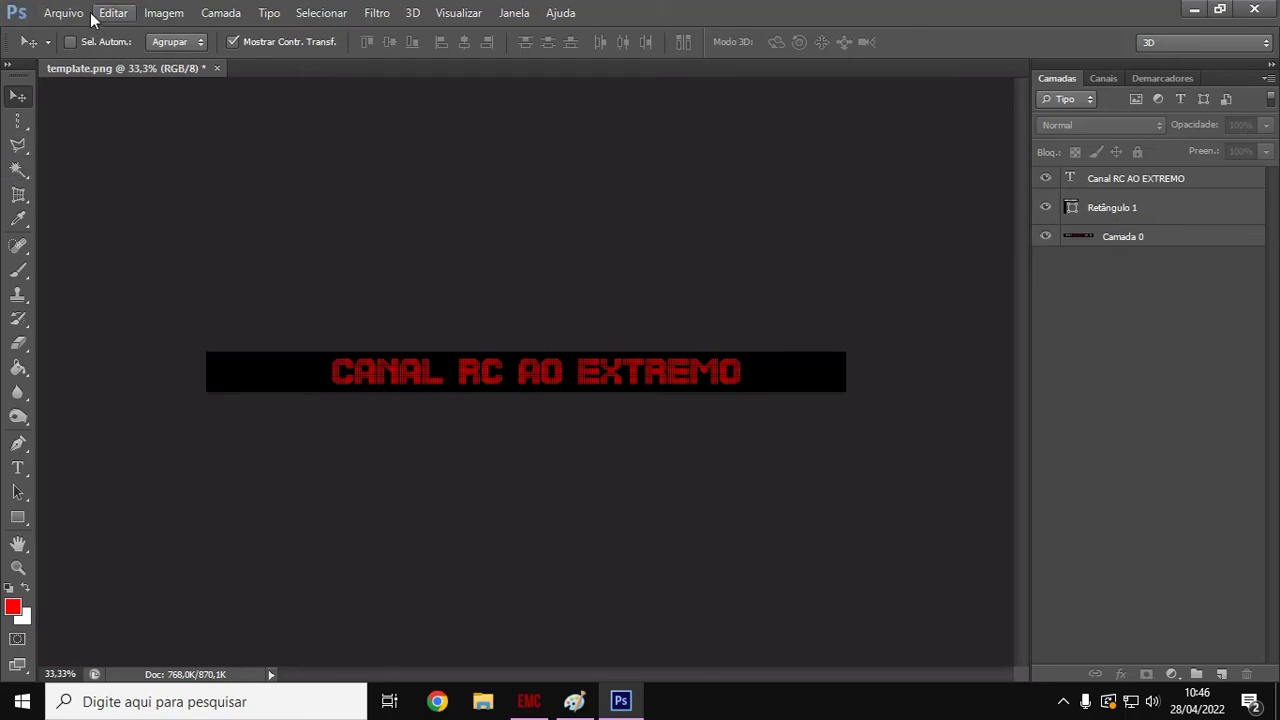
left_click(69, 14)
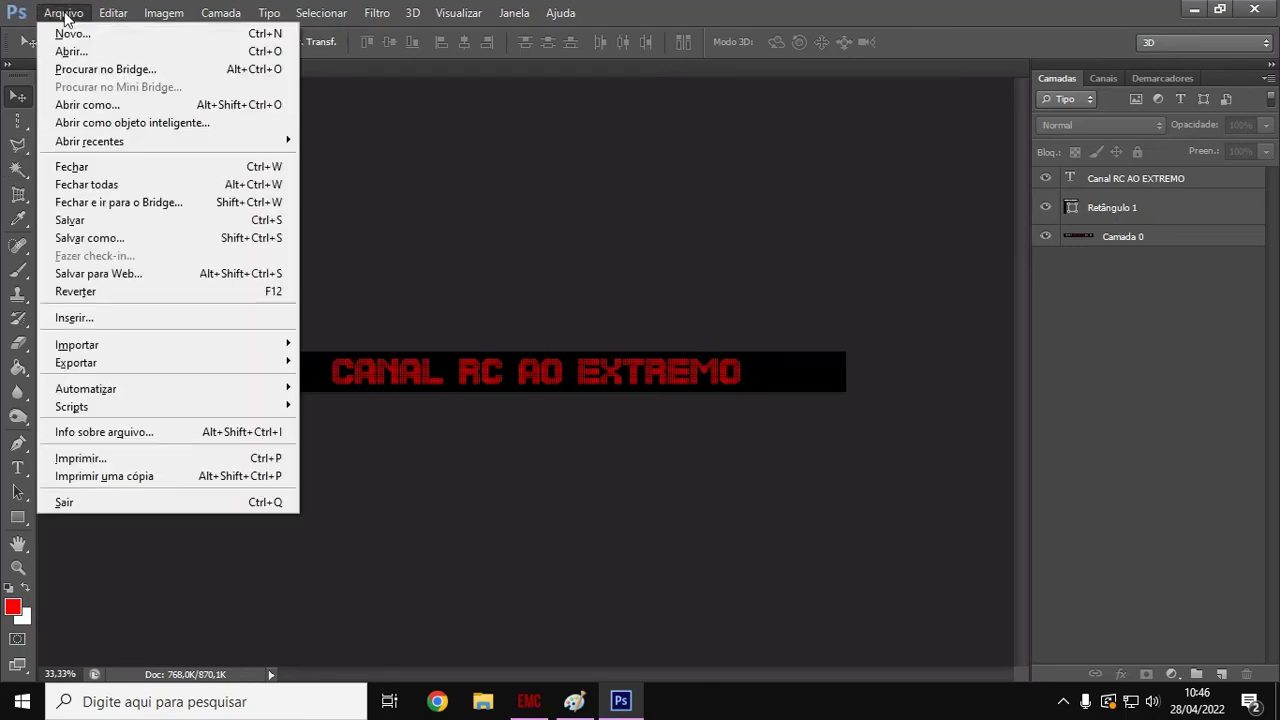
mouse_move(71, 238)
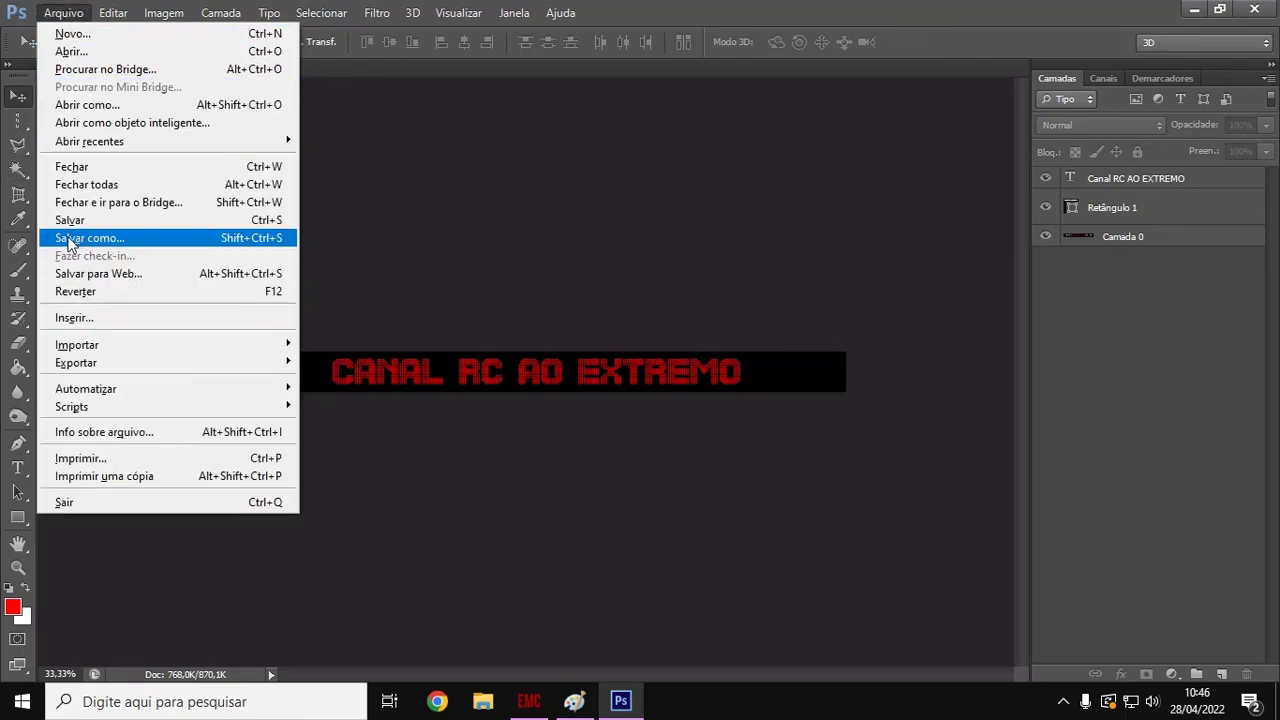
left_click(89, 238)
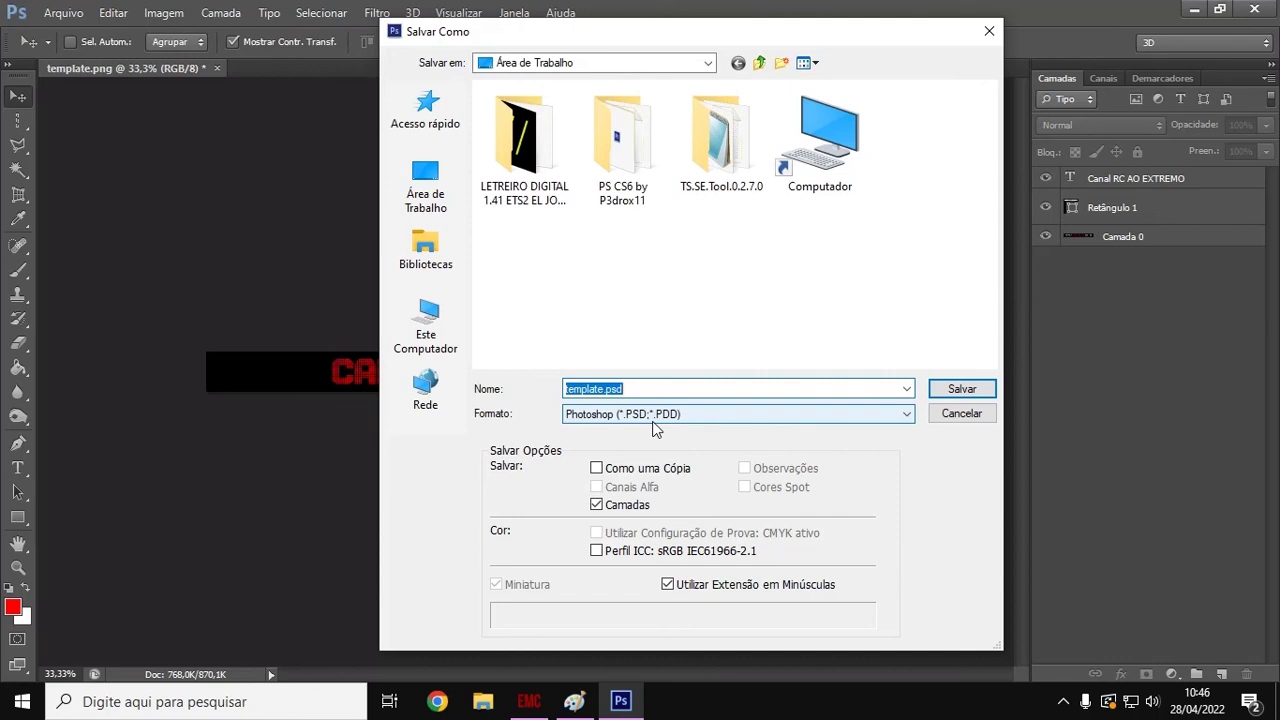
mouse_move(440, 120)
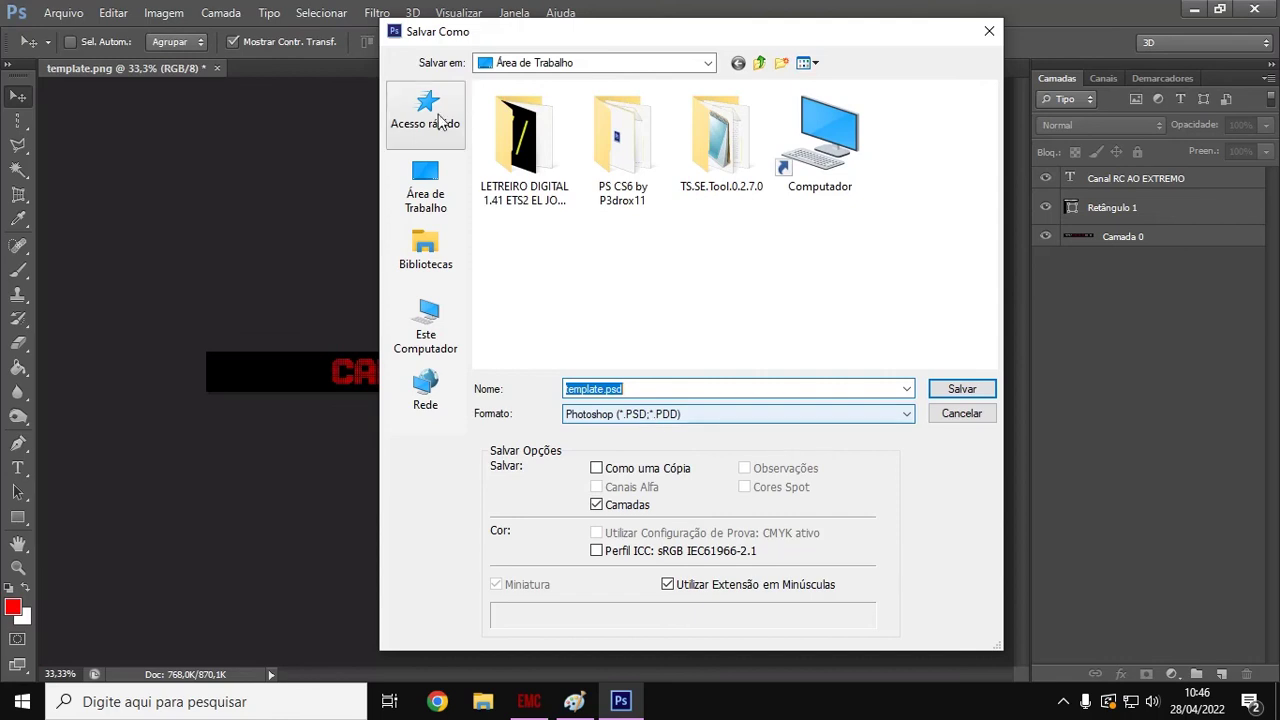
mouse_move(610, 422)
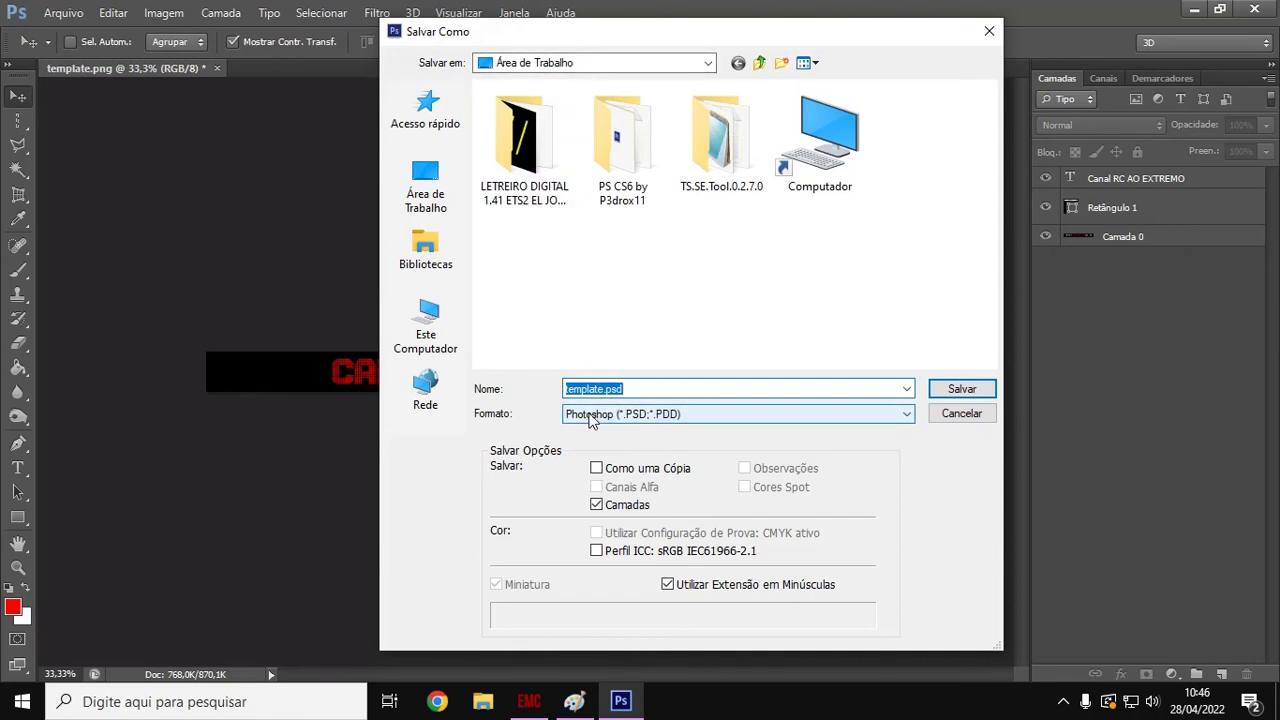
mouse_move(612, 417)
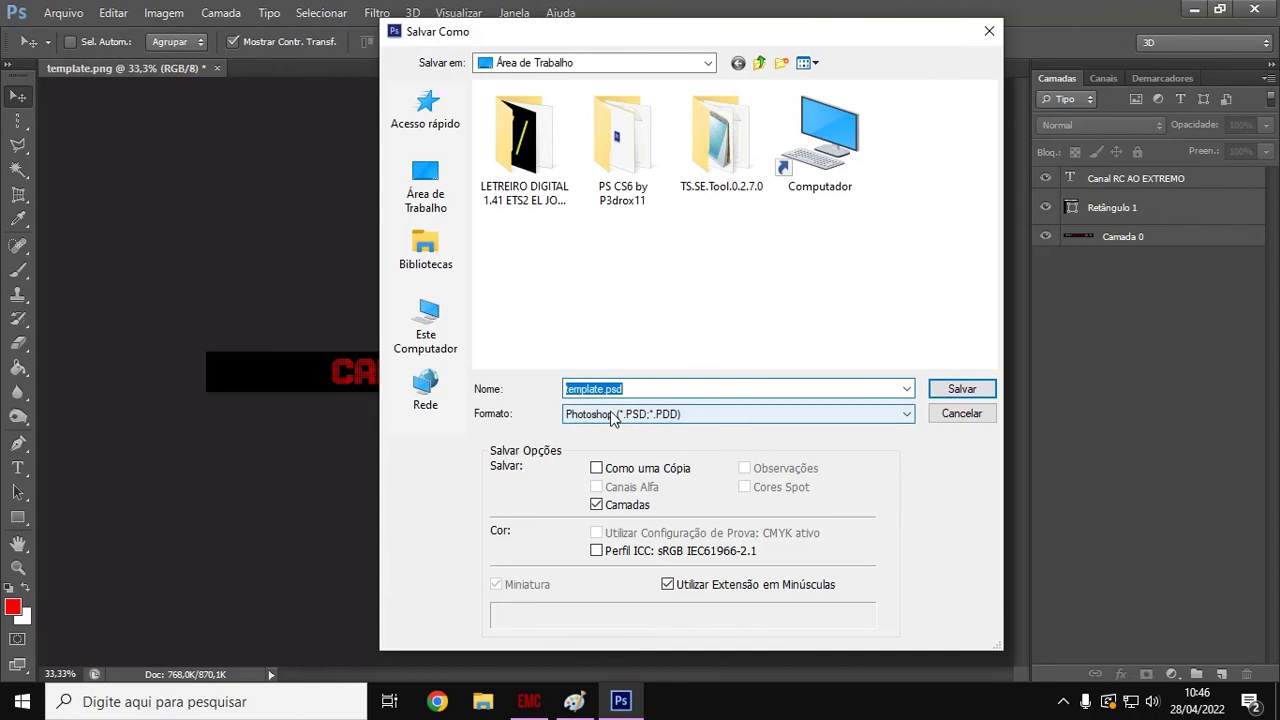
mouse_move(590, 416)
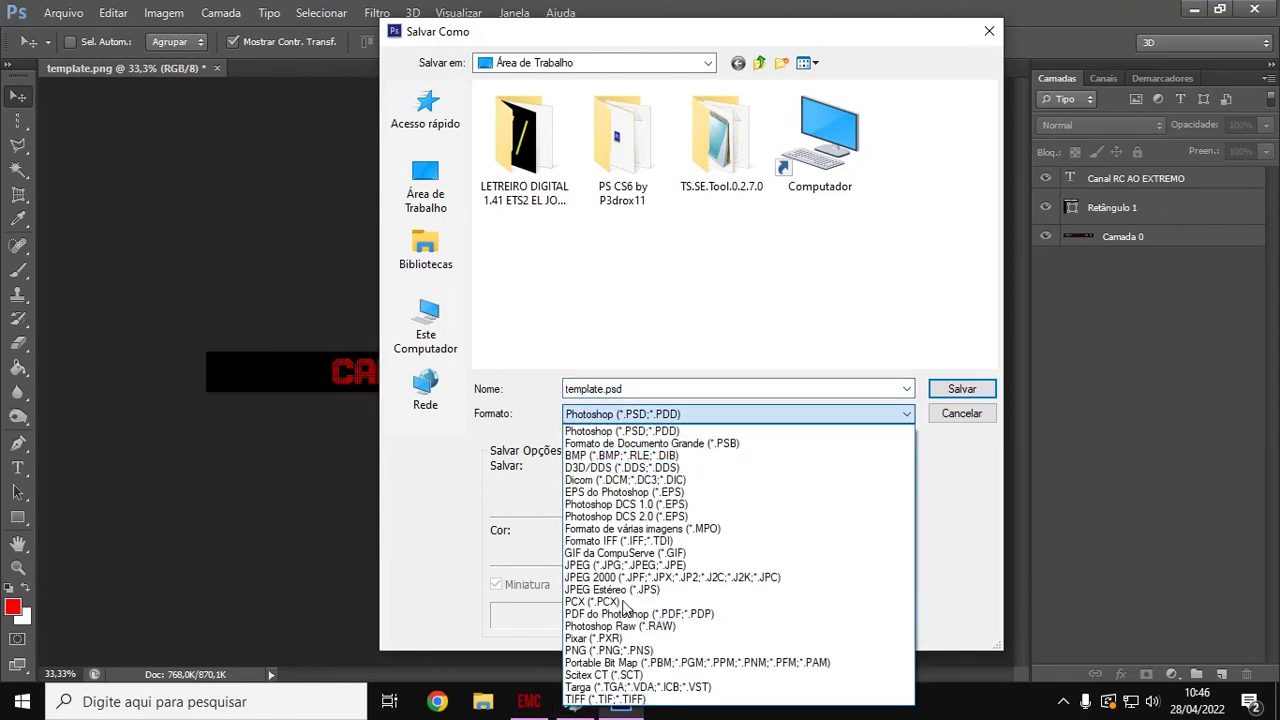
mouse_move(620, 467)
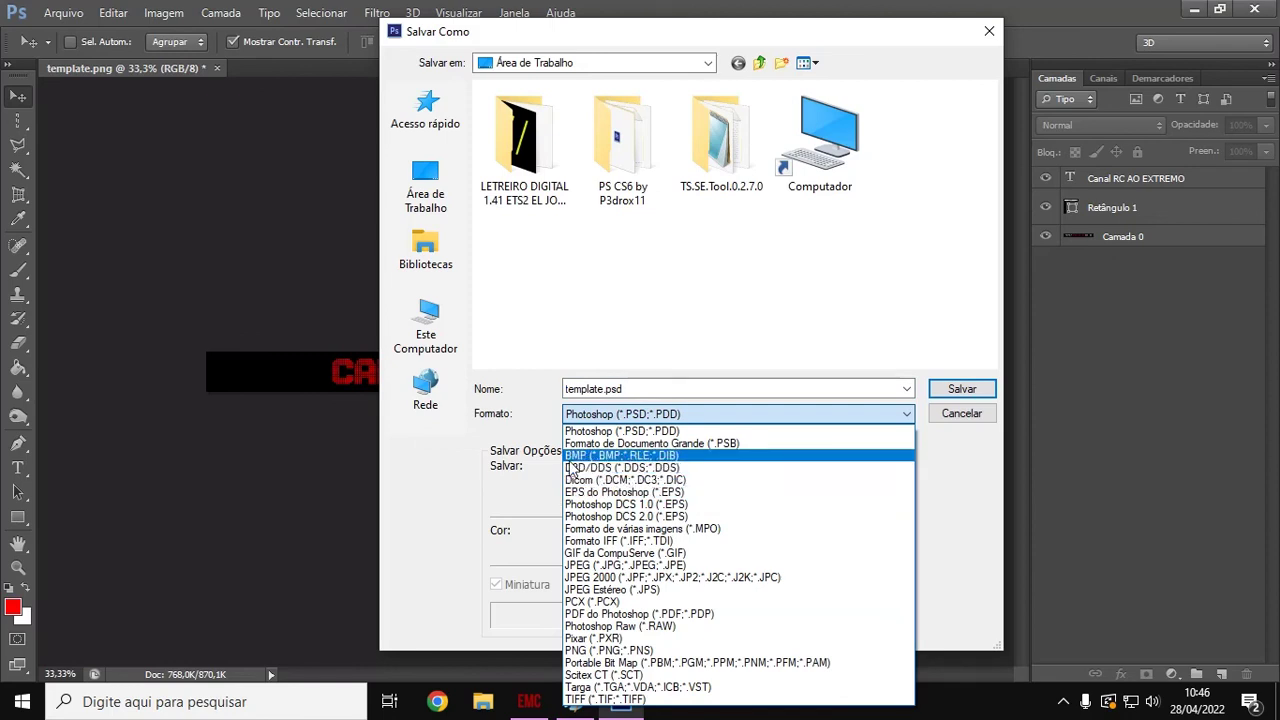
mouse_move(600, 467)
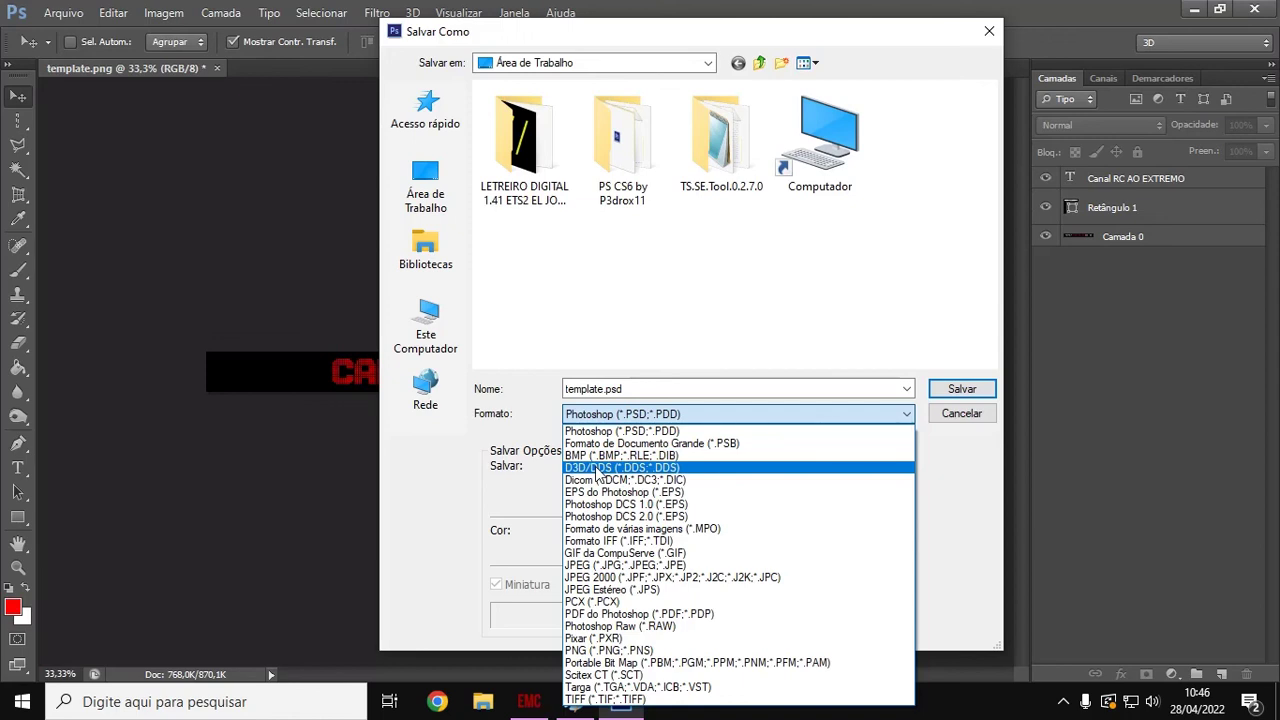
- Choose D3D/DDS format with the desktop as destination, naming it template.dds
left_click(622, 467)
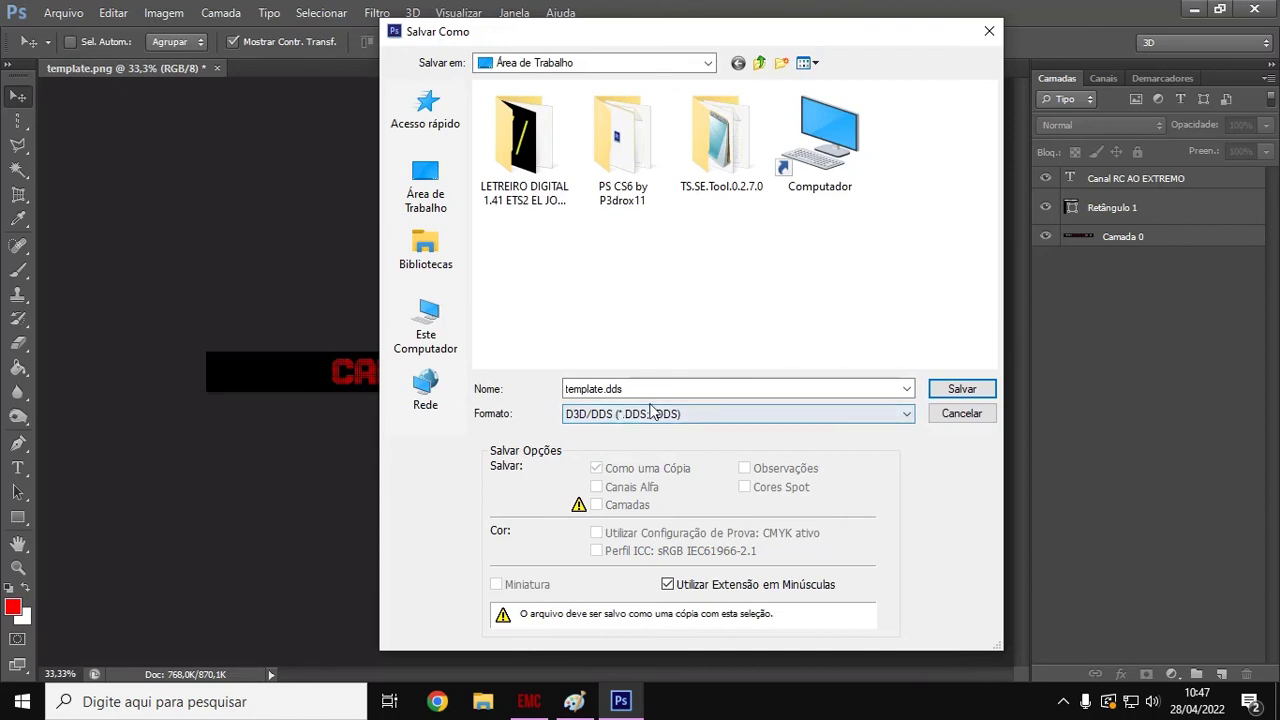
mouse_move(644, 410)
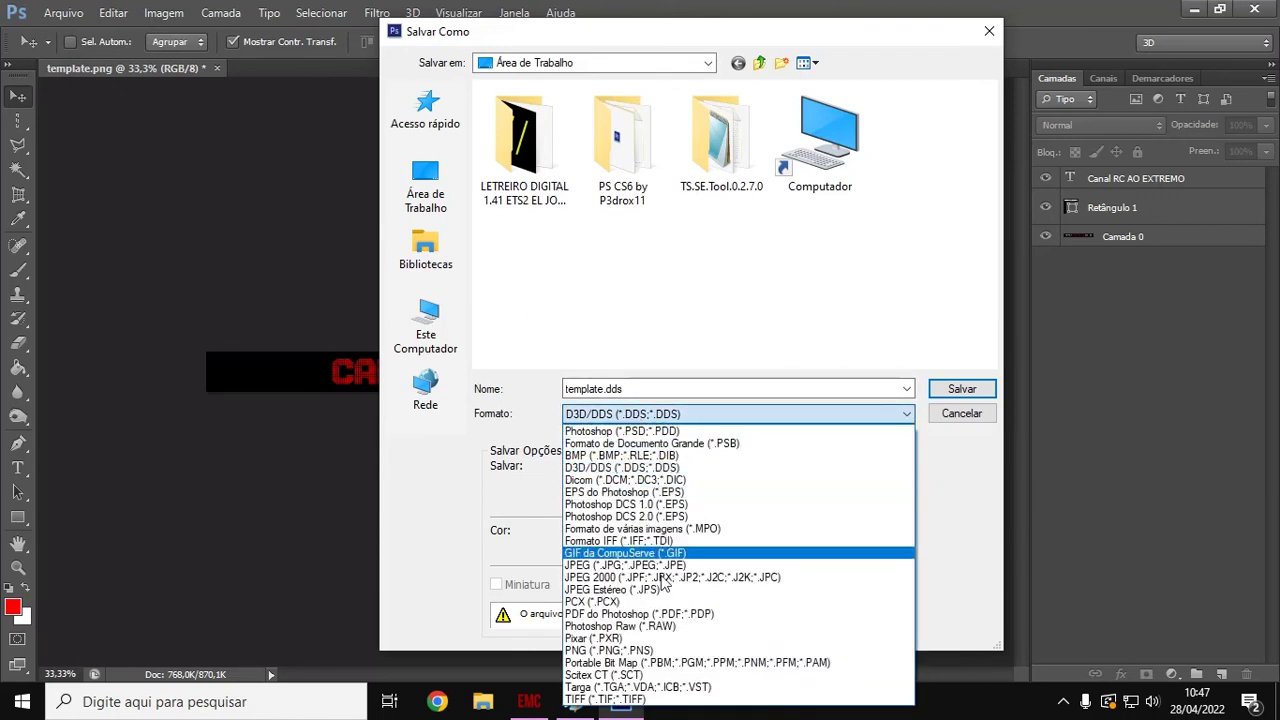
mouse_move(607, 467)
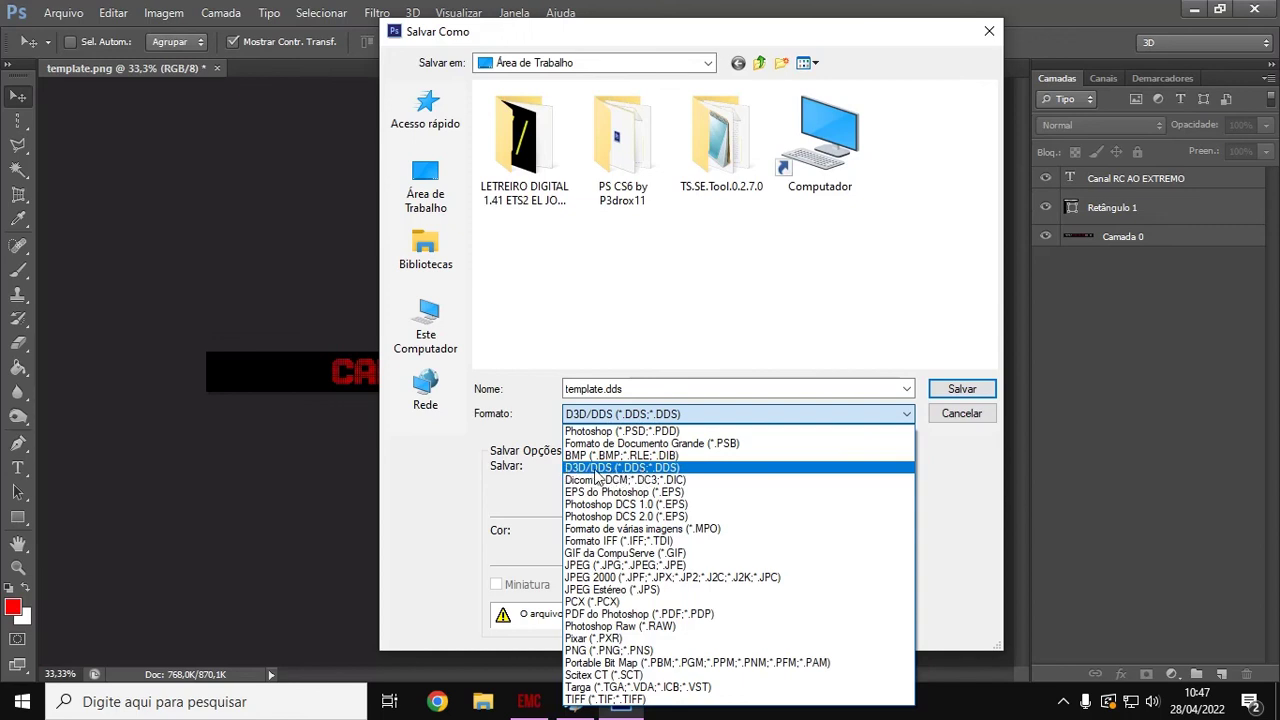
mouse_move(562, 474)
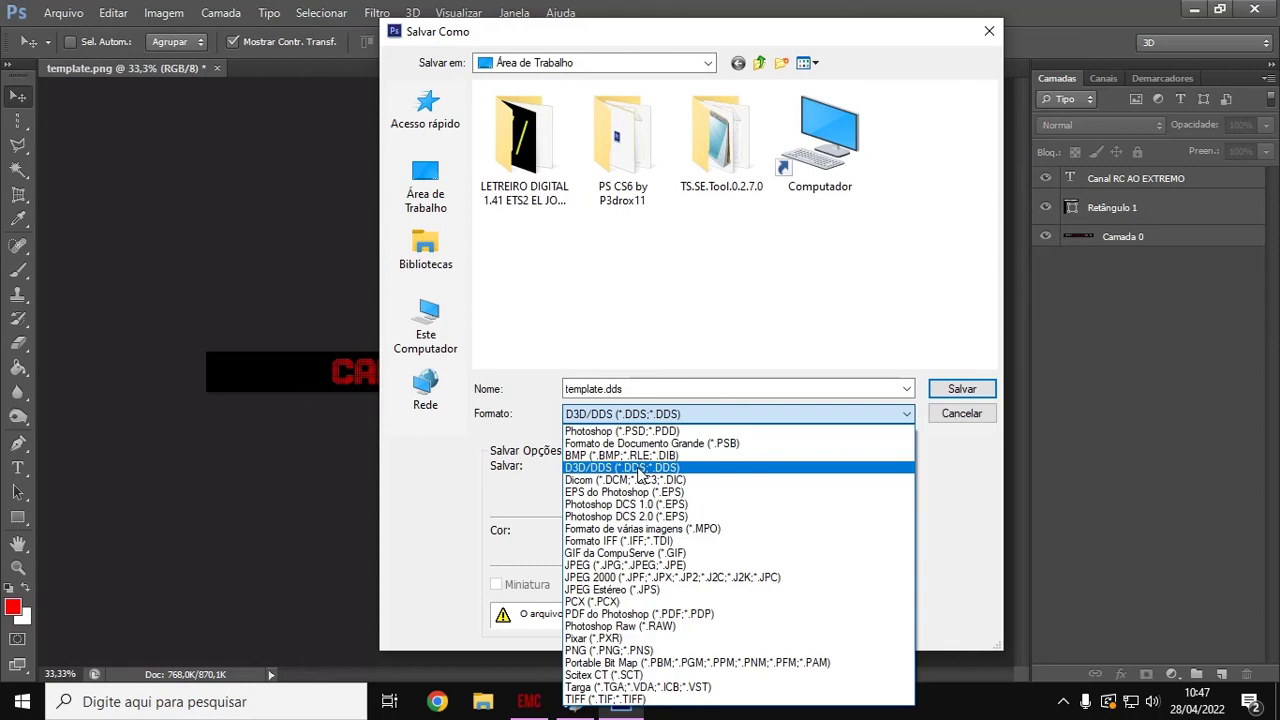
left_click(622, 467)
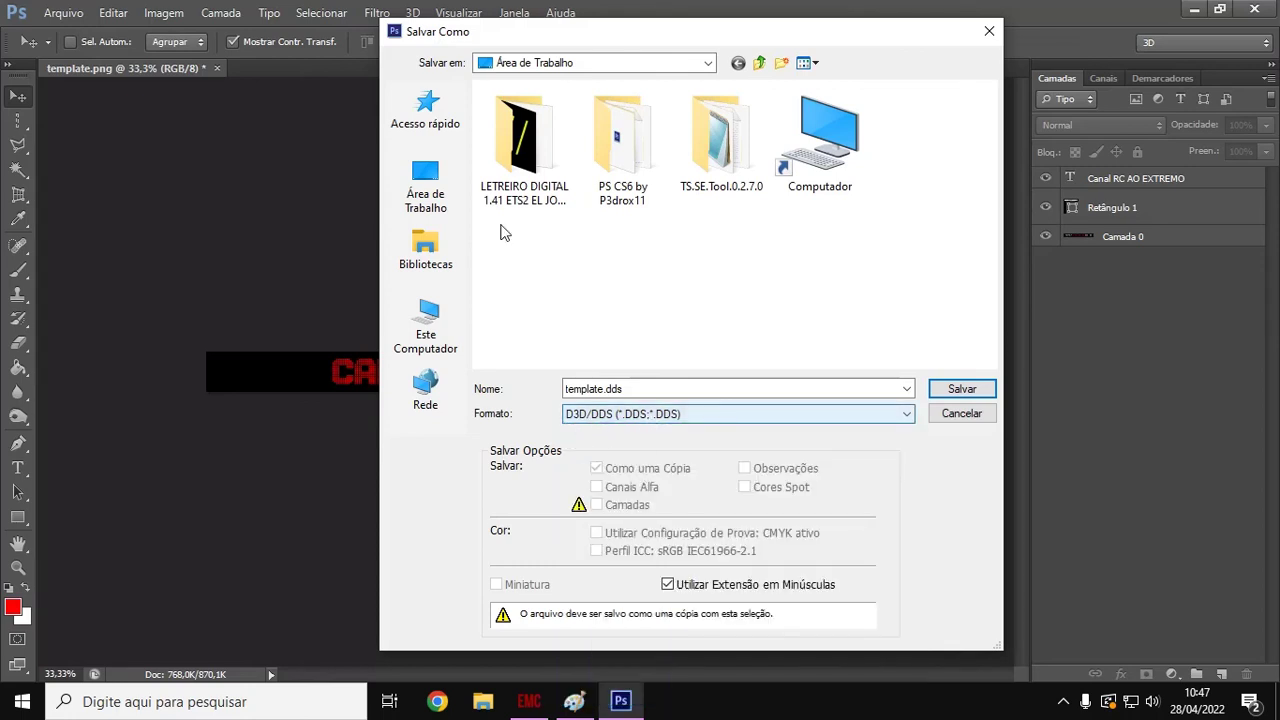
left_click(524, 135)
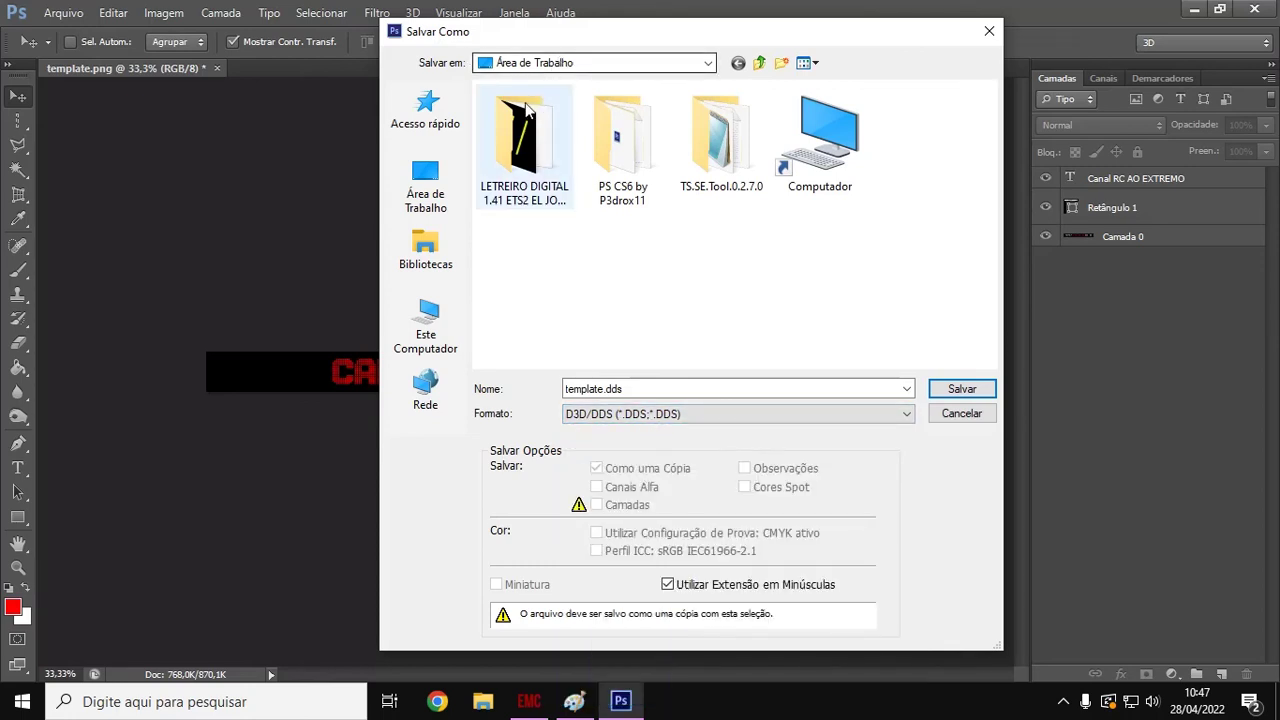
left_click(602, 389)
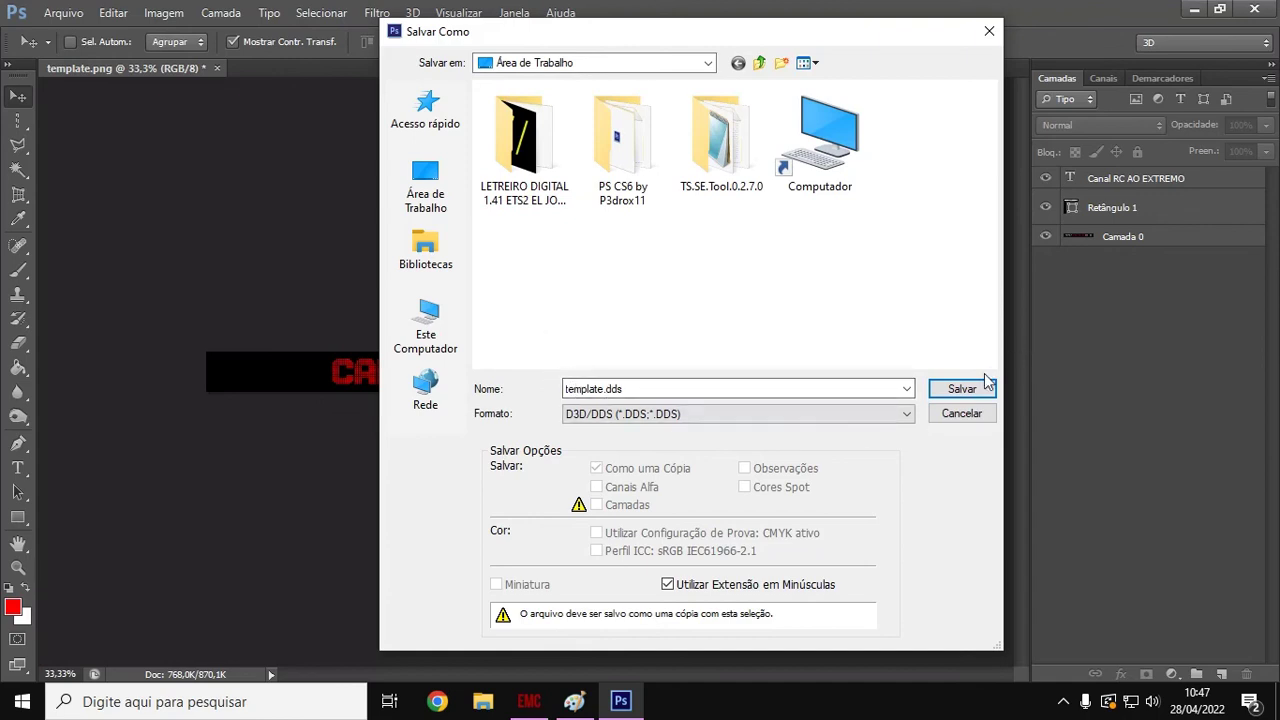
- Save template.dds using DXT5 ARGB 8 bpp interpolated-alpha compression
left_click(962, 388)
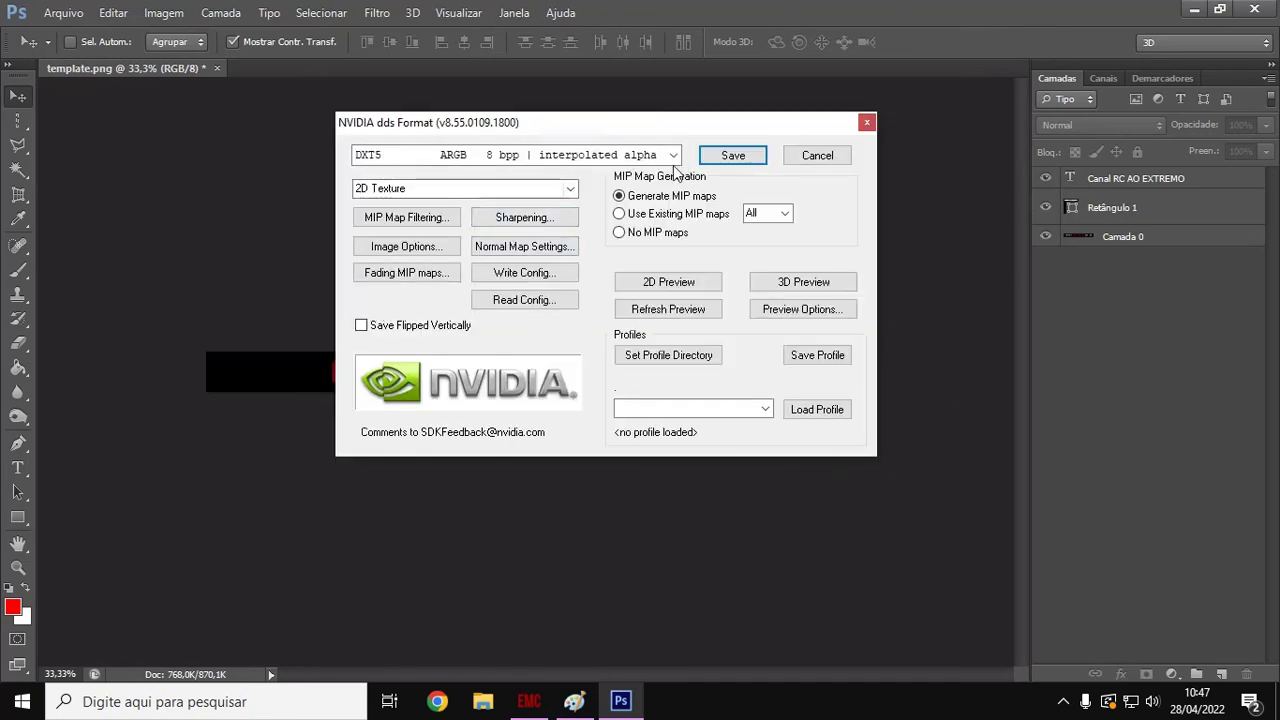
mouse_move(500, 177)
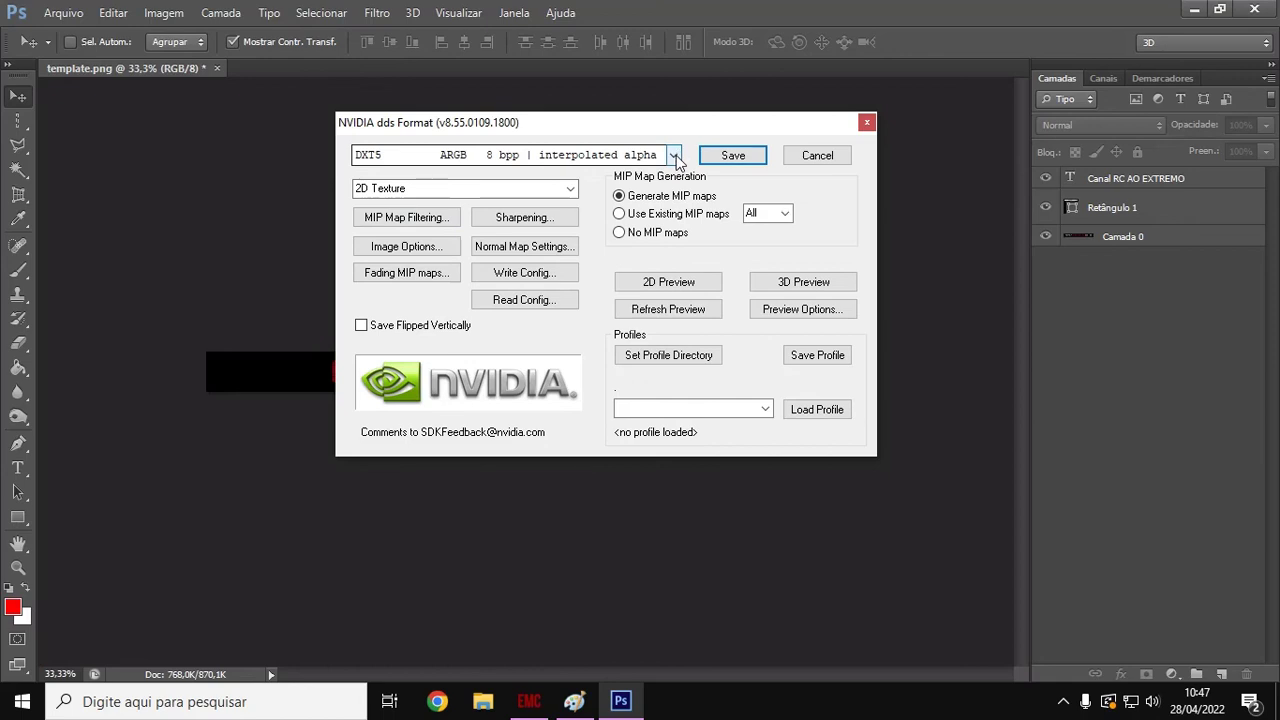
left_click(674, 155)
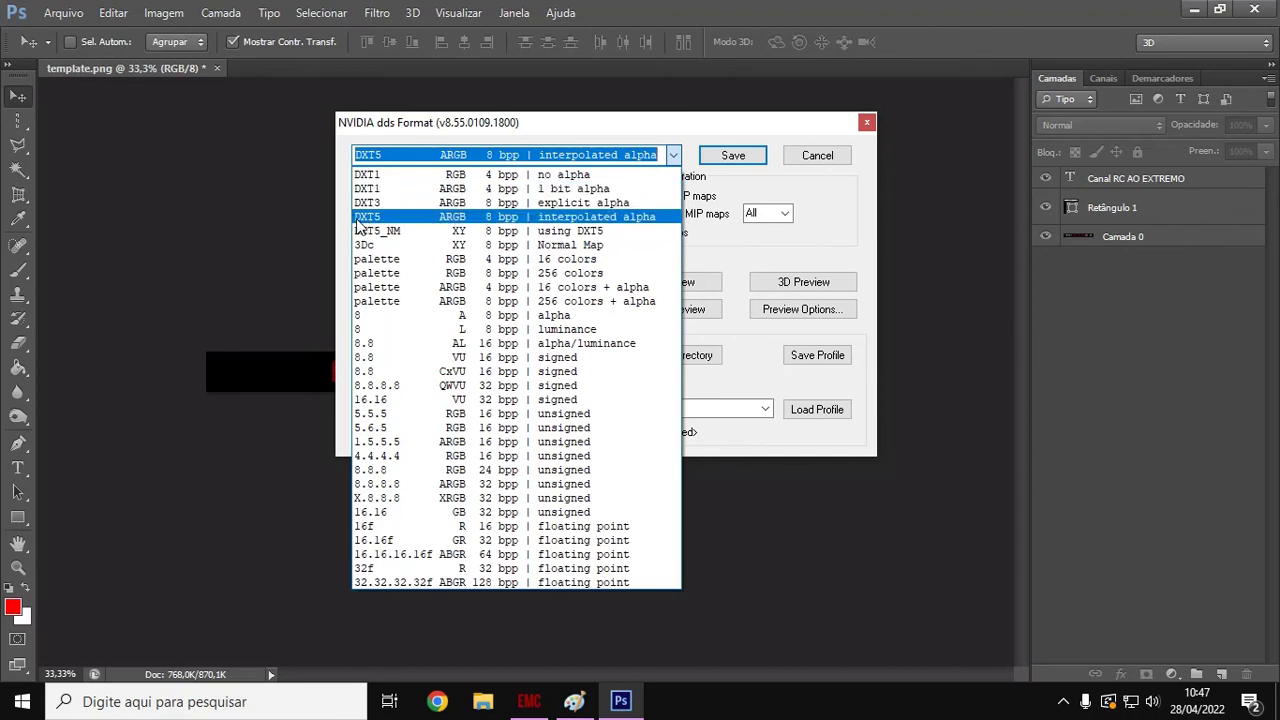
mouse_move(453, 226)
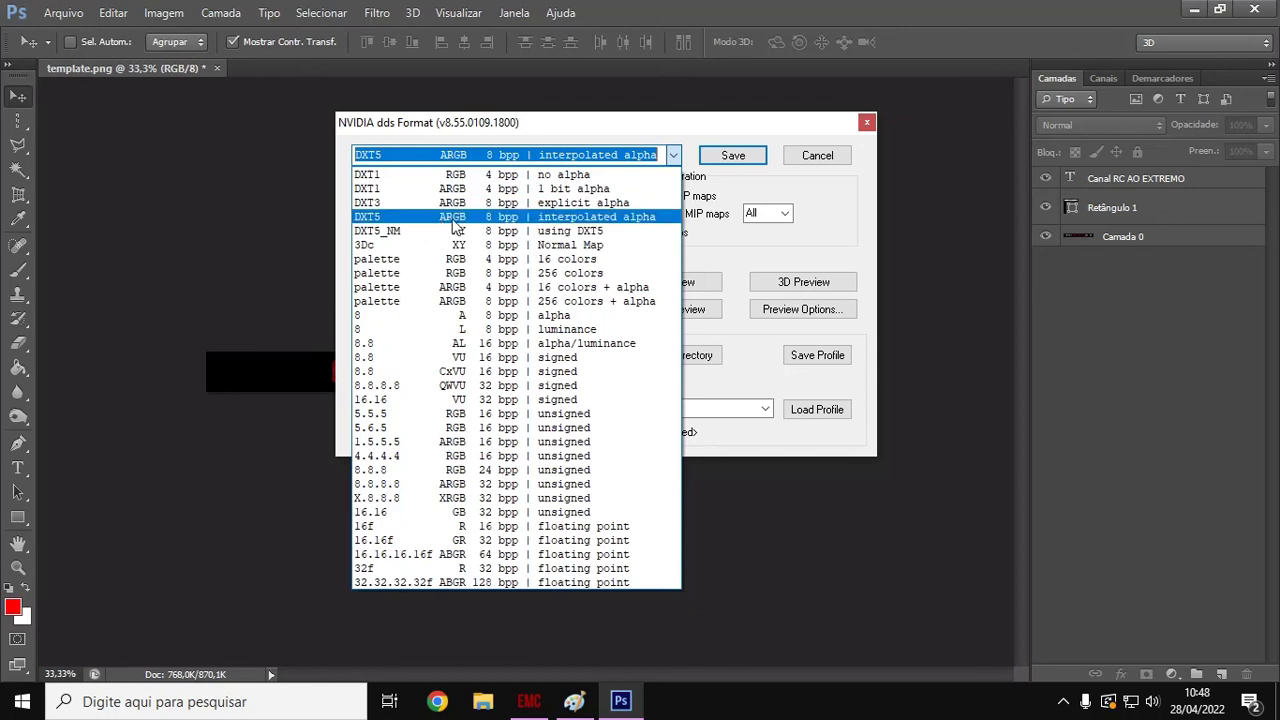
mouse_move(465, 228)
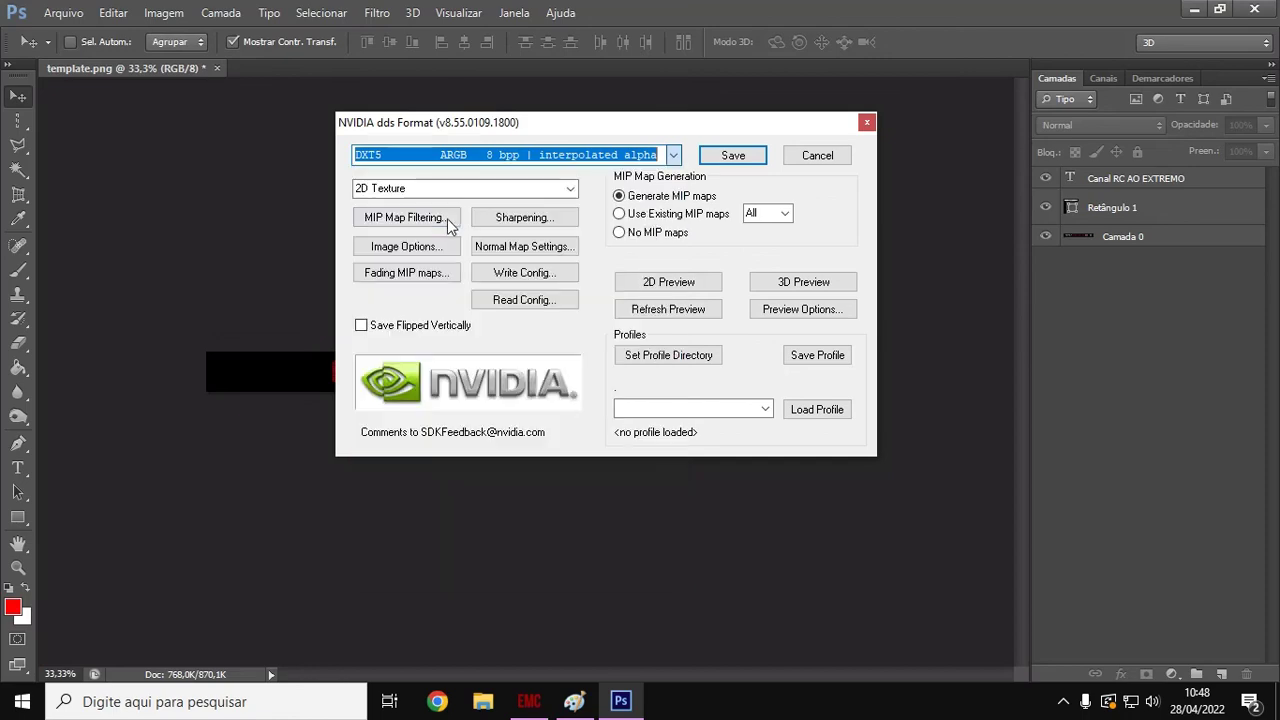
mouse_move(735, 185)
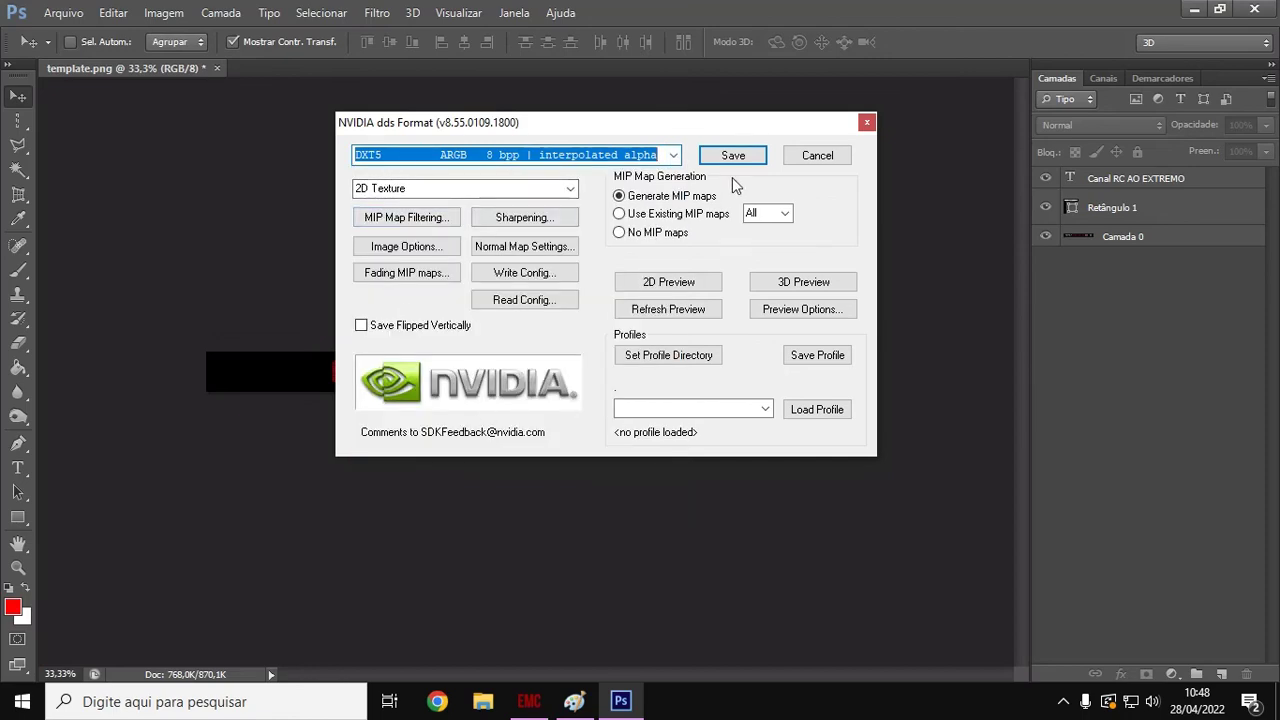
left_click(732, 155)
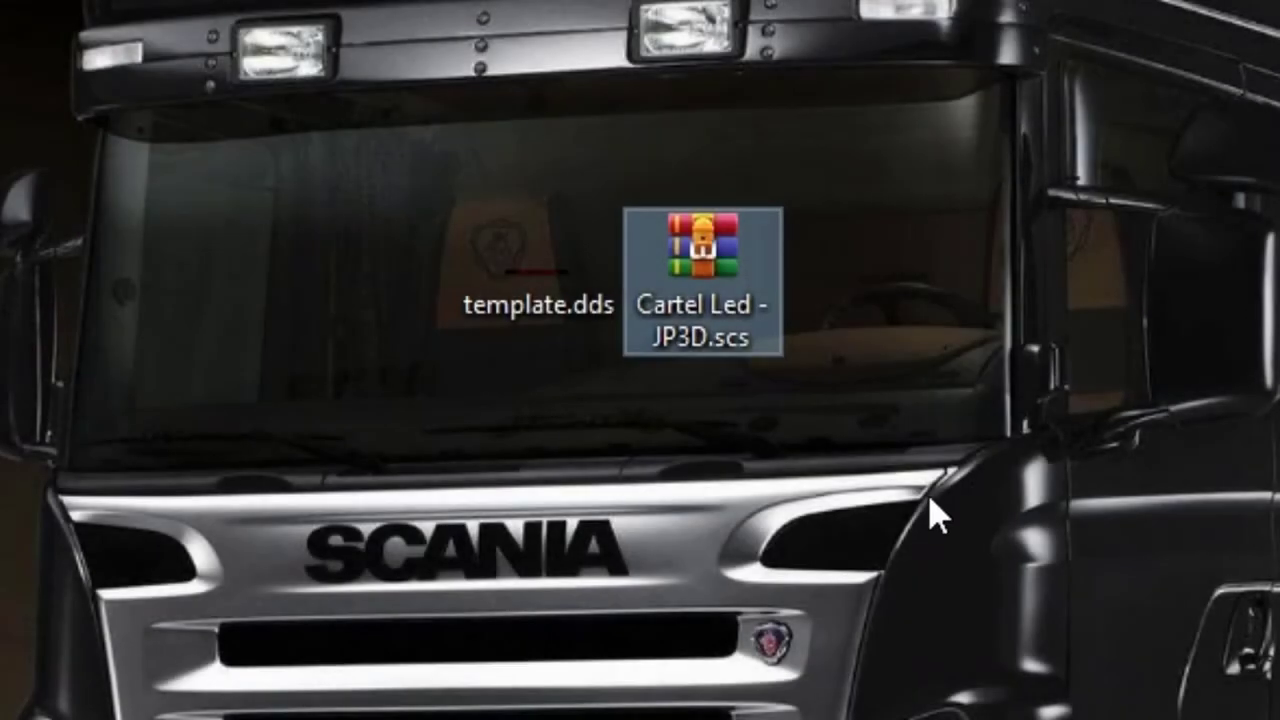
mouse_move(847, 310)
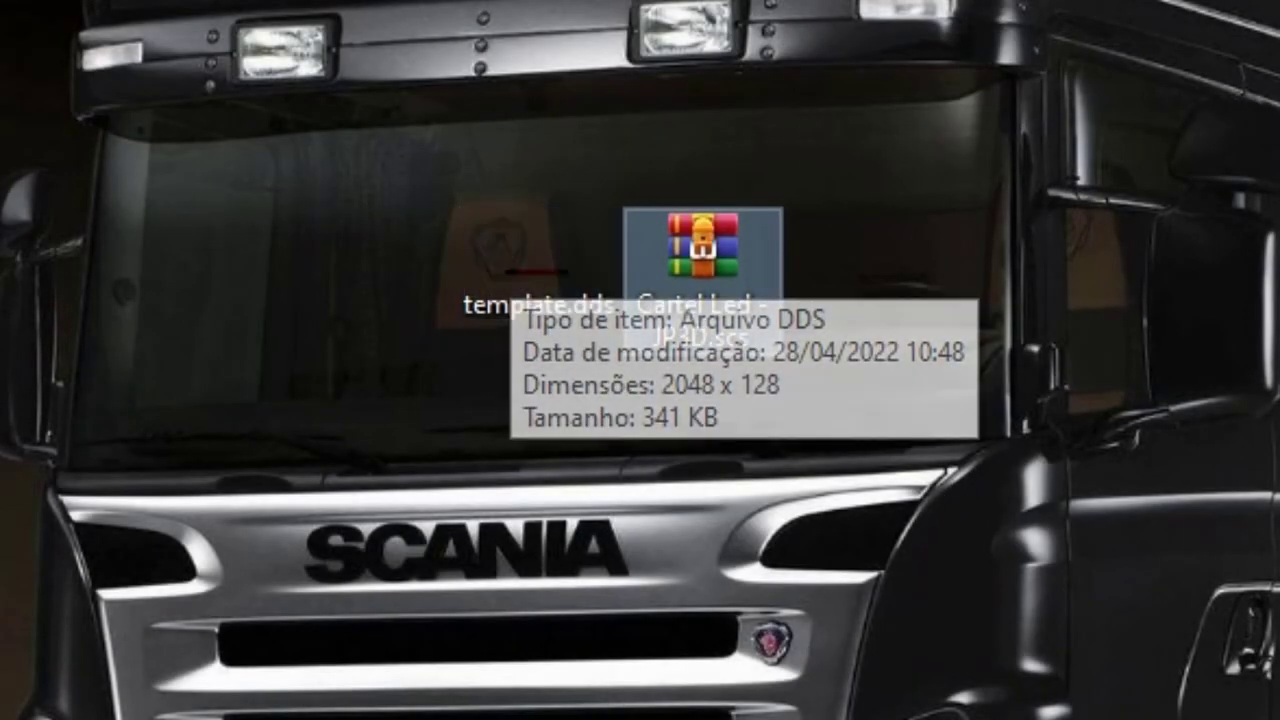
mouse_move(550, 110)
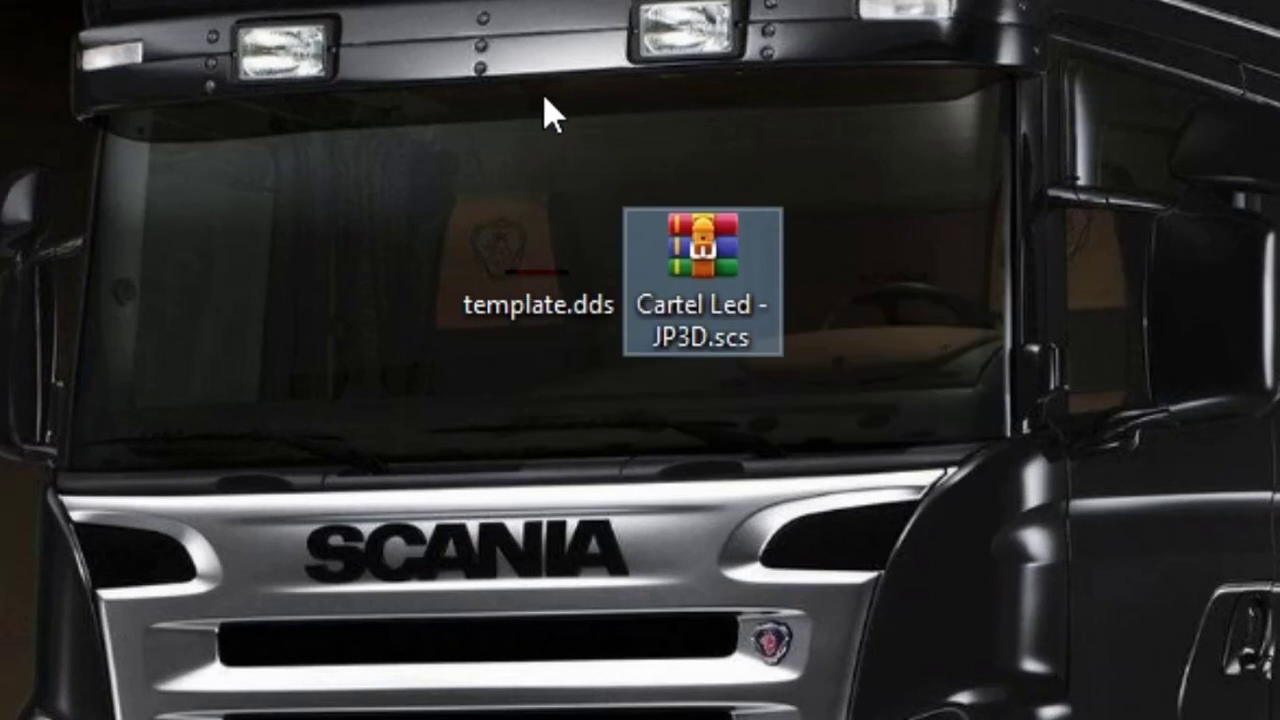
mouse_move(588, 125)
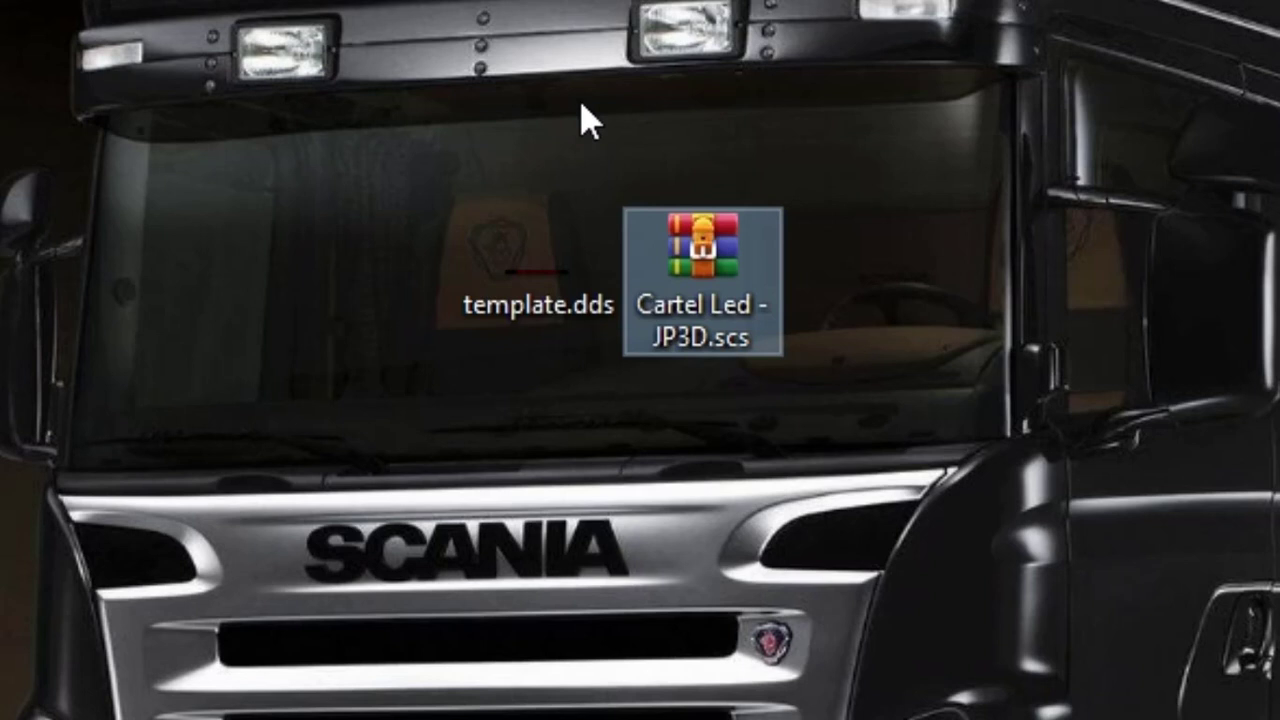
mouse_move(598, 65)
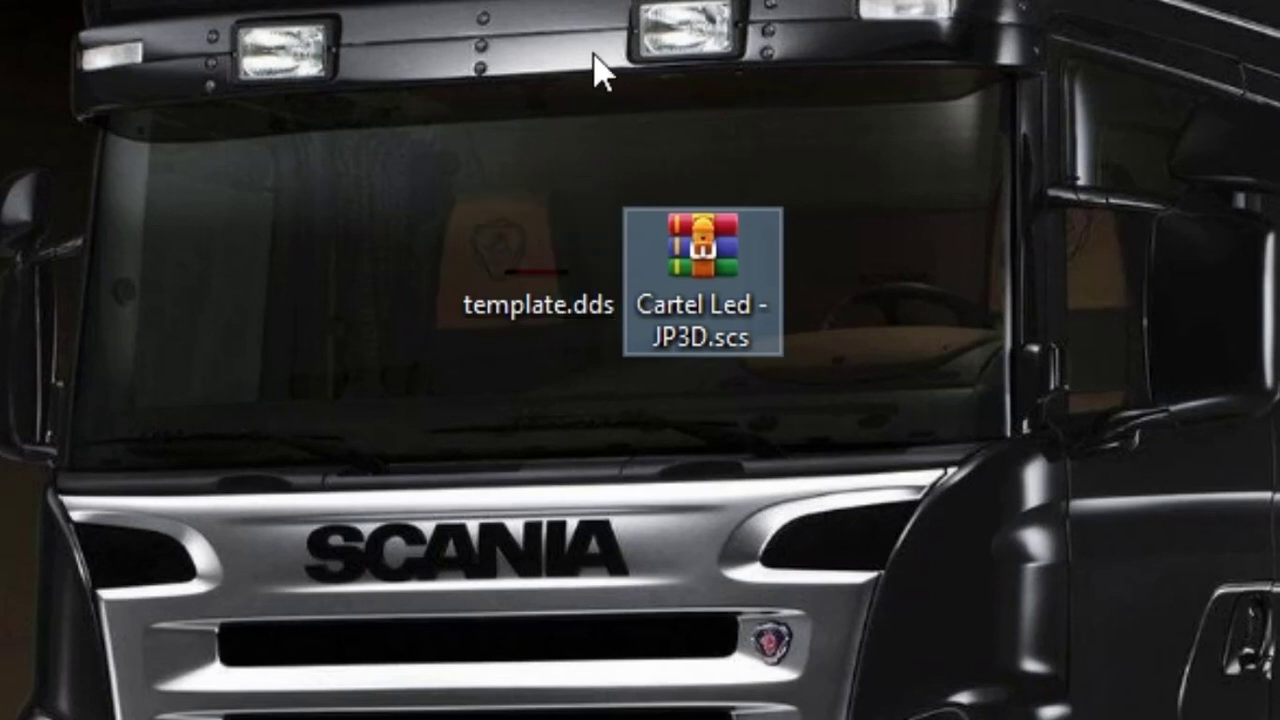
mouse_move(782, 307)
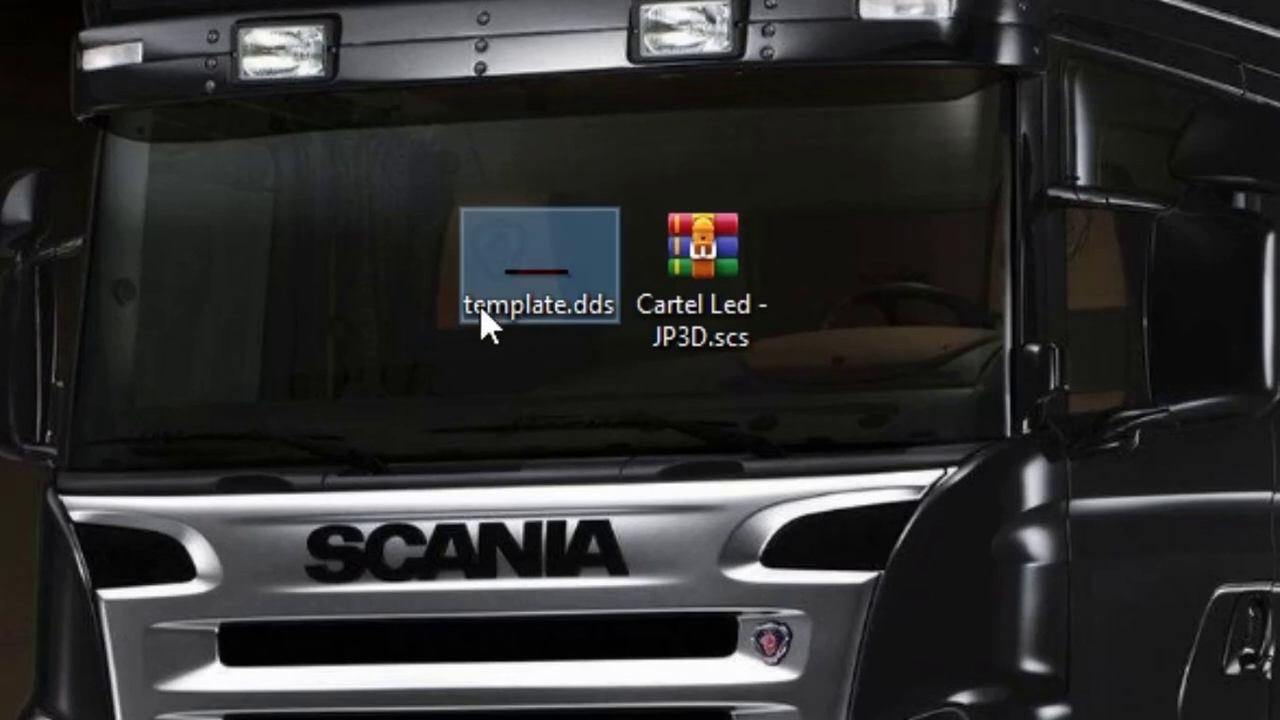
mouse_move(510, 320)
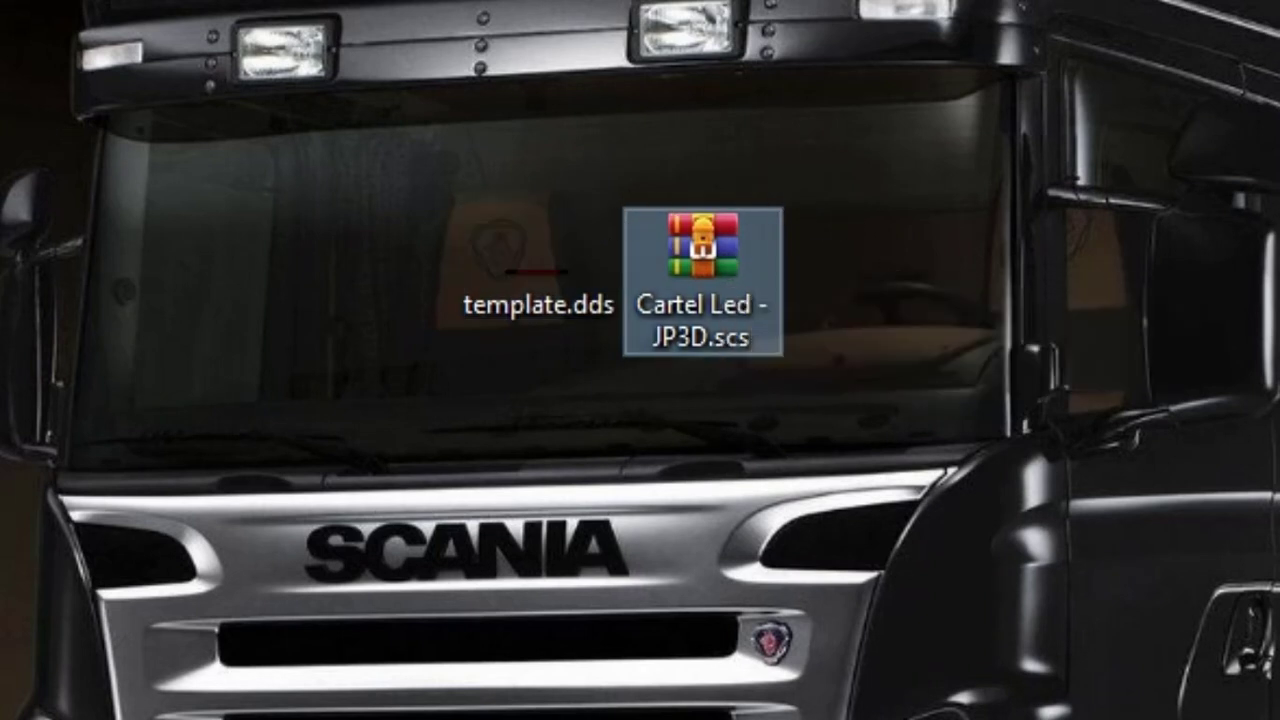
mouse_move(705, 270)
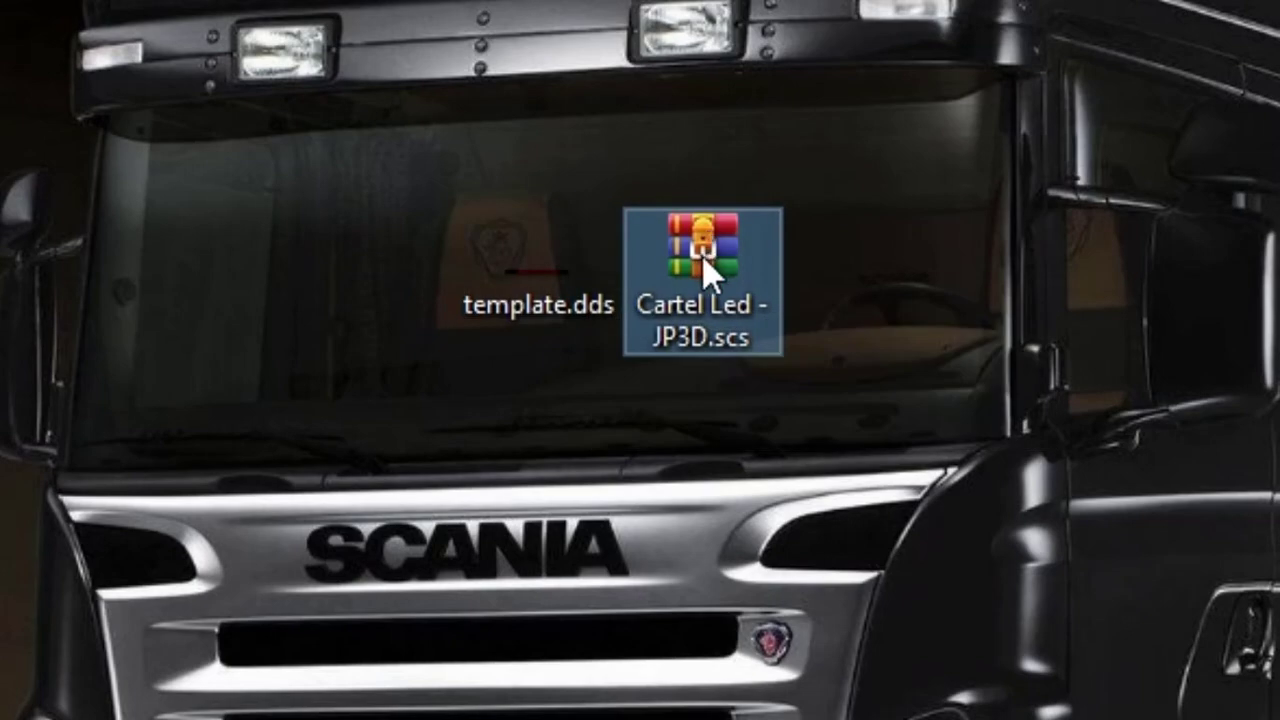
- Open Cartel Led - JP3D.scs in WinRAR and descend through the vehicle and upgrade folders
double_click(698, 250)
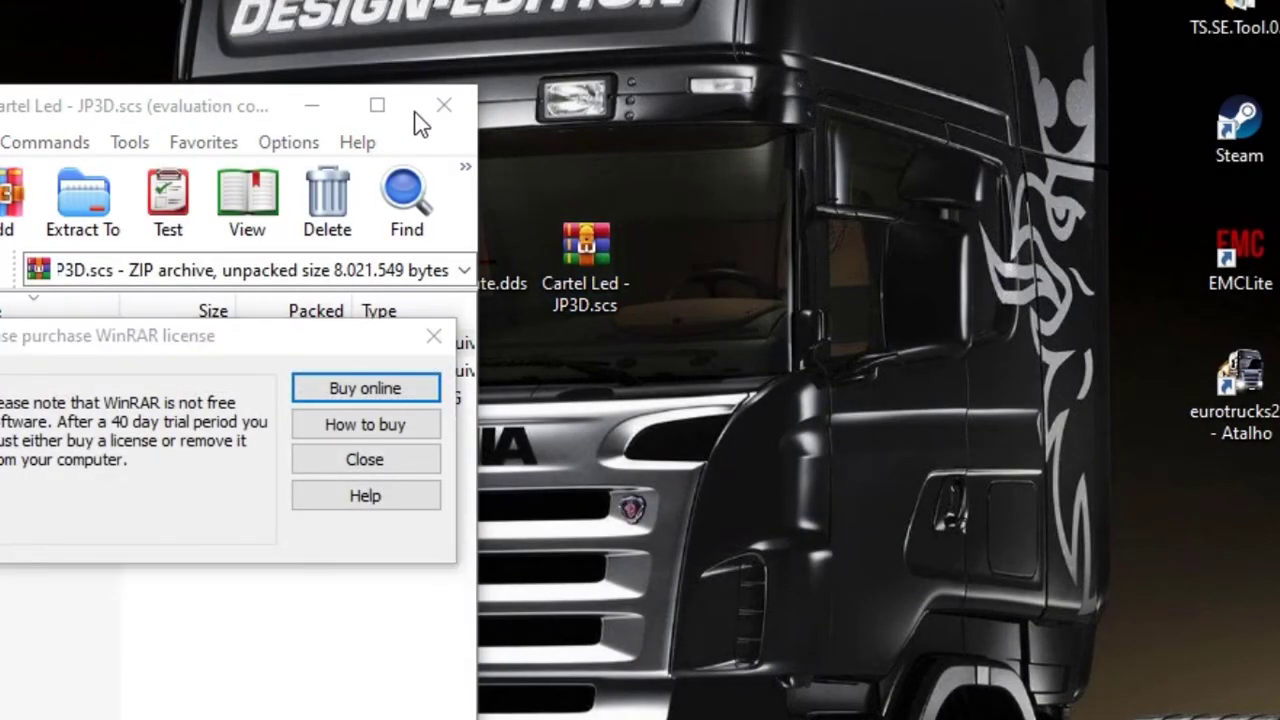
left_click(364, 459)
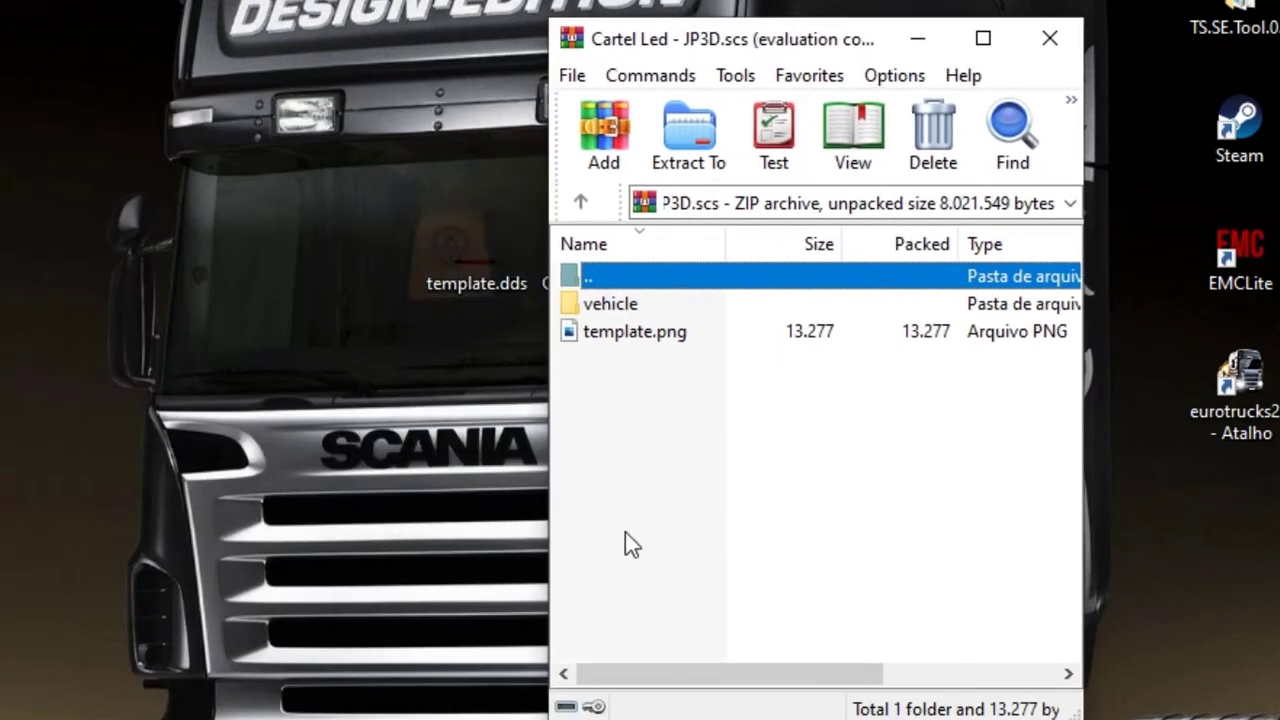
left_click(610, 303)
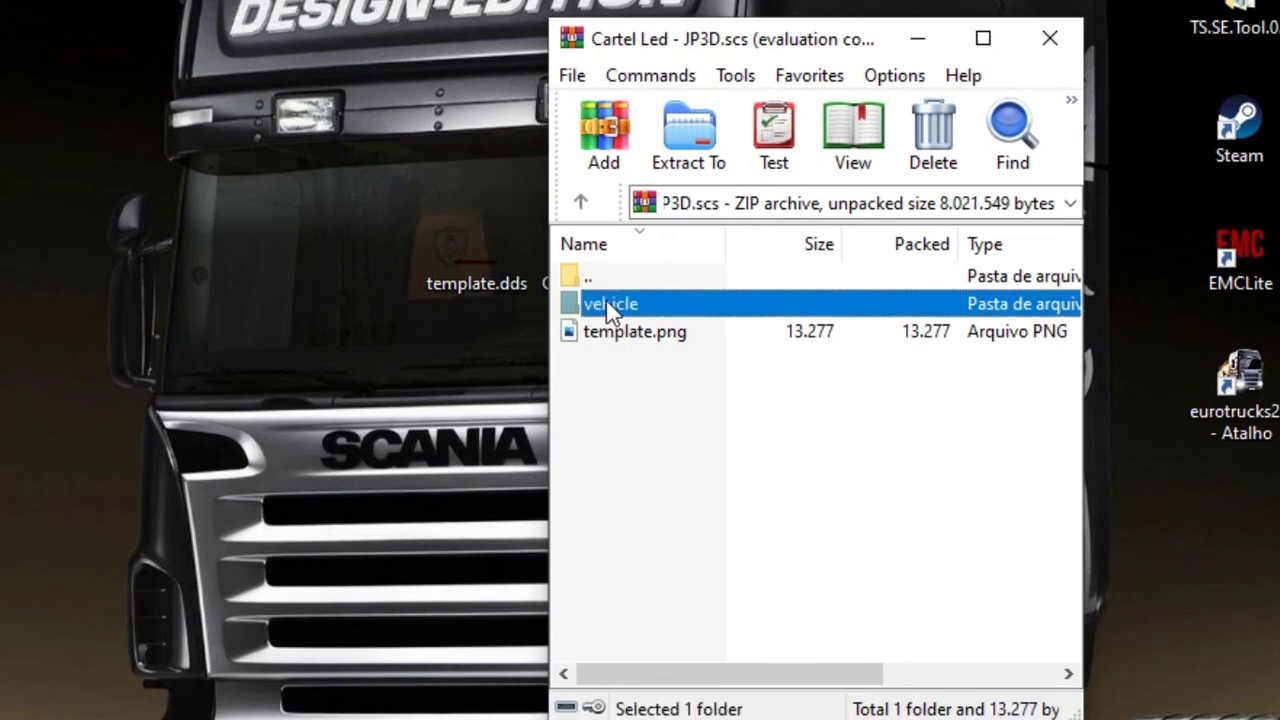
double_click(610, 303)
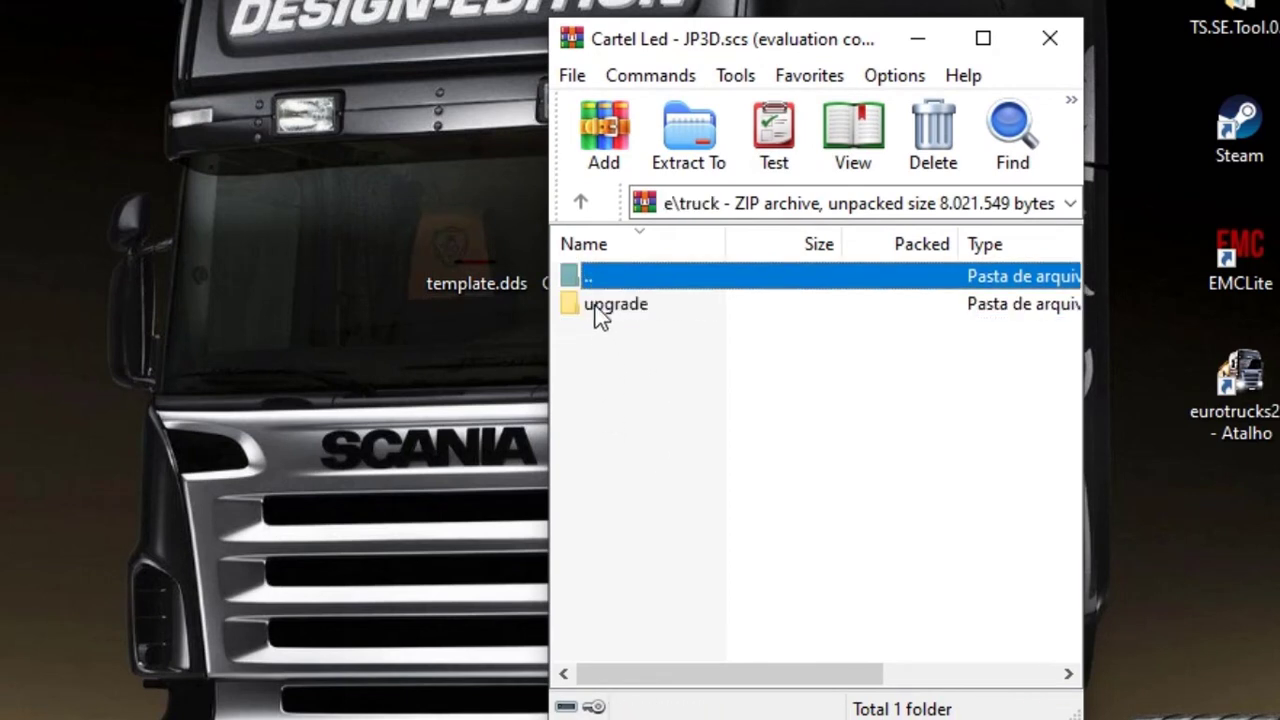
double_click(616, 303)
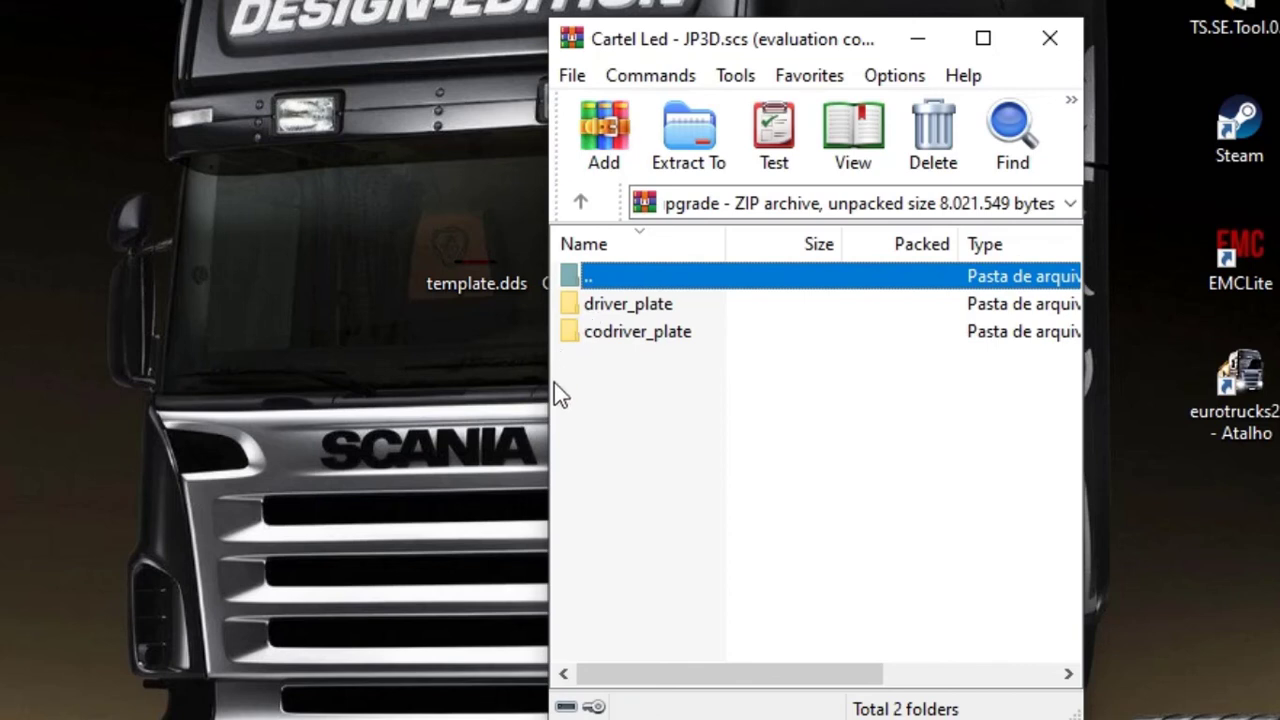
mouse_move(588, 358)
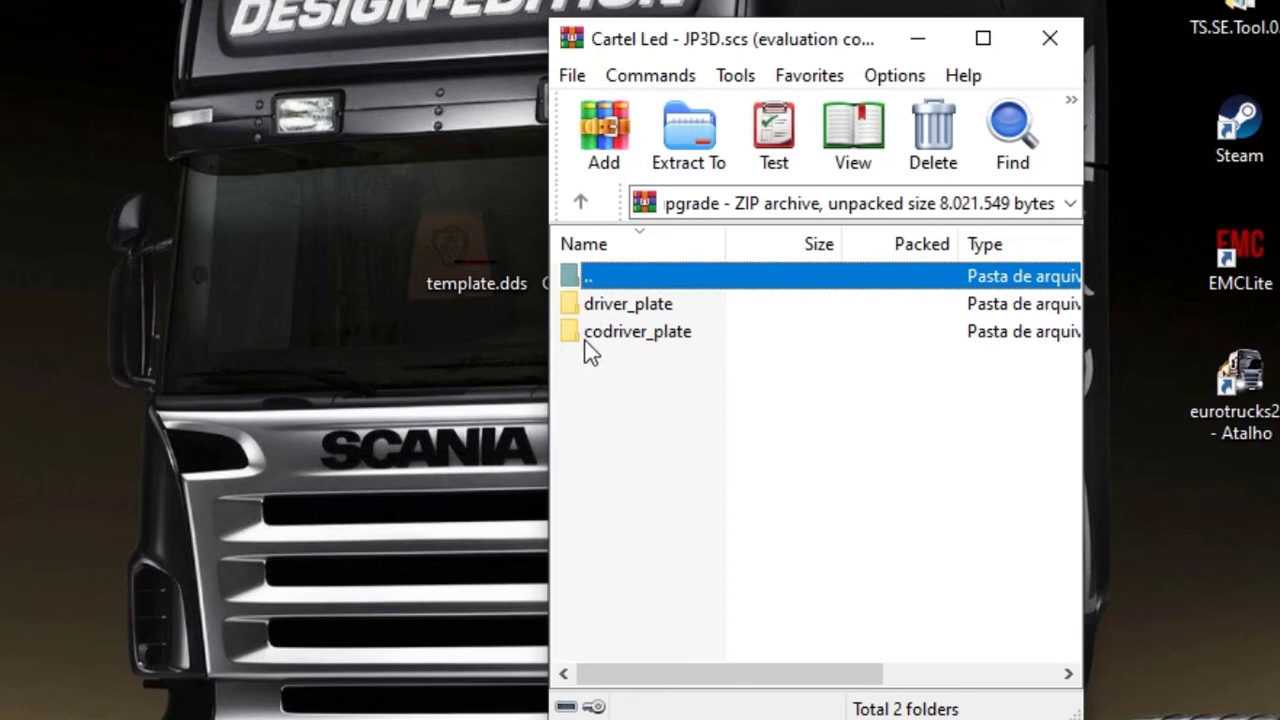
mouse_move(573, 337)
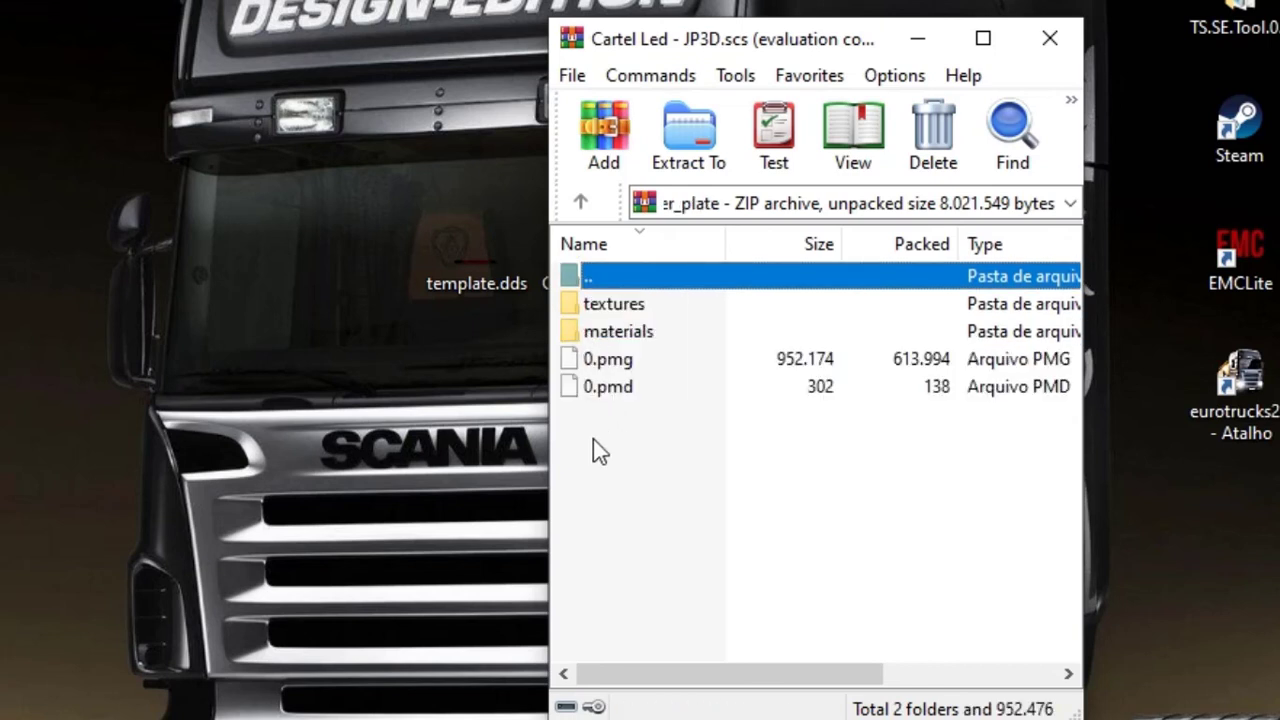
- Enter the textures folder and select carteled.dds among the listed textures
left_click(613, 303)
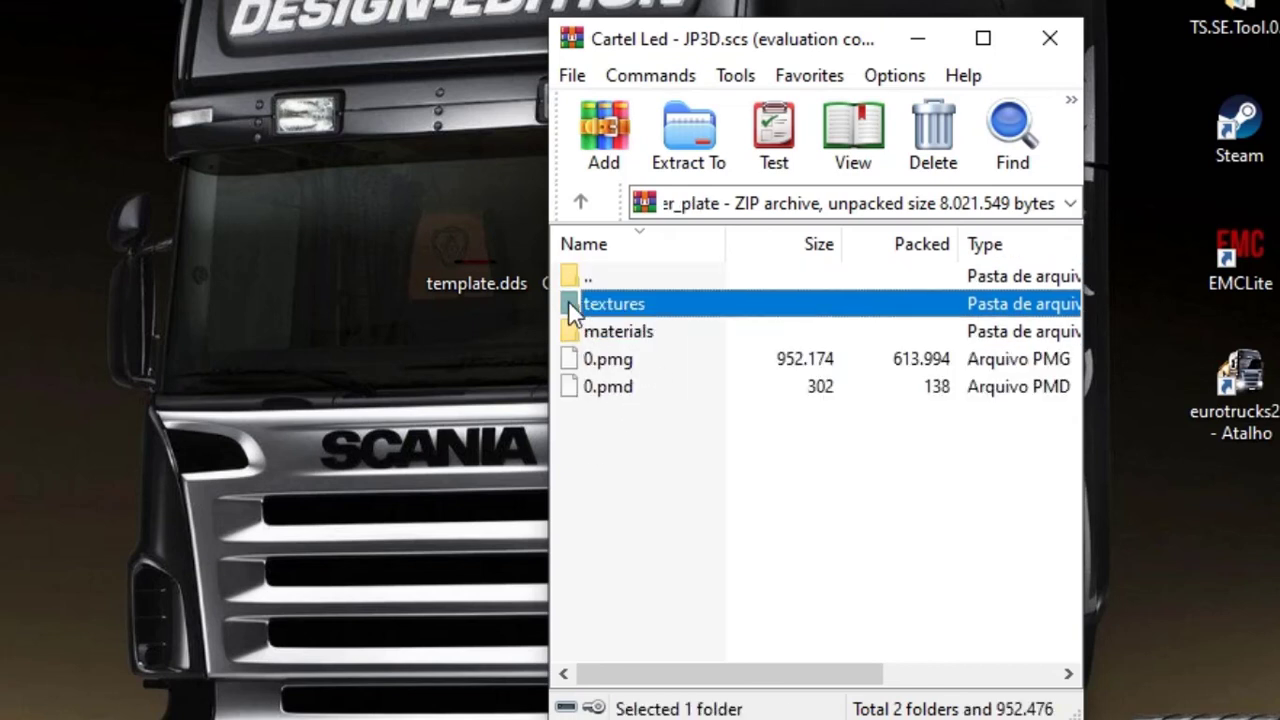
double_click(614, 303)
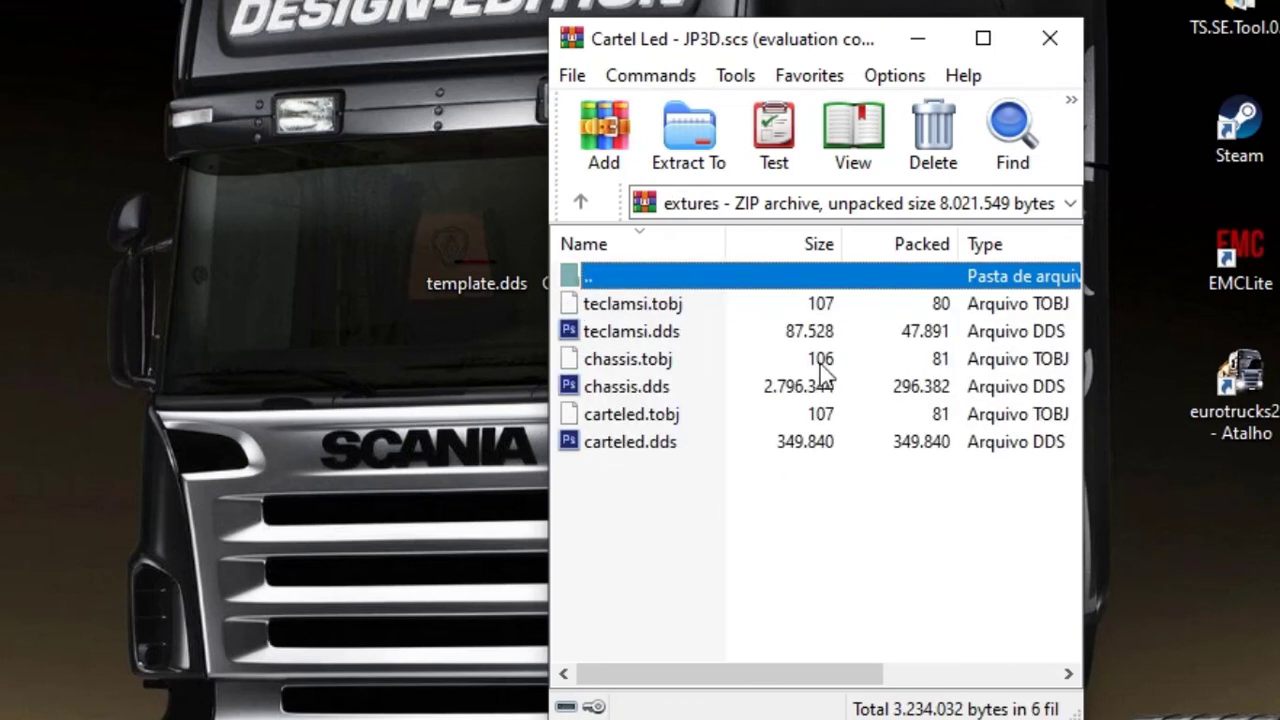
mouse_move(594, 463)
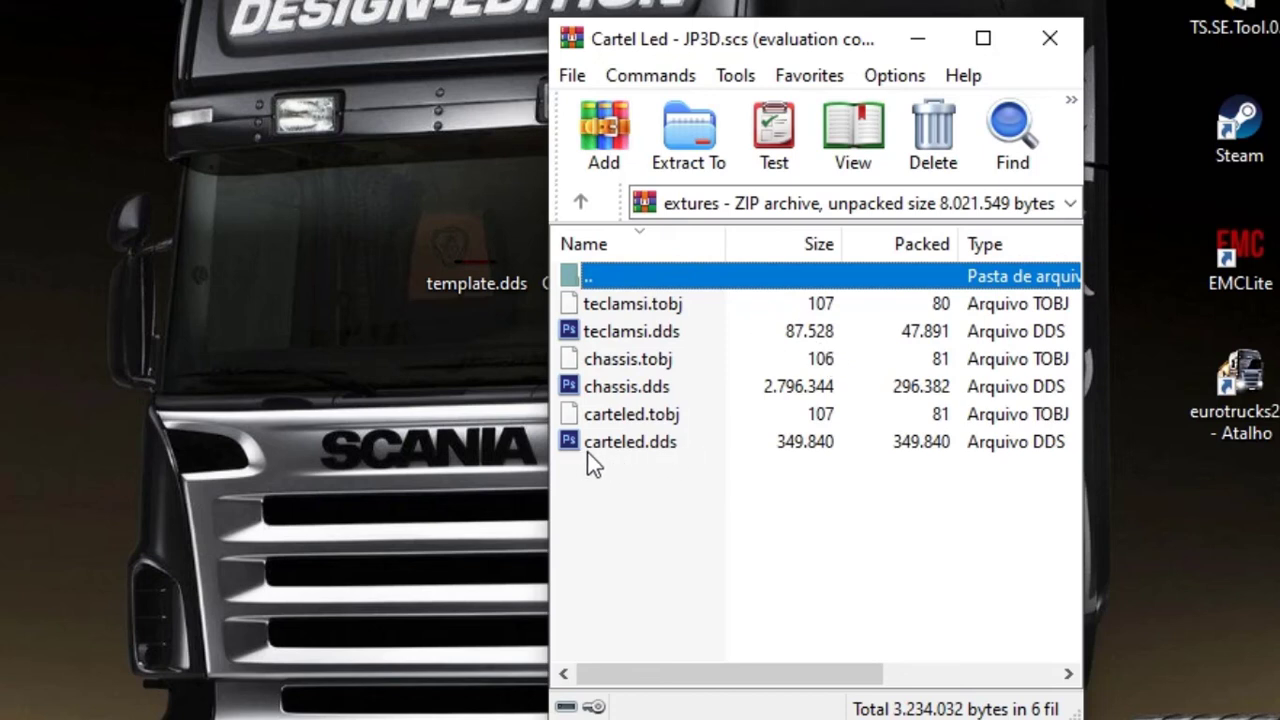
mouse_move(660, 455)
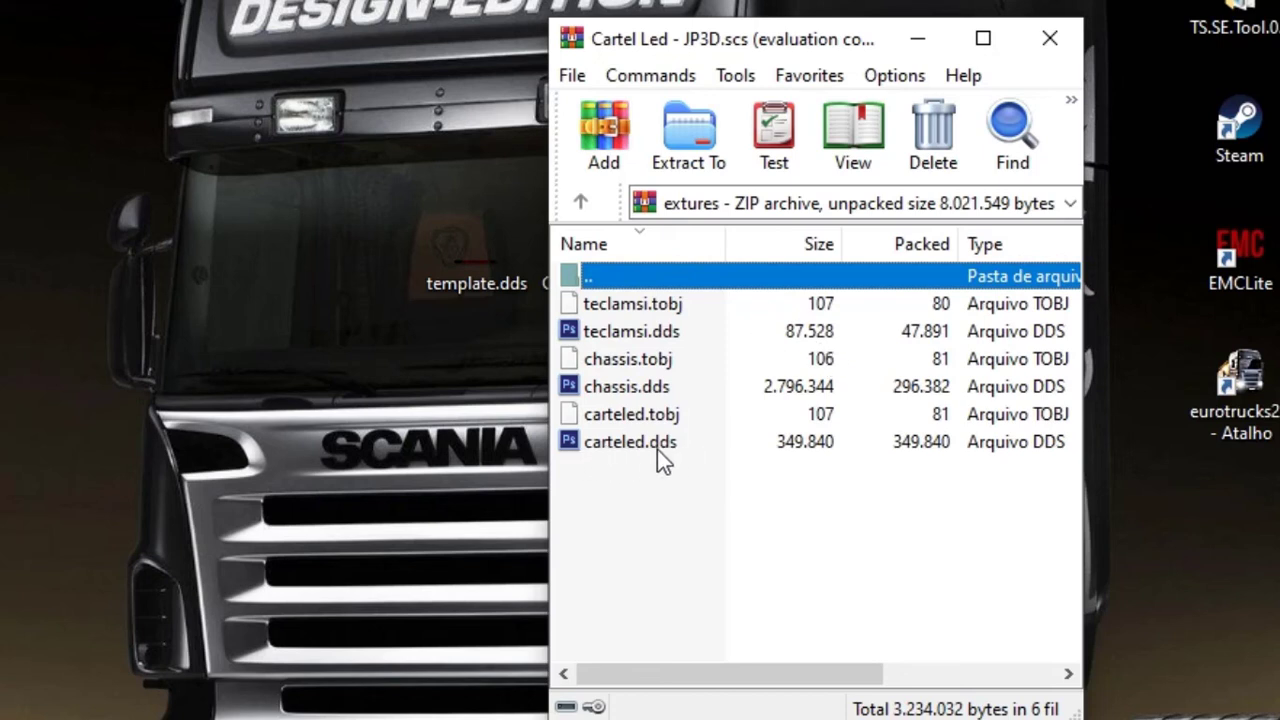
left_click(627, 441)
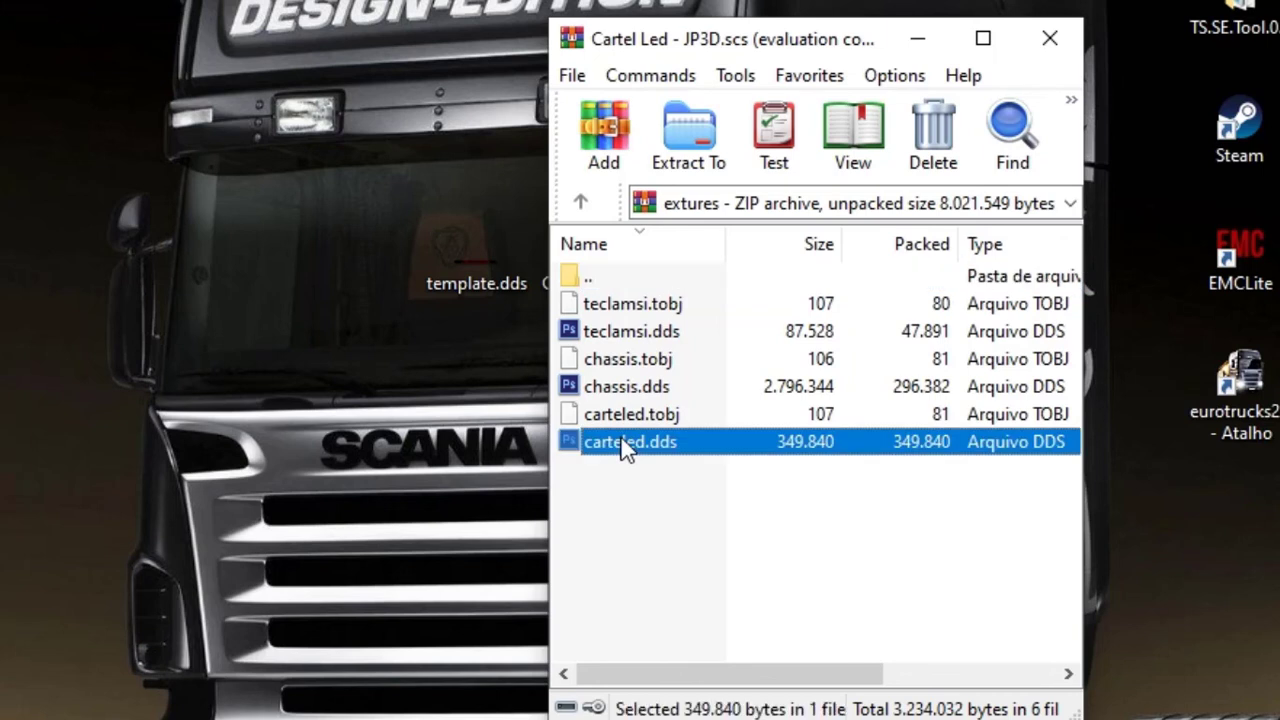
- Copy the name carteled from the archive file and paste it over template.dds on the desktop
right_click(620, 441)
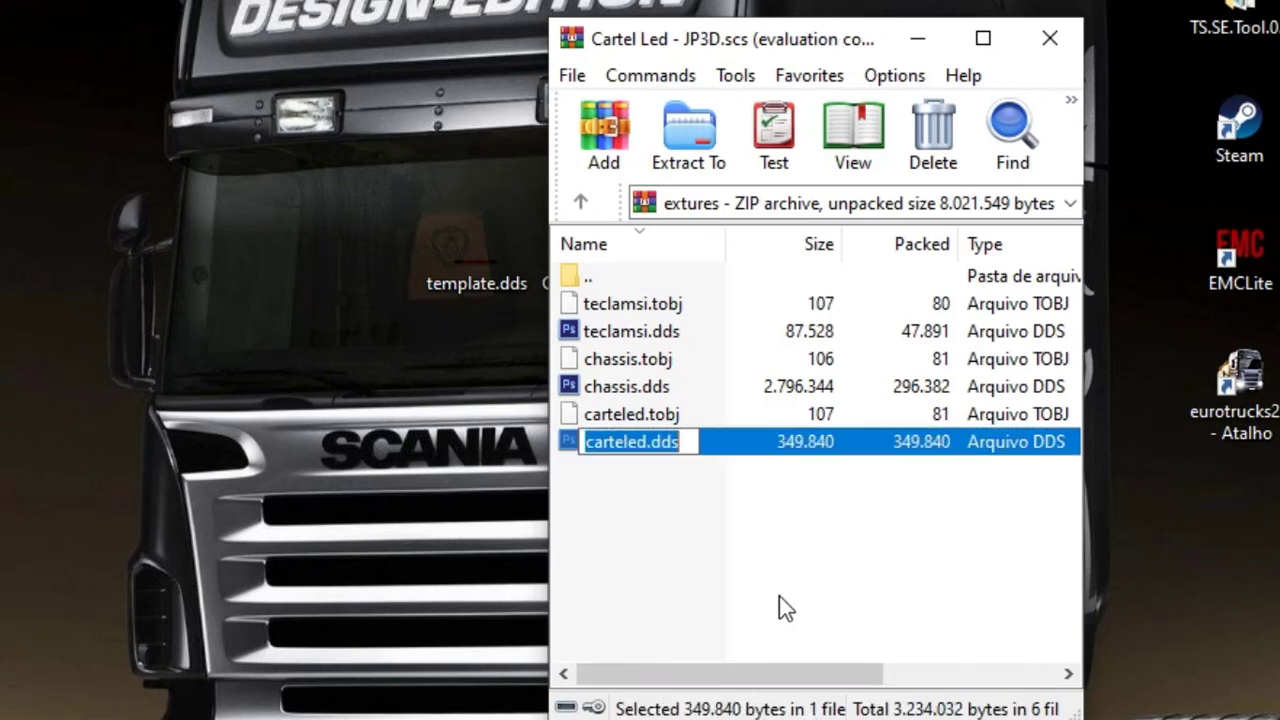
right_click(634, 442)
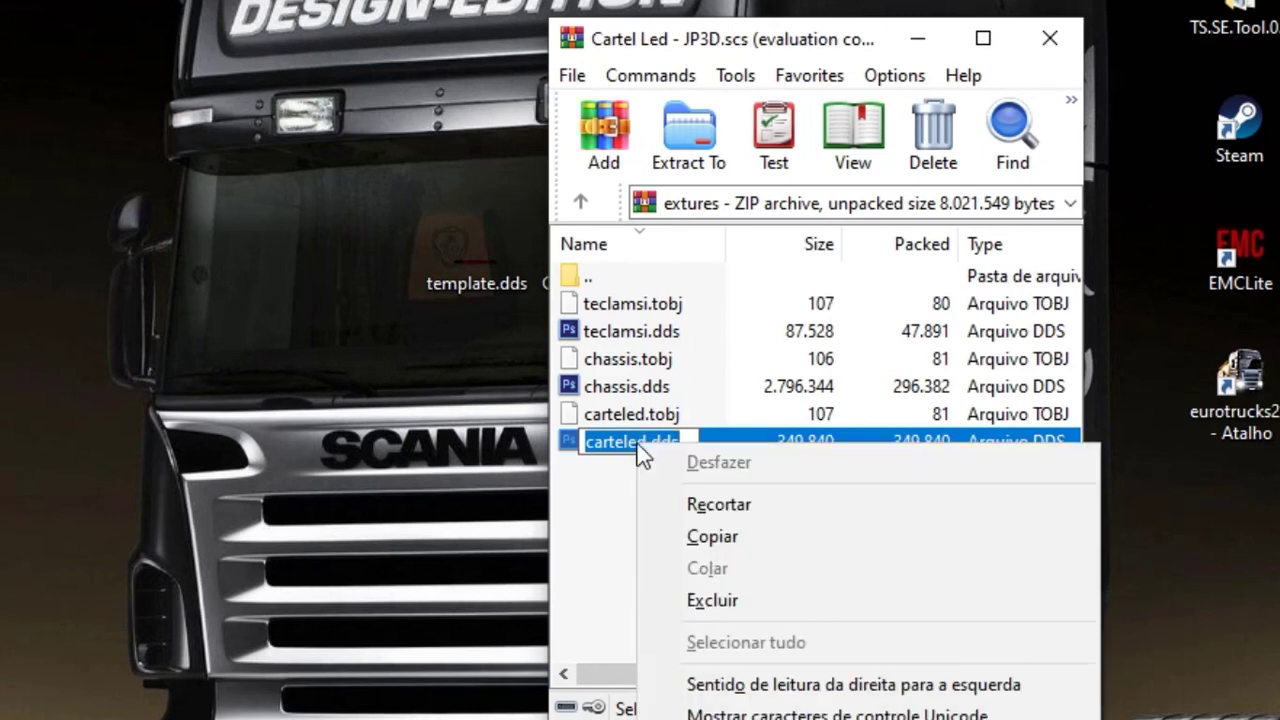
left_click(737, 550)
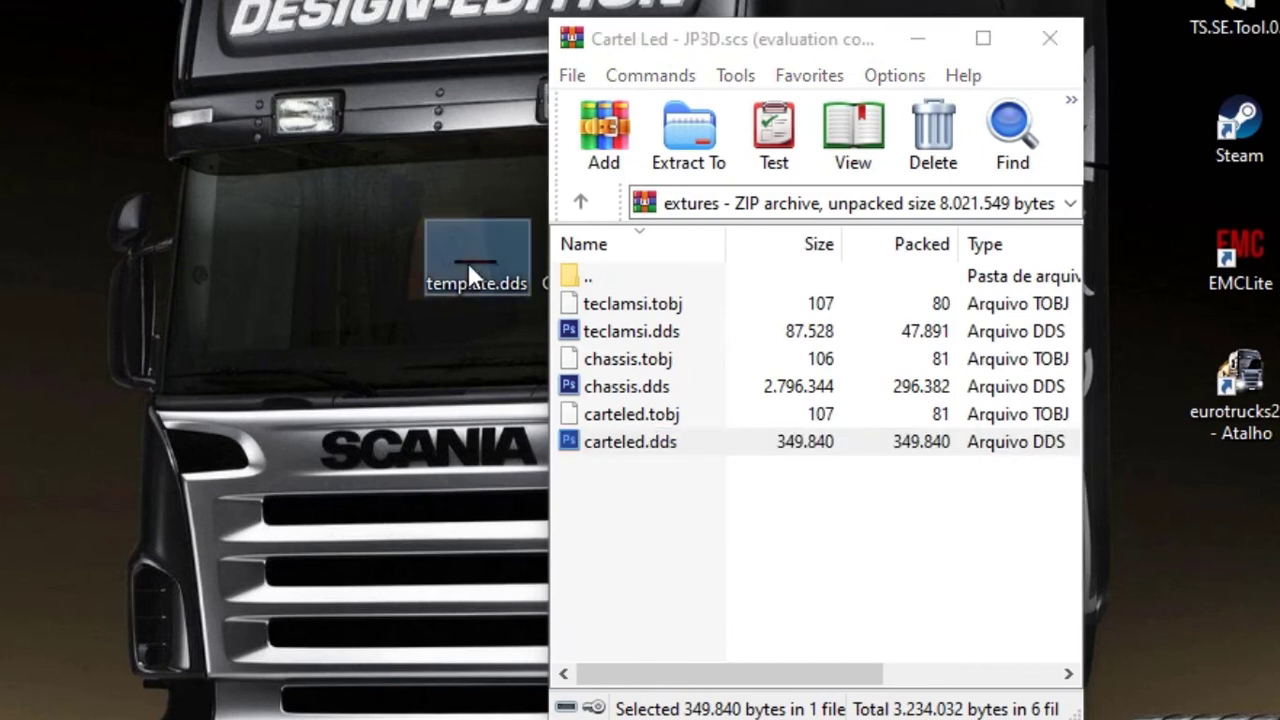
mouse_move(455, 290)
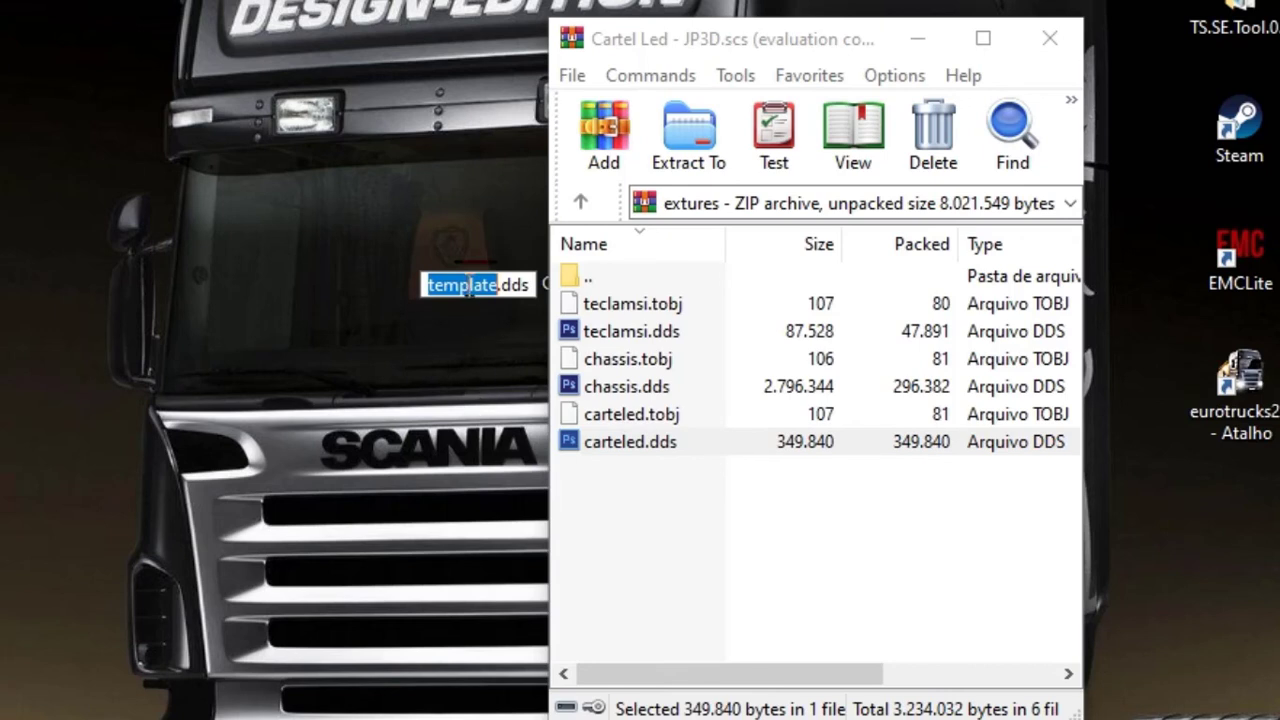
right_click(462, 285)
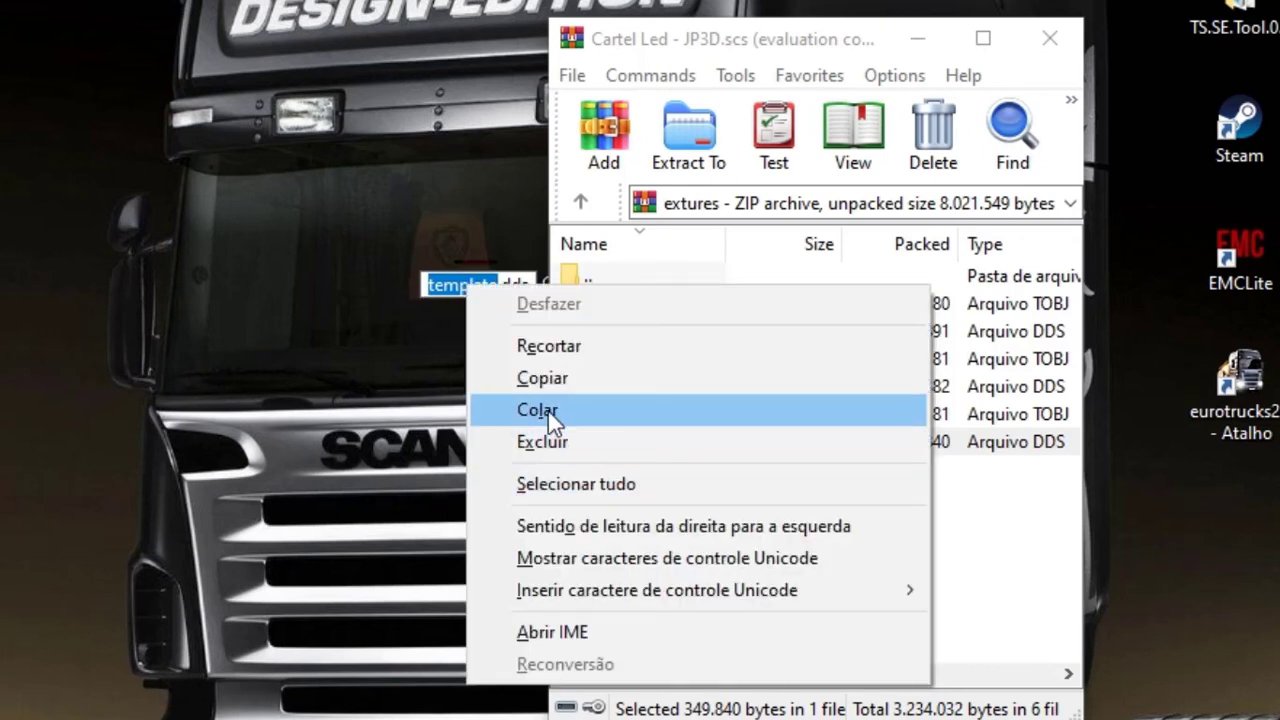
left_click(537, 409)
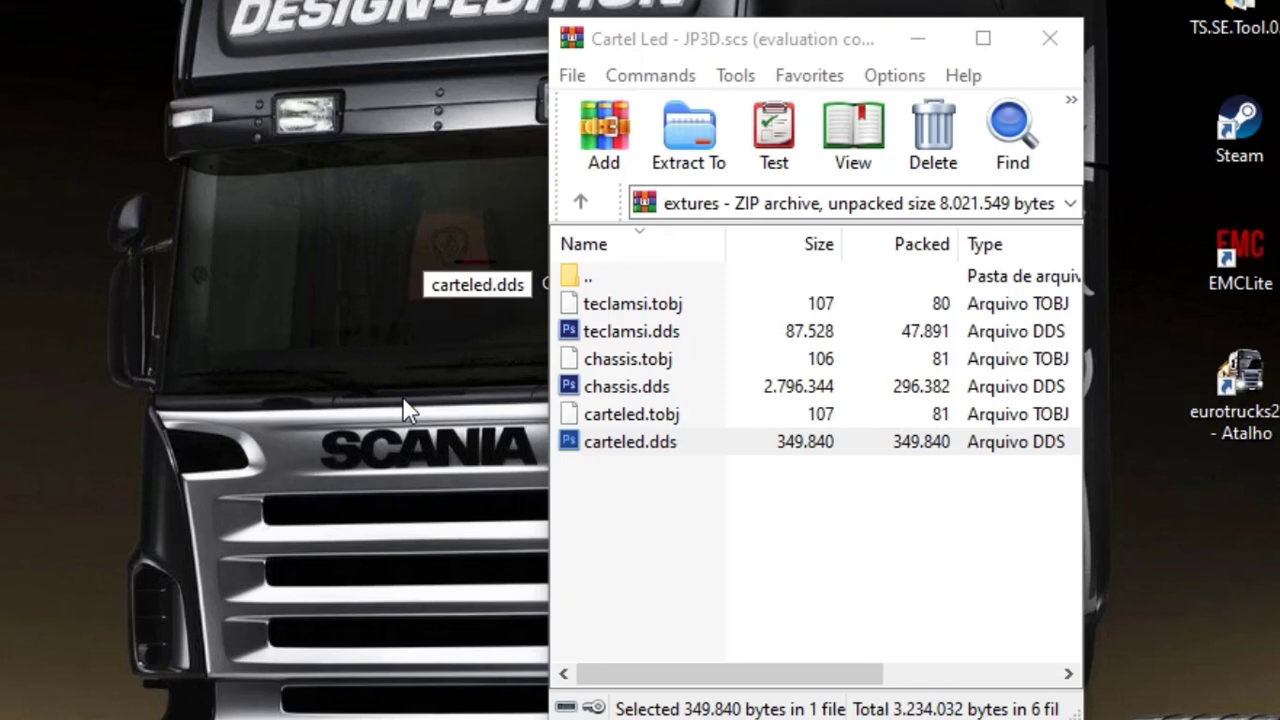
mouse_move(472, 364)
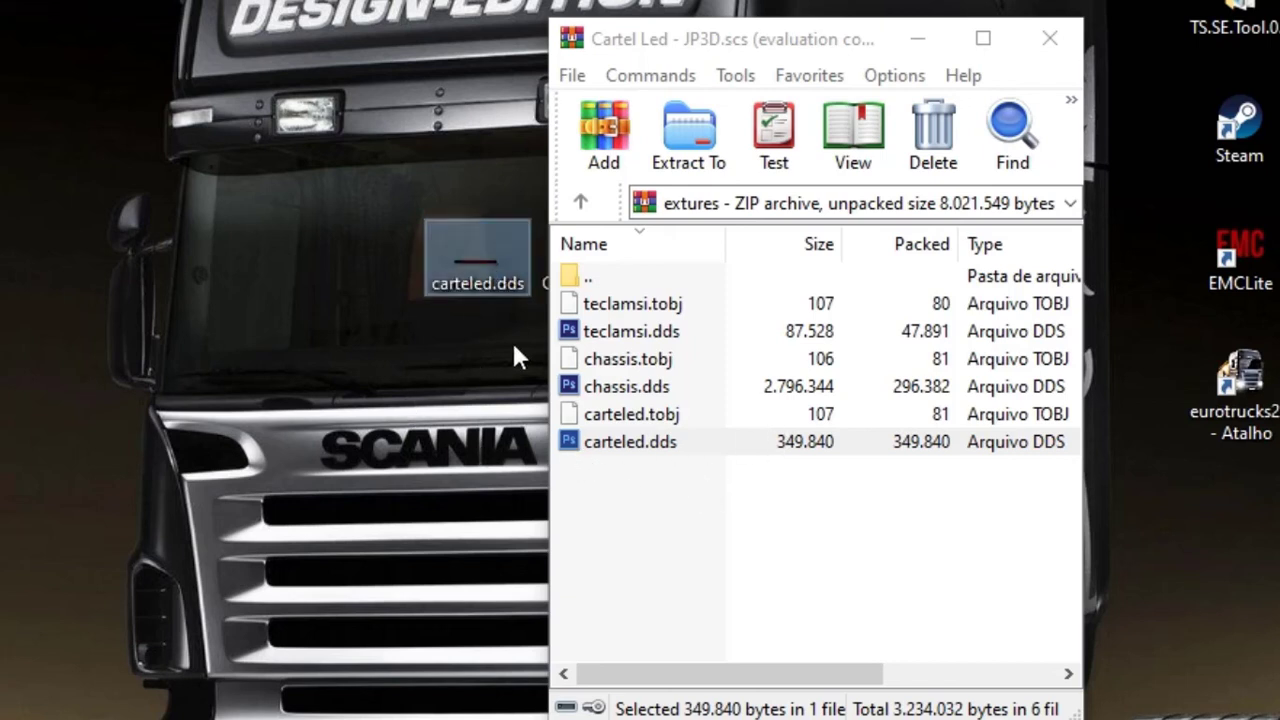
mouse_move(477, 258)
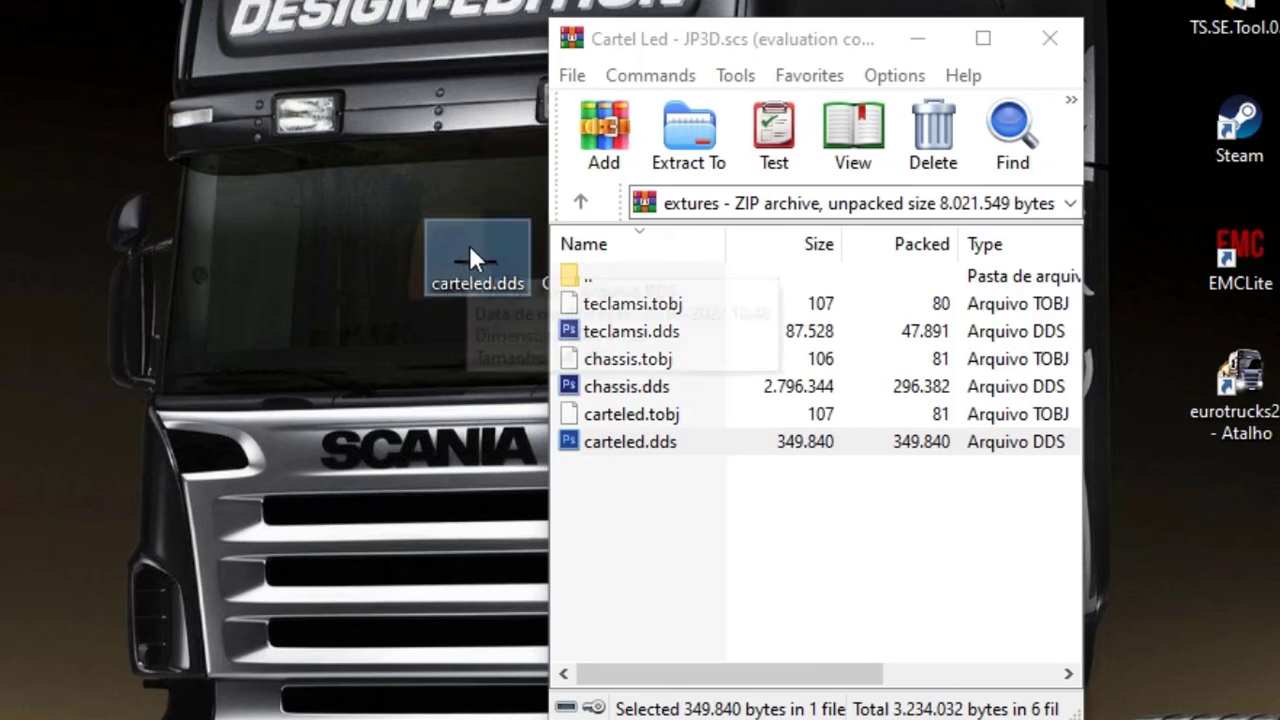
mouse_move(460, 308)
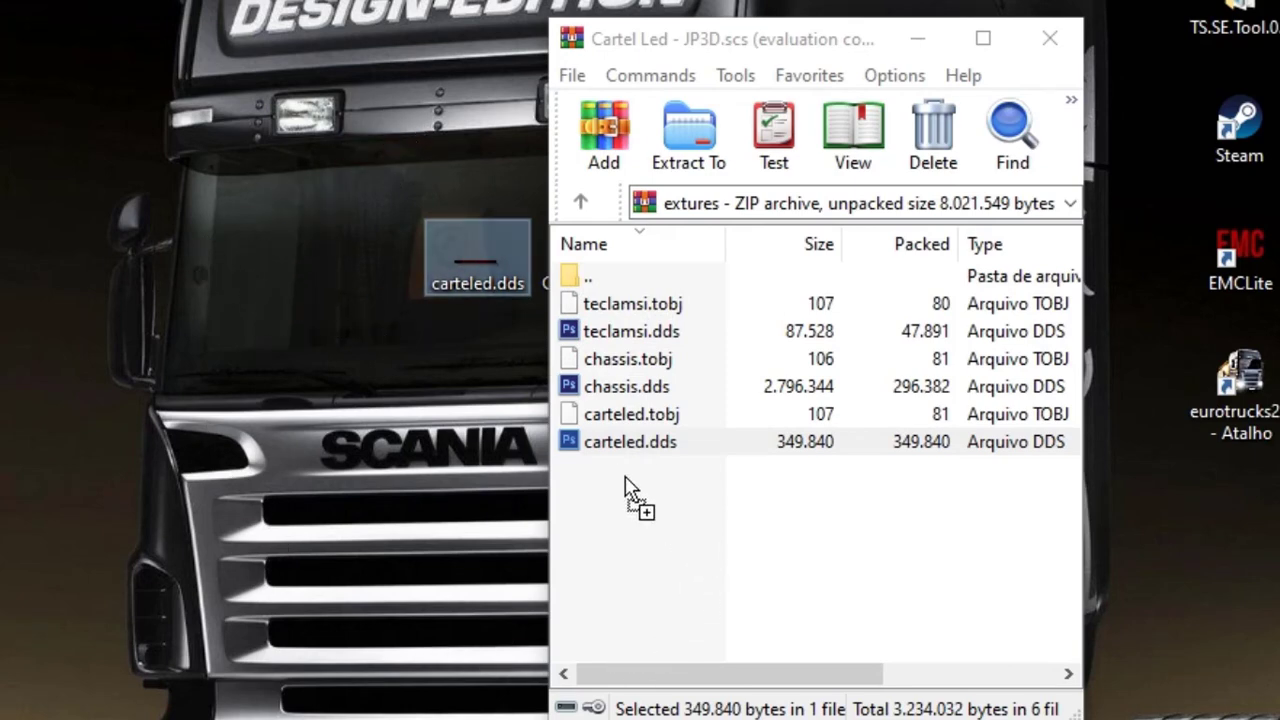
- Add desktop carteled.dds to the archive's textures folder with Store compression and close WinRAR
left_click(603, 125)
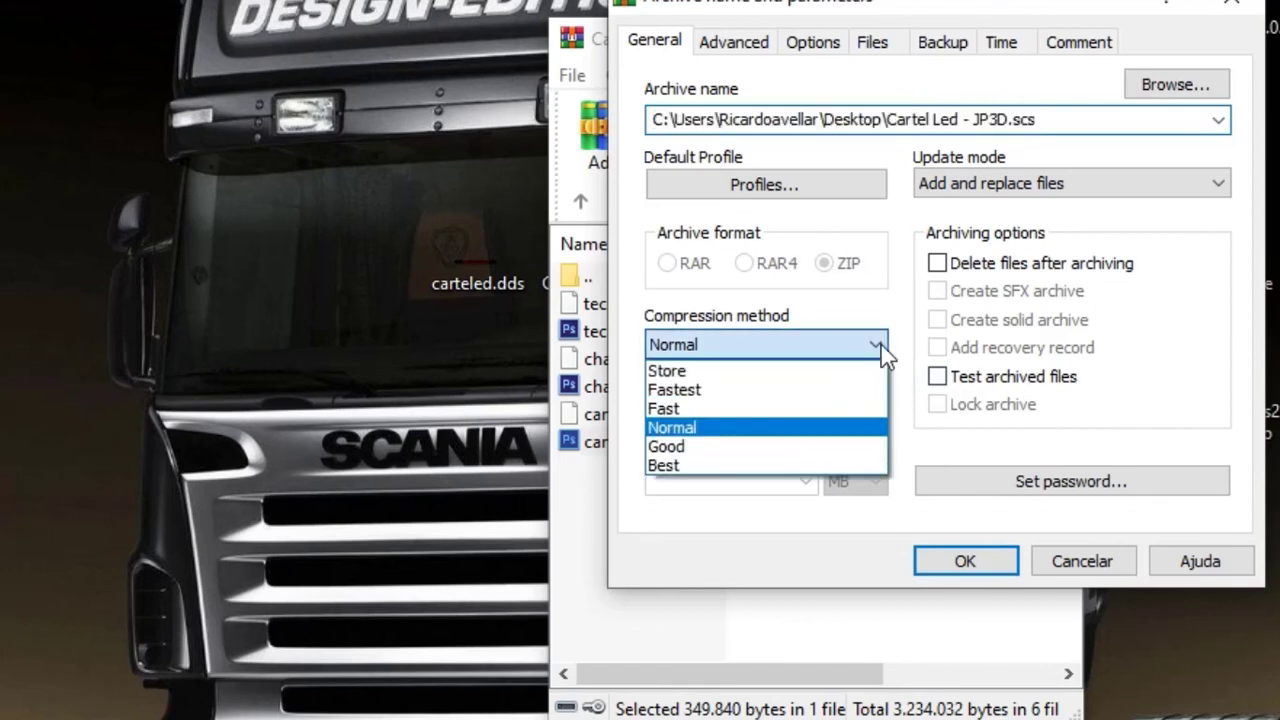
left_click(667, 370)
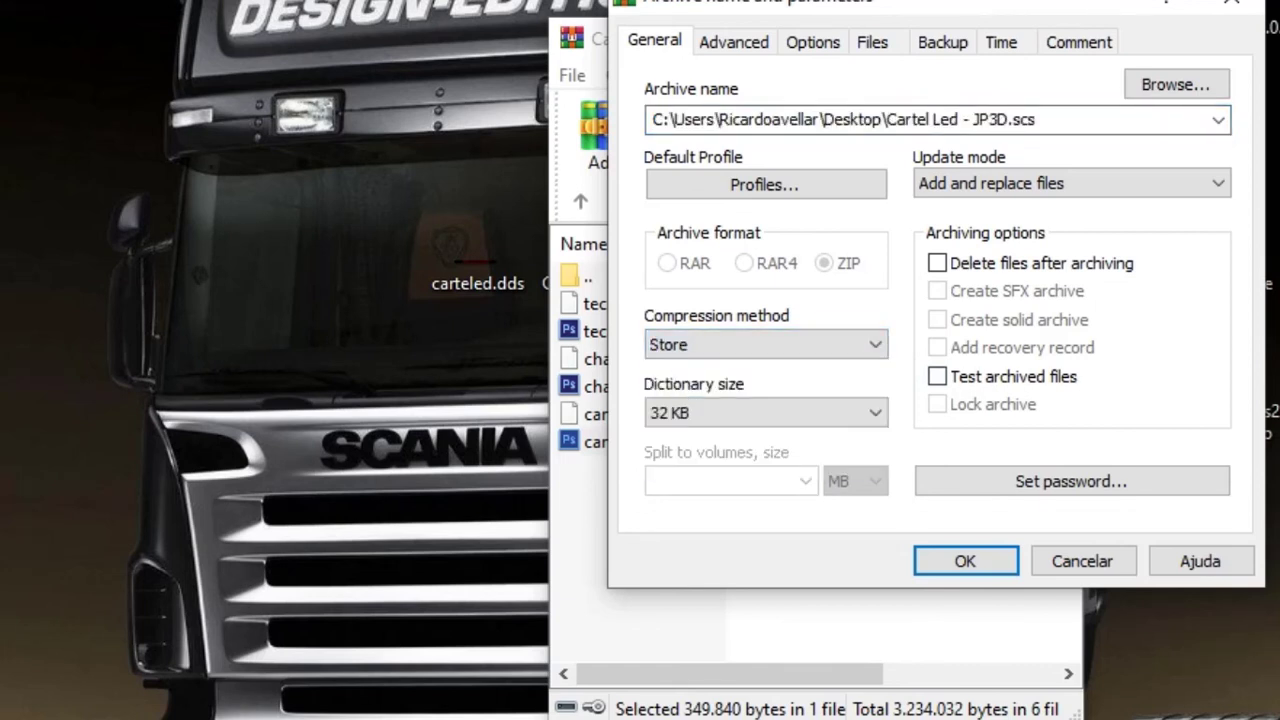
mouse_move(948, 554)
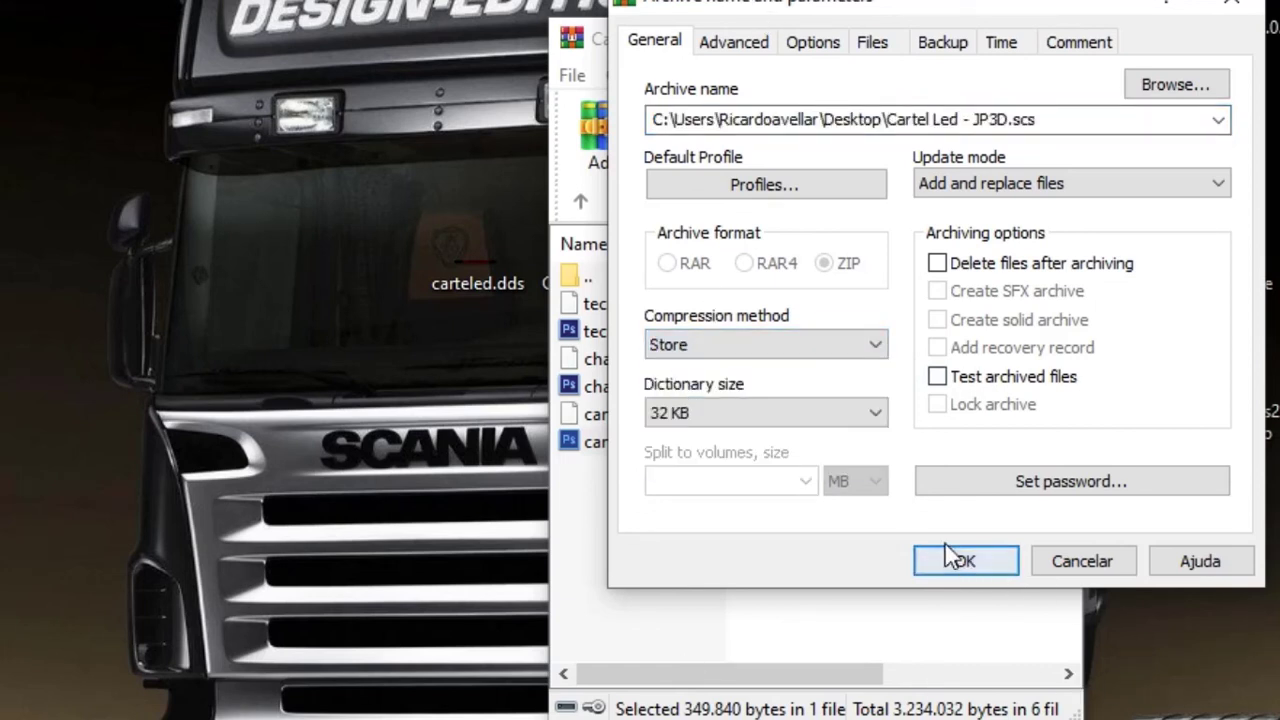
left_click(965, 560)
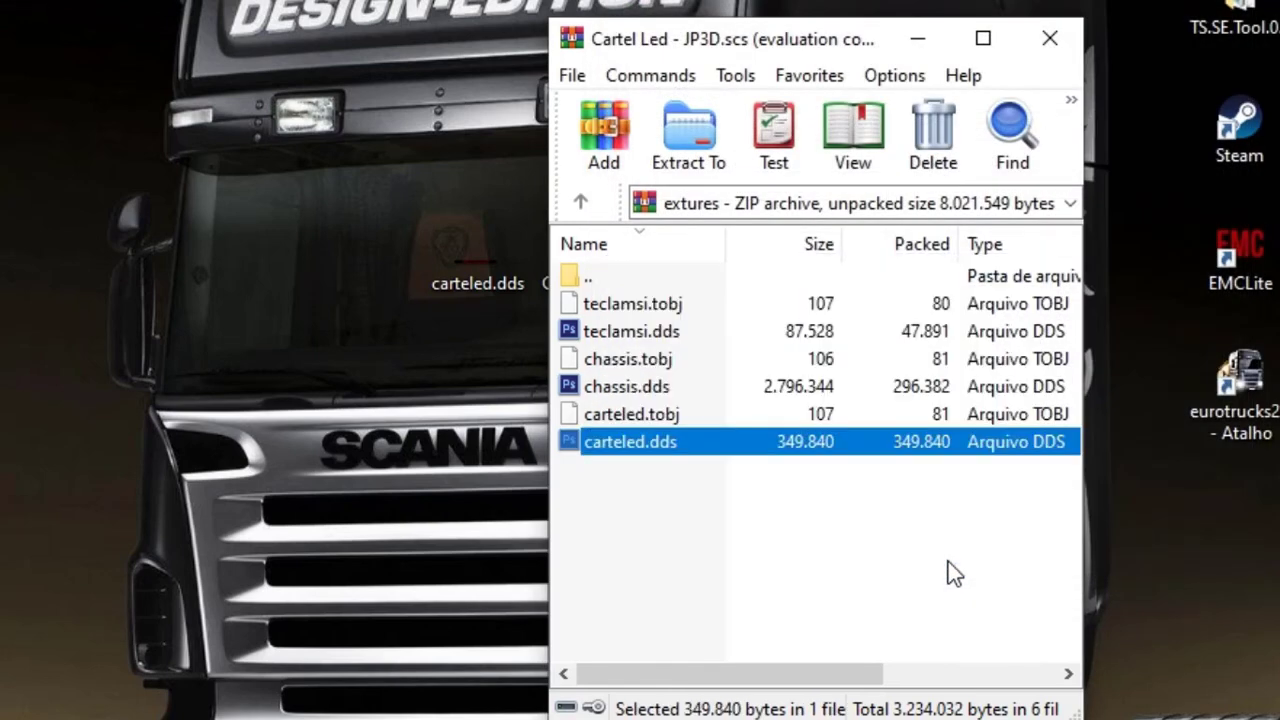
mouse_move(1047, 38)
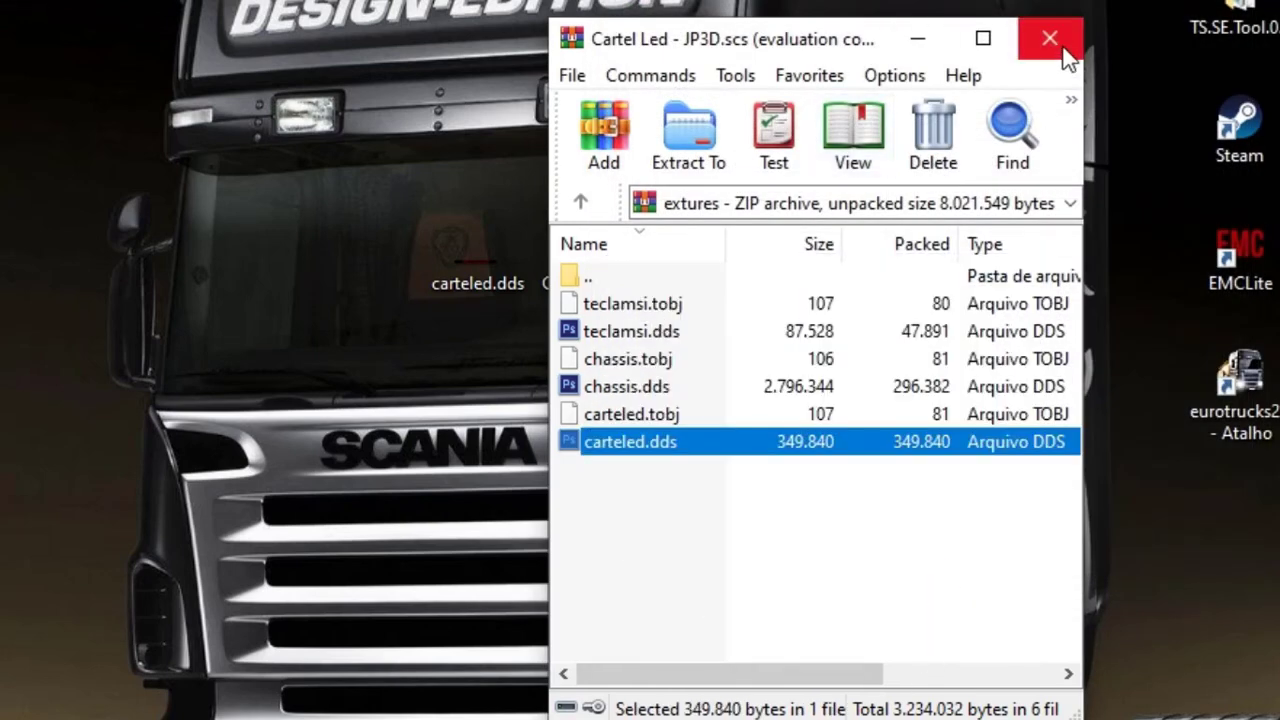
left_click(1045, 38)
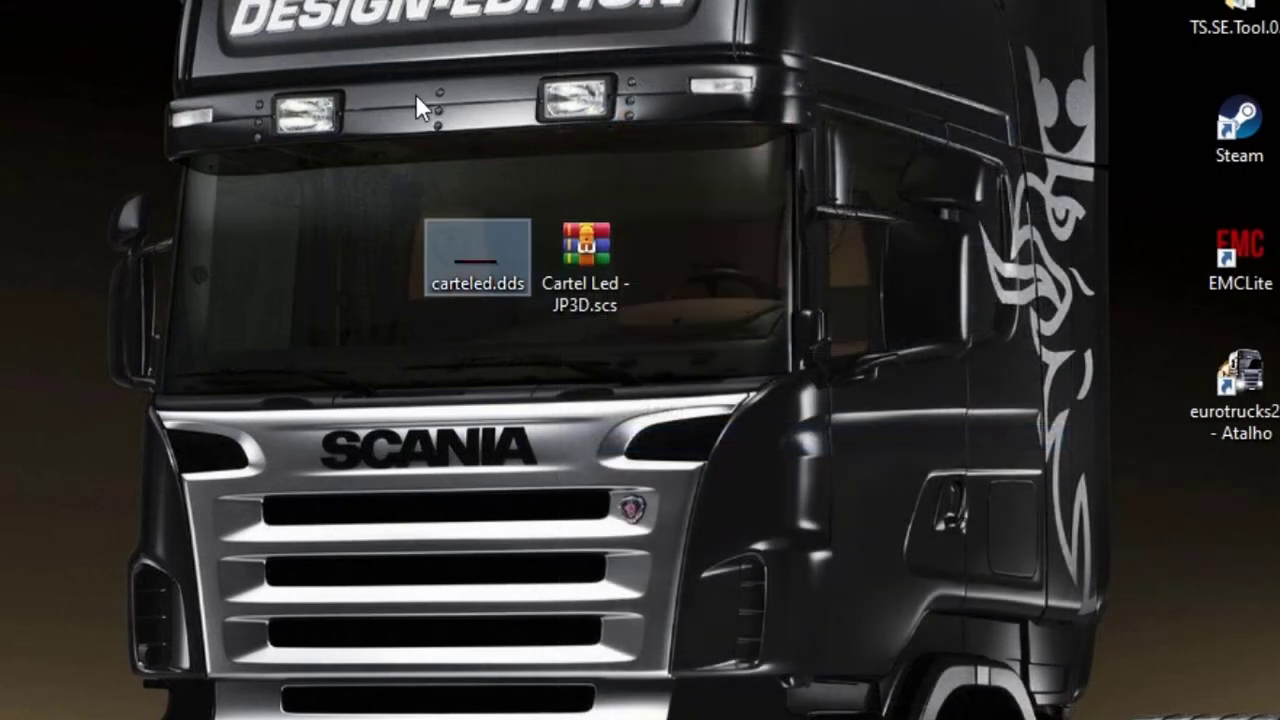
left_click(585, 243)
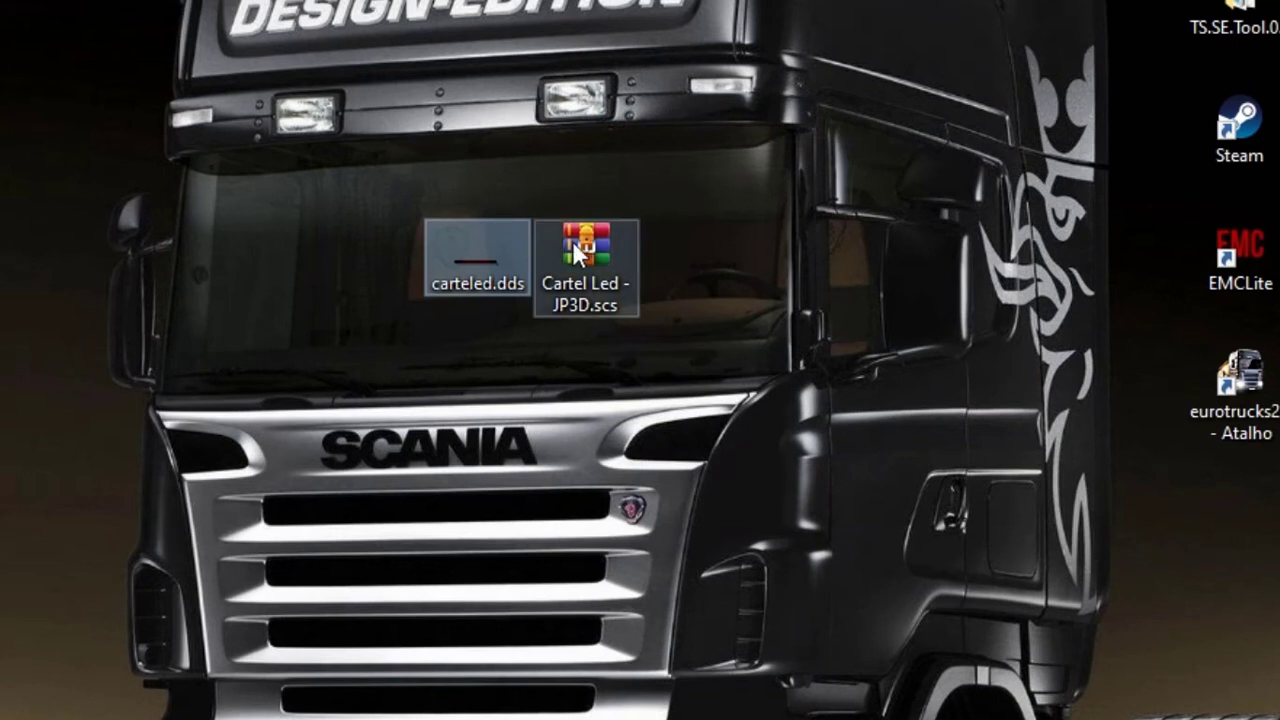
mouse_move(585, 250)
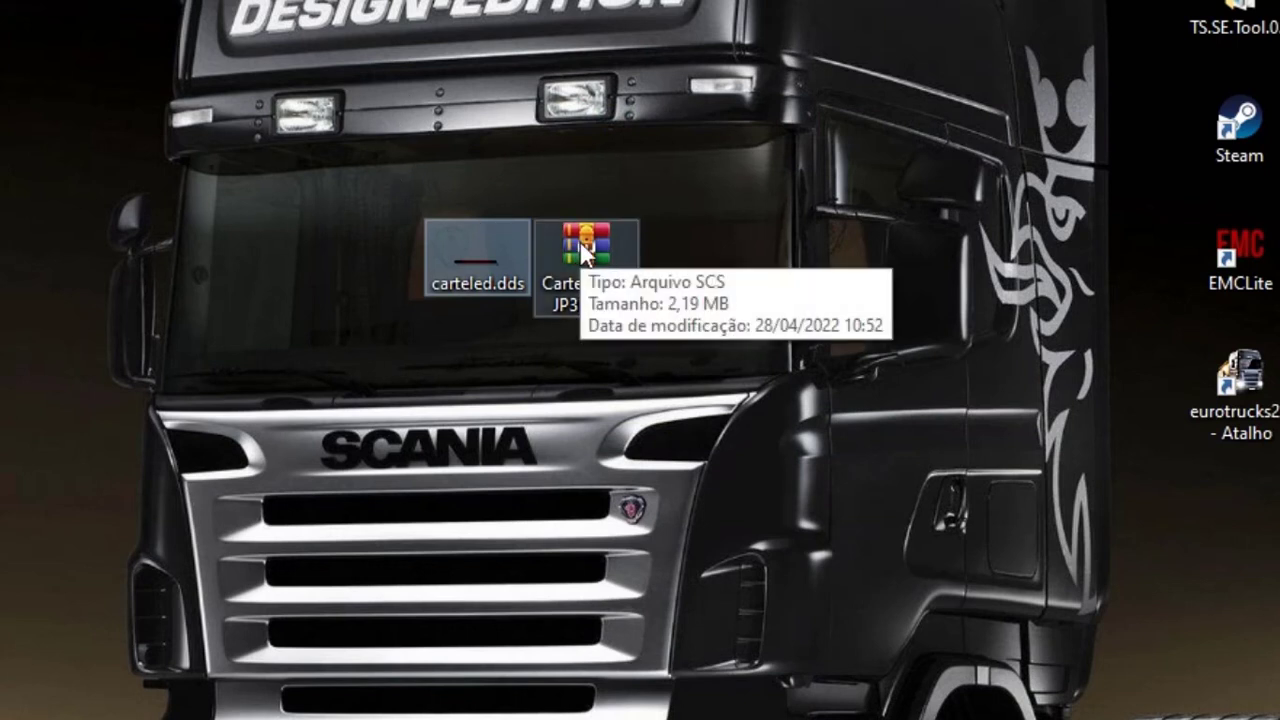
- Cut the .scs from the desktop and paste it into Documents > Euro Truck Simulator 2 > mod
right_click(580, 245)
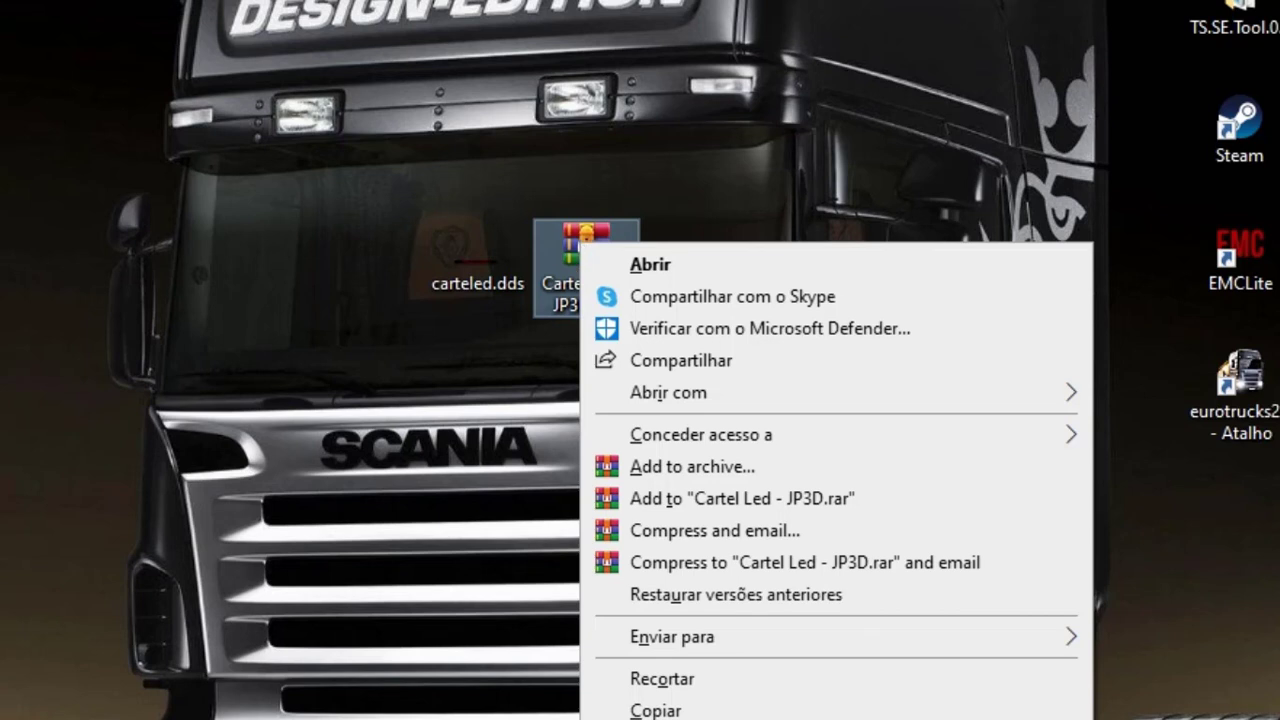
mouse_move(567, 246)
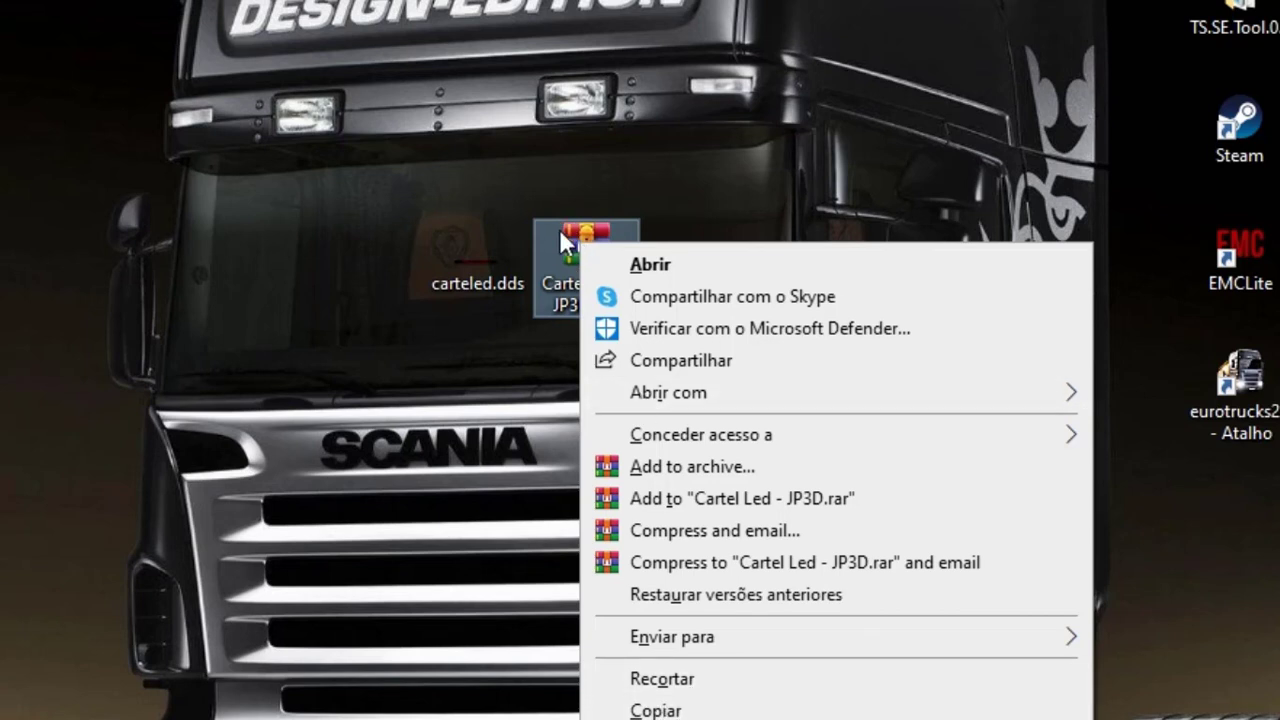
mouse_move(575, 245)
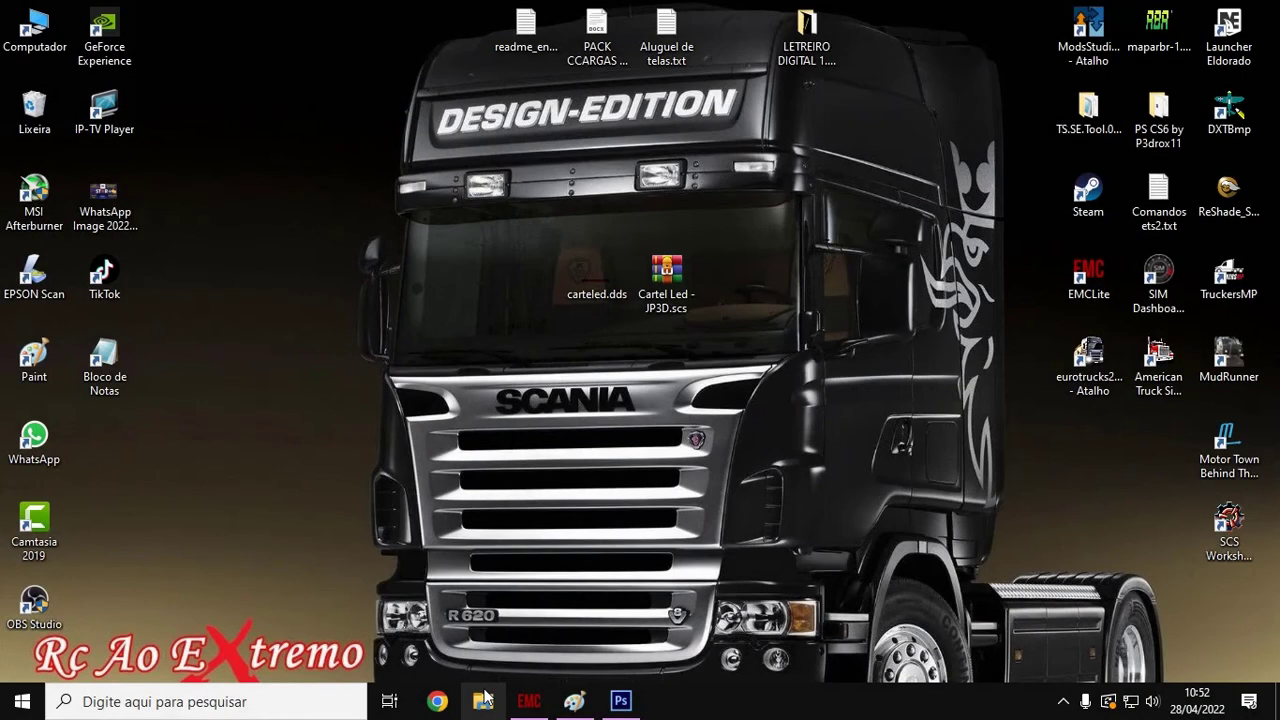
left_click(479, 701)
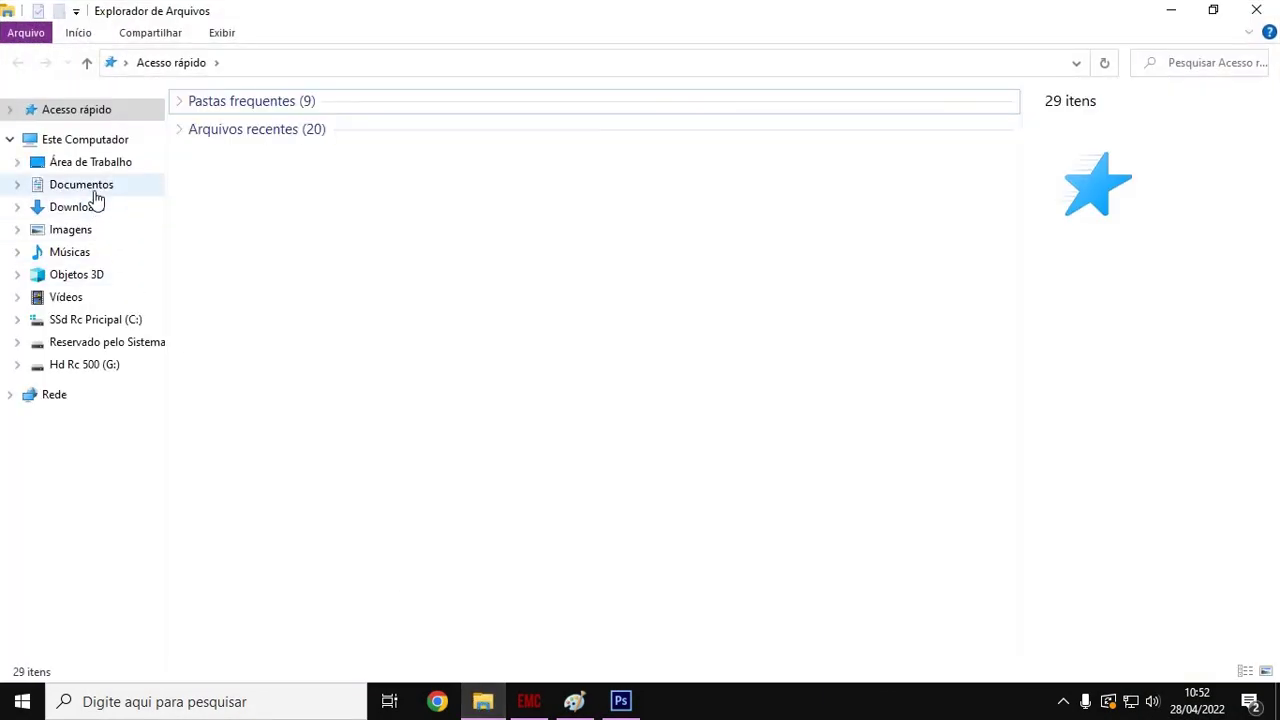
left_click(81, 184)
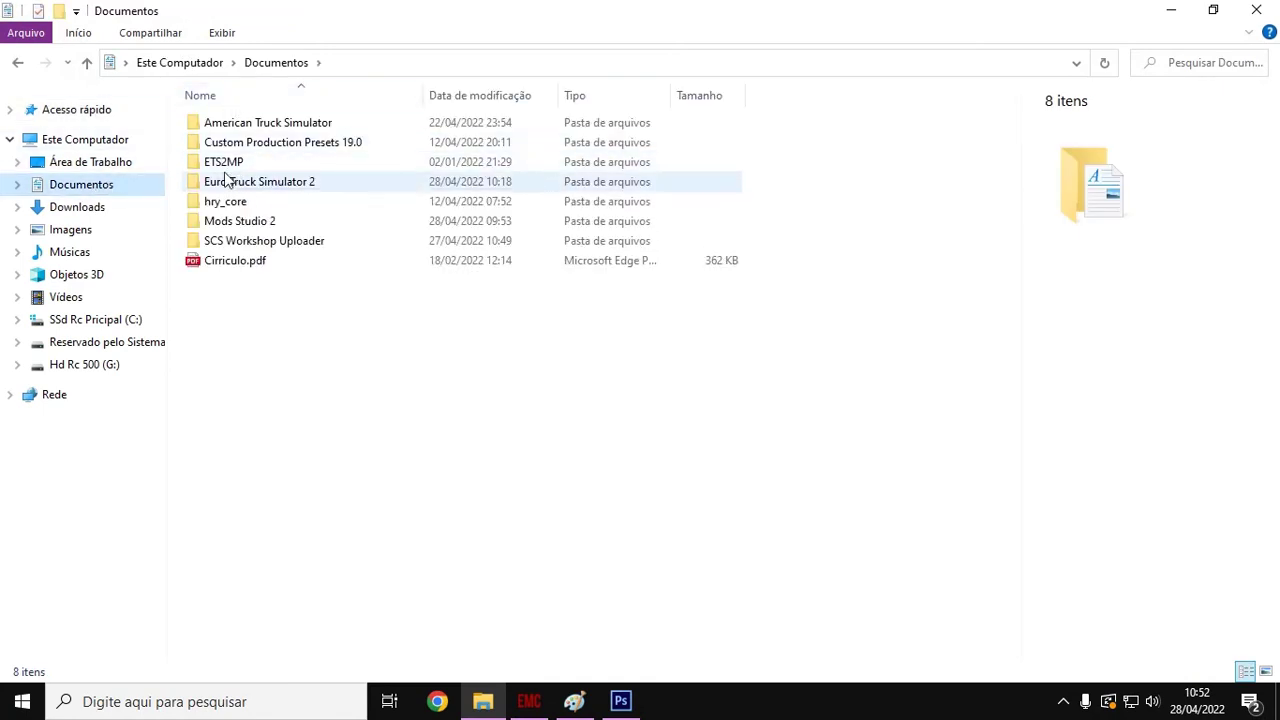
mouse_move(200, 186)
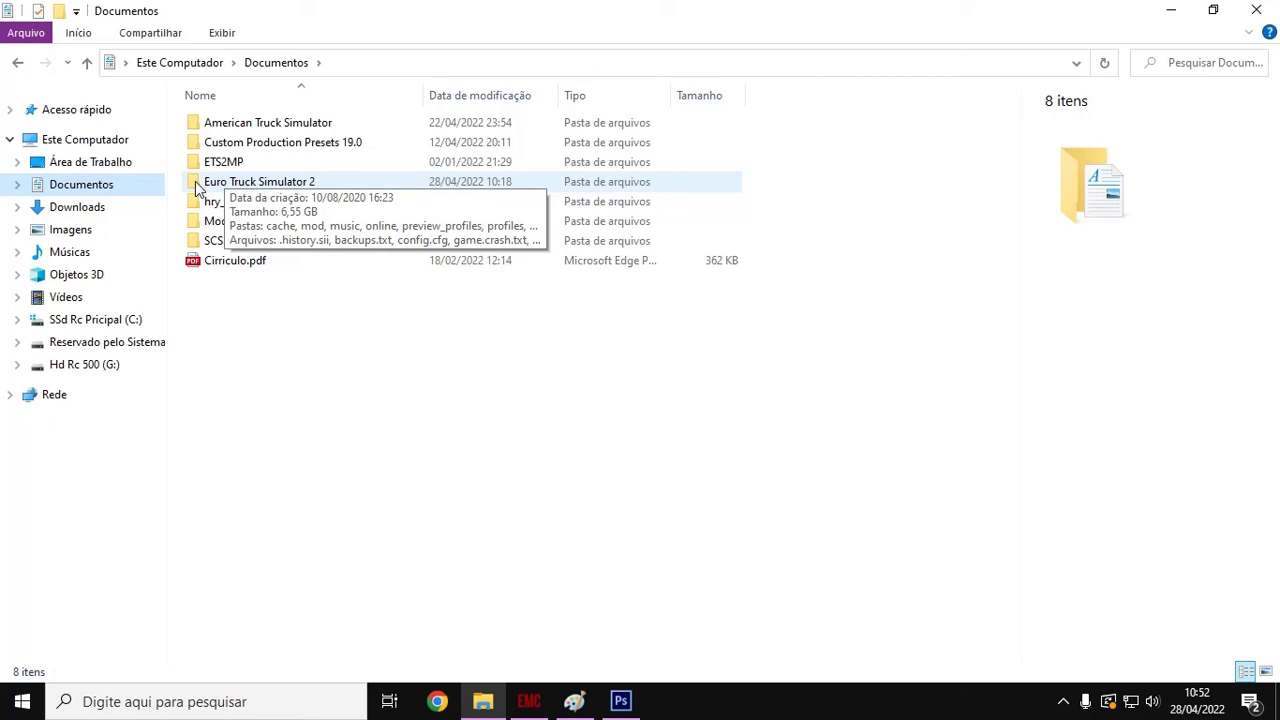
double_click(259, 181)
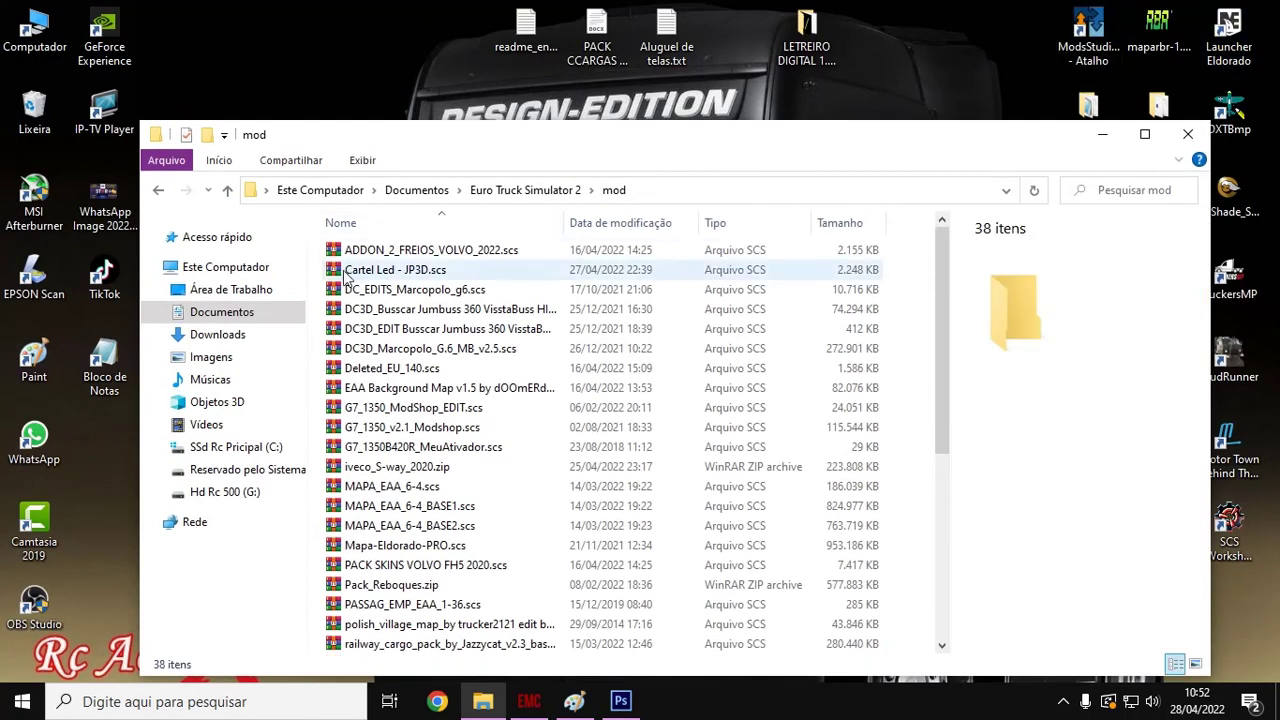
mouse_move(340, 274)
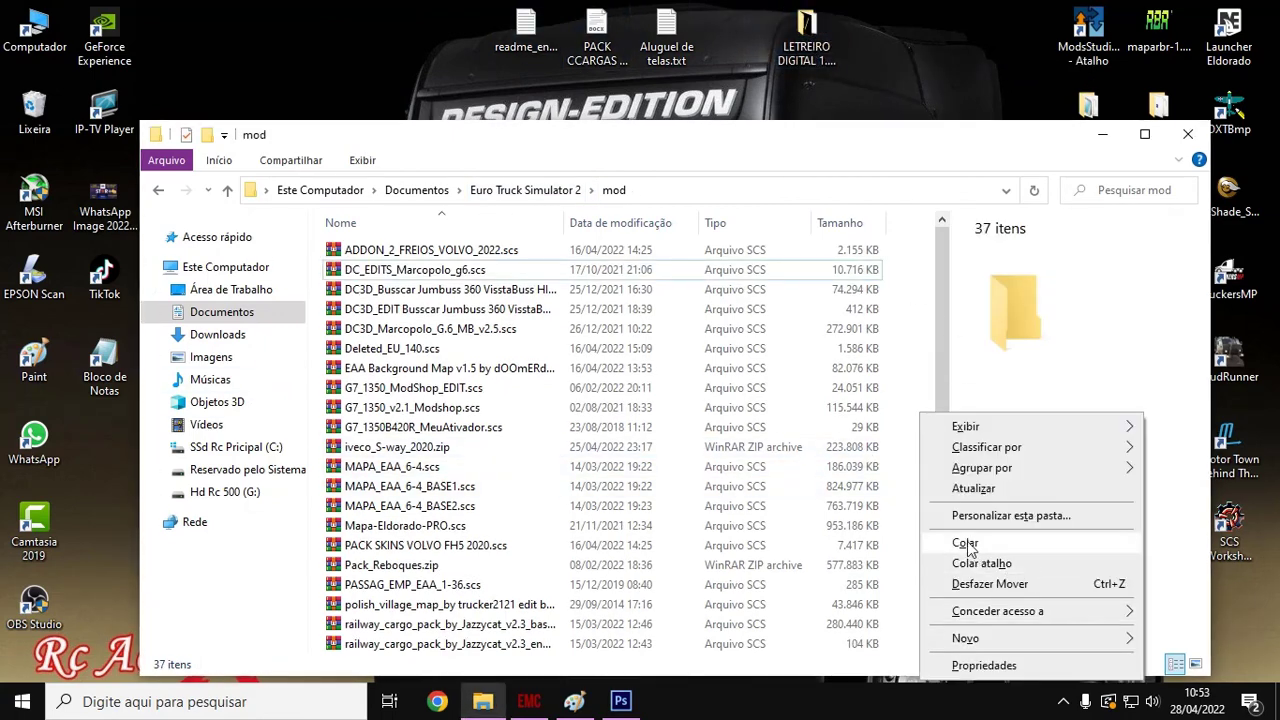
left_click(962, 542)
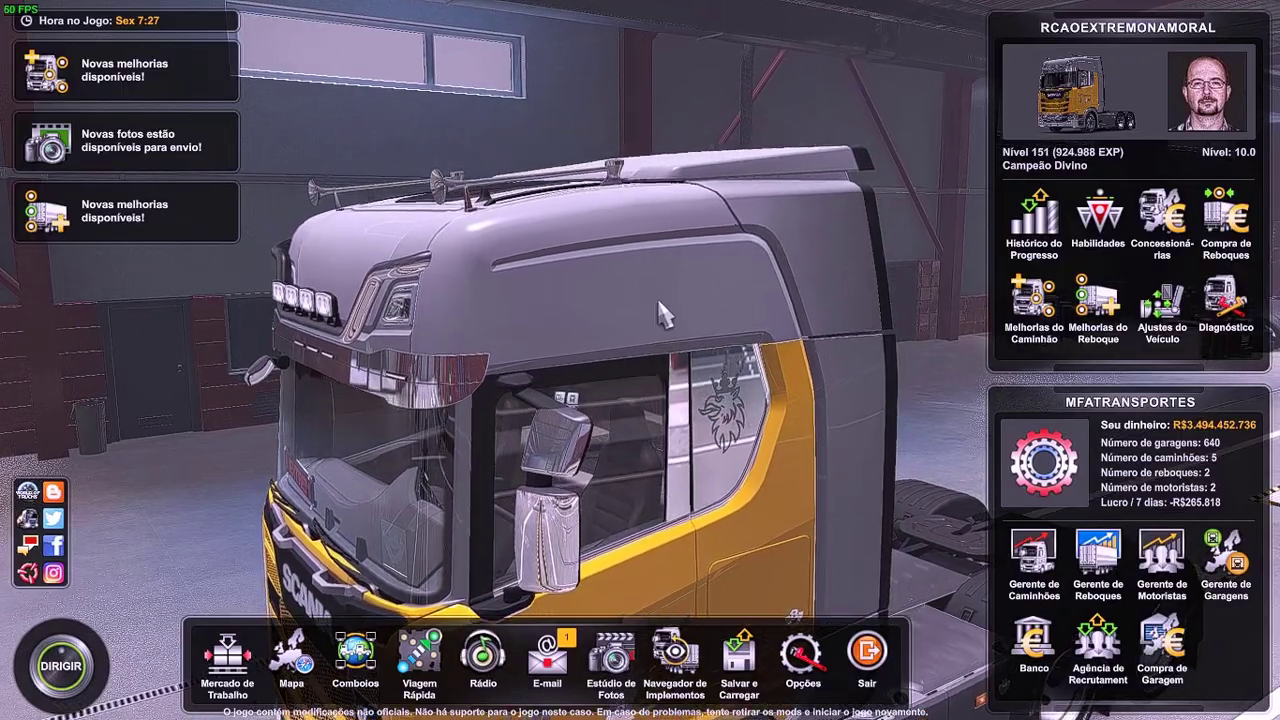
- Show owned trucks in Gerente de Caminhões as a table and select the Renault Magnum row
left_click(1033, 558)
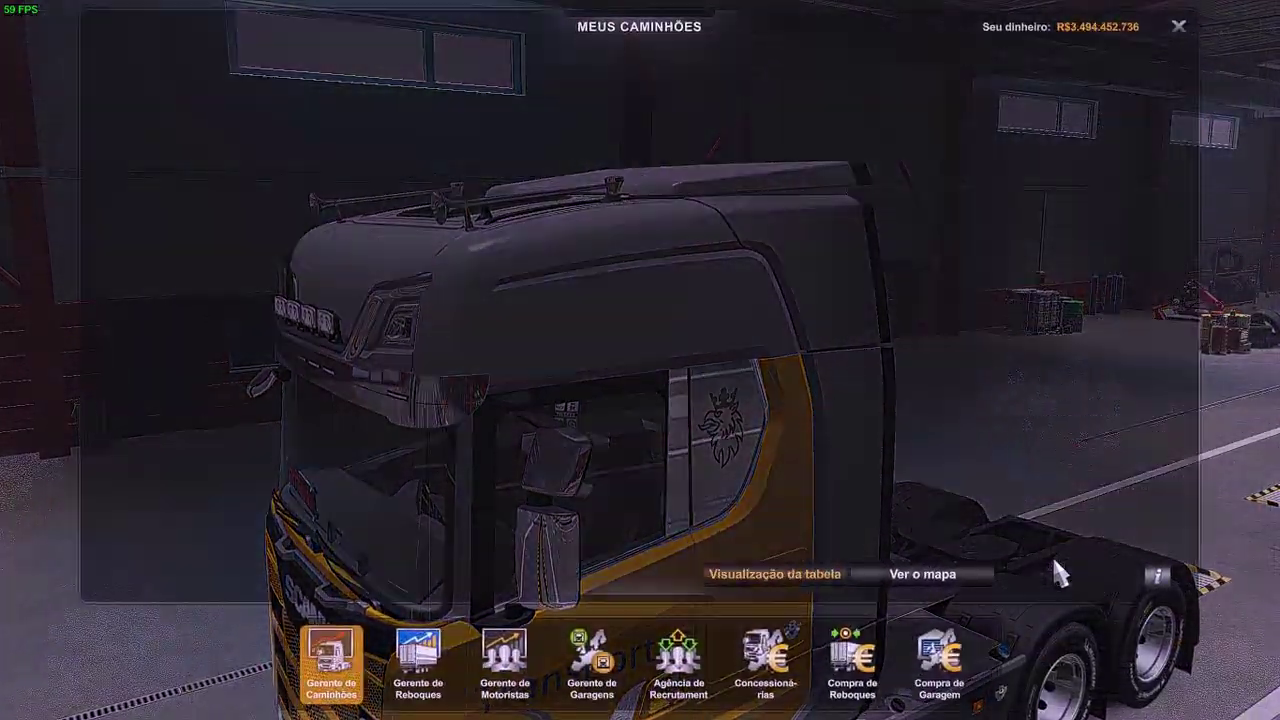
left_click(781, 577)
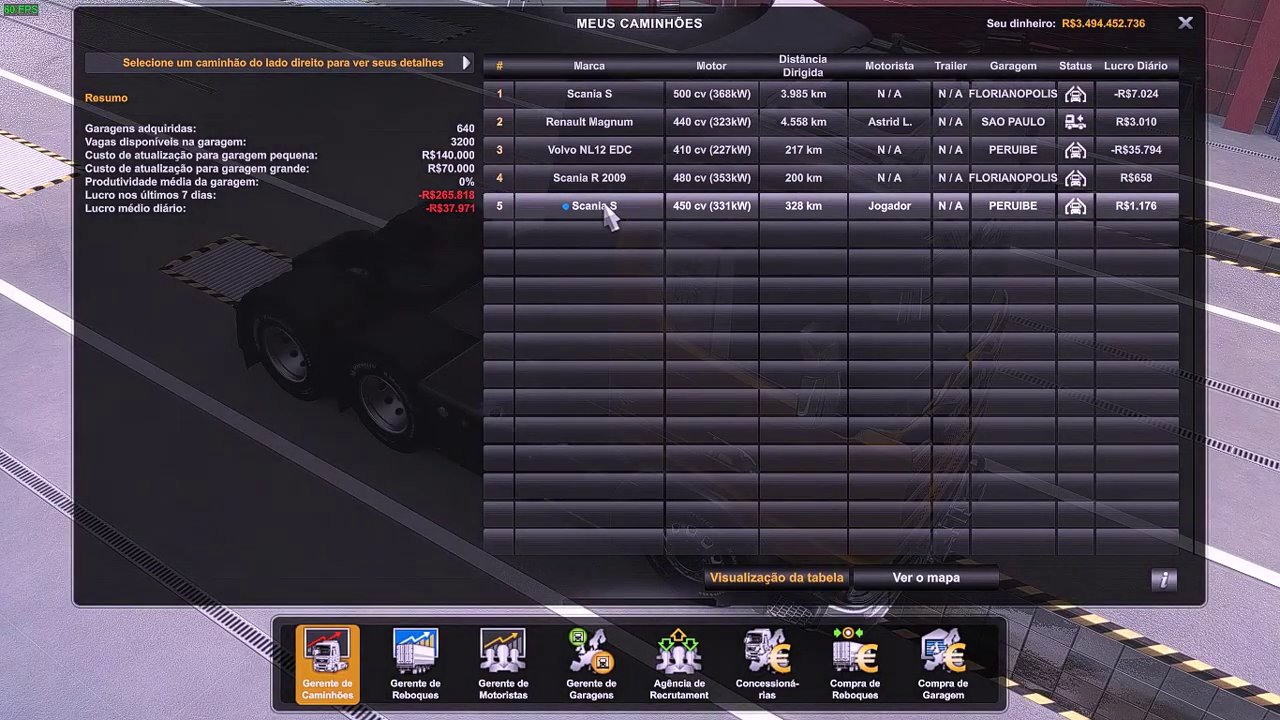
mouse_move(608, 237)
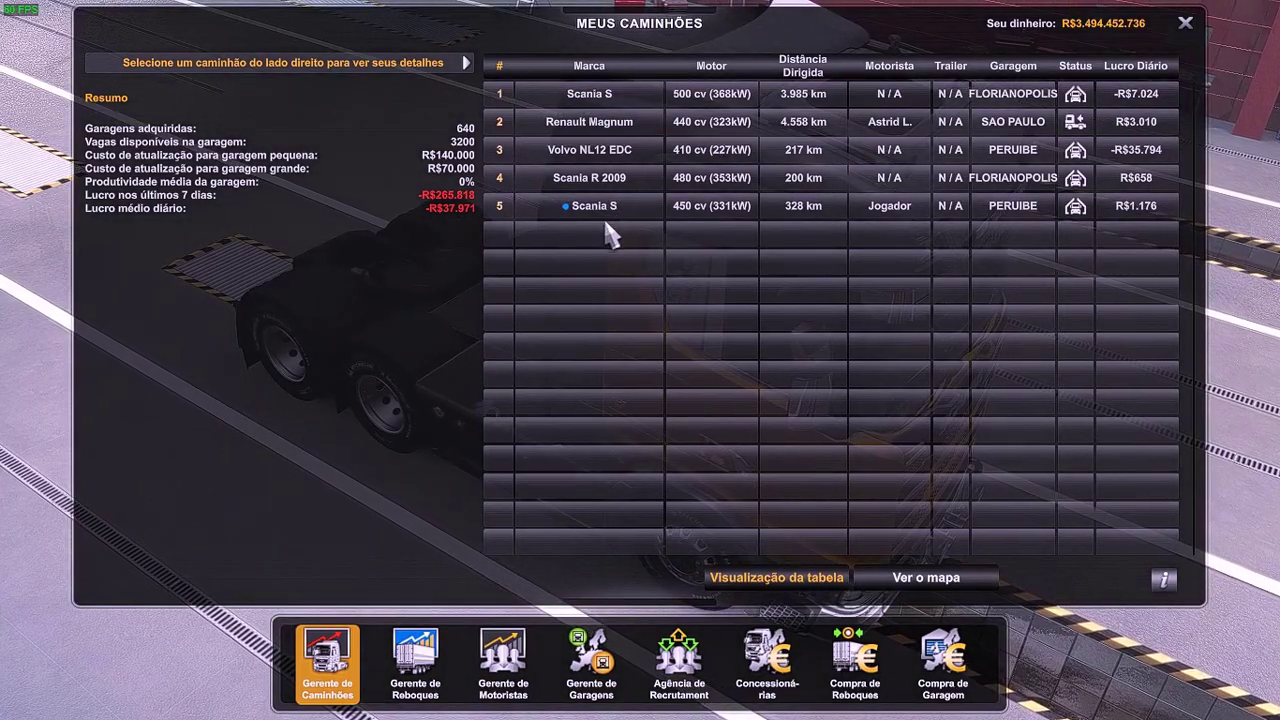
left_click(602, 122)
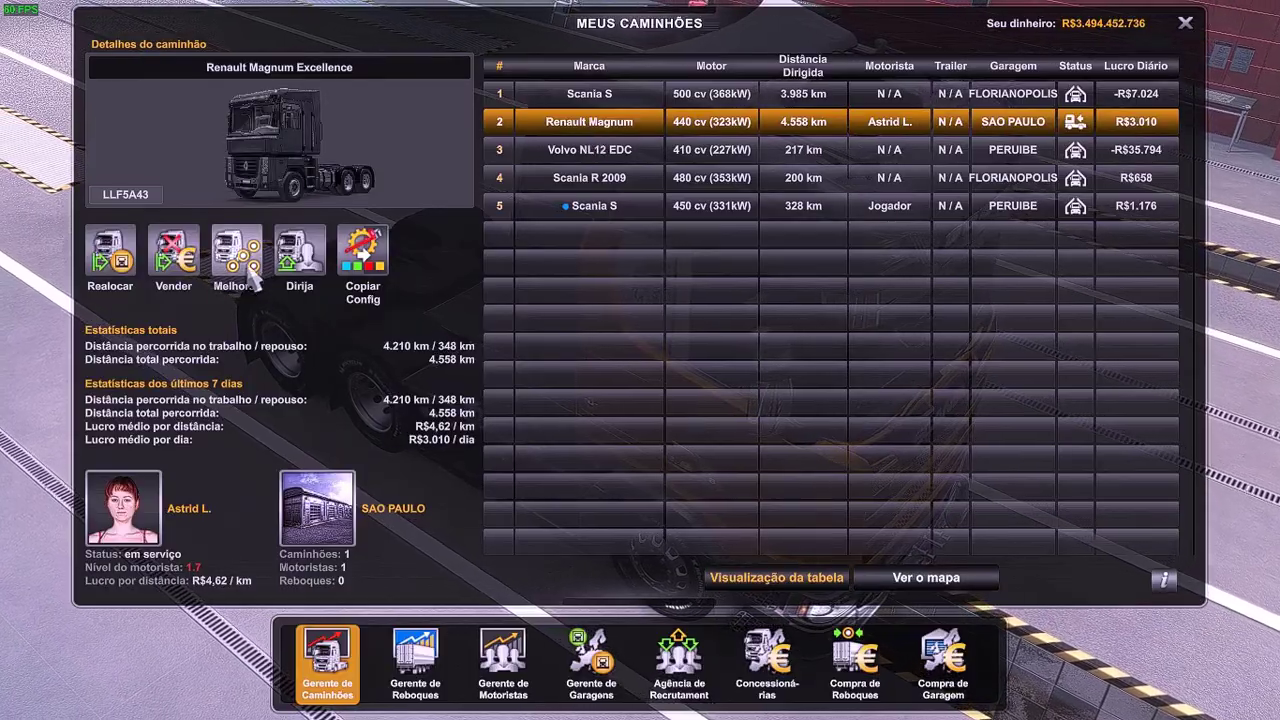
- Customise the Renault Magnum via Melhorar > Acessórios and fit Placa Original on the dashboard spot
left_click(236, 250)
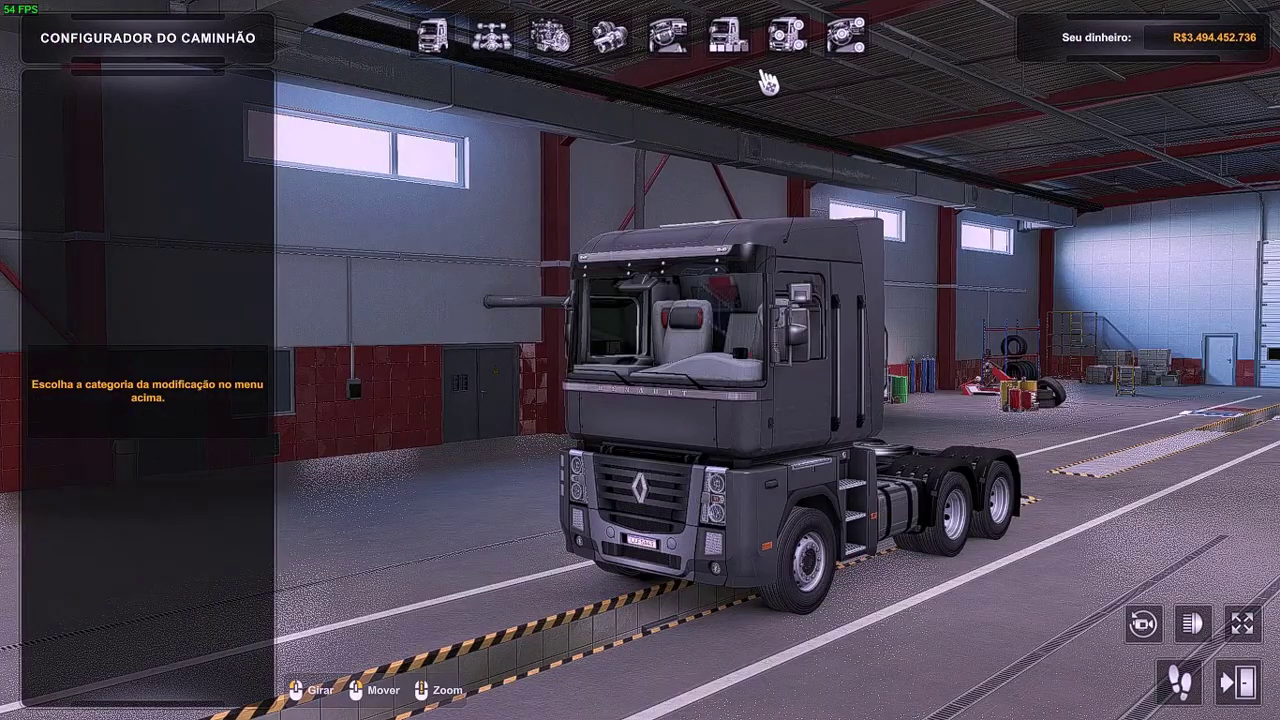
mouse_move(807, 42)
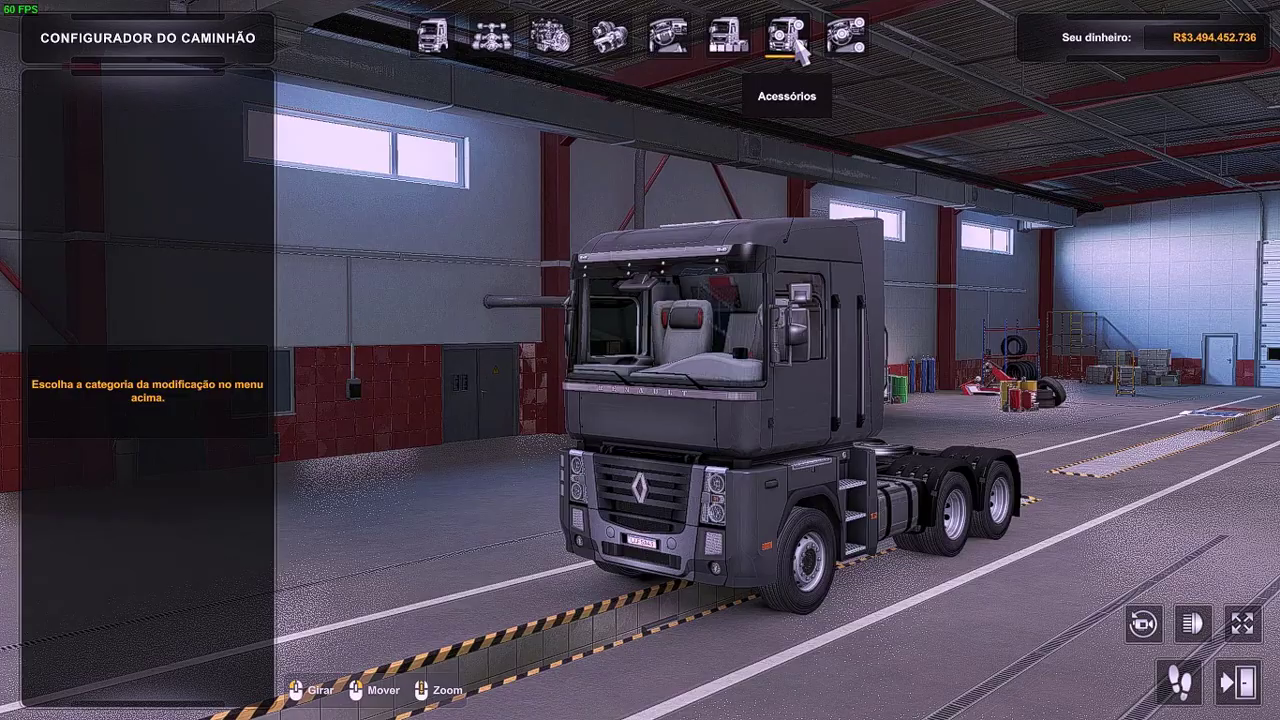
left_click(783, 35)
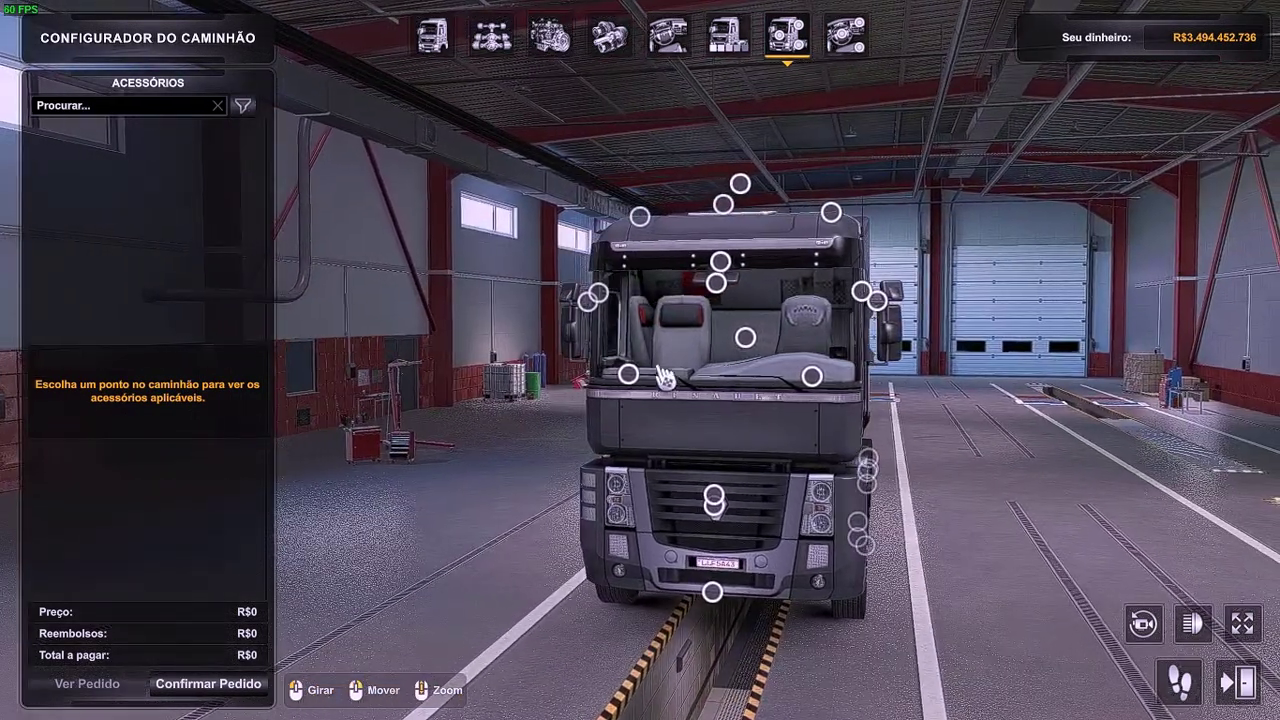
left_click(629, 372)
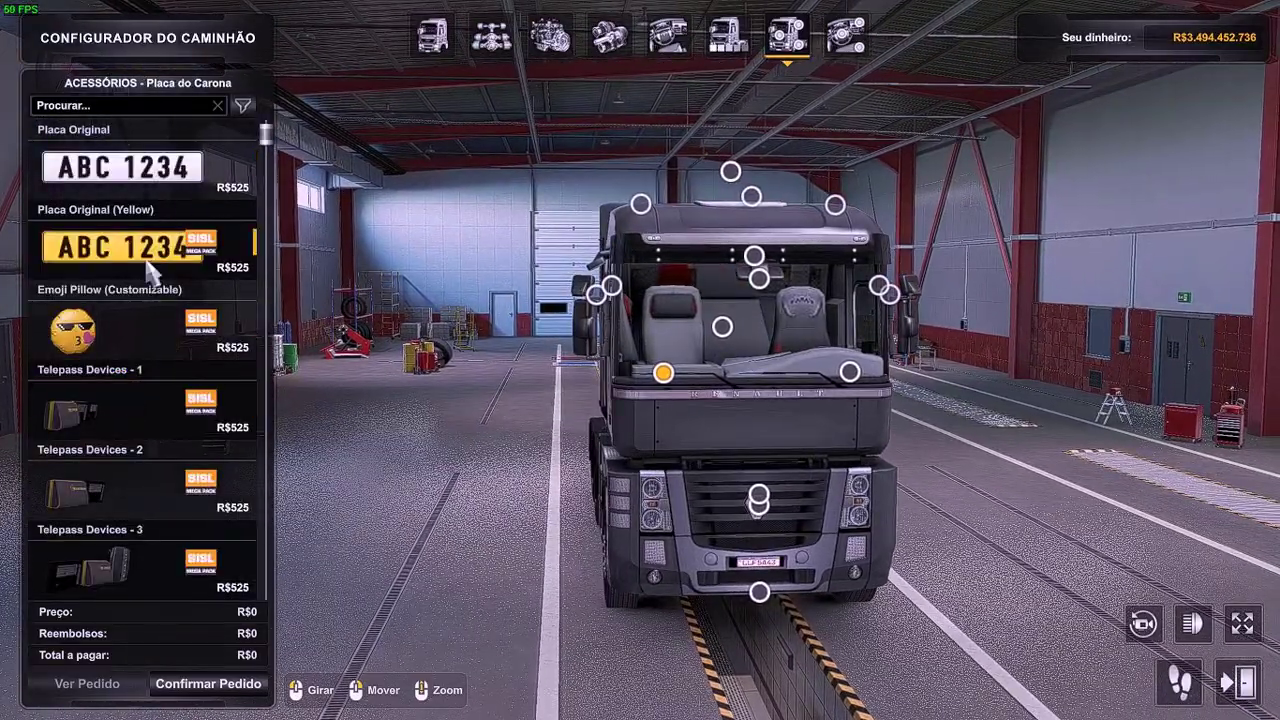
left_click(140, 247)
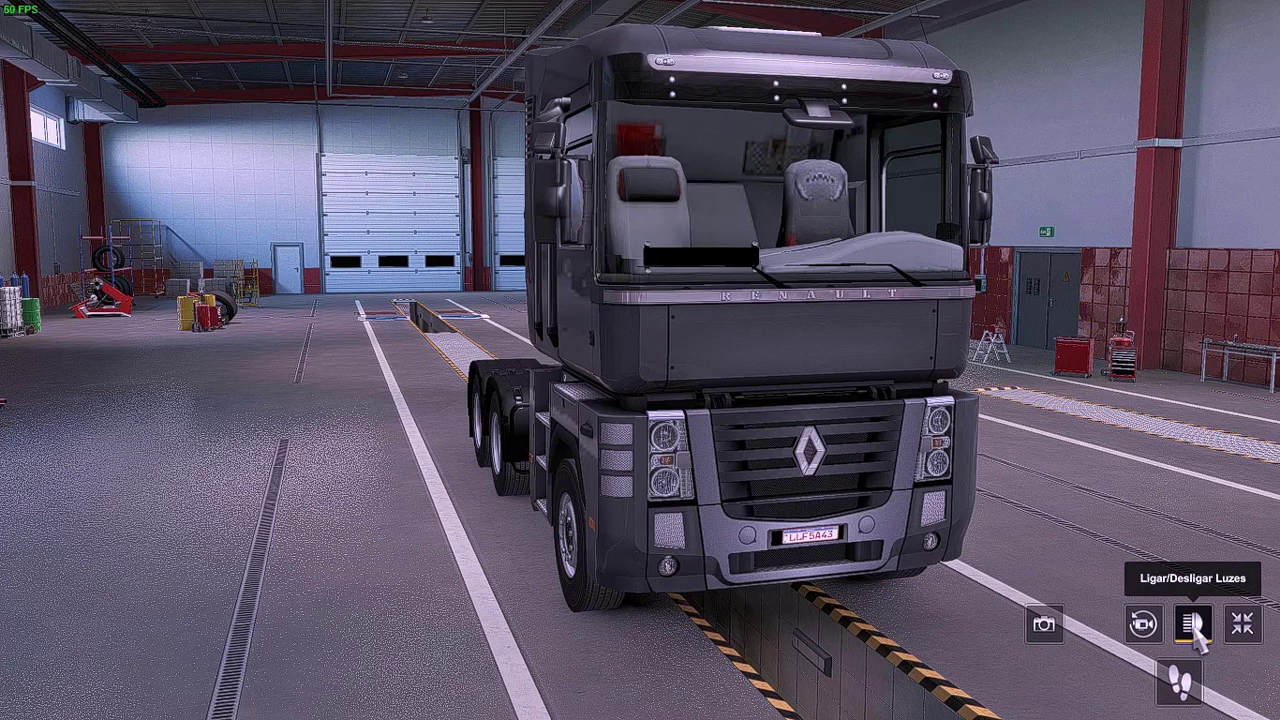
- Turn the truck lights on with Ligar/Desligar Luzes so the red LED sign scrolls
left_click(1191, 624)
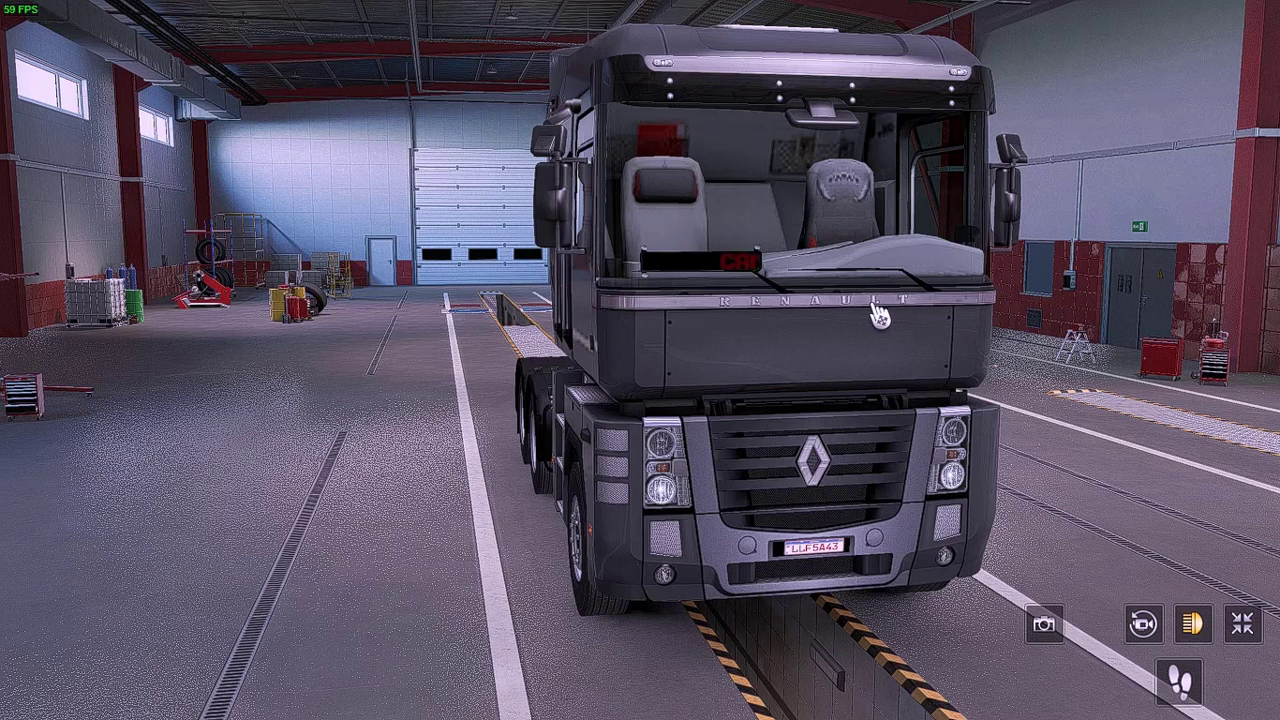
mouse_move(897, 349)
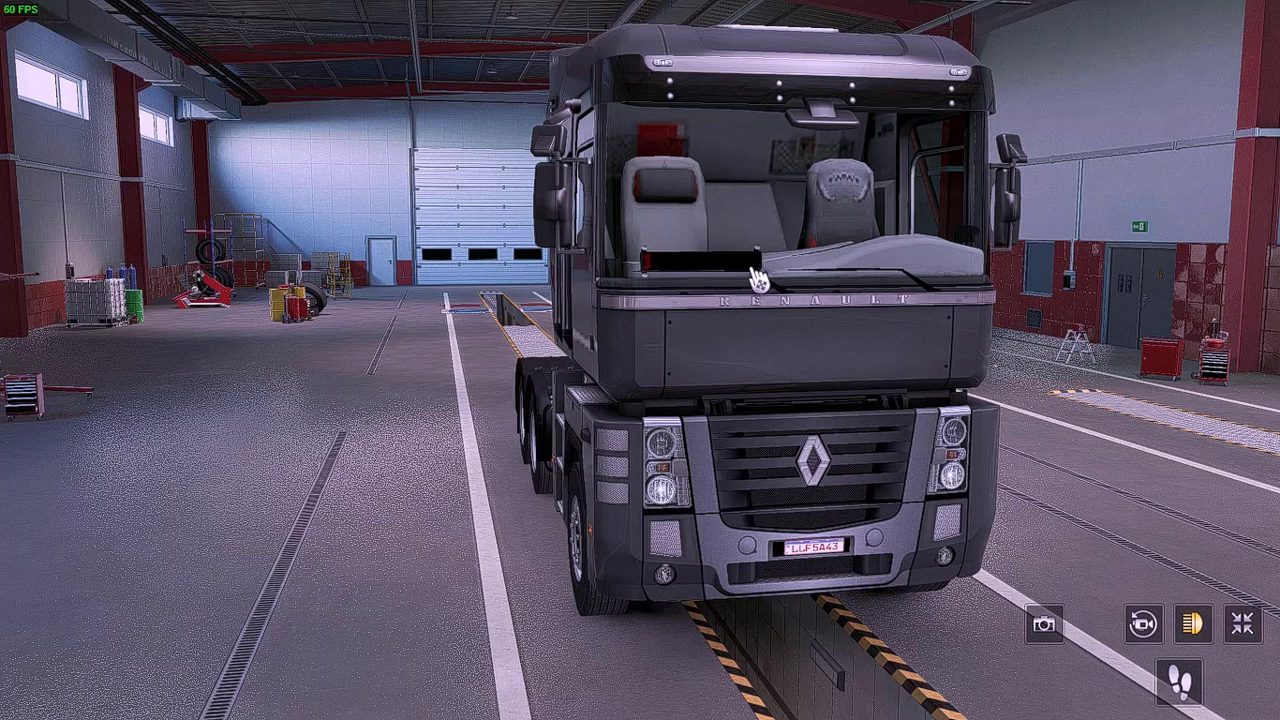
mouse_move(747, 270)
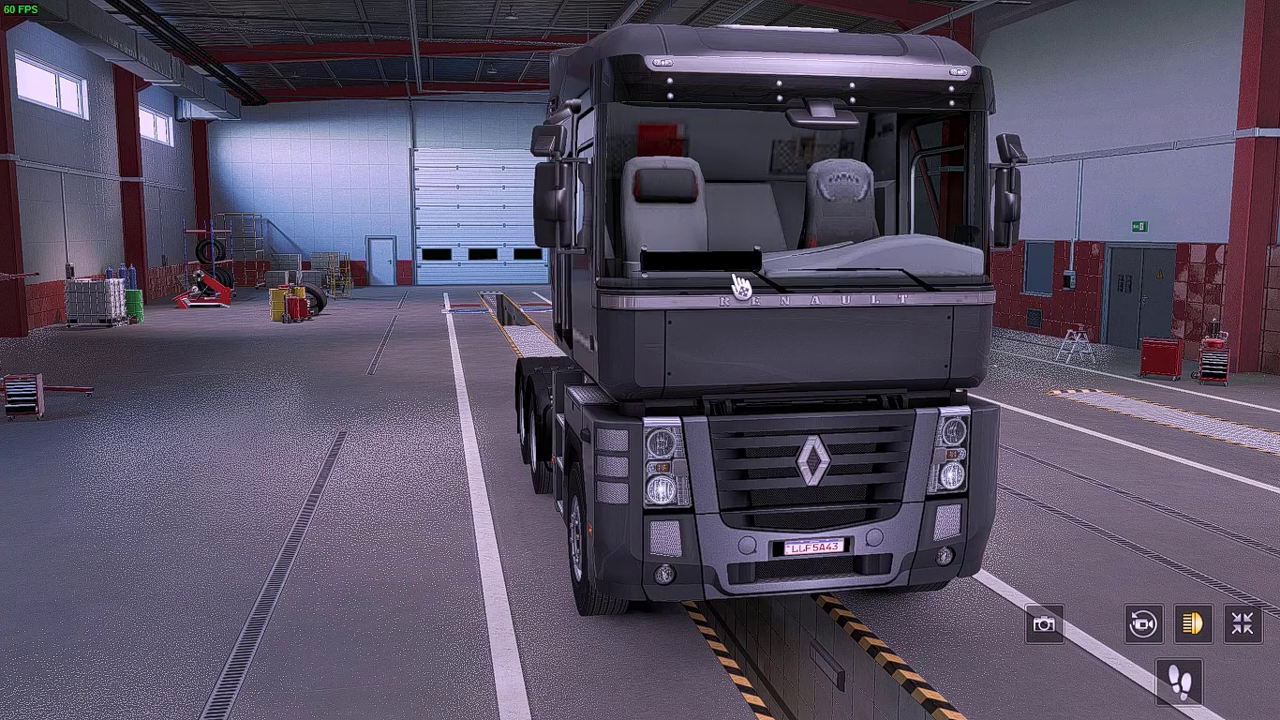
mouse_move(822, 412)
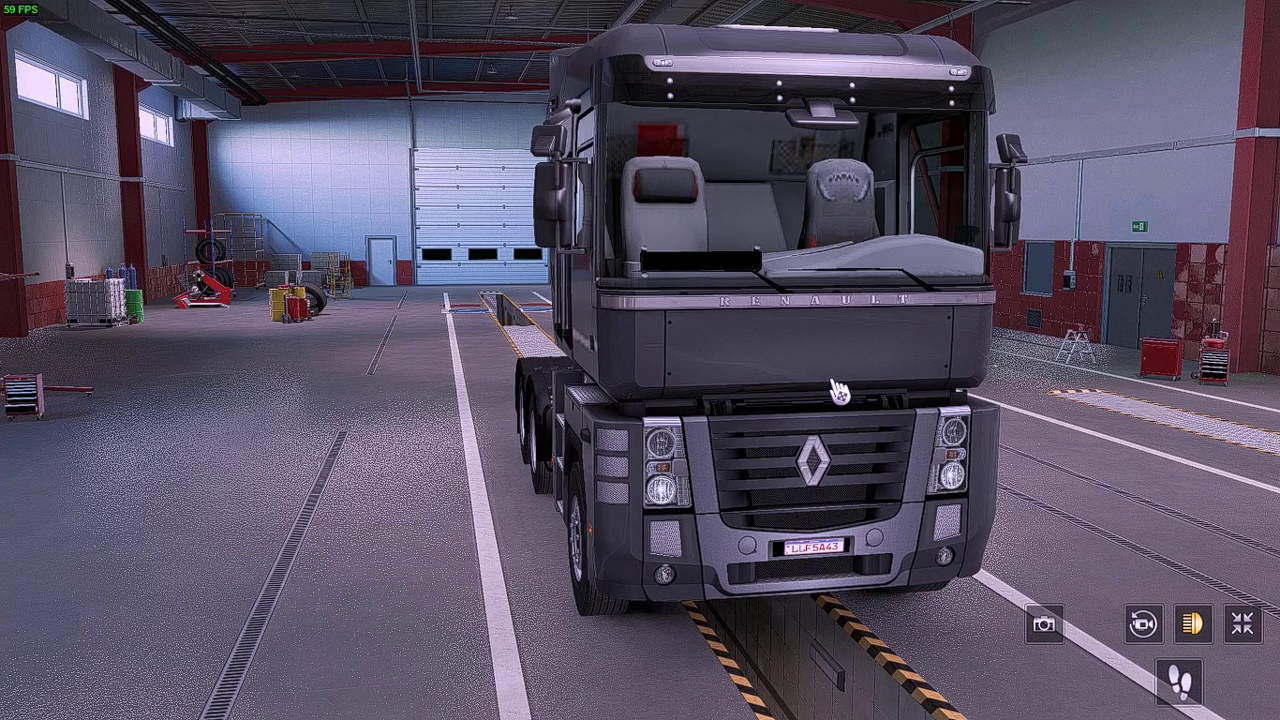
mouse_move(876, 374)
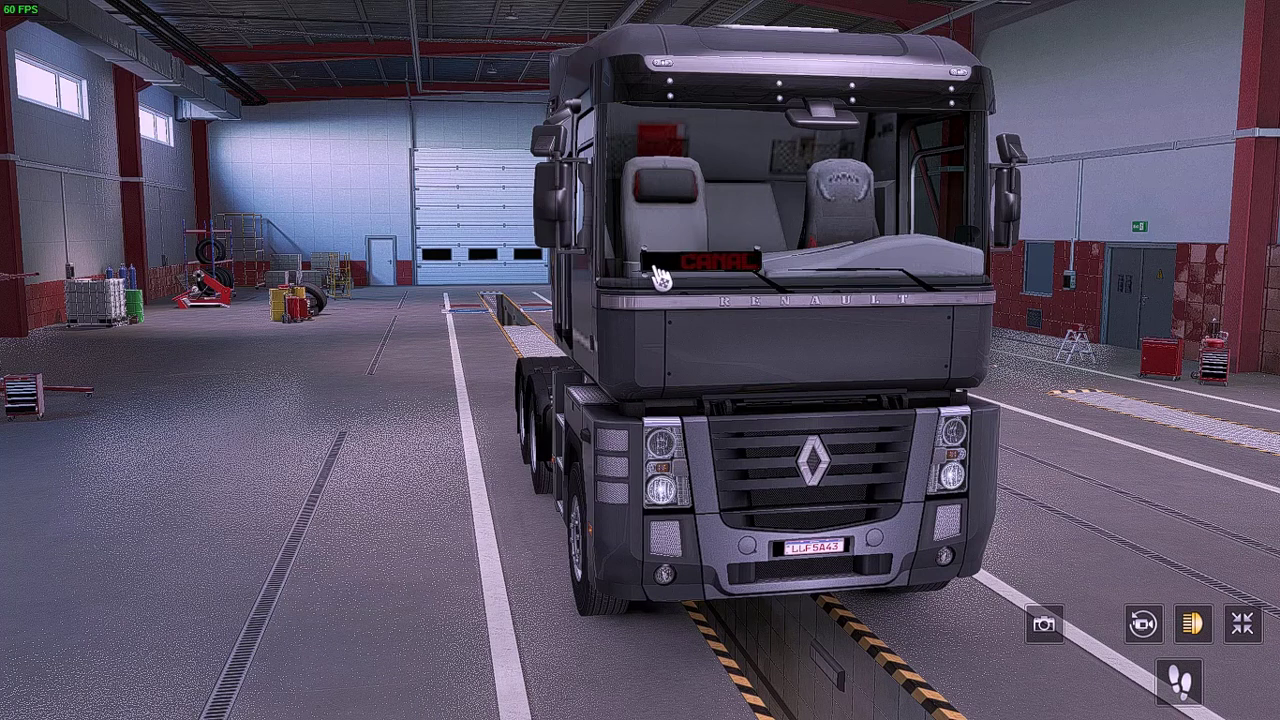
mouse_move(761, 272)
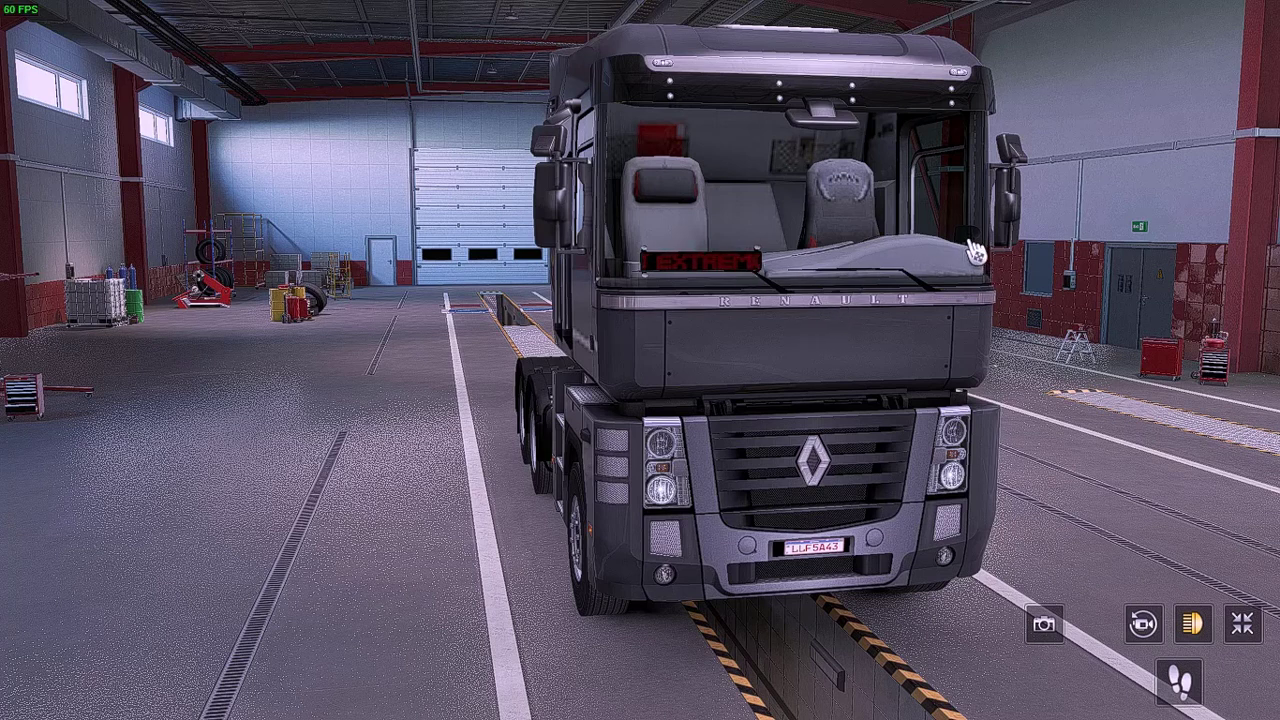
mouse_move(730, 262)
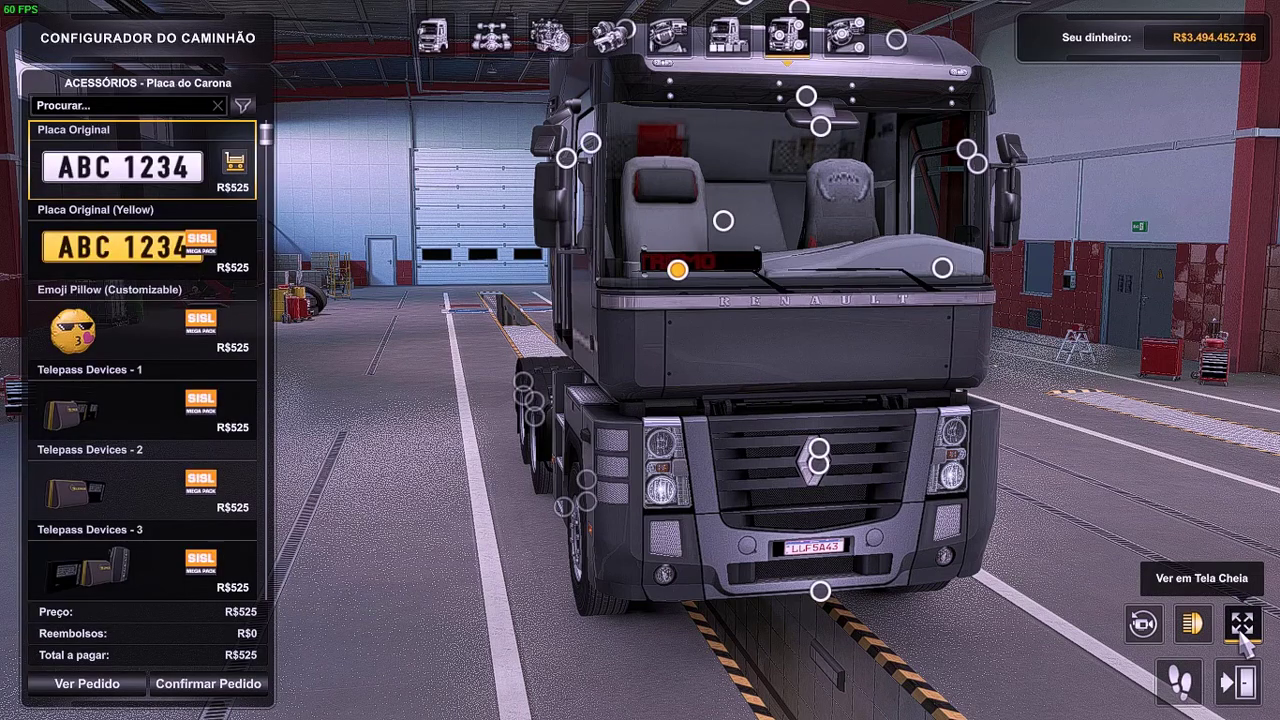
- Return to the truck list, then customise the Volvo NL12 EDC and browse a windshield accessory spot
left_click(1239, 620)
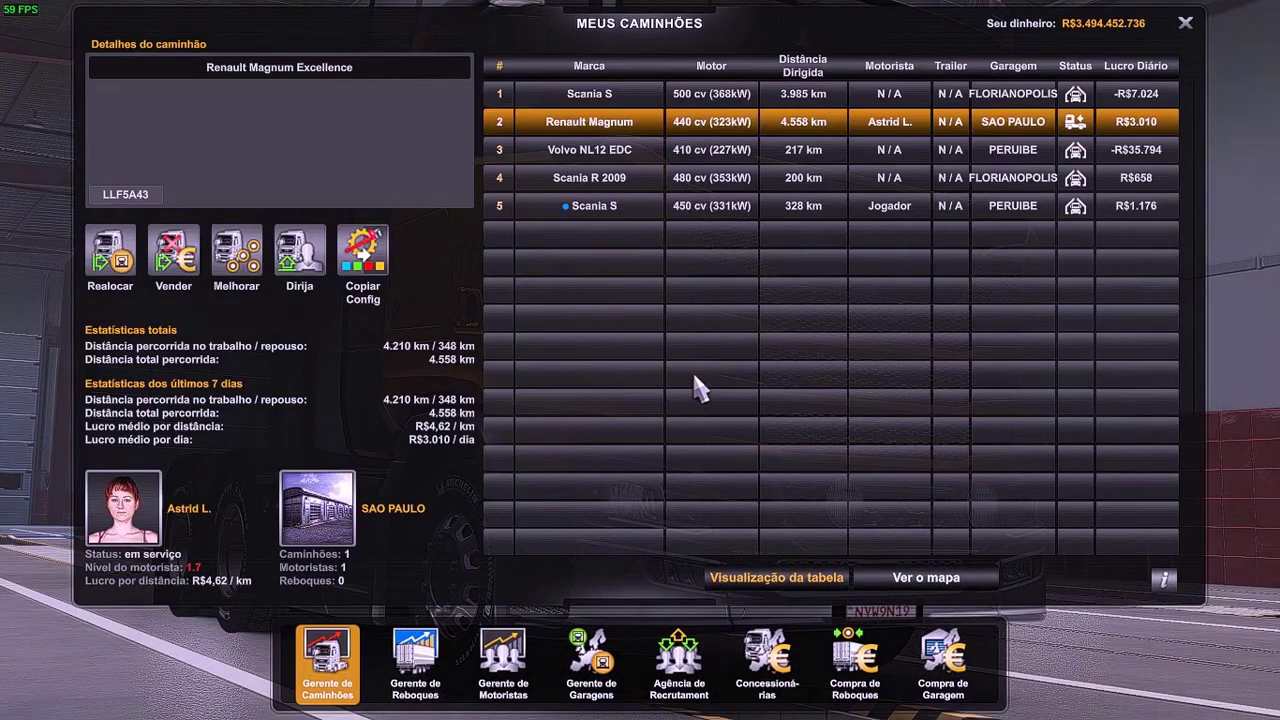
left_click(589, 177)
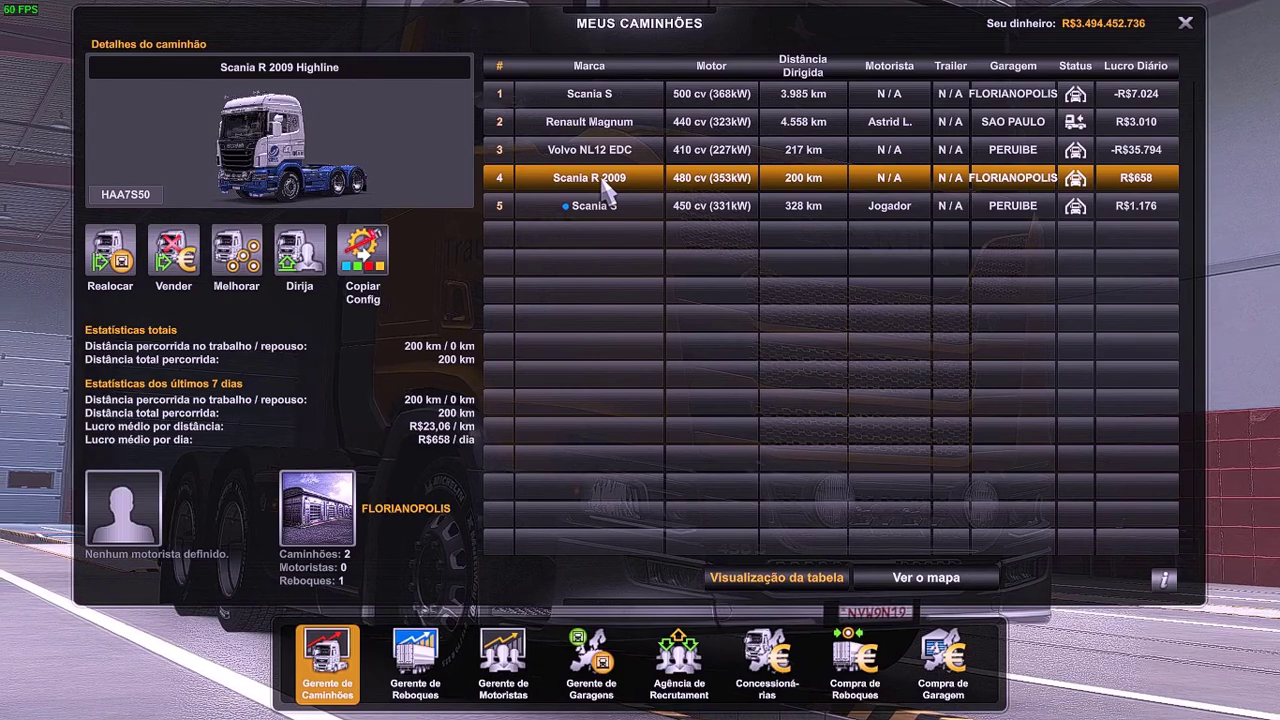
left_click(604, 150)
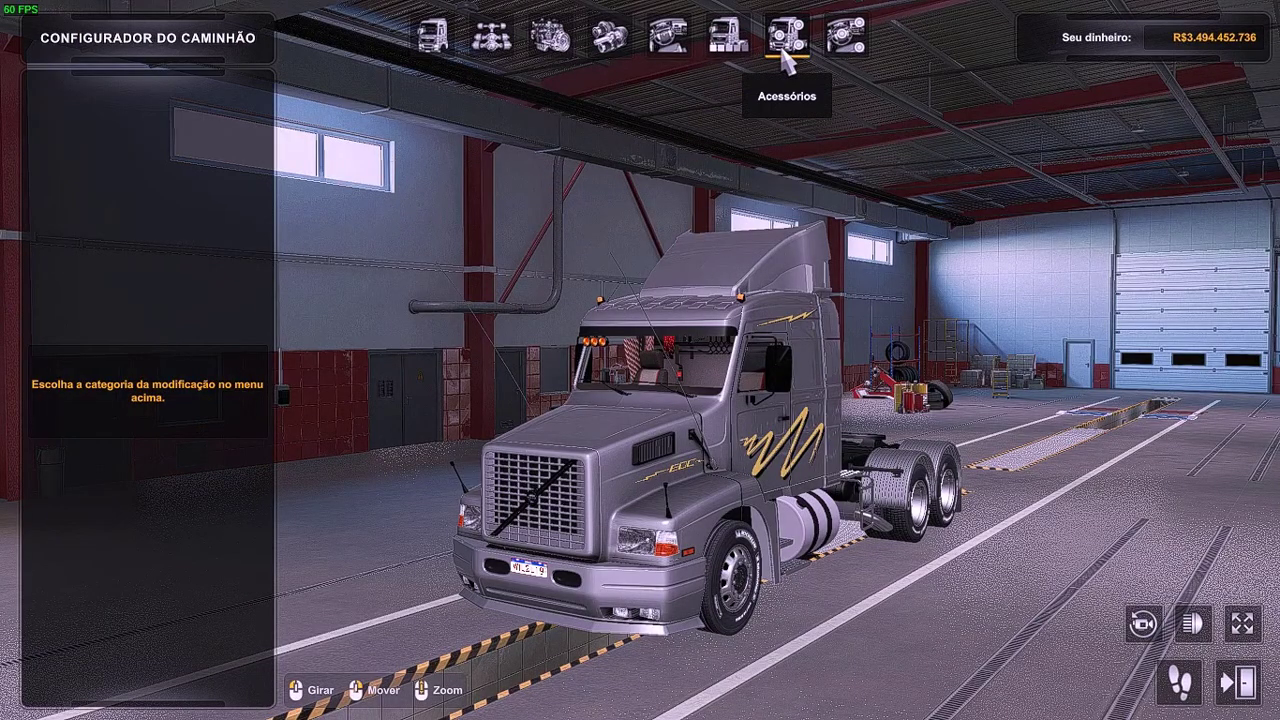
left_click(782, 34)
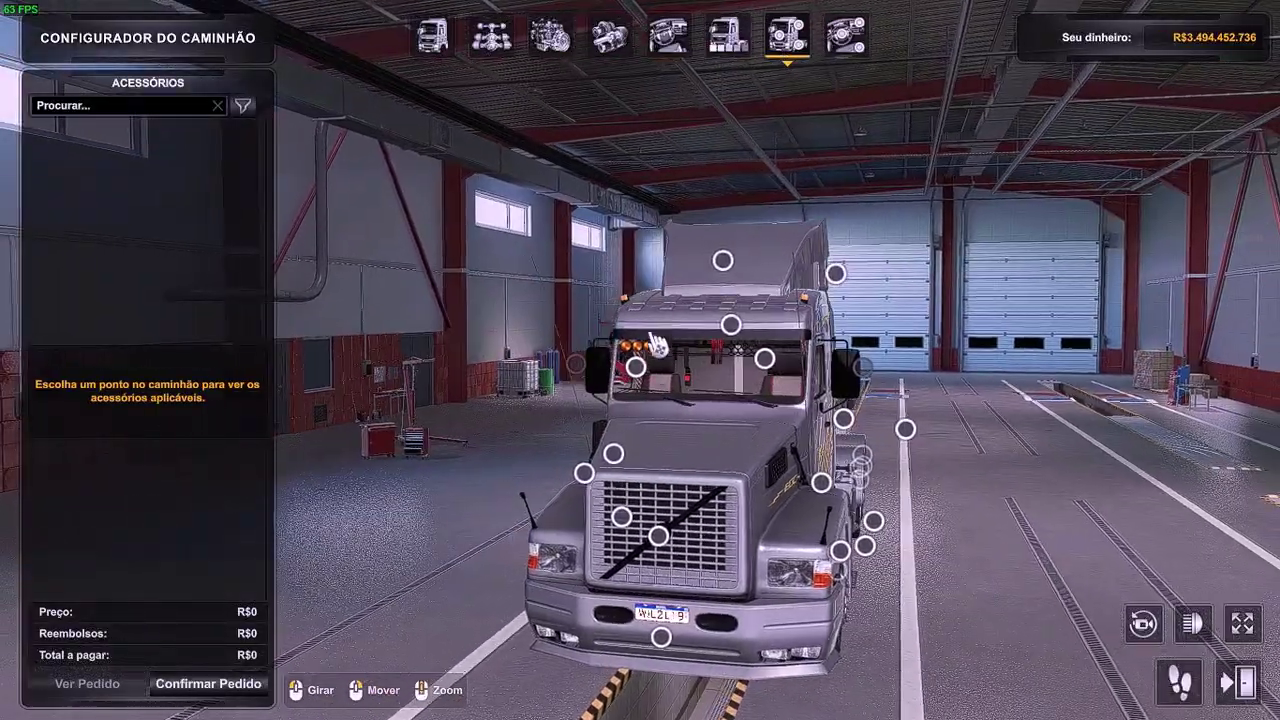
left_click(656, 353)
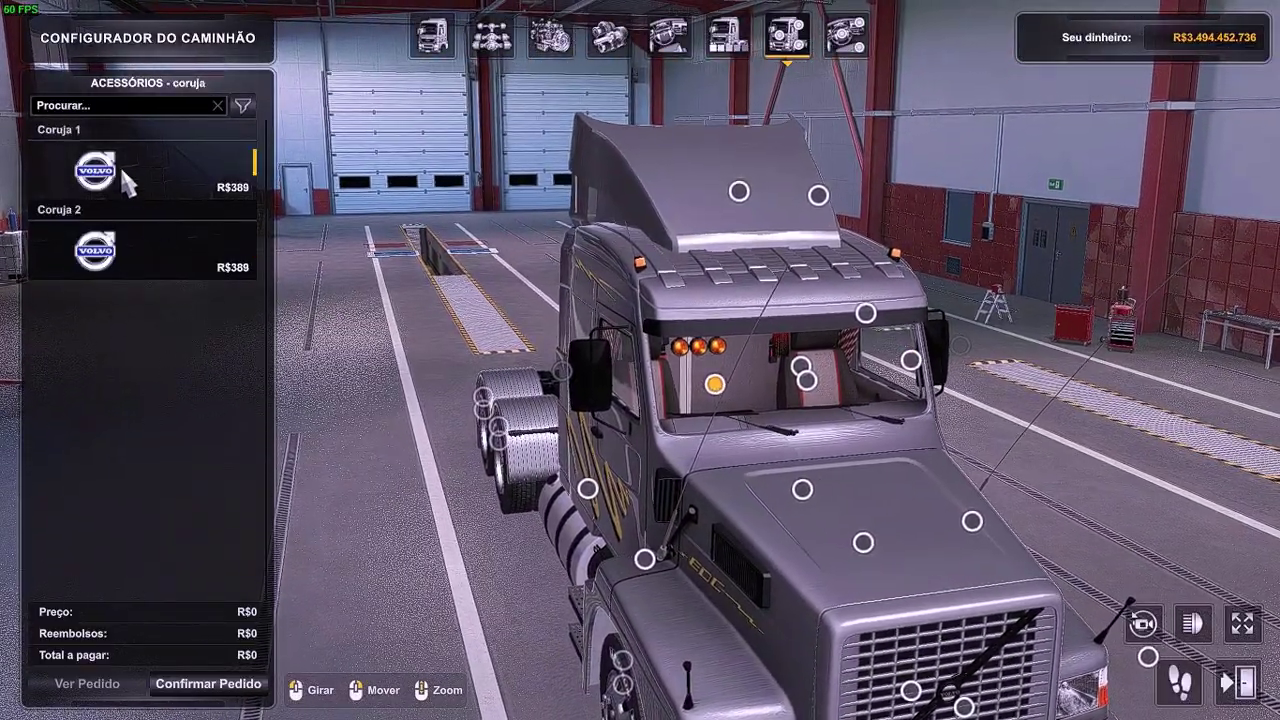
- Leave customisation and settle on the Scania R 2009 Highline's details after glancing at the Scania S
left_click(130, 170)
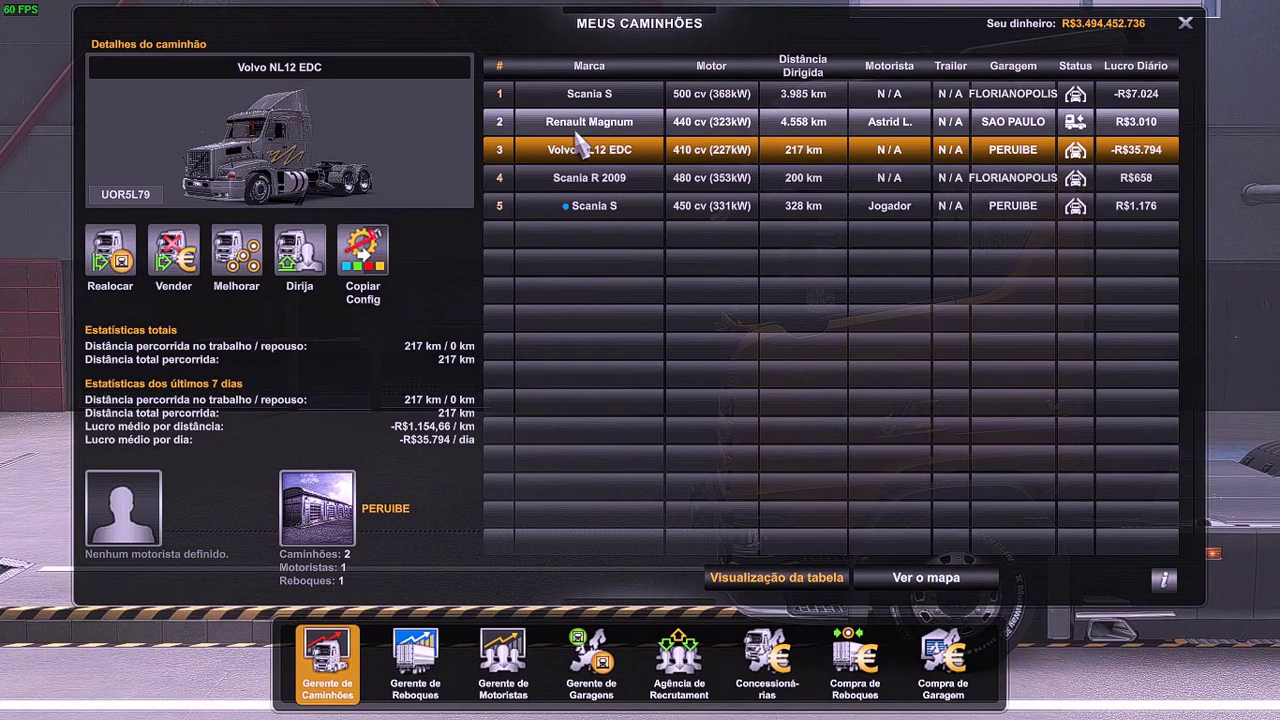
left_click(587, 177)
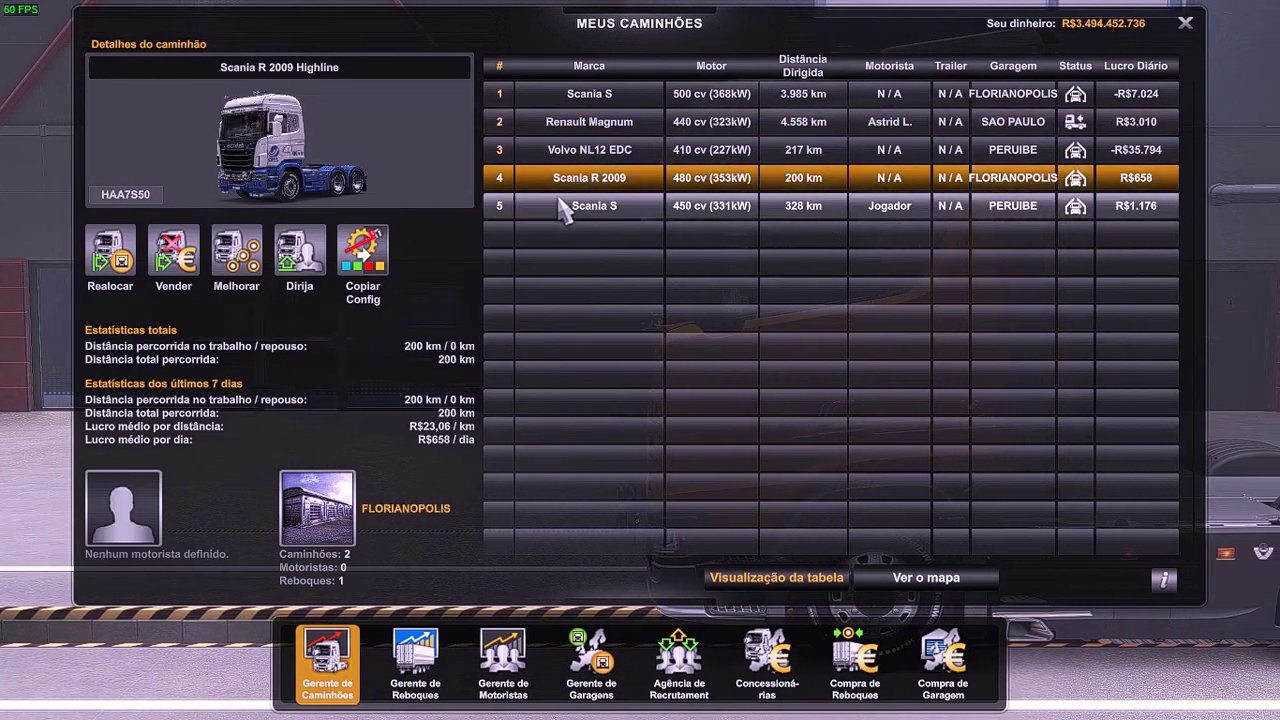
left_click(589, 93)
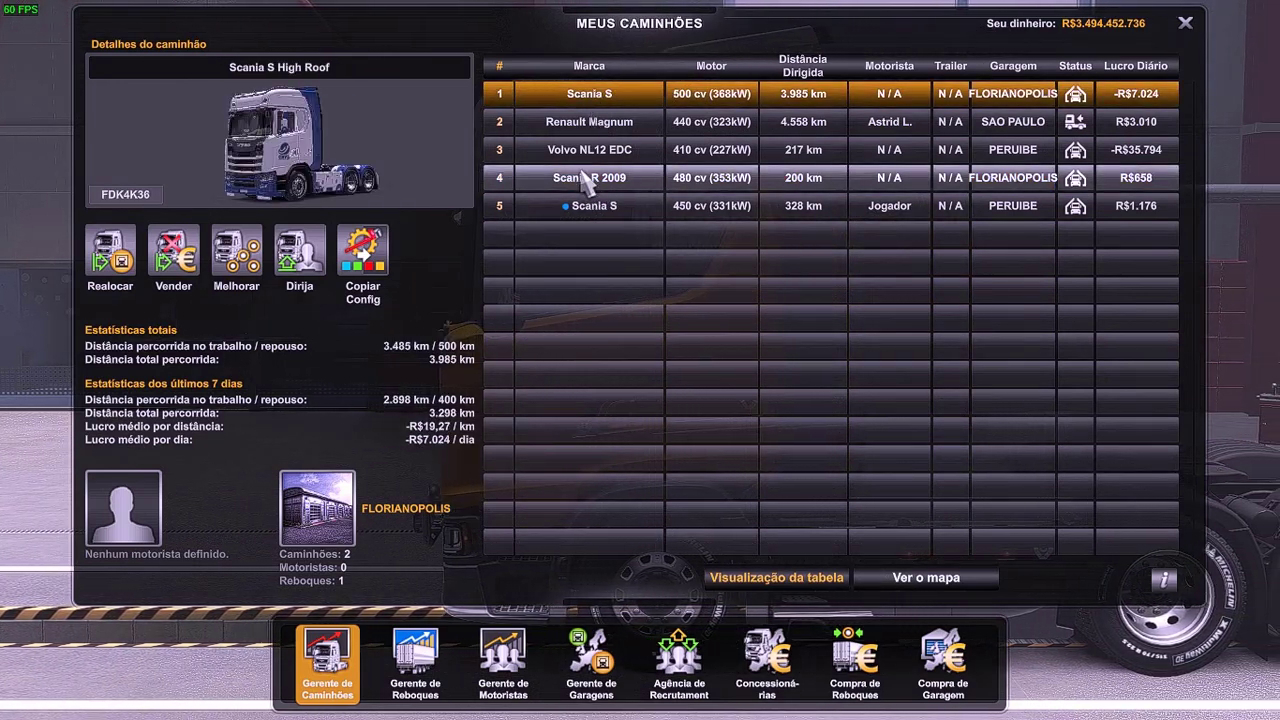
left_click(585, 177)
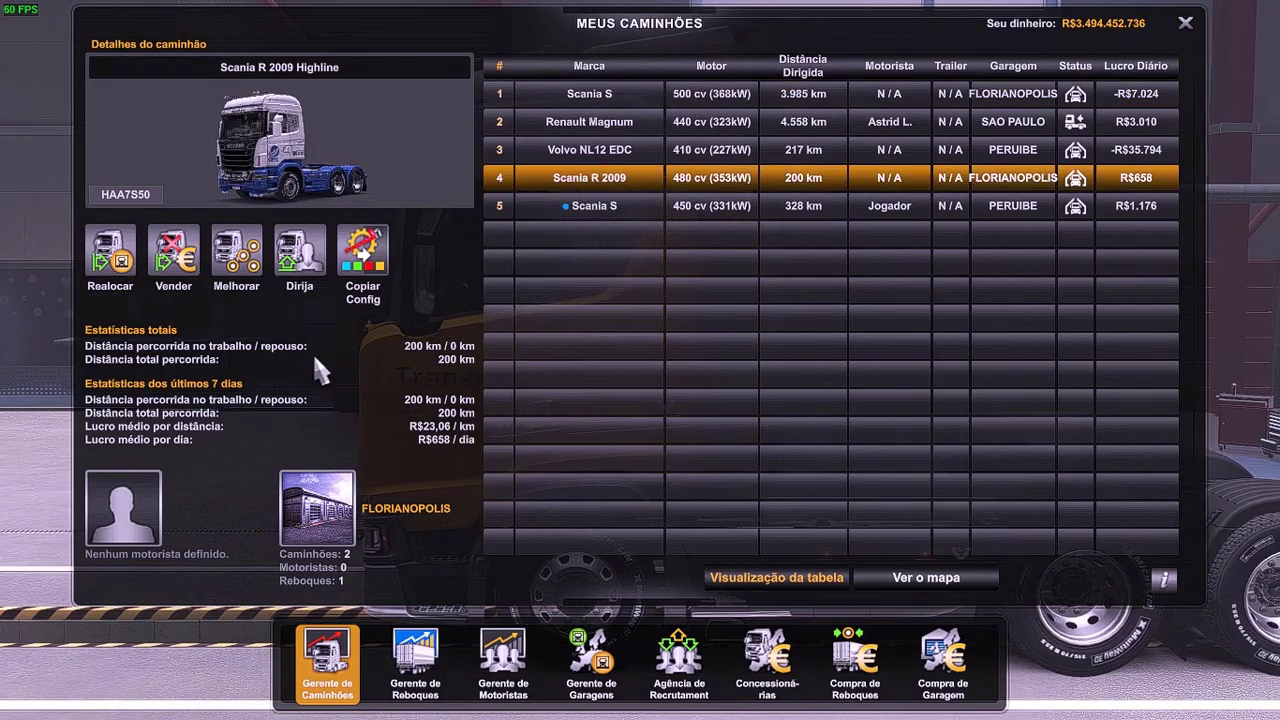
left_click(236, 252)
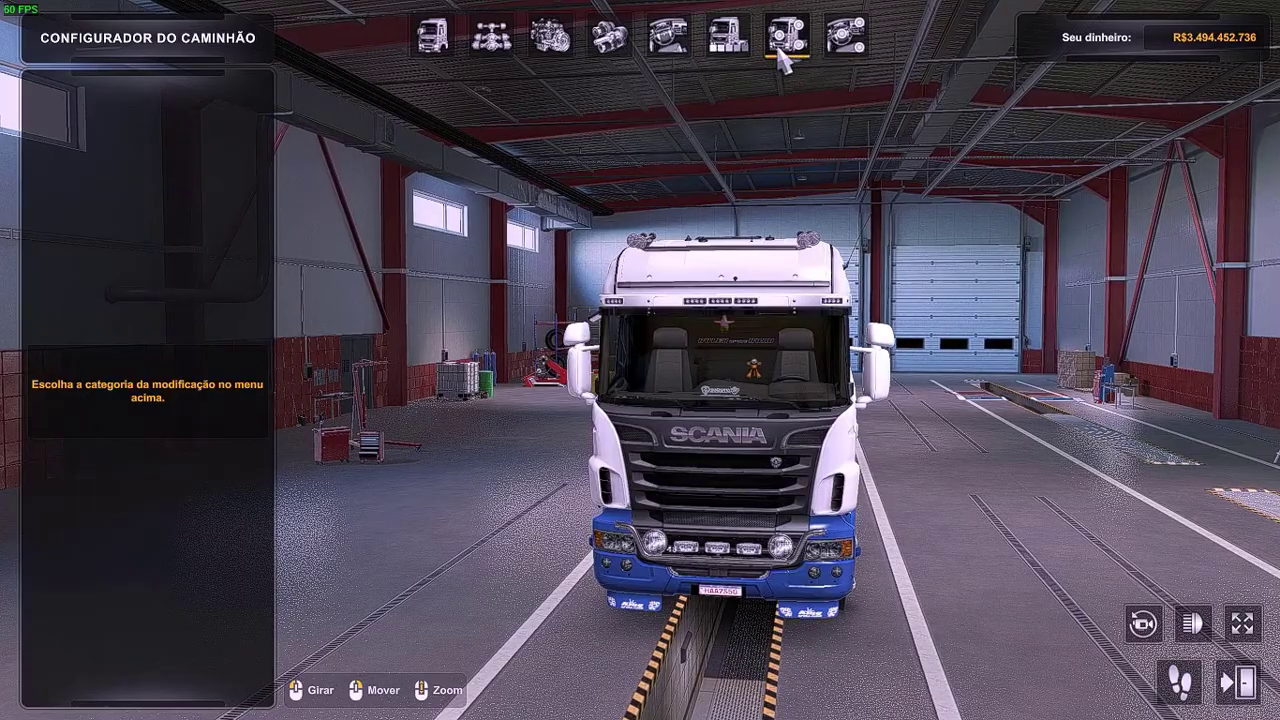
left_click(782, 33)
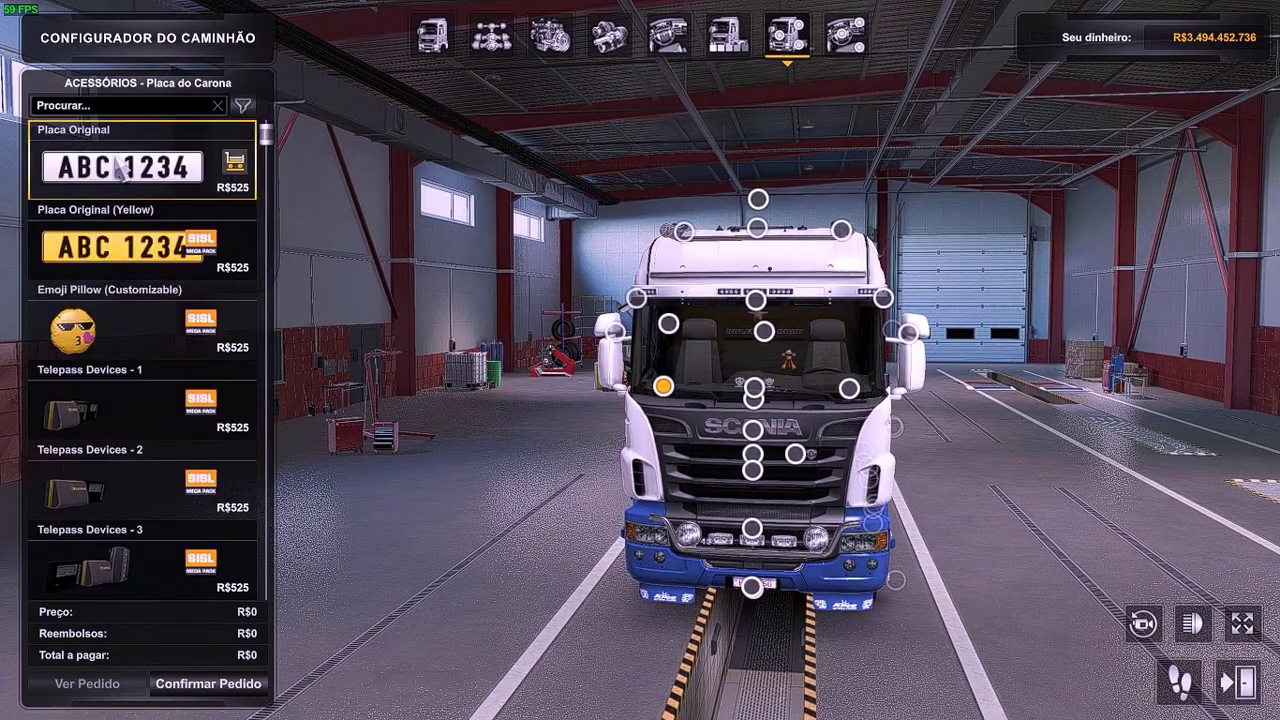
left_click(124, 166)
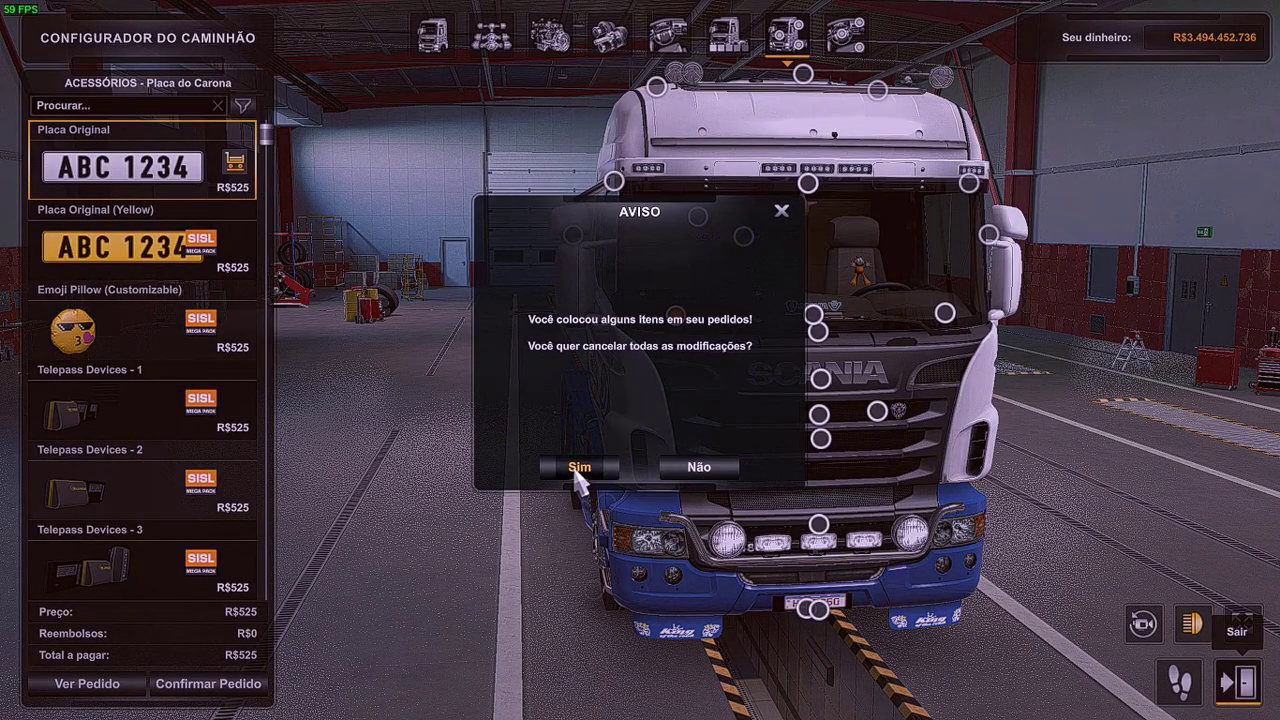
left_click(577, 467)
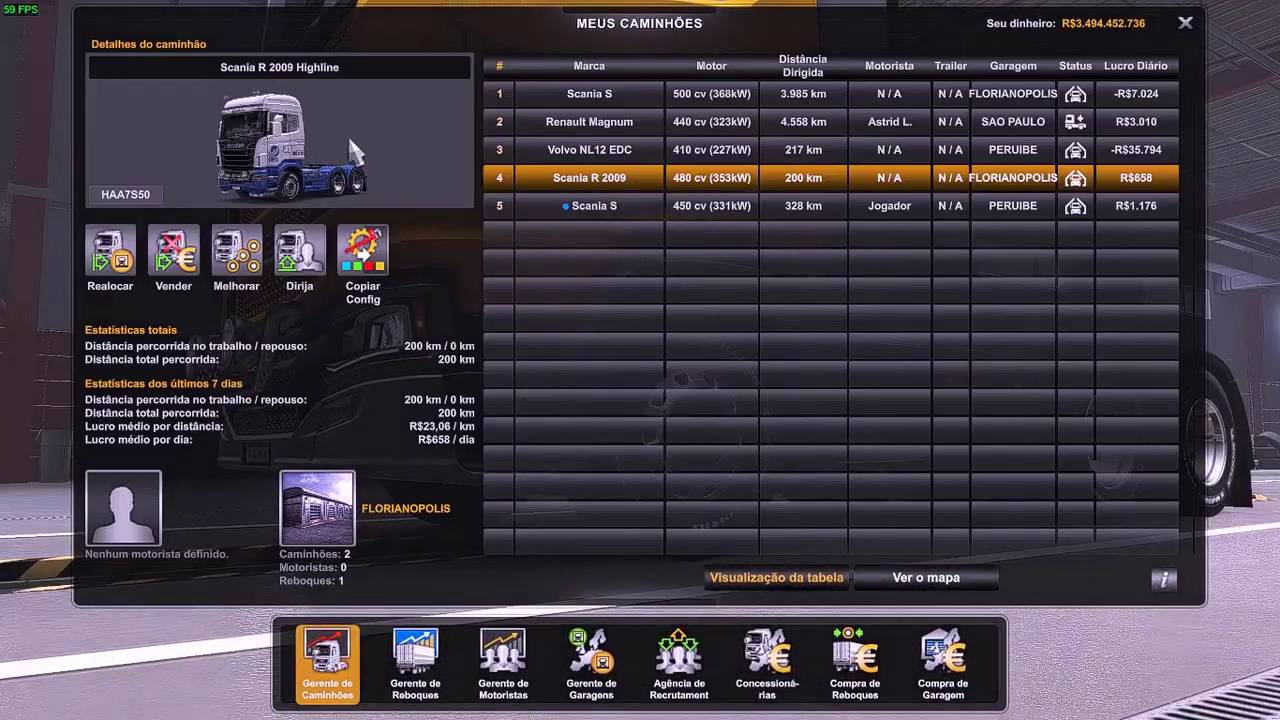